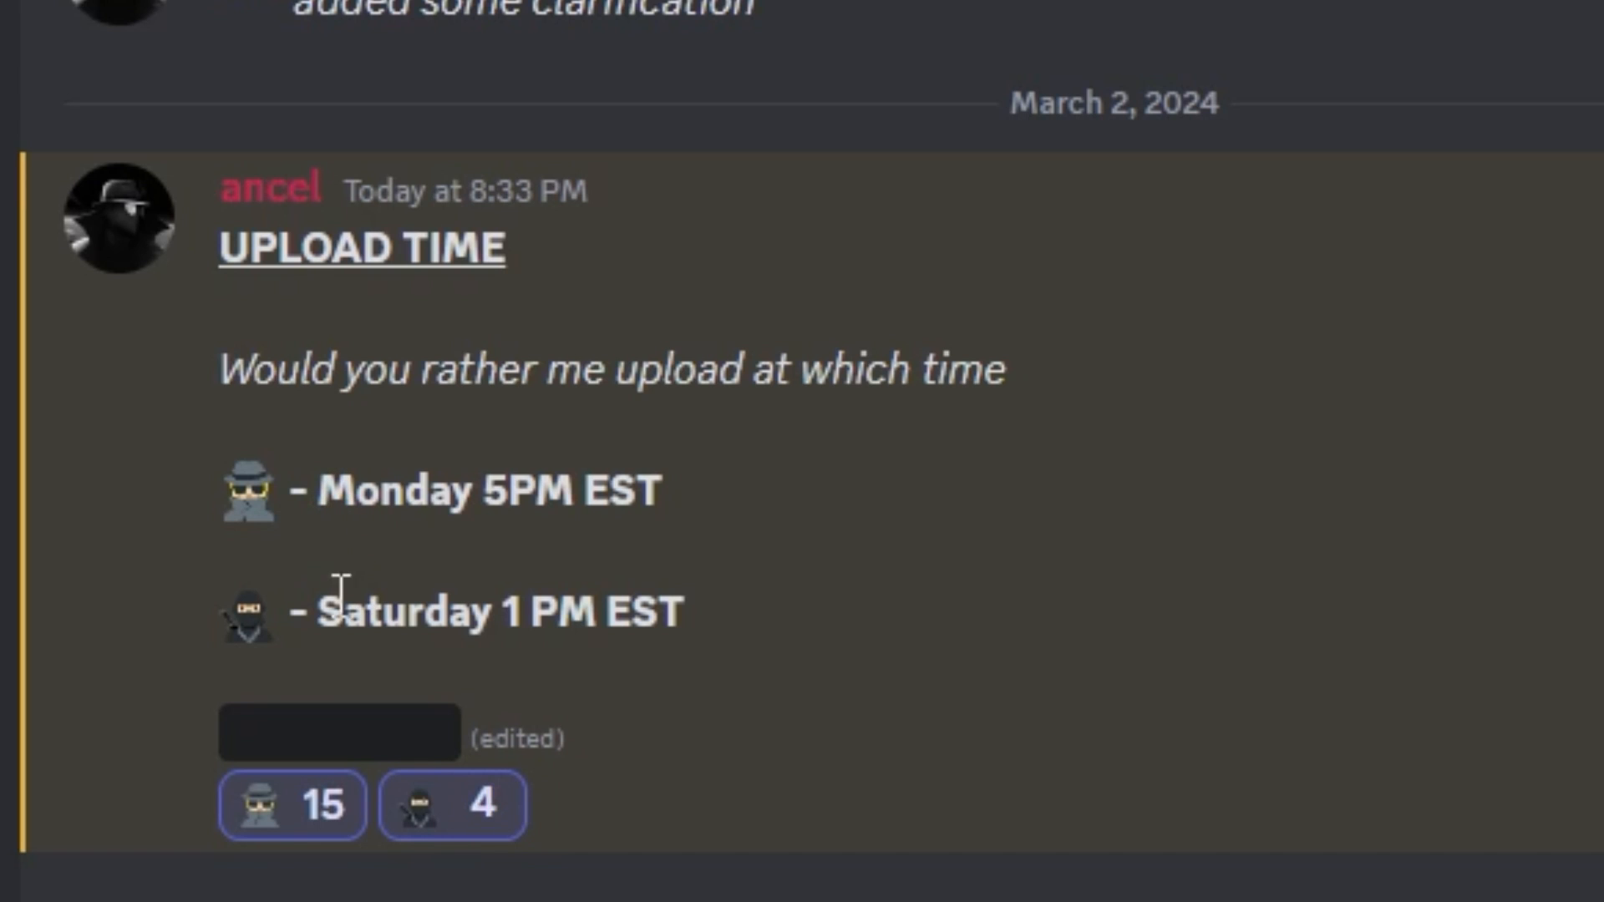
- Minimize Discord so the desktop with PowerRun and Autoruns.exe is visible
left_click(451, 804)
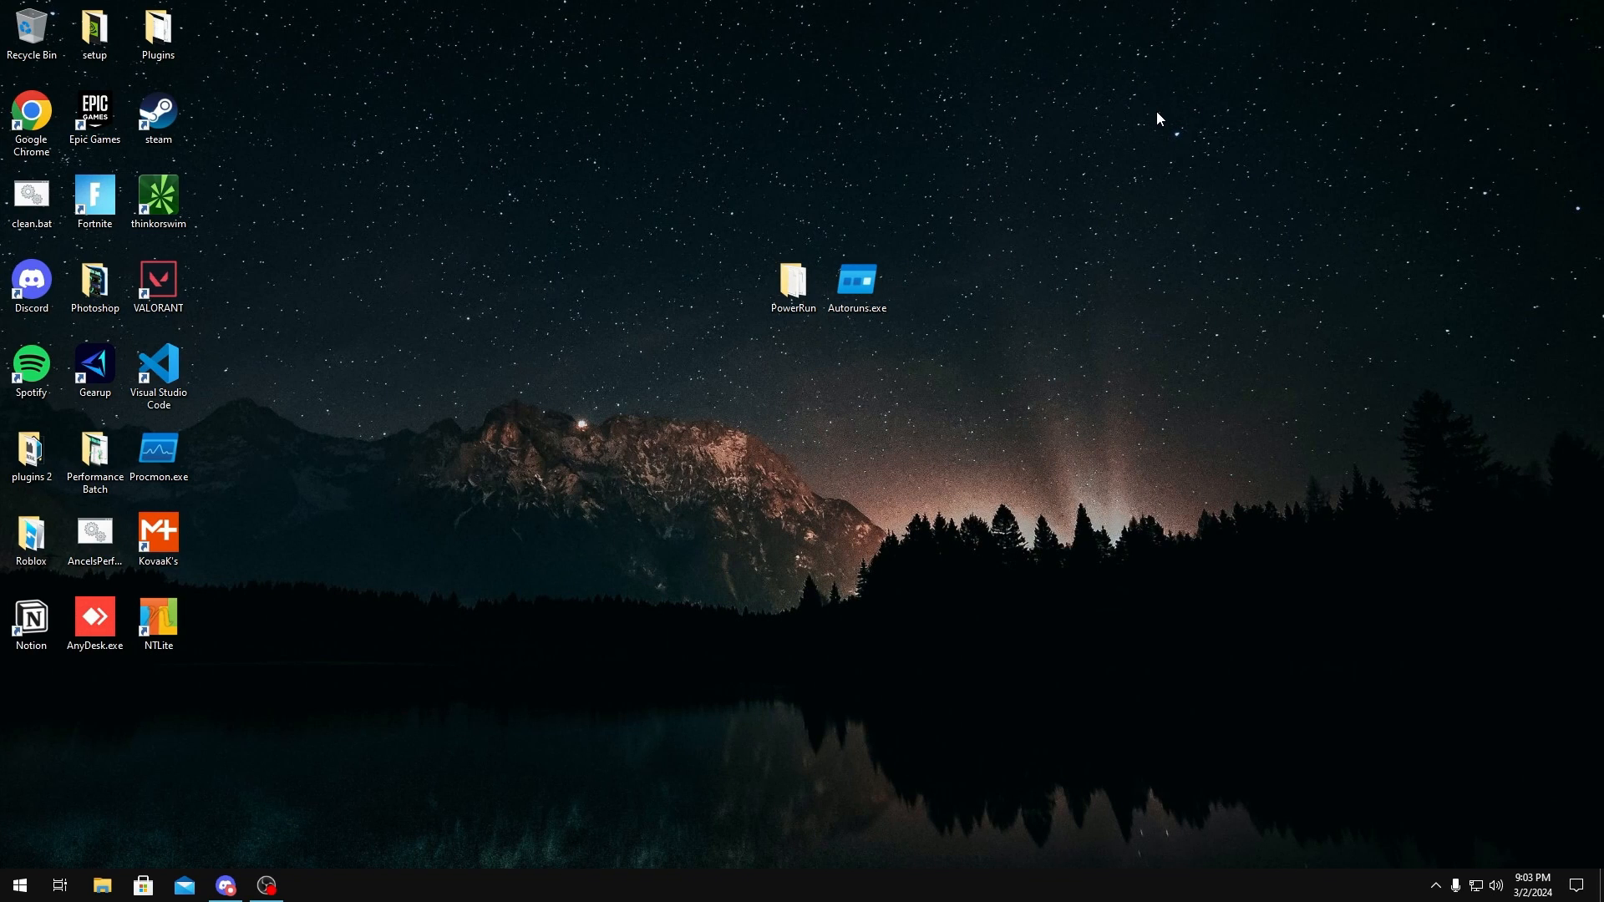
mouse_move(358, 815)
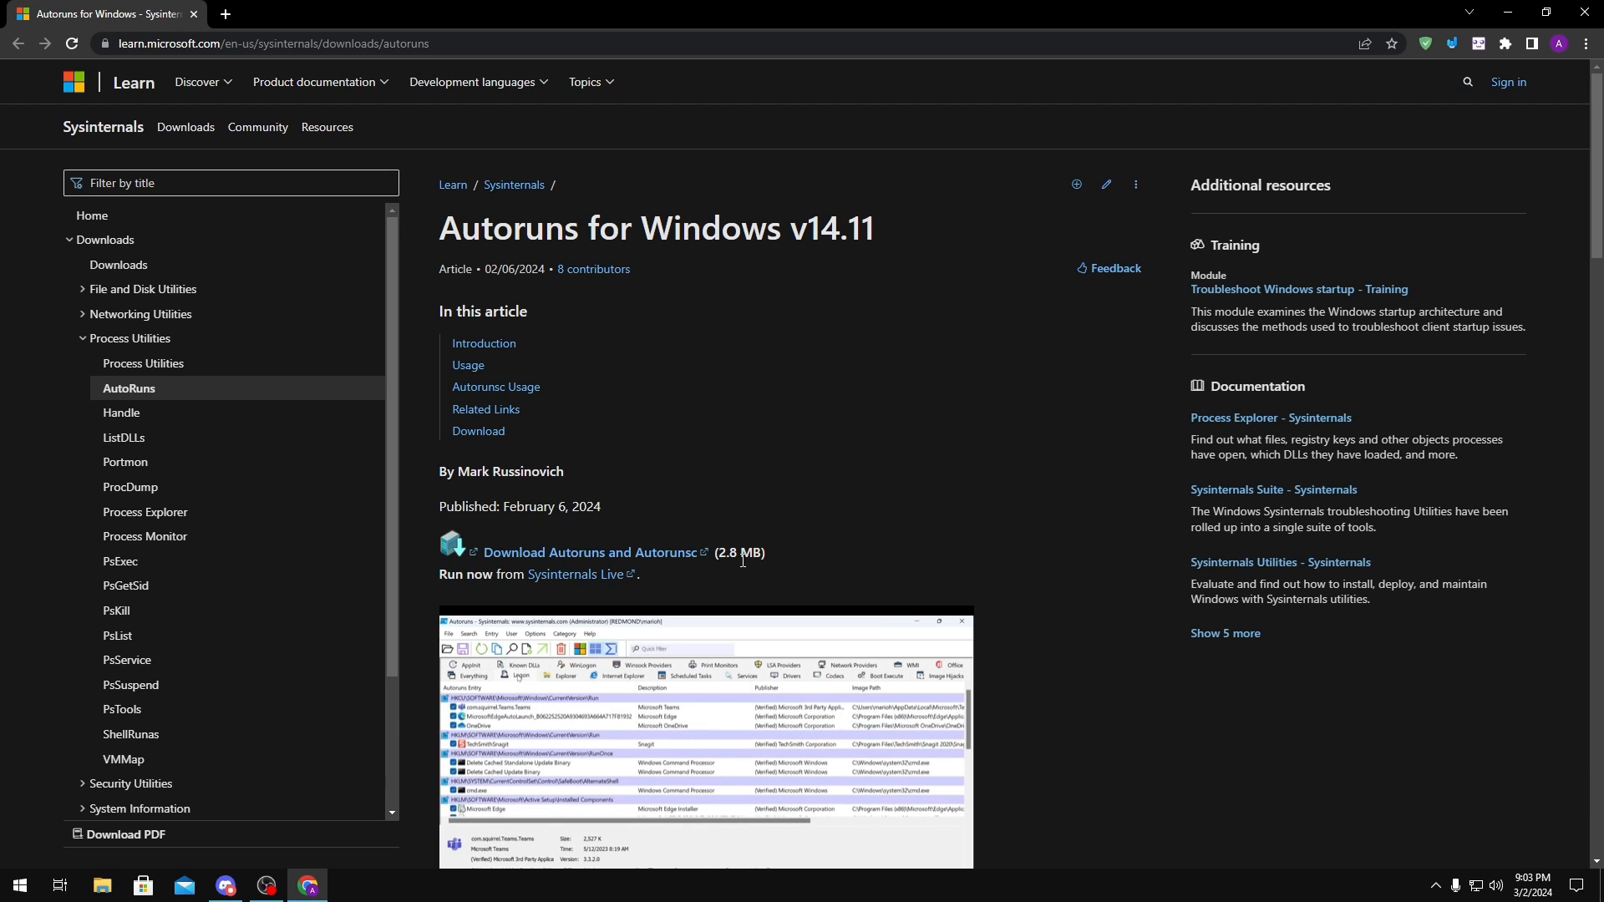
mouse_move(750, 327)
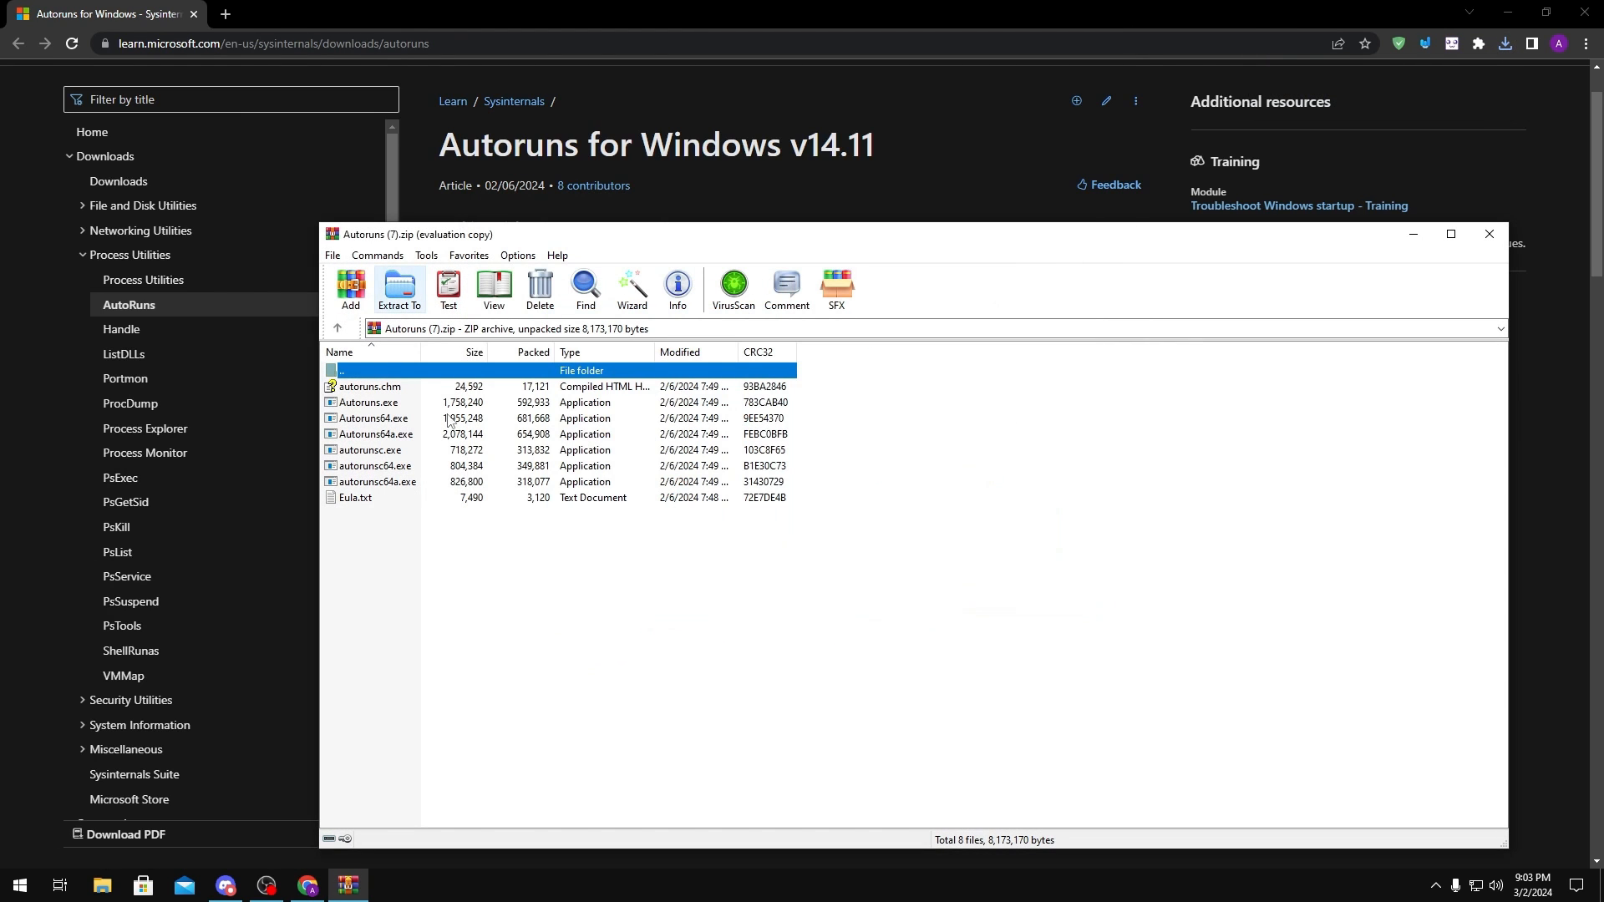
left_click(368, 402)
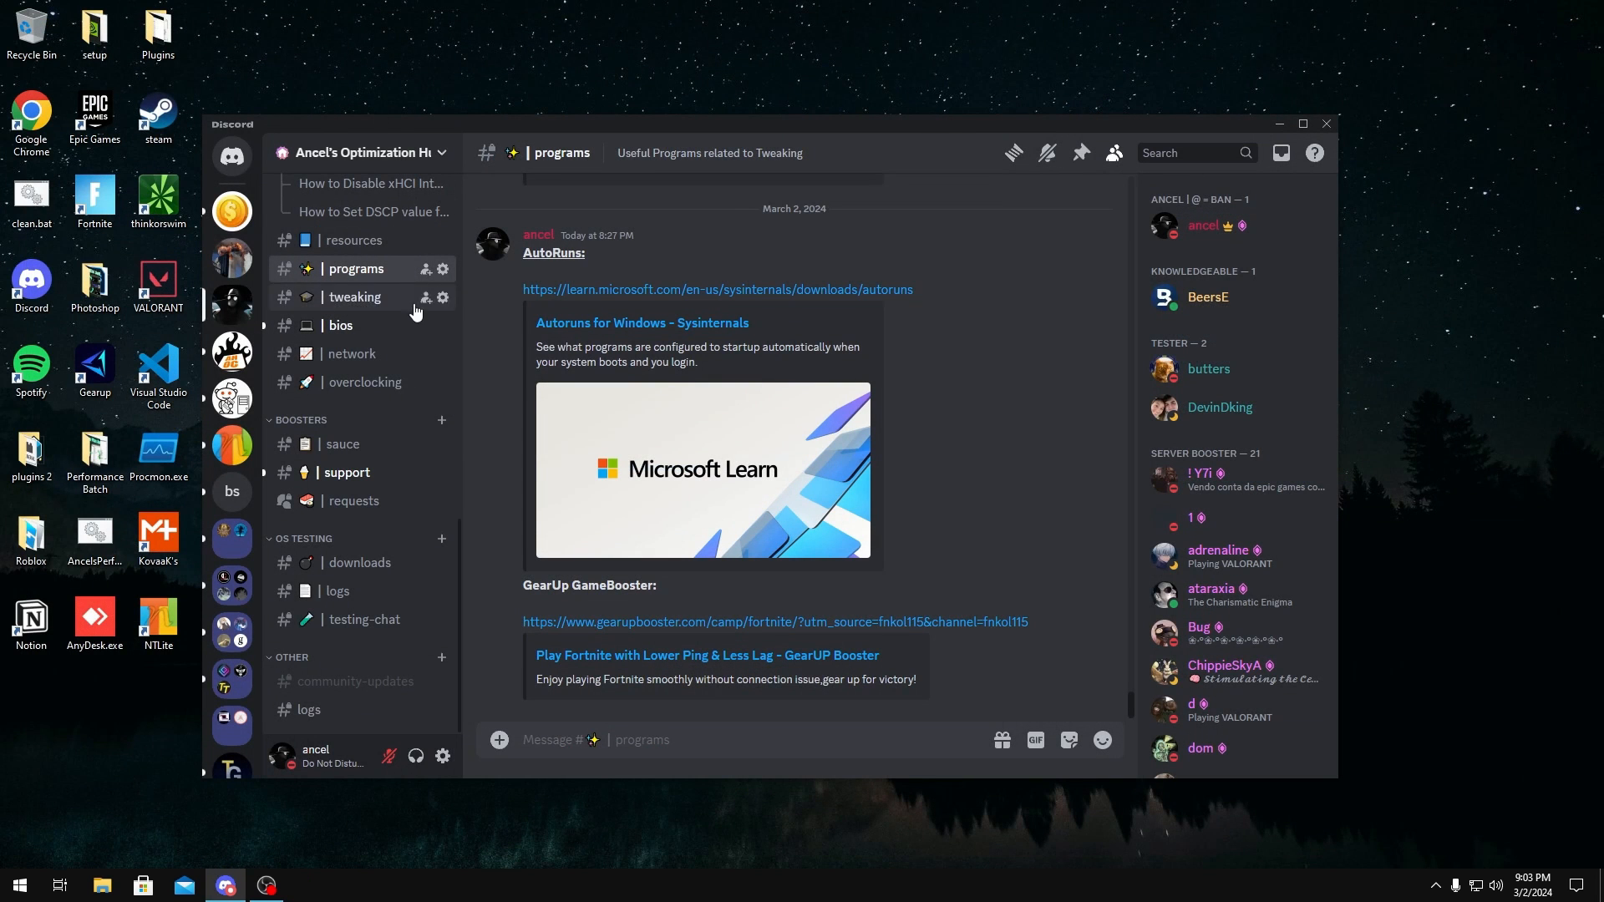
mouse_move(1208, 86)
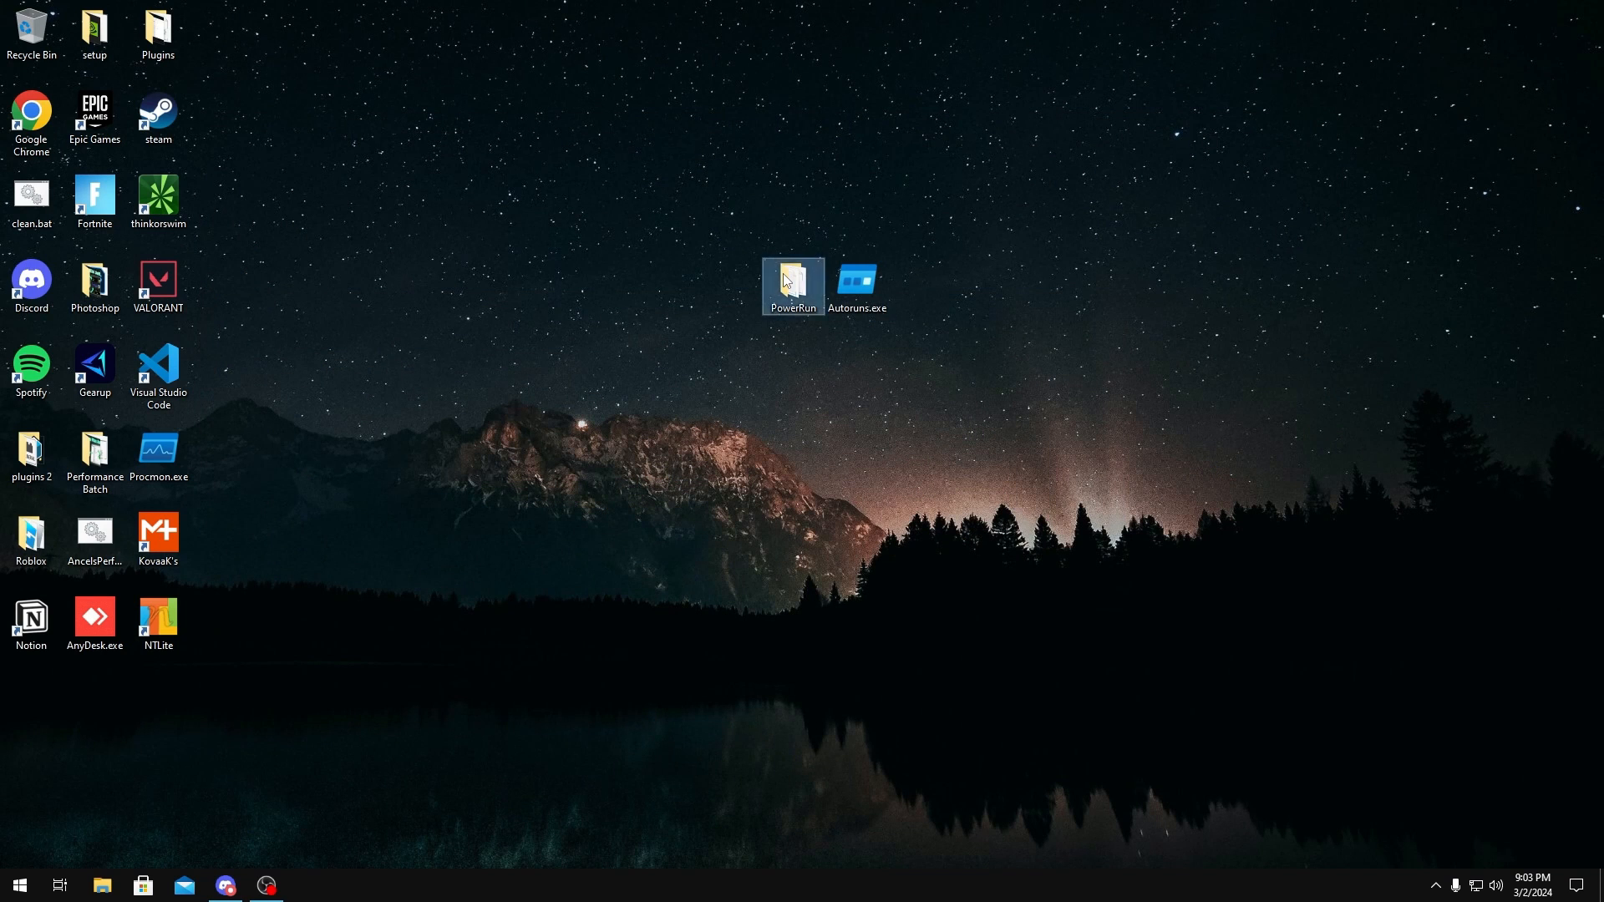
- Launch Autoruns as SYSTEM via PowerRun and review its Options menu
double_click(790, 280)
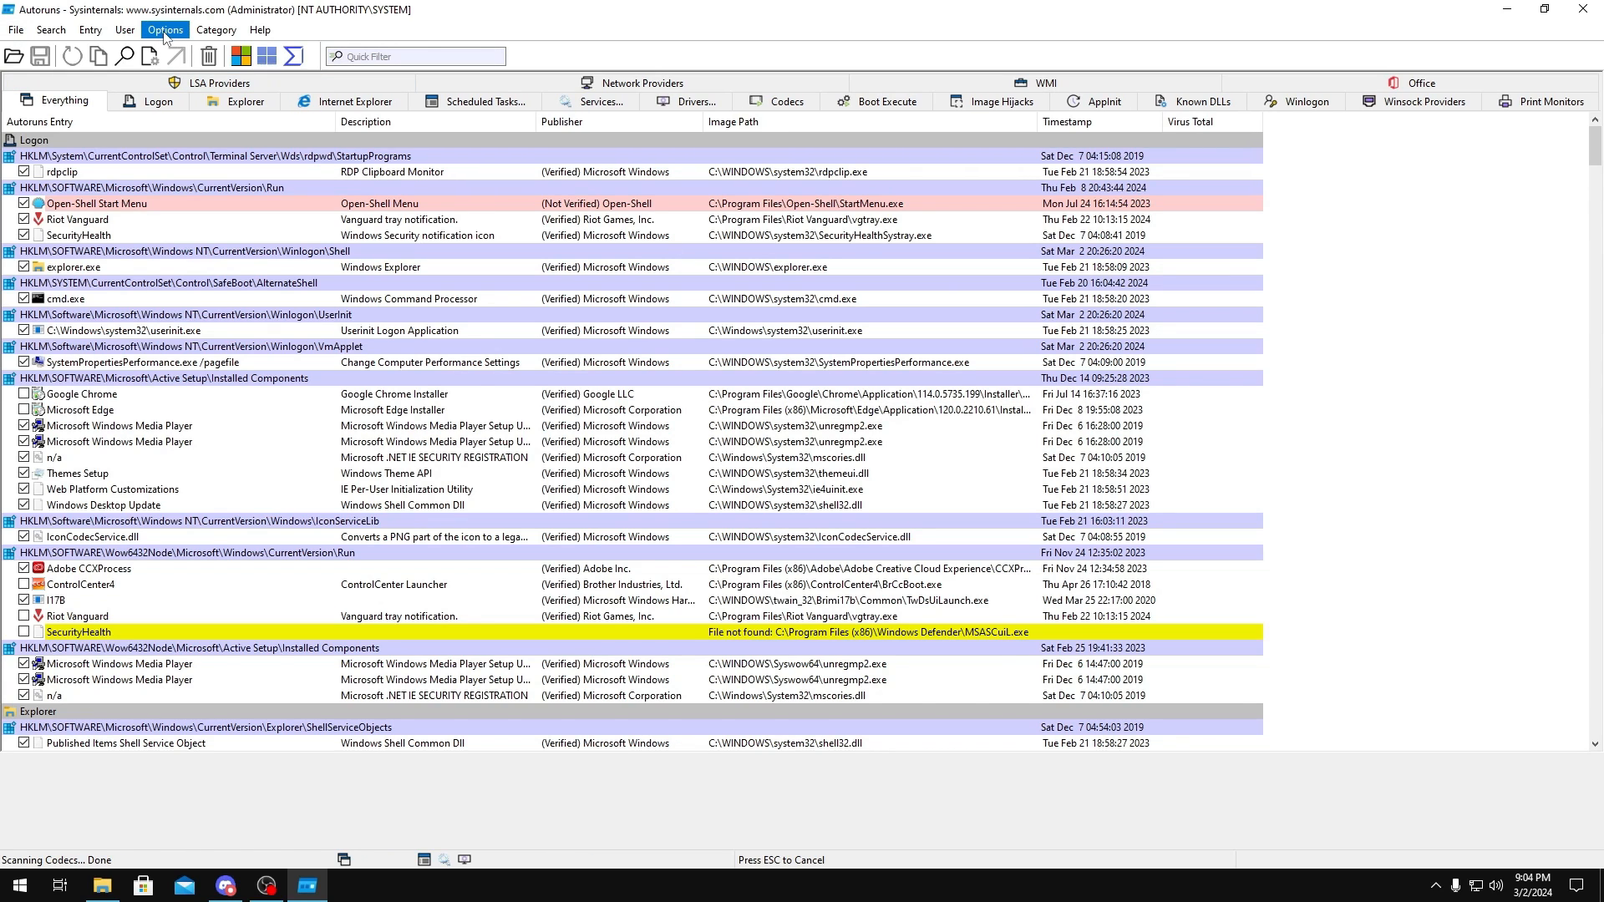
left_click(165, 30)
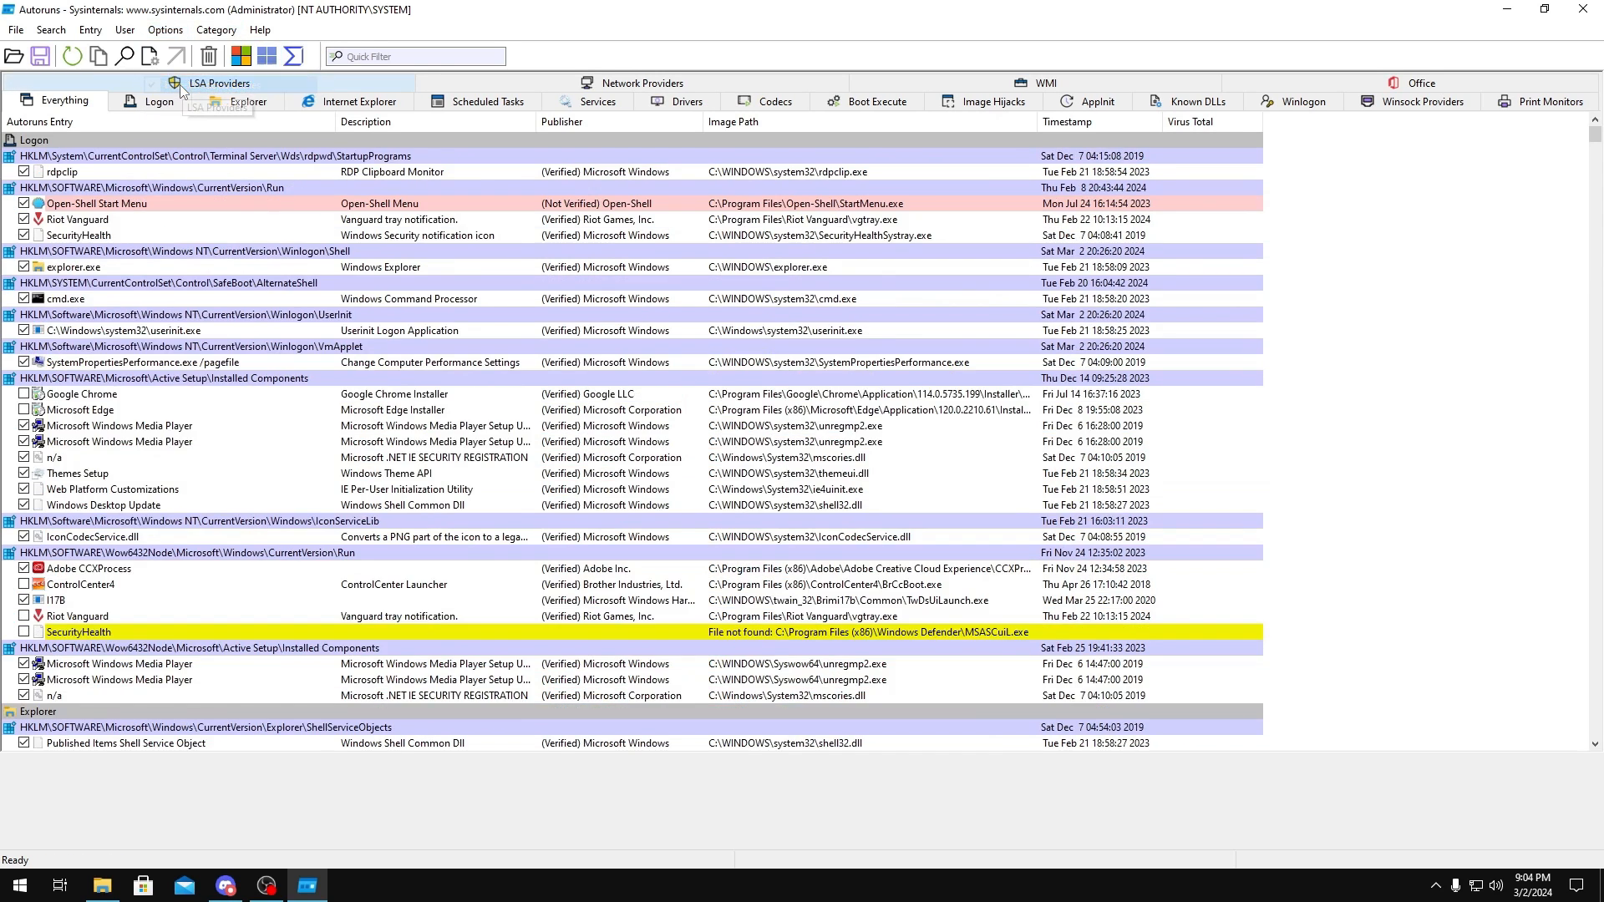
left_click(160, 102)
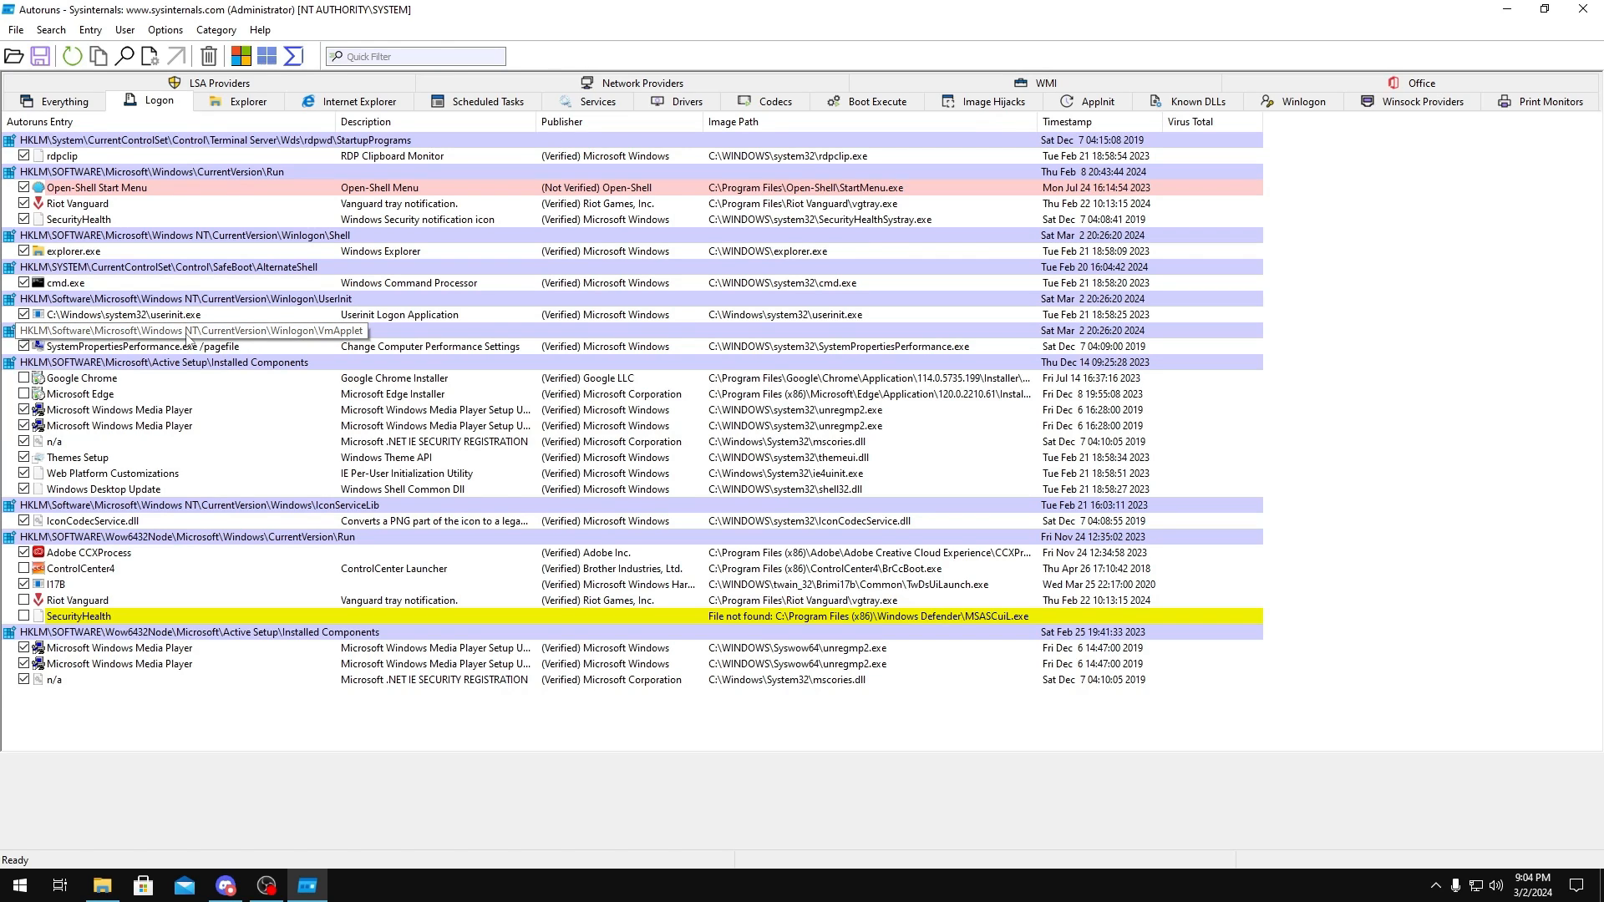
- Uncheck the SecurityHealth entry under CurrentVersion\Run on the Logon tab
left_click(76, 219)
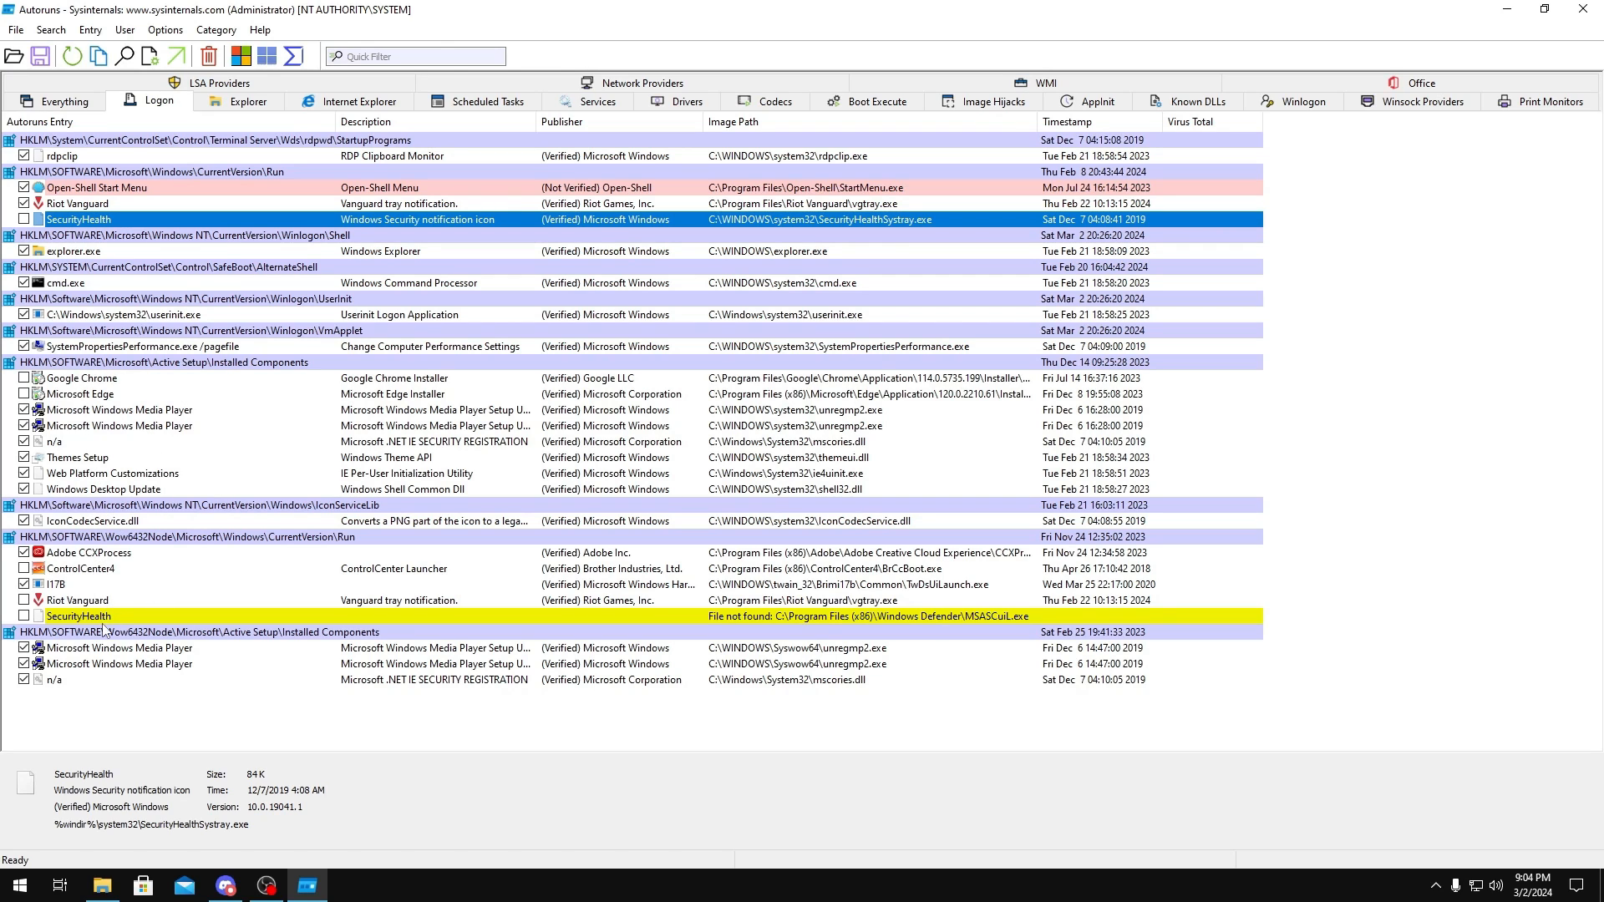
mouse_move(159, 101)
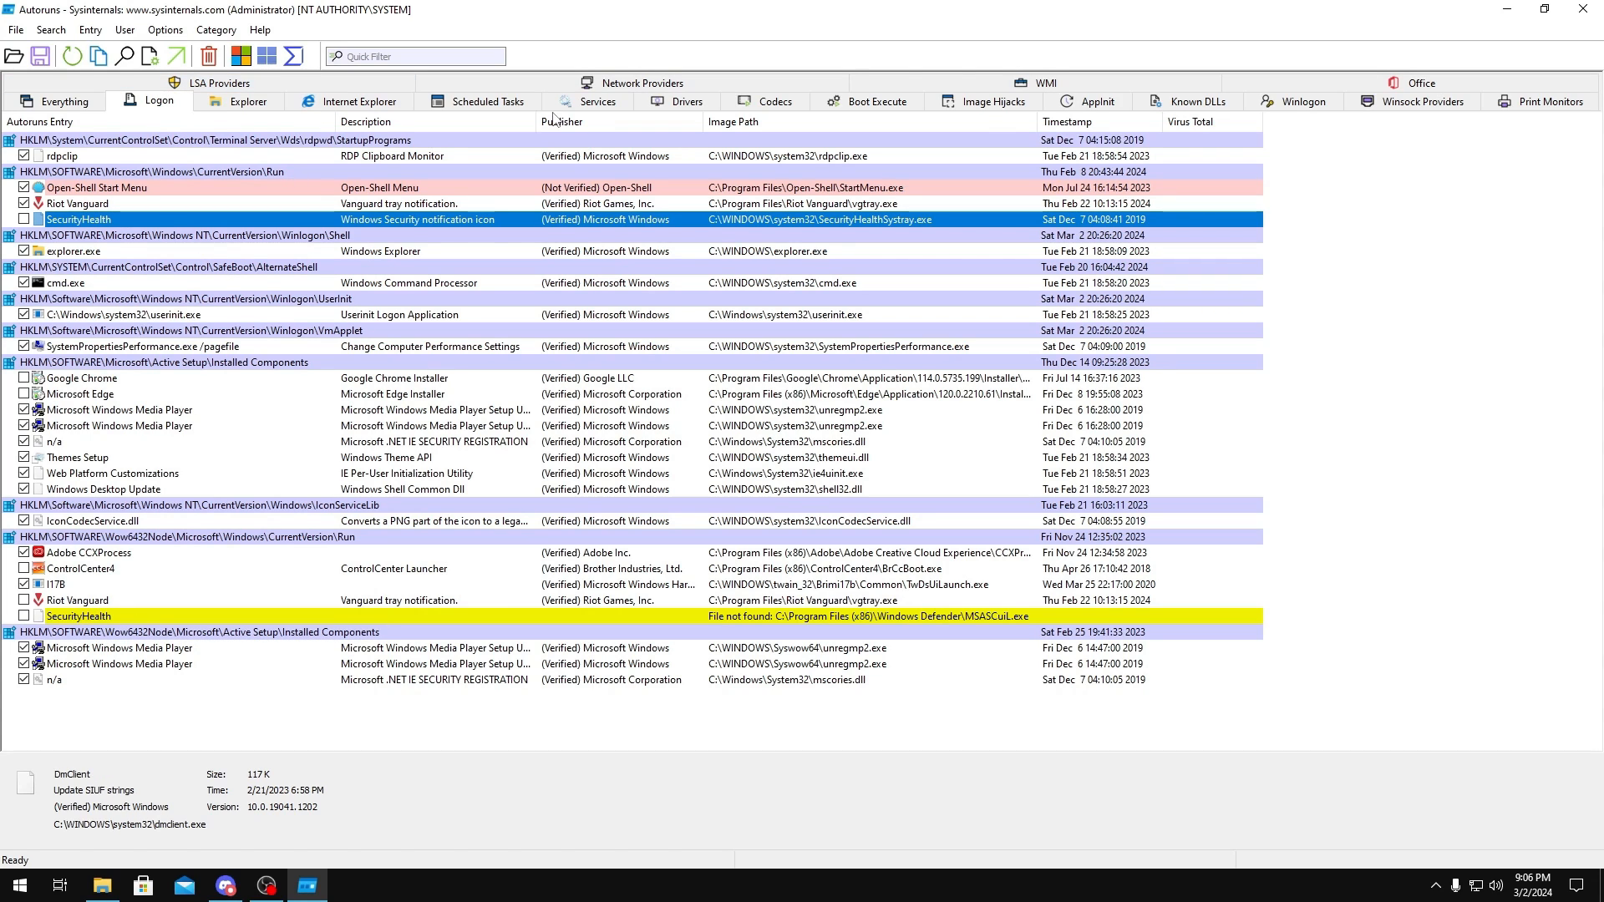
- On the Scheduled Tasks tab, disable the Application Experience and Bluetooth device uninstall tasks
left_click(484, 102)
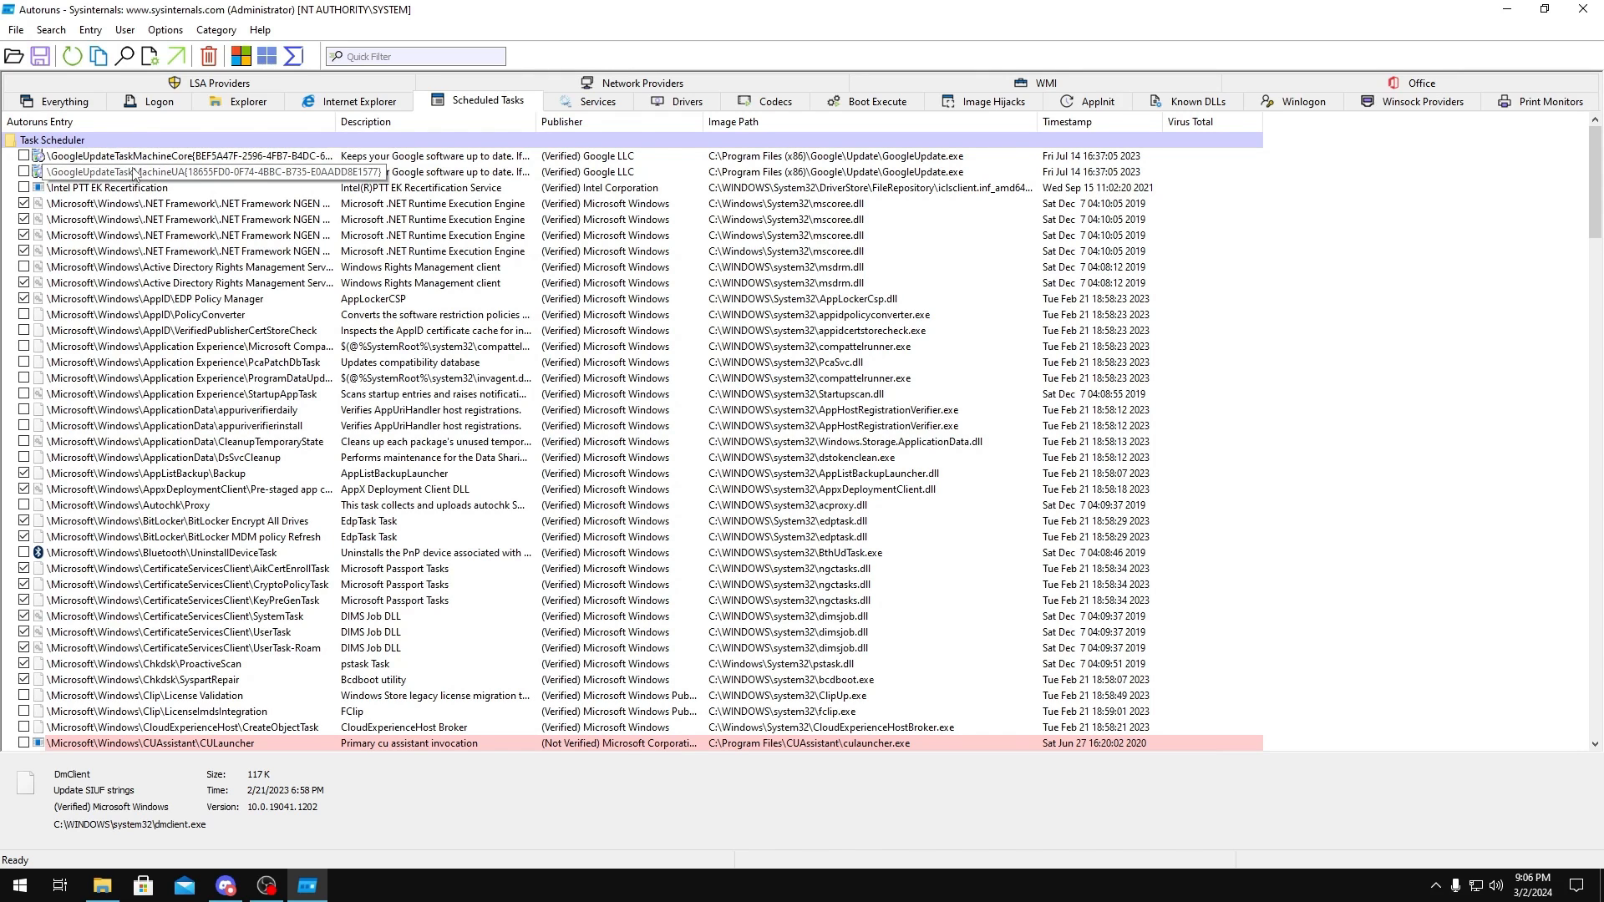
left_click(204, 156)
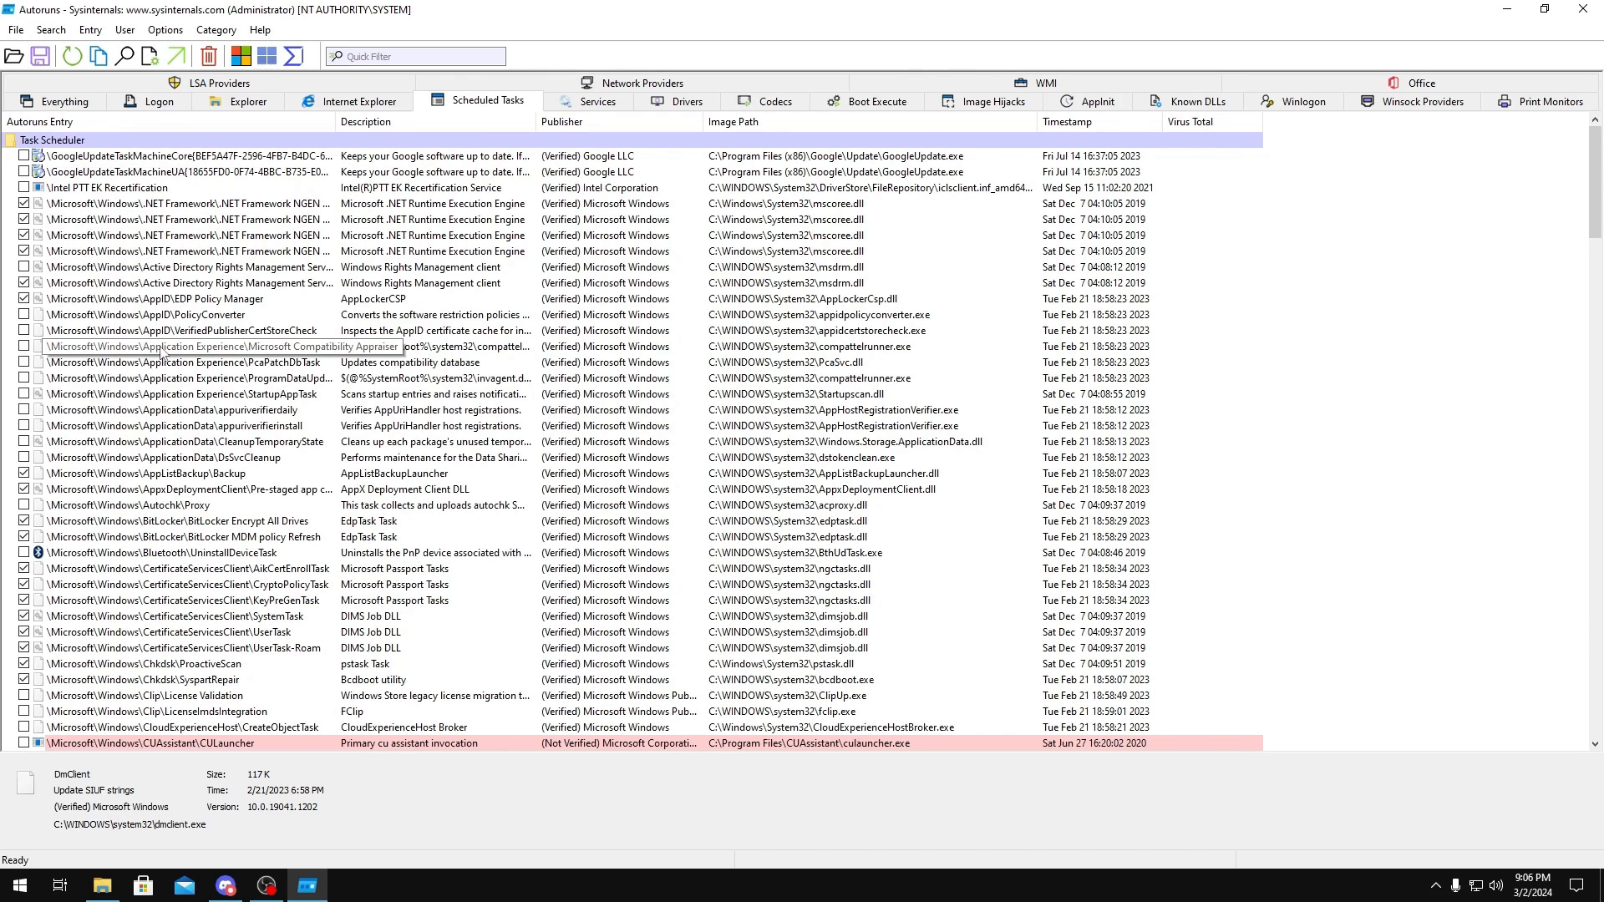
mouse_move(185, 445)
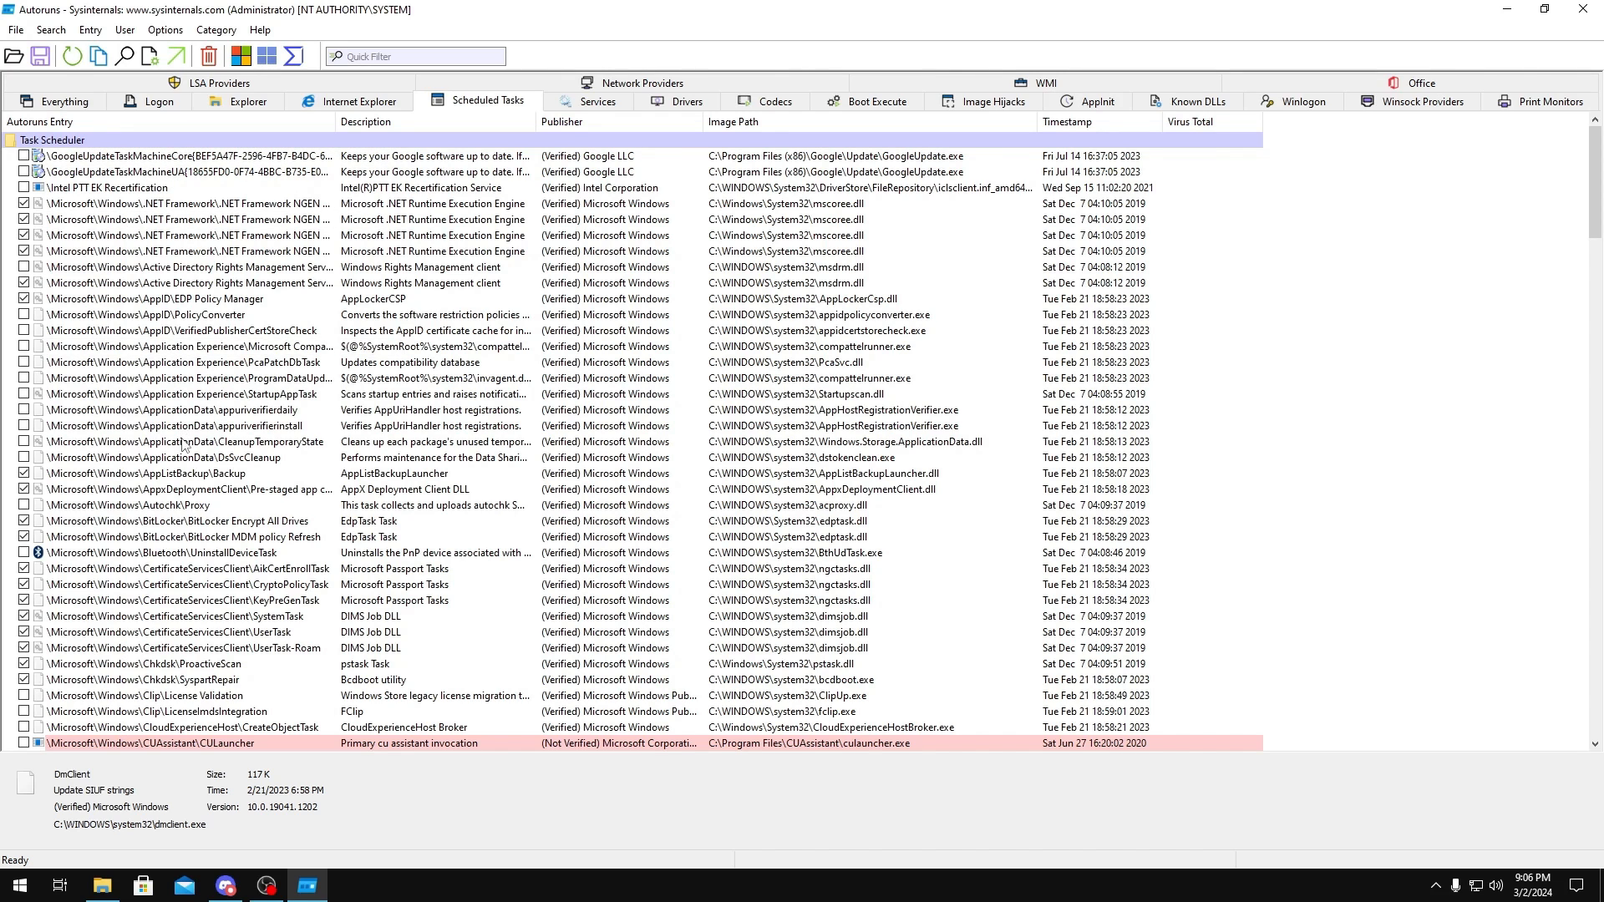
mouse_move(184, 346)
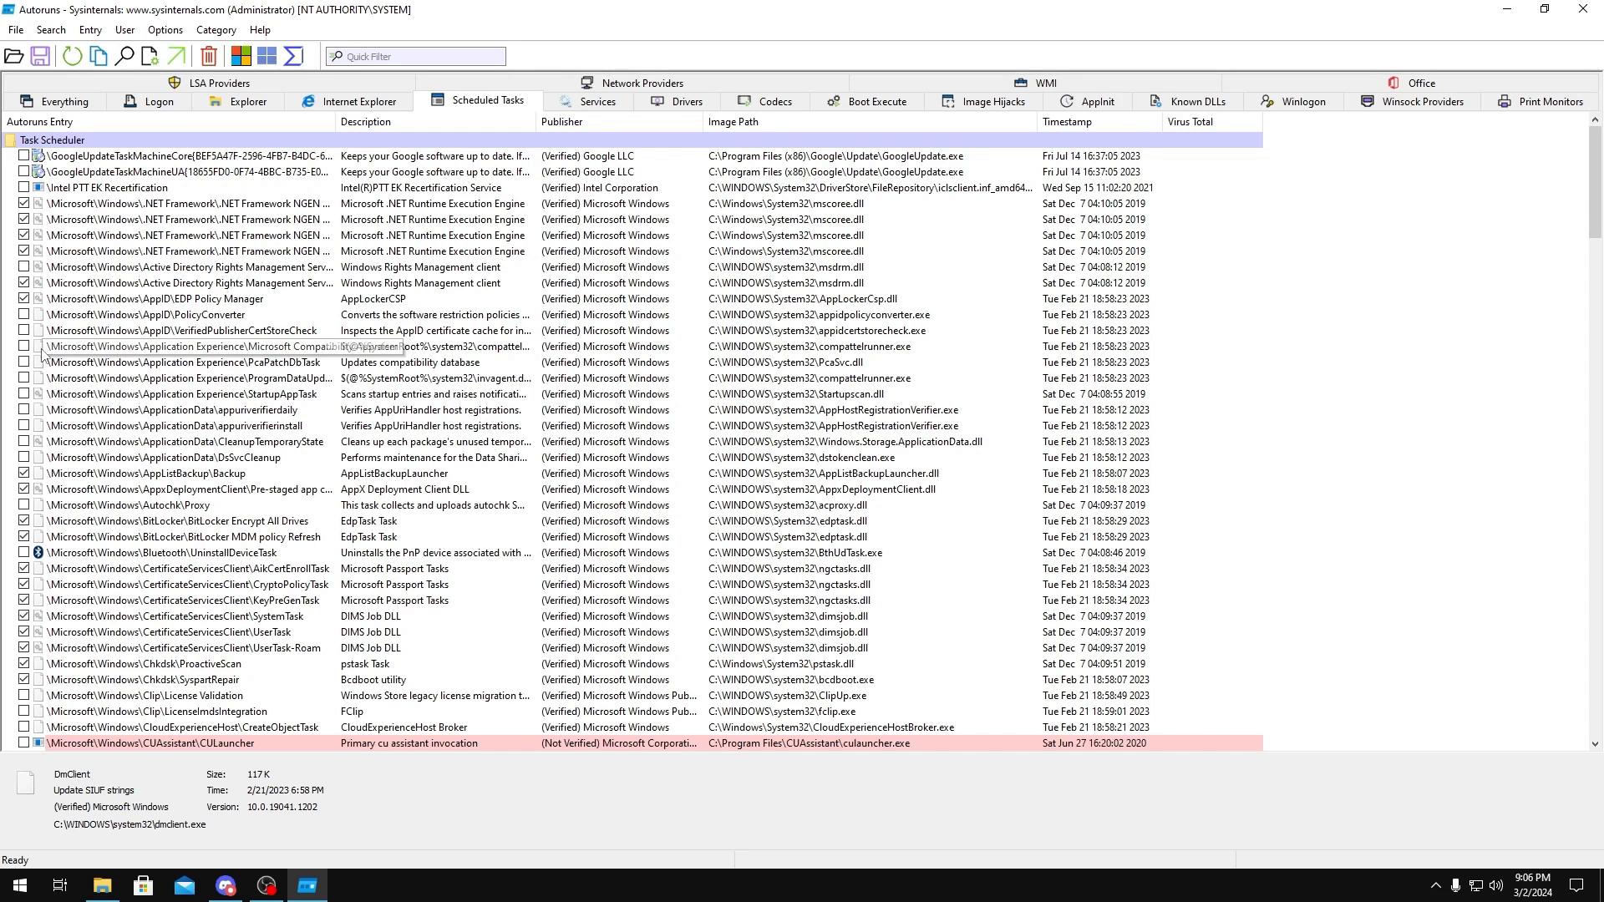
scroll("down", 3)
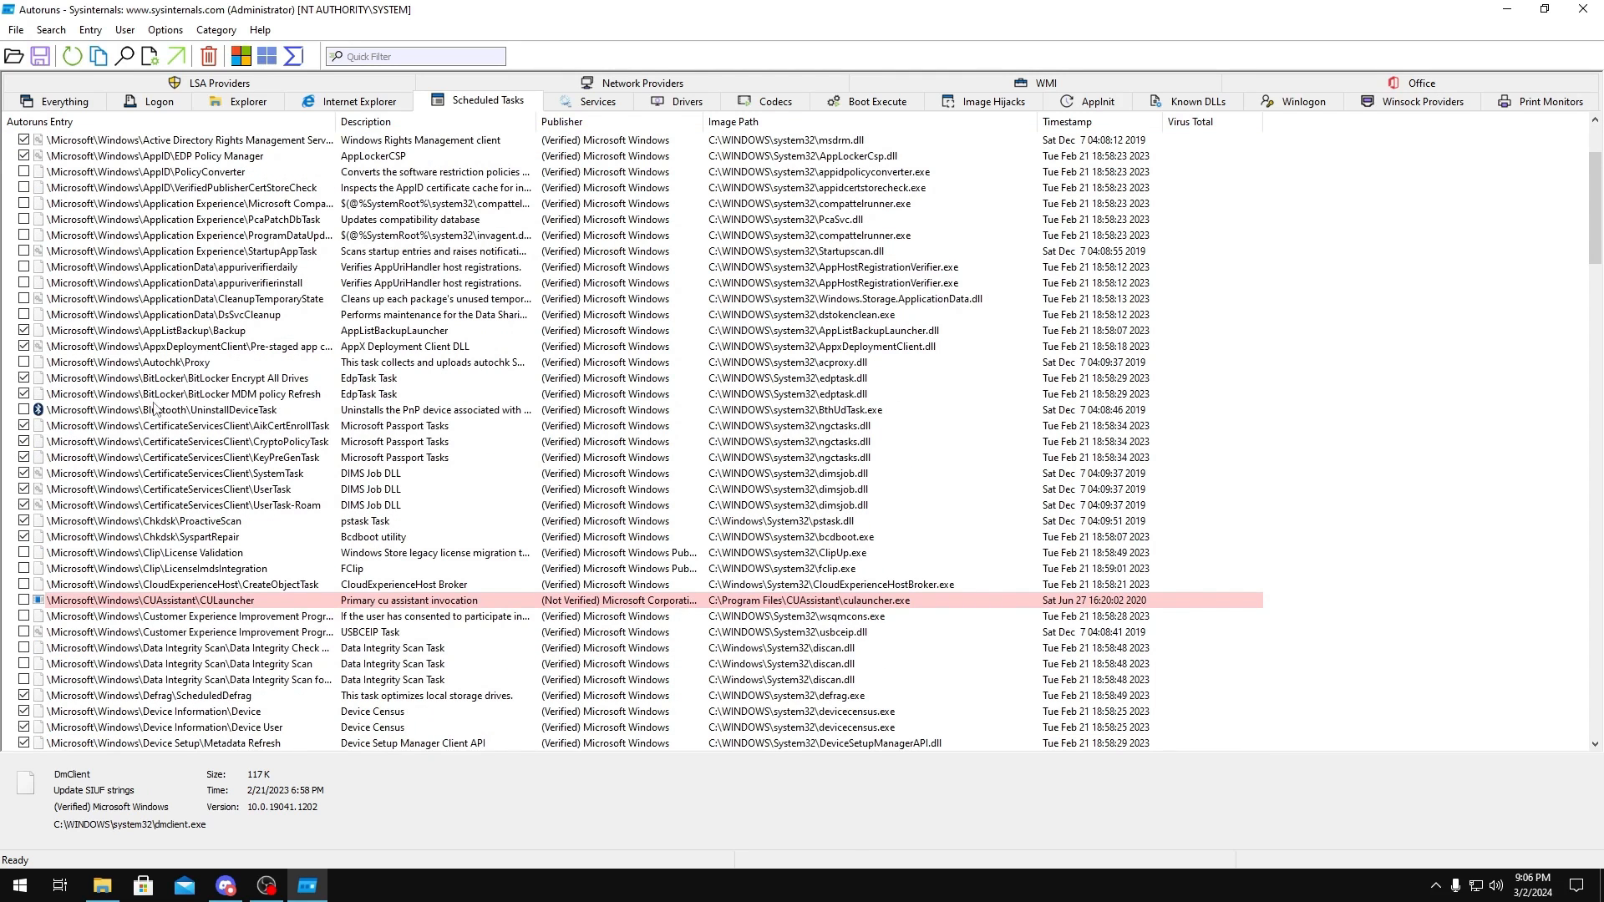
left_click(184, 409)
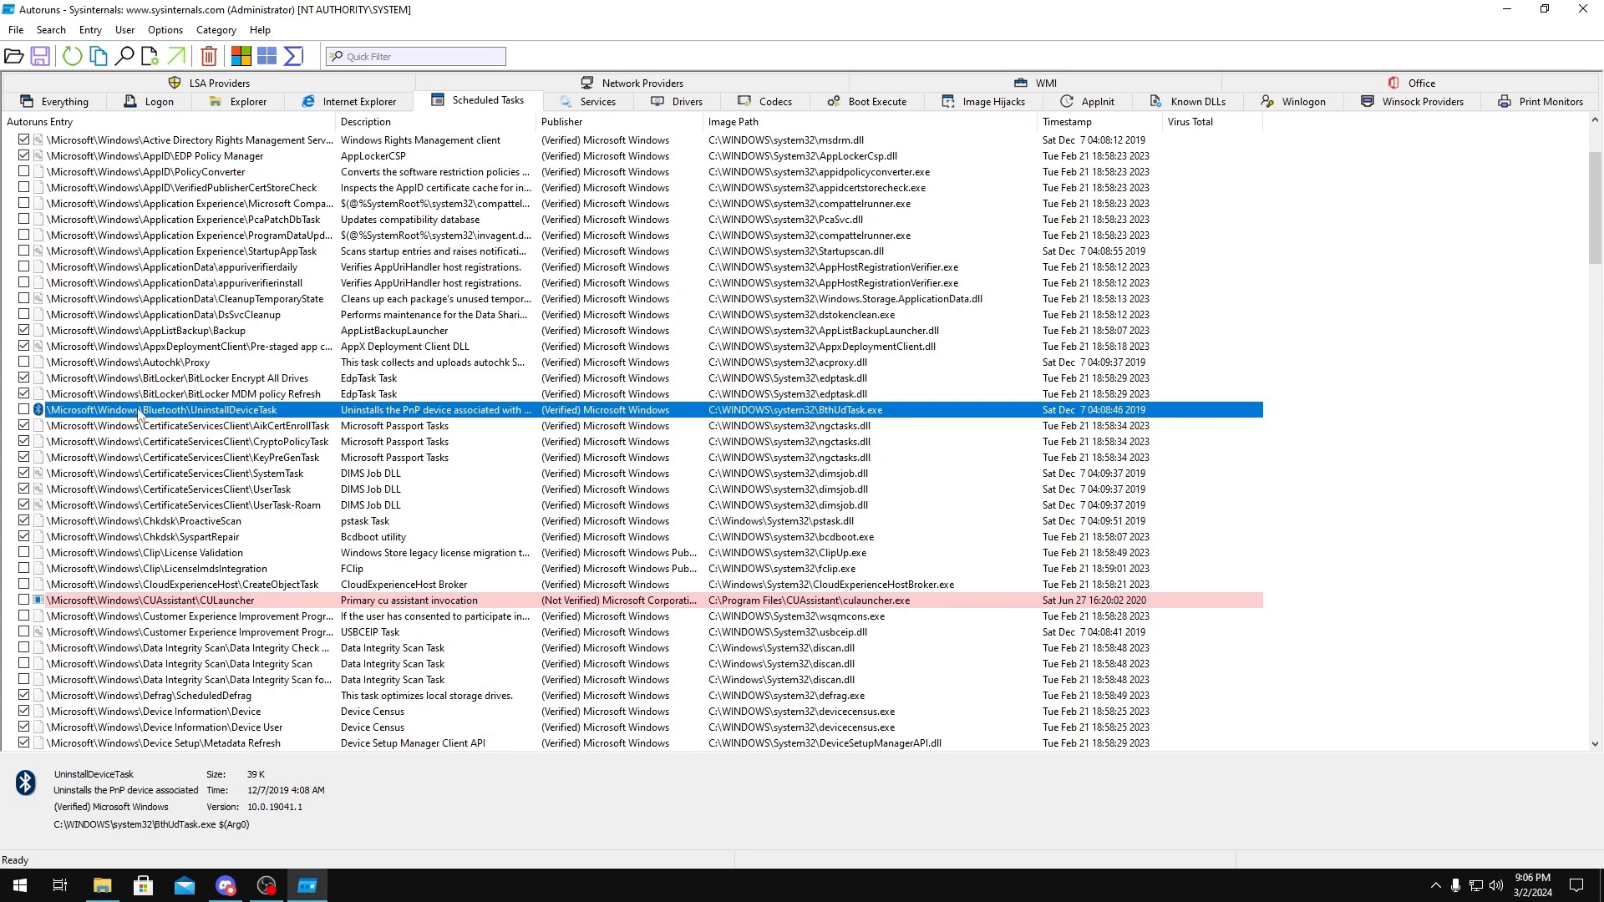
scroll("down", 3)
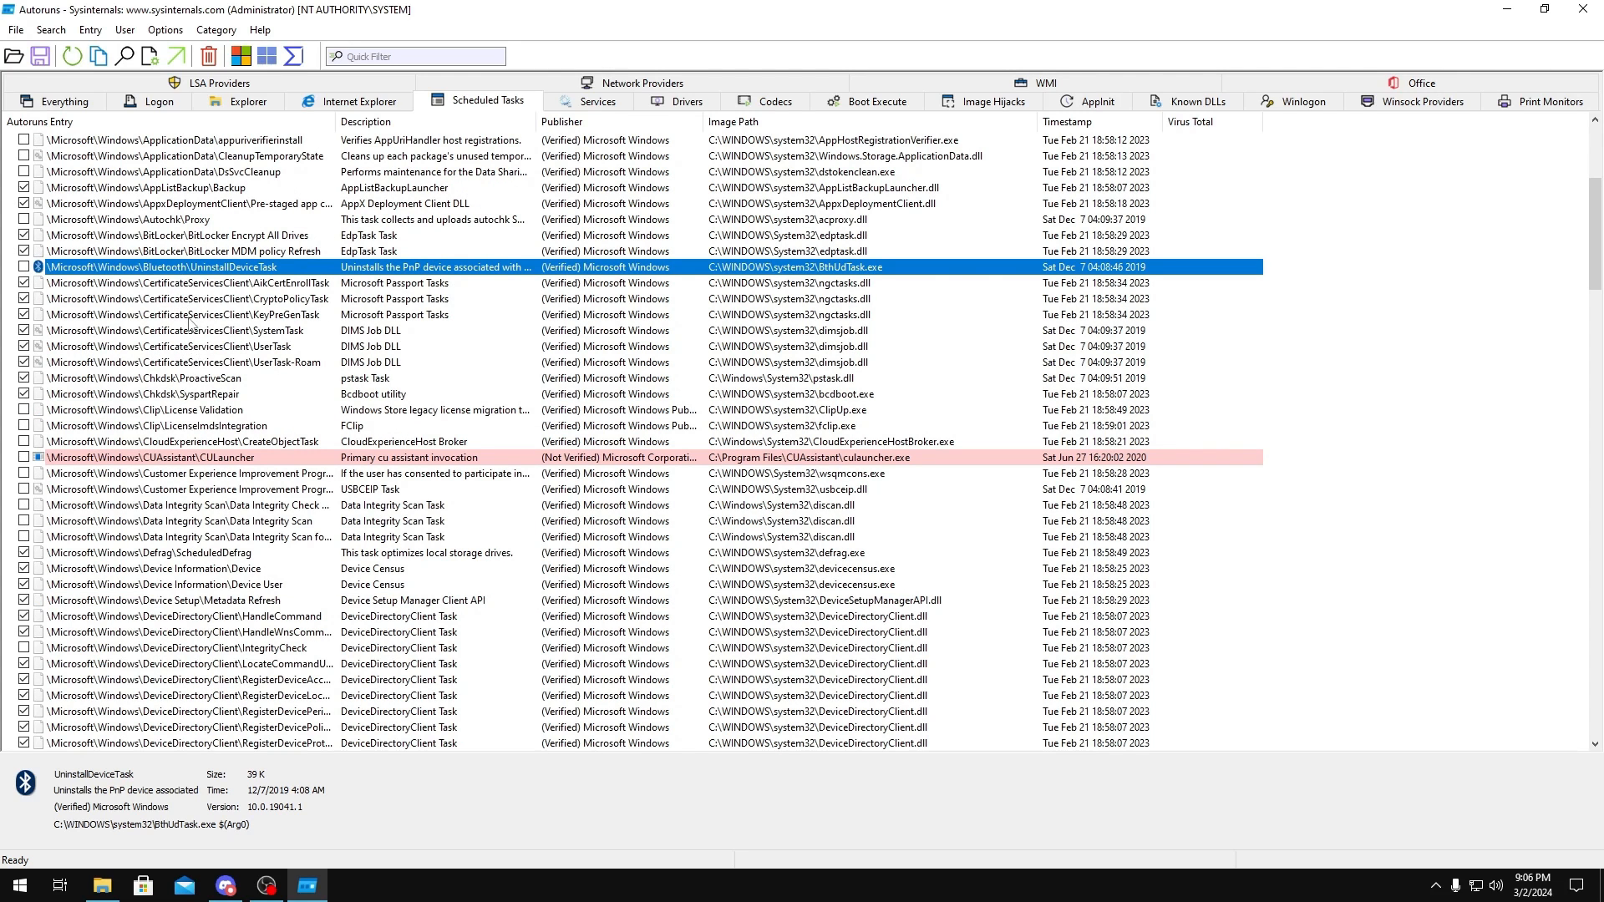
mouse_move(197, 351)
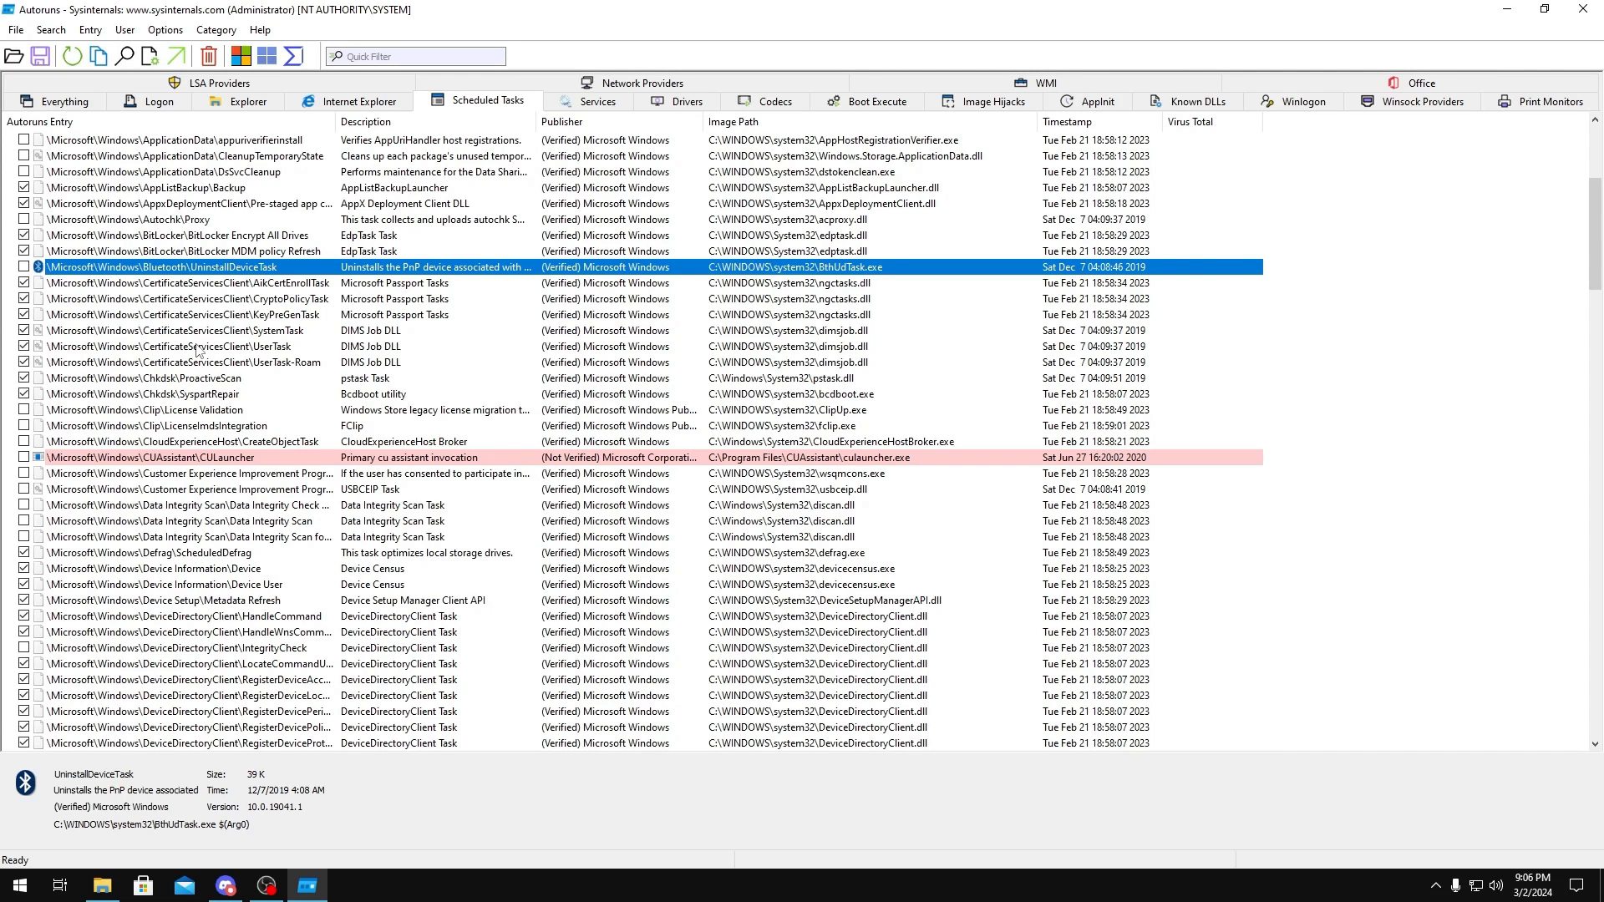
scroll("down", 3)
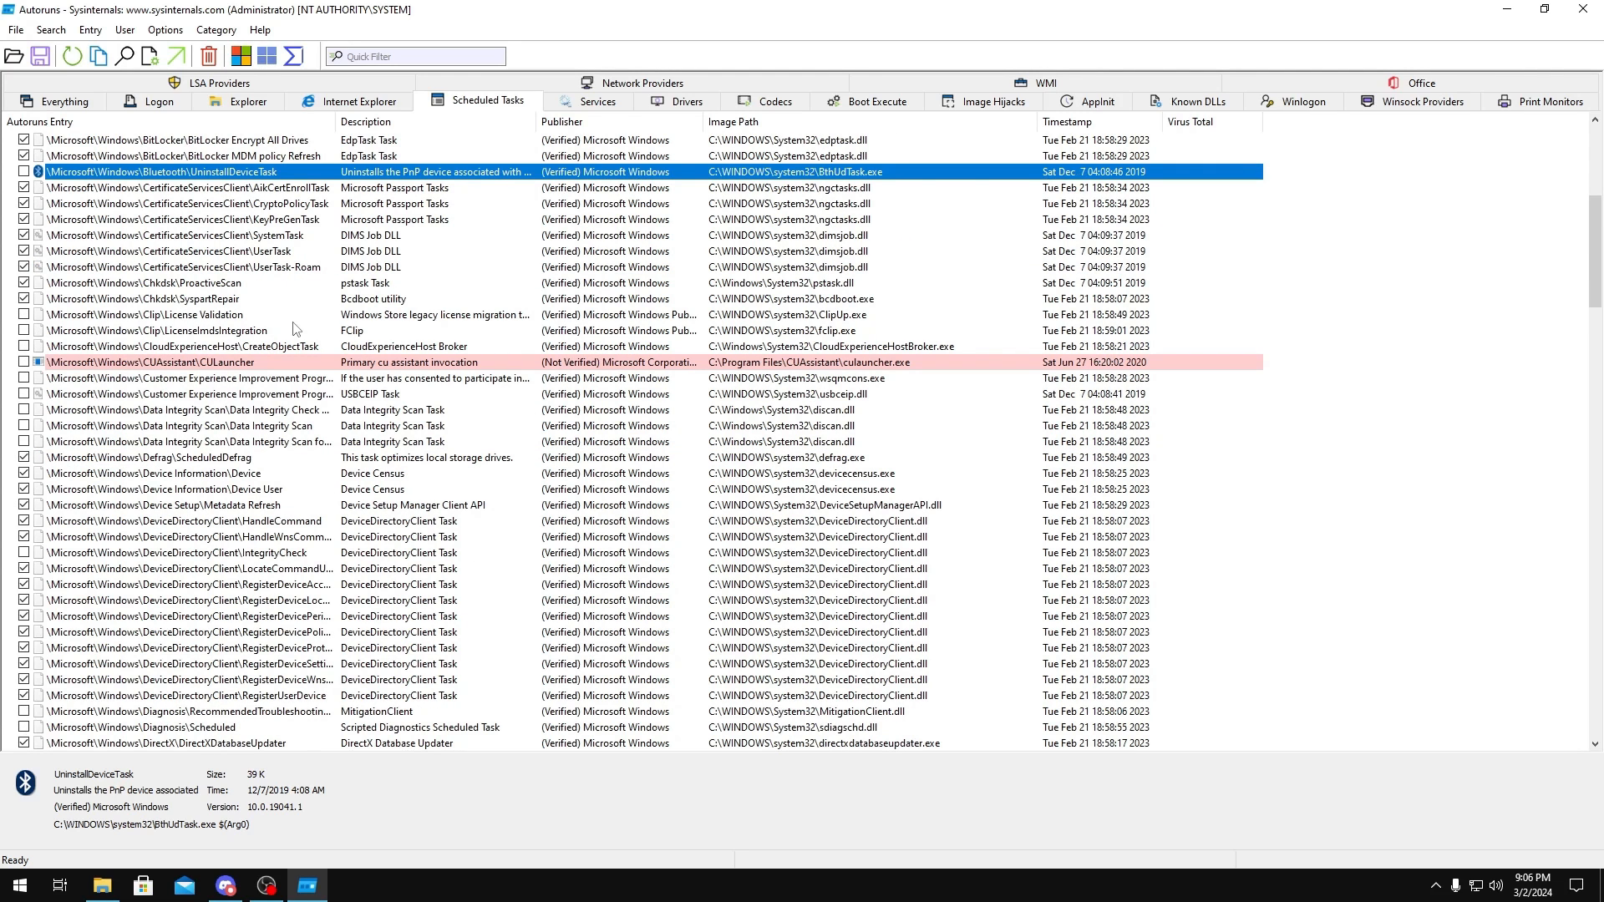
mouse_move(197, 391)
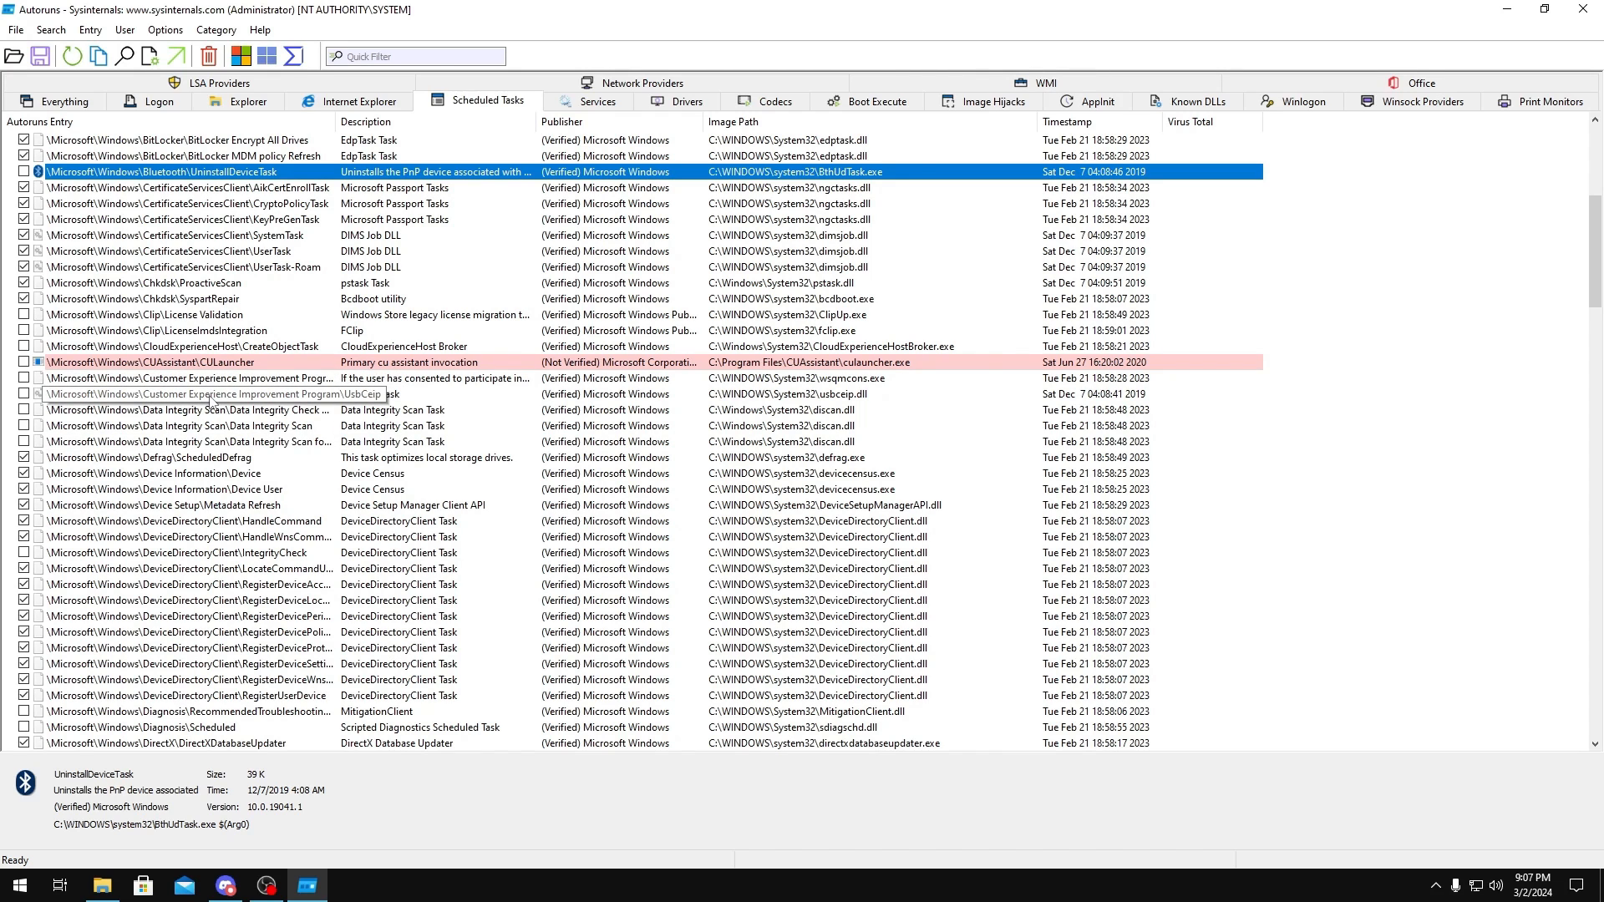
- Disable the Feedback DmClient, MouseSyncDataAvailable and InstallService WakeUpAndScanForUpdates tasks
scroll("down", 3)
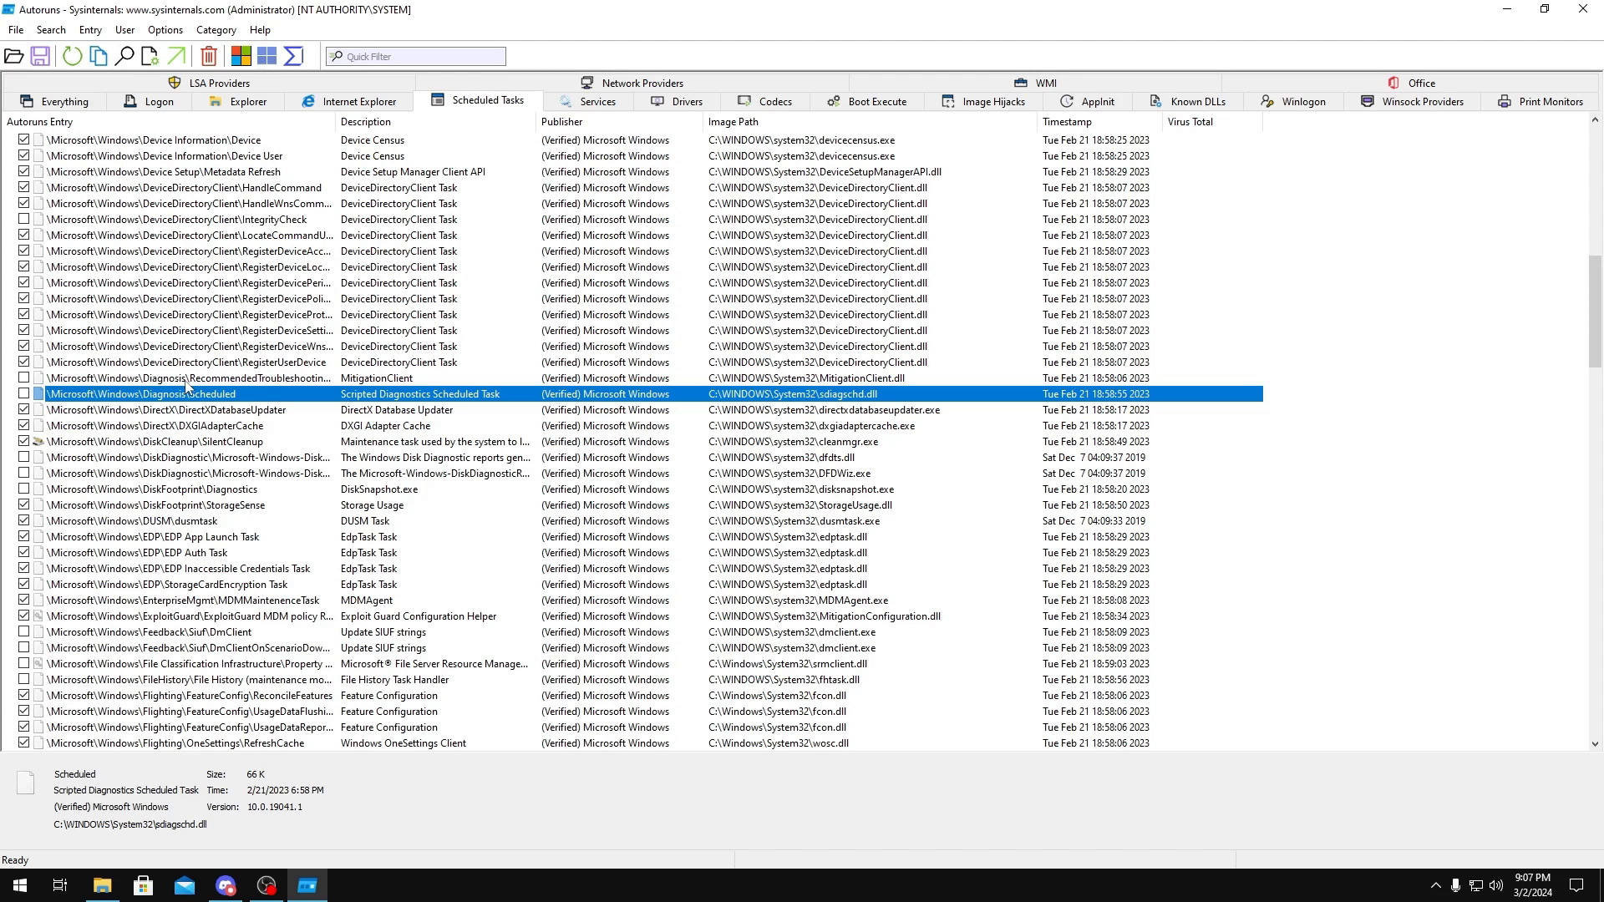
scroll("down", 3)
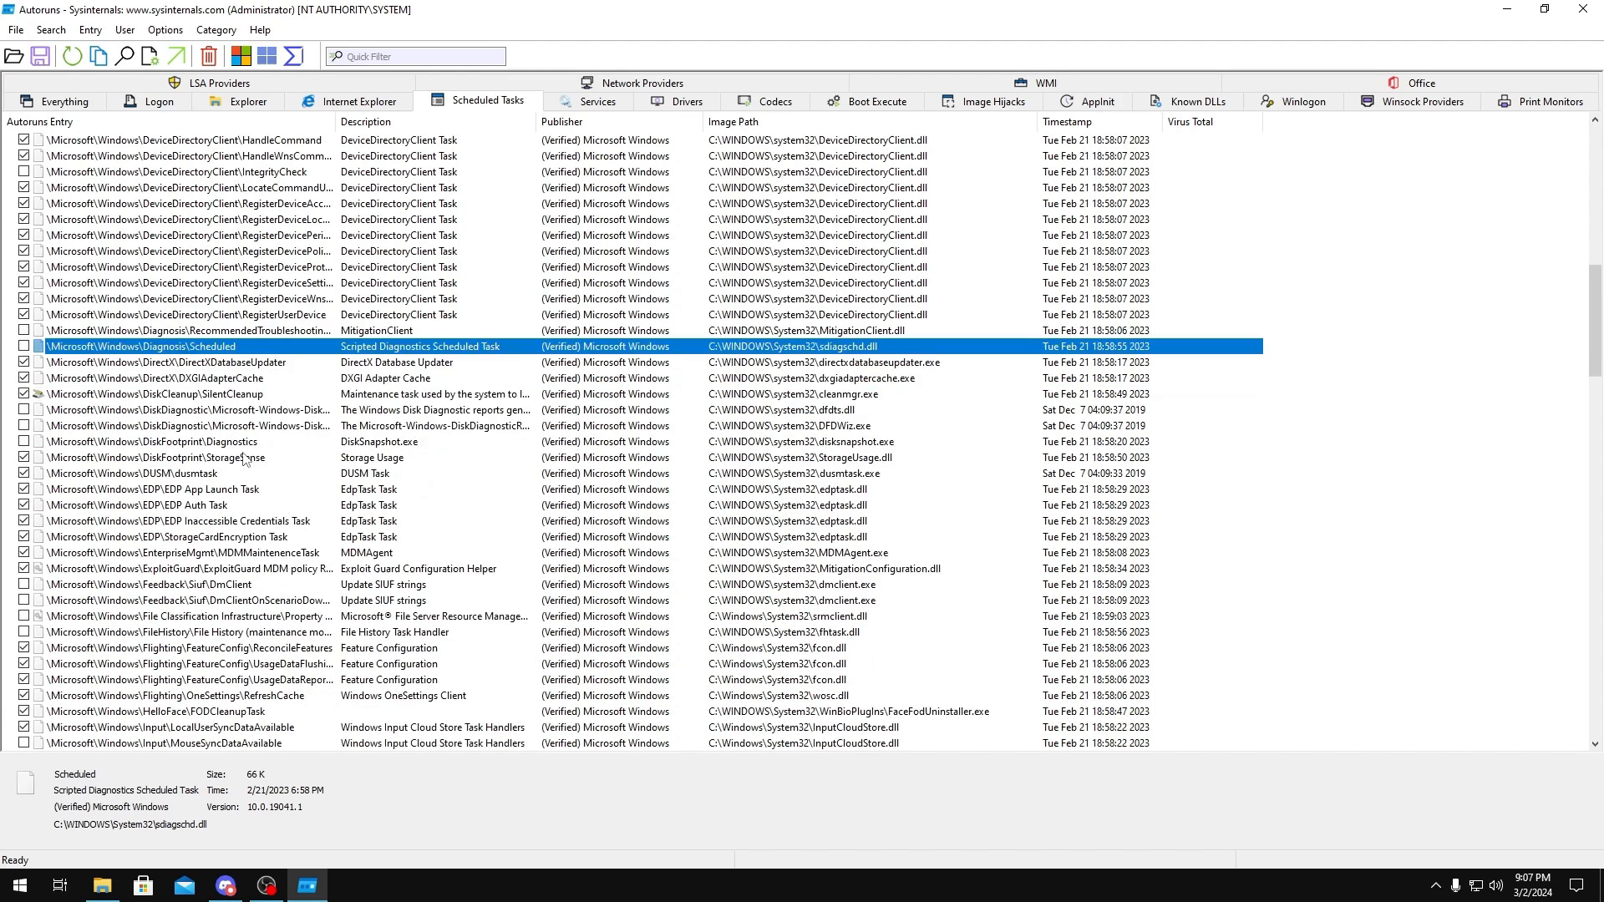
scroll("down", 3)
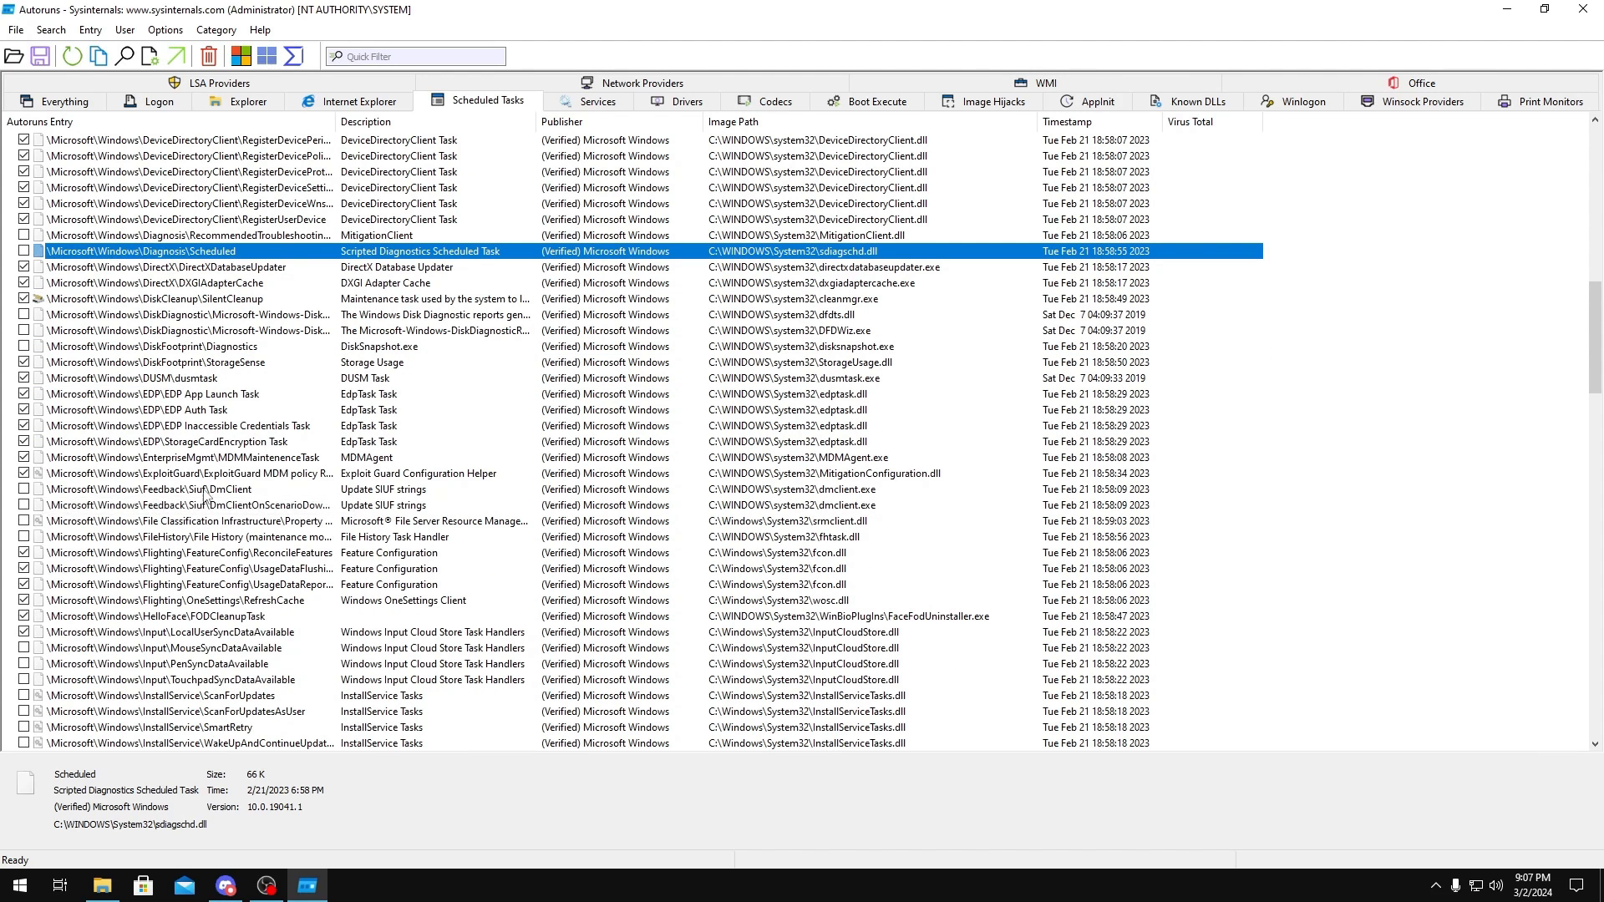
left_click(189, 489)
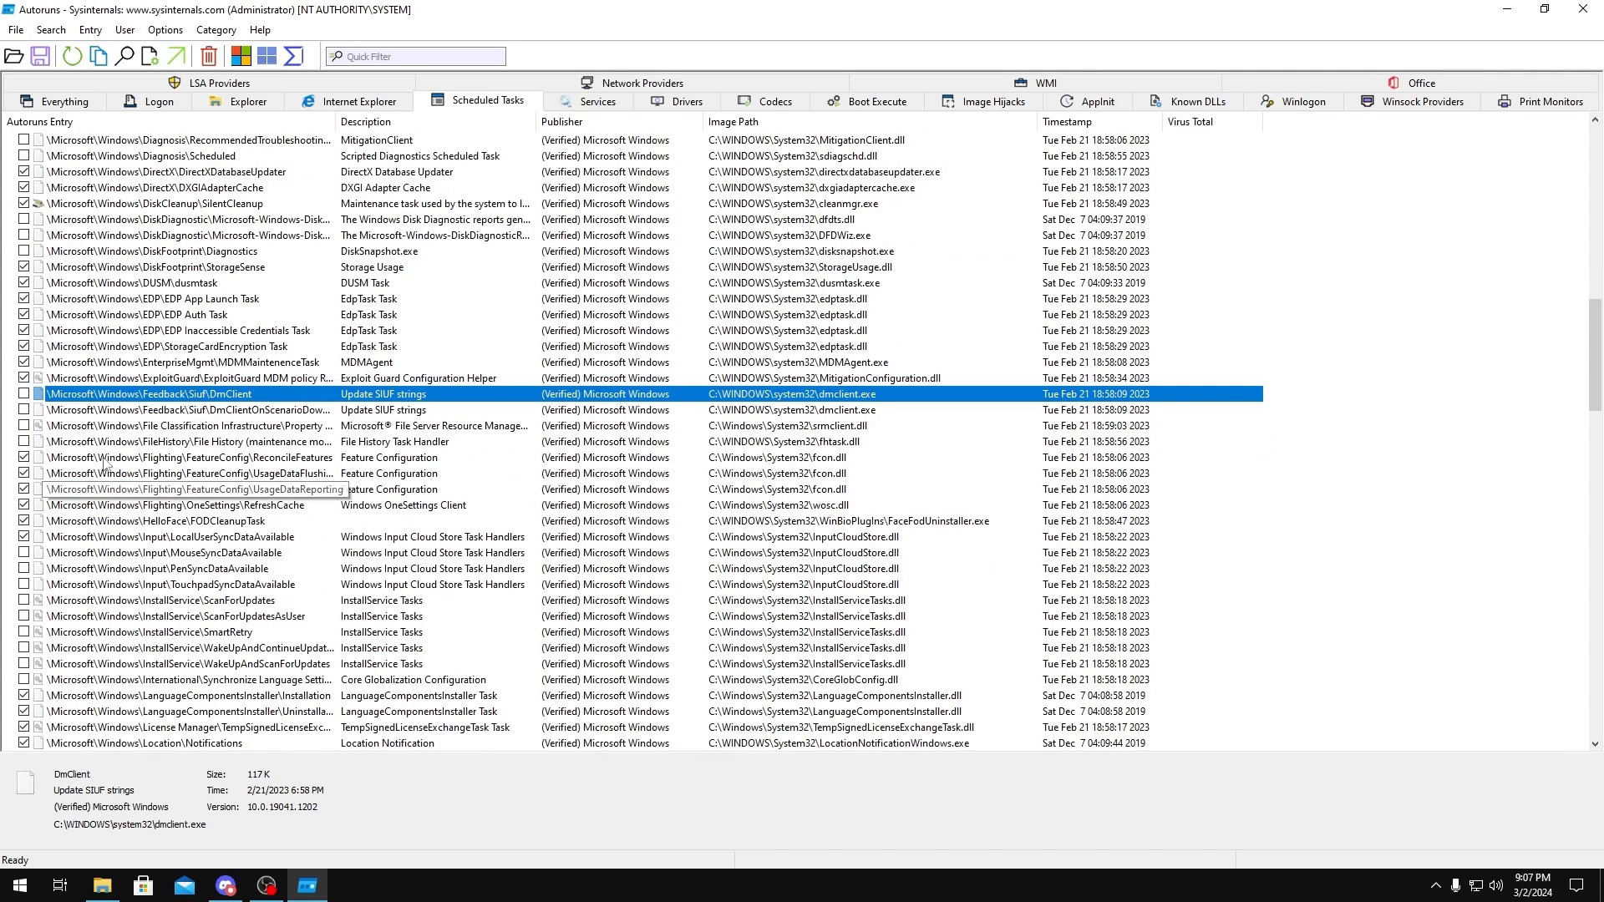
scroll("down", 3)
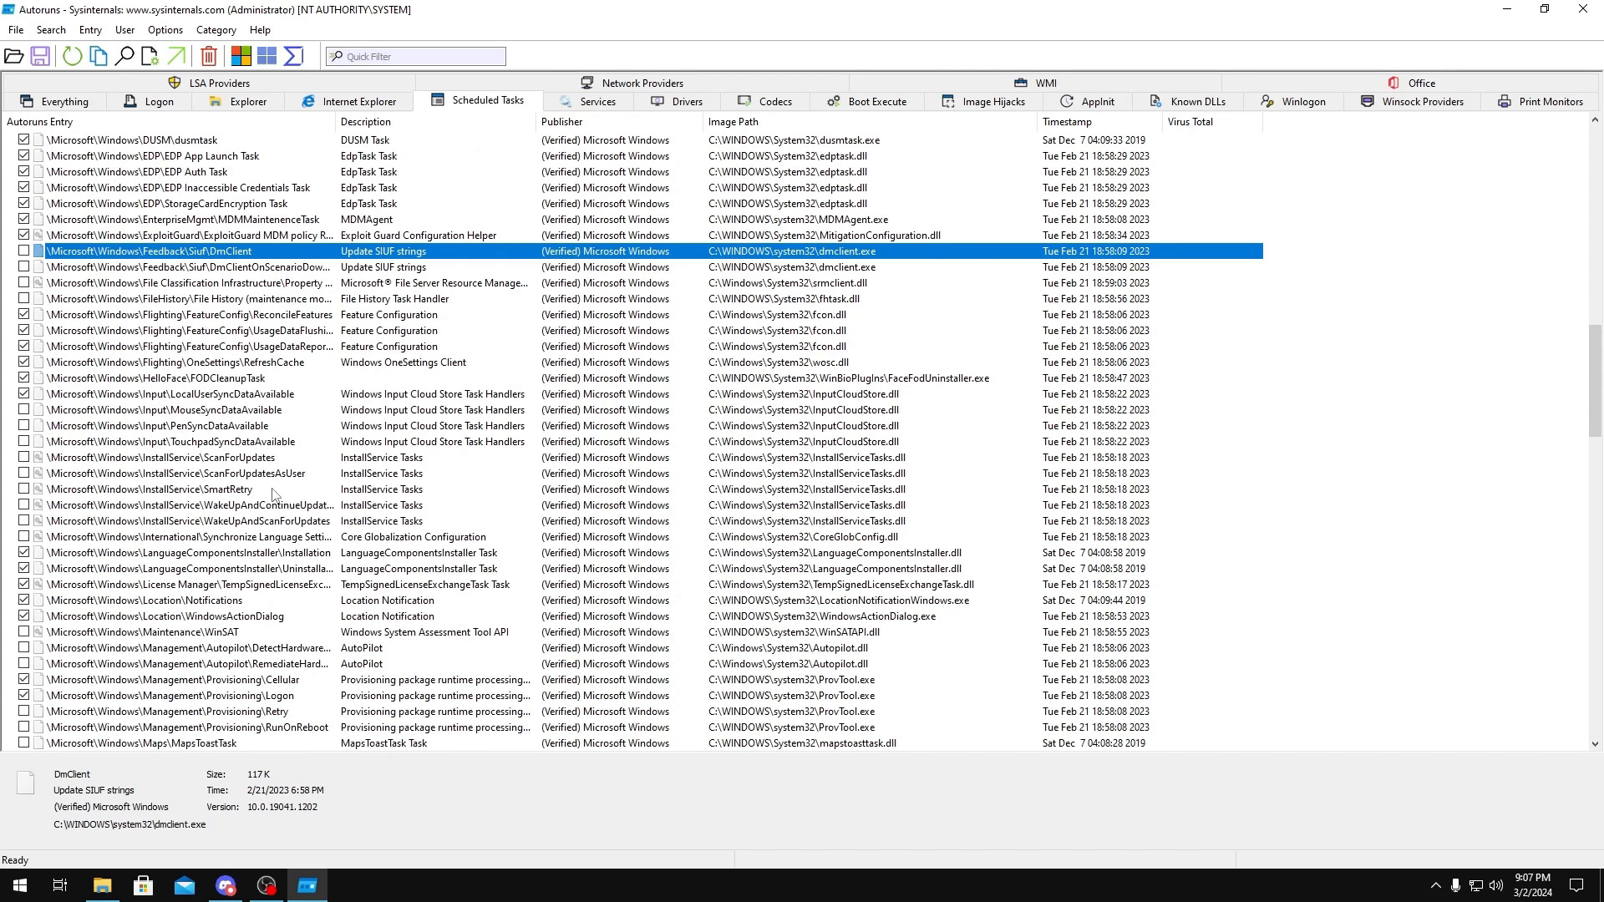
left_click(183, 411)
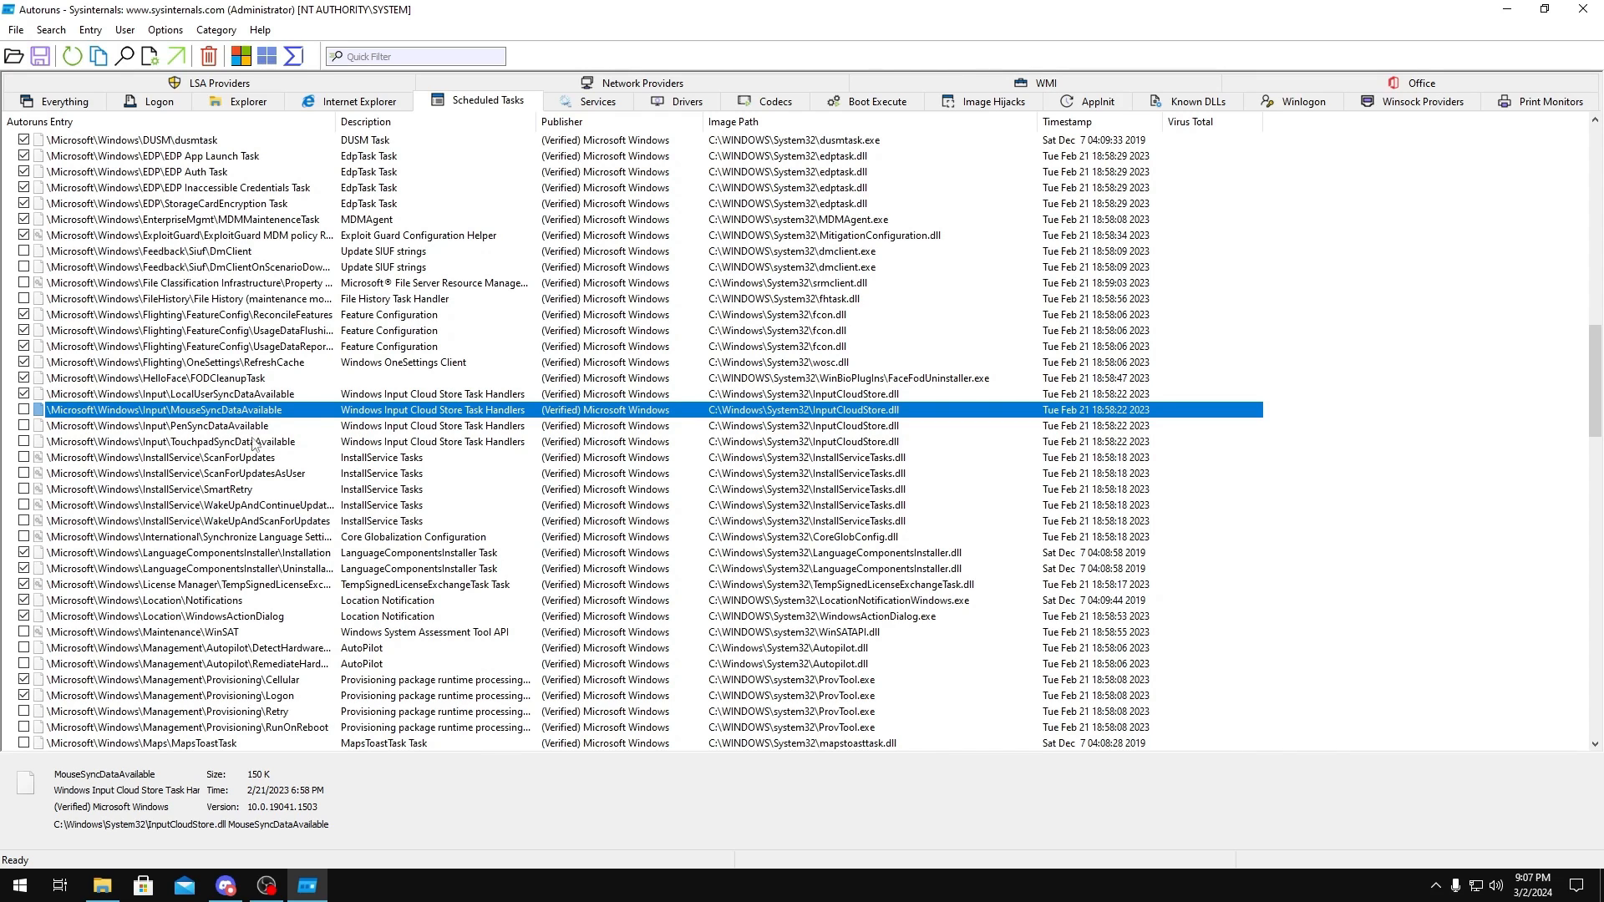
left_click(184, 490)
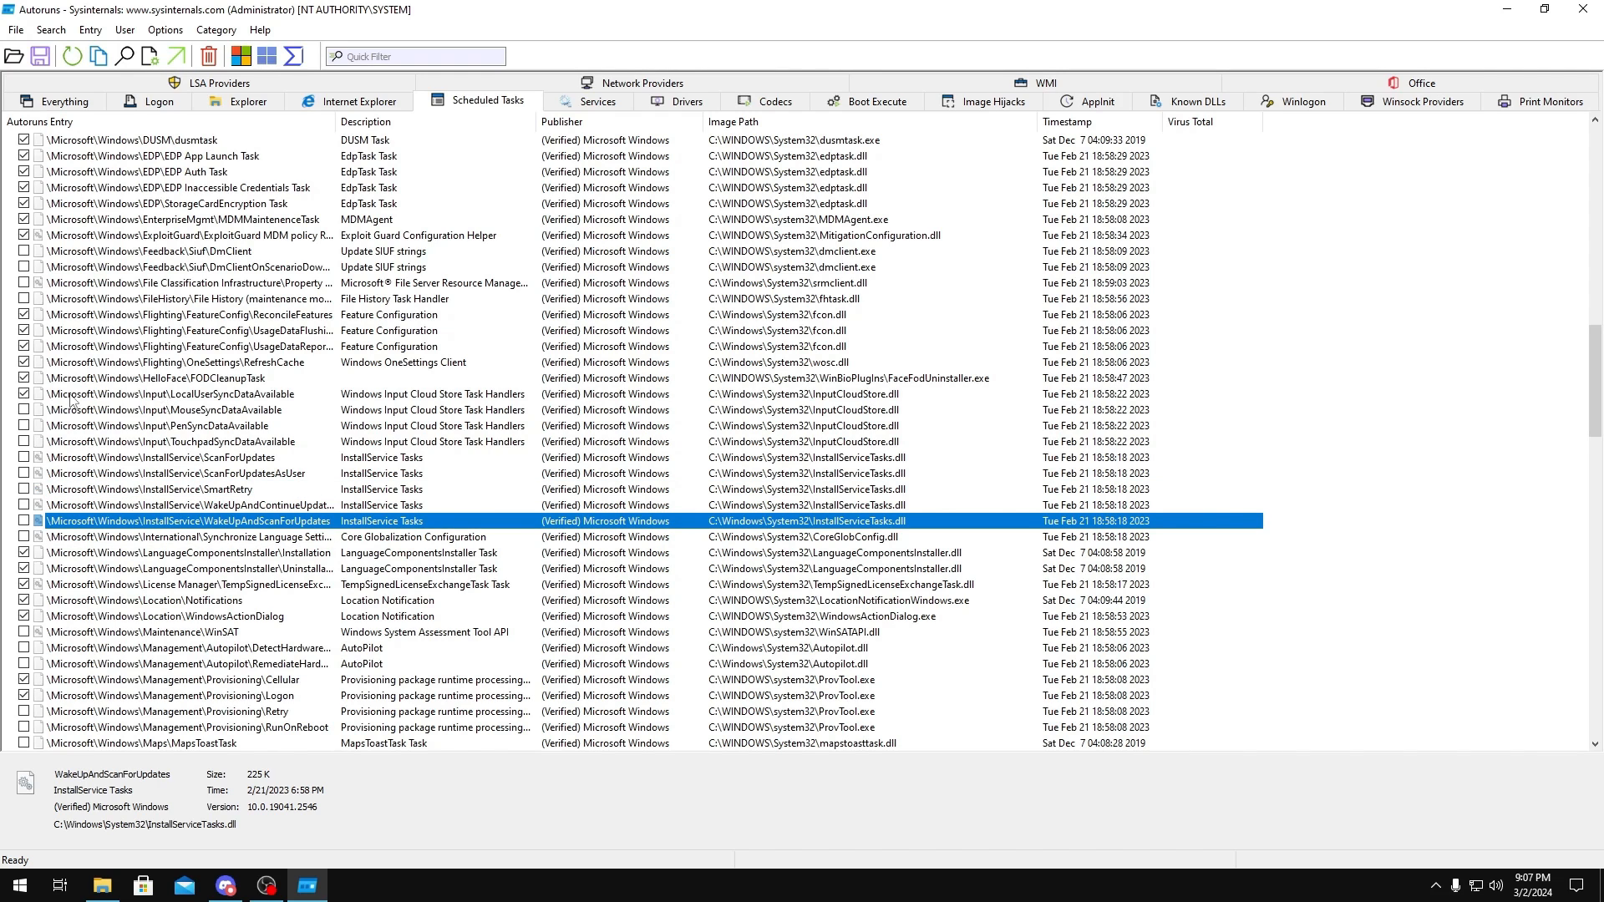
- Disable the Maps update scheduled task while browsing further down the task list
scroll("down", 3)
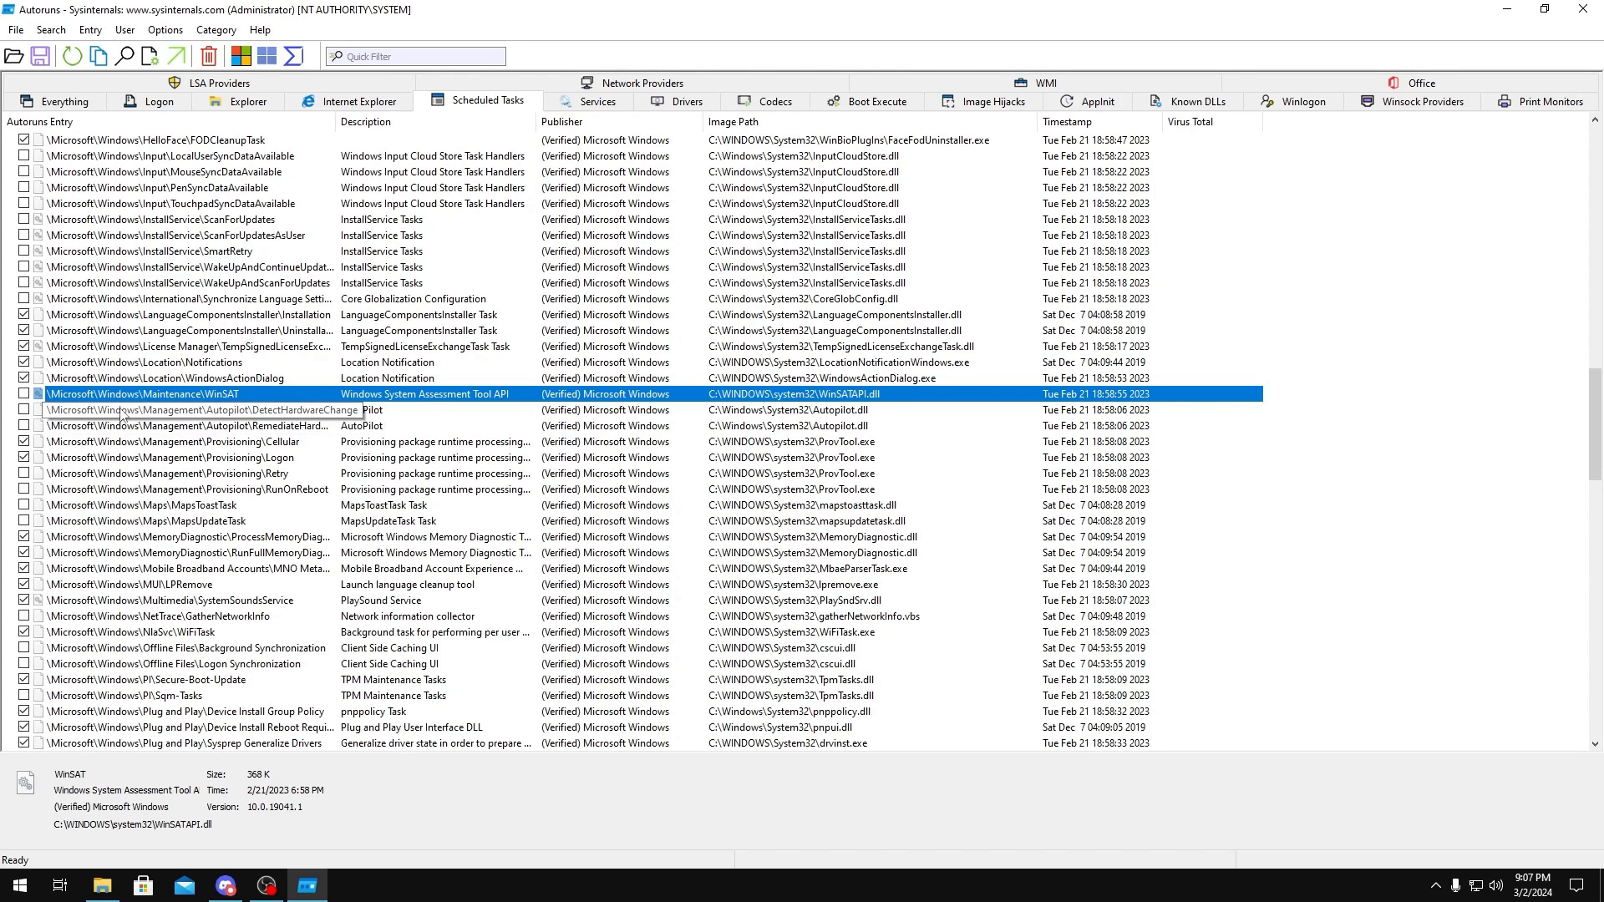
scroll("down", 3)
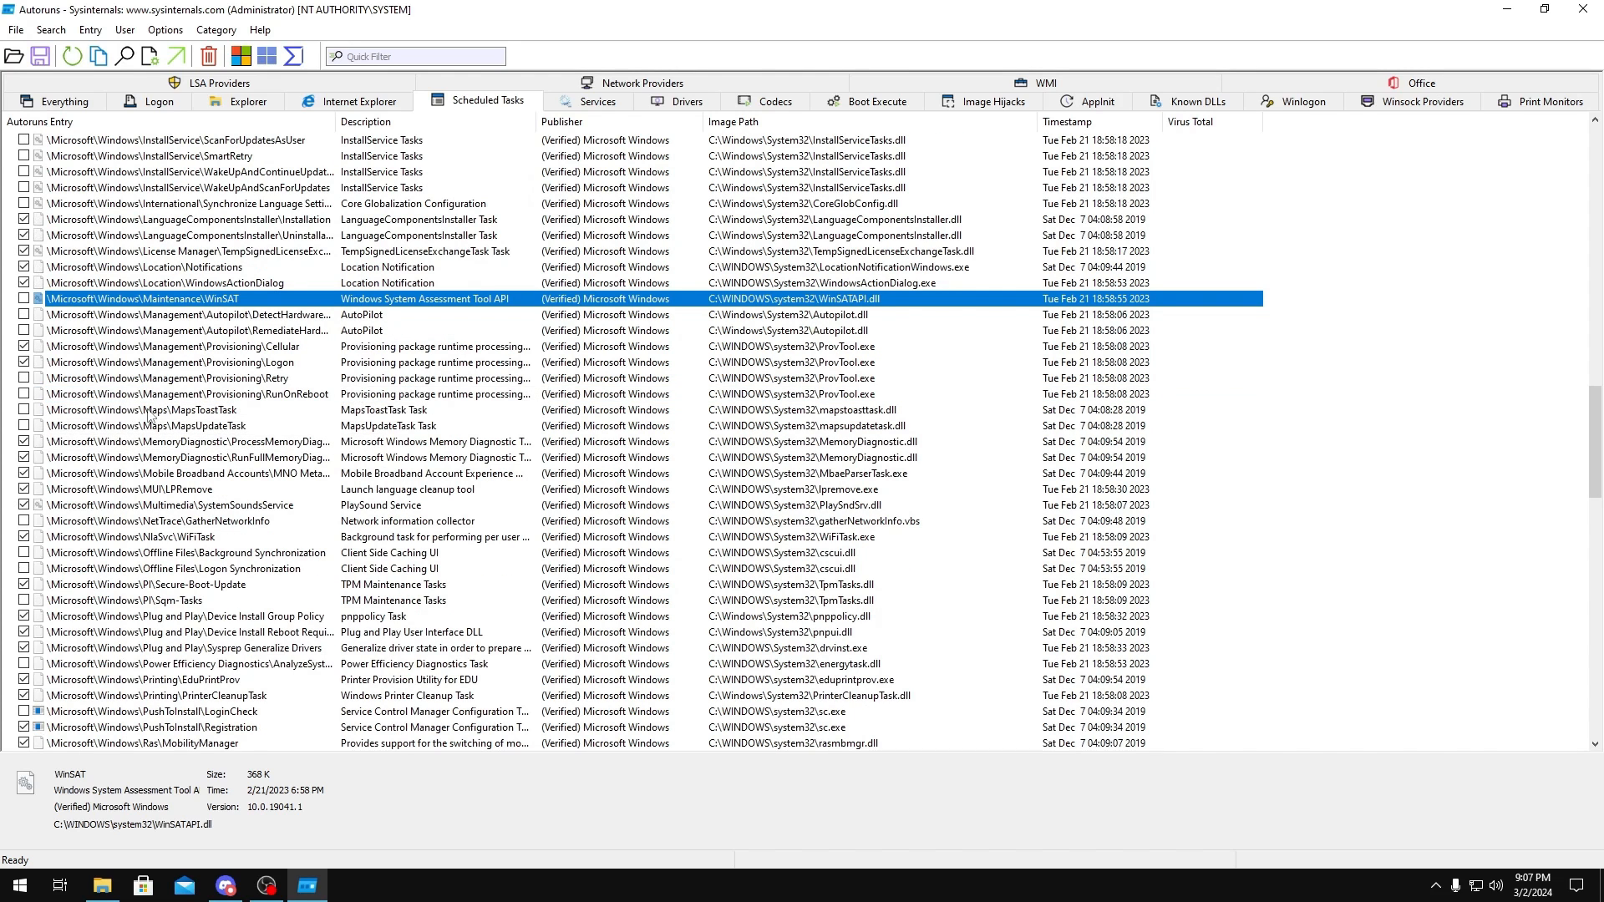
left_click(164, 426)
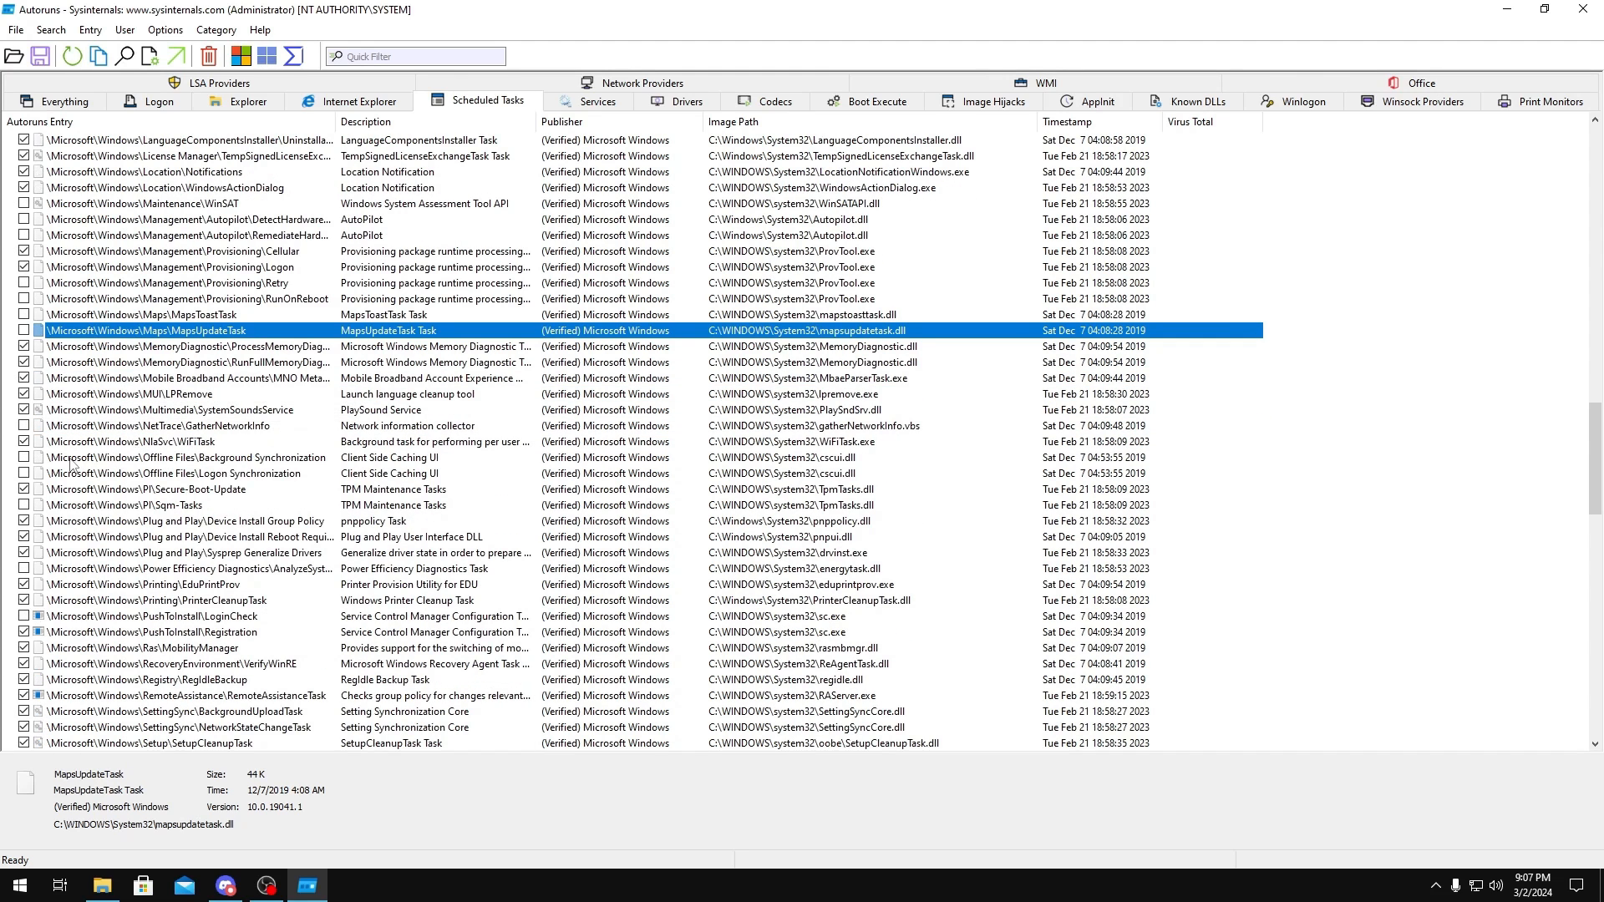
scroll("down", 3)
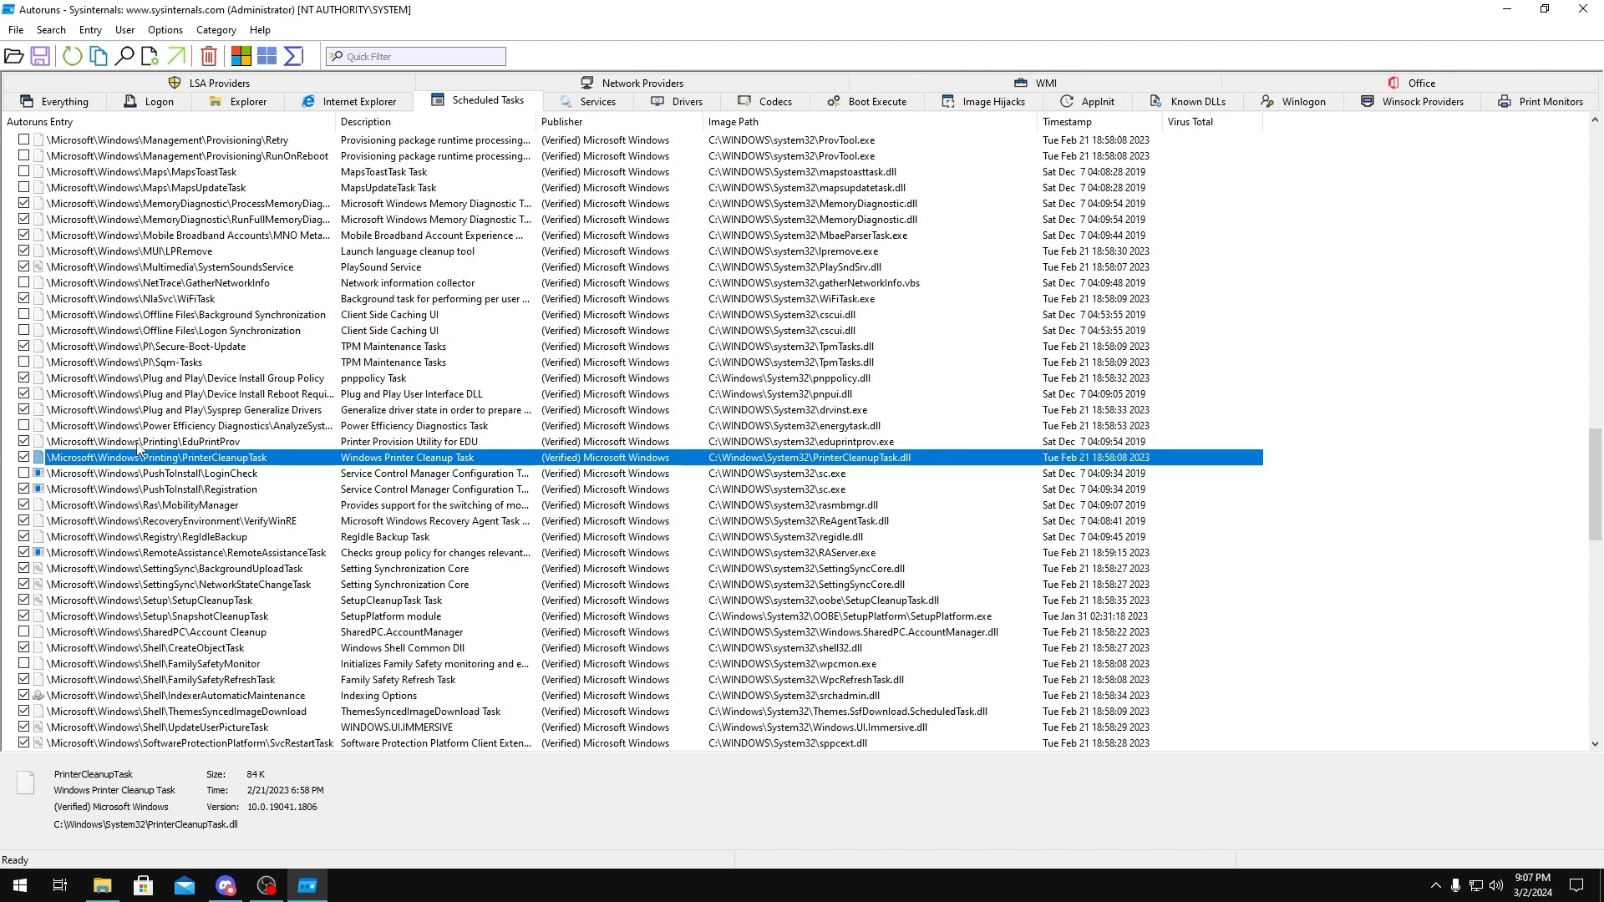
scroll("down", 3)
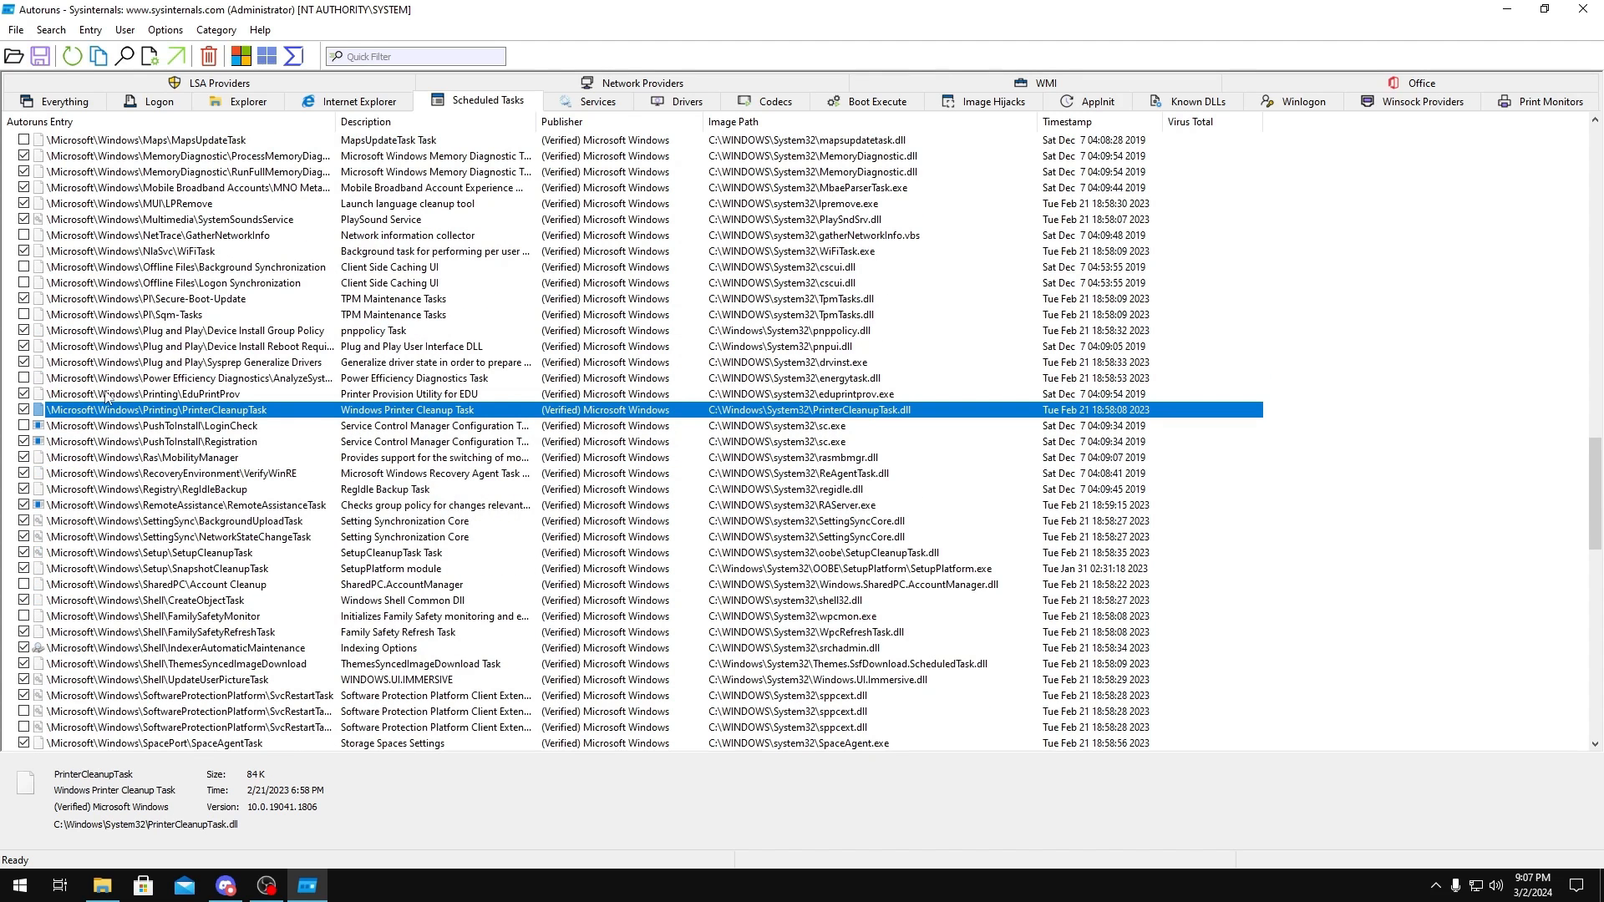
scroll("down", 3)
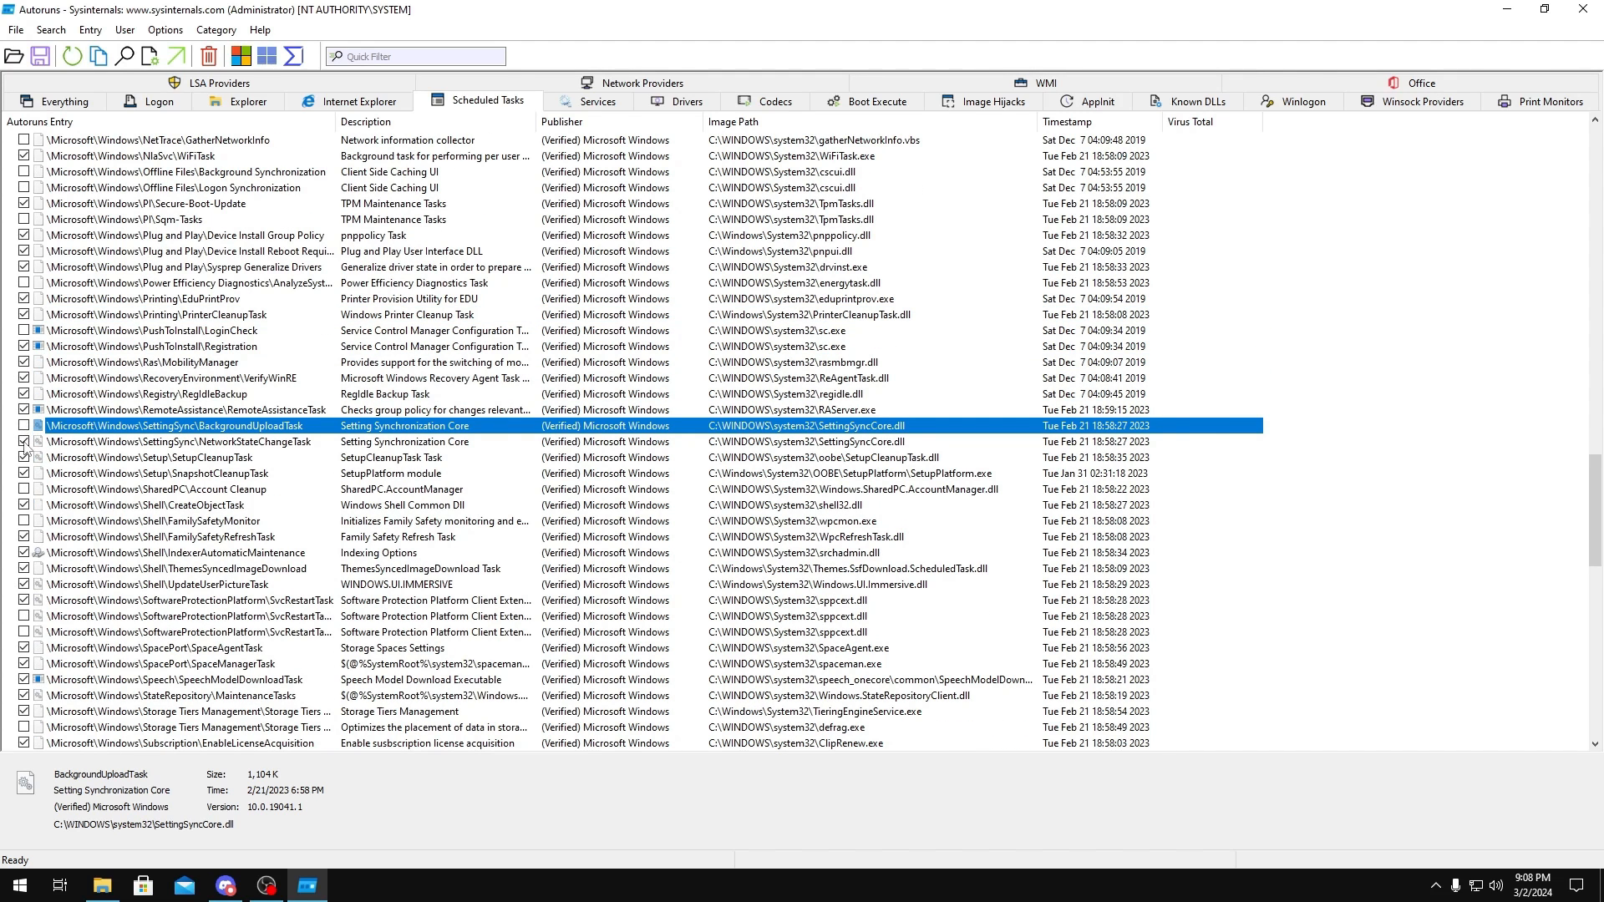
scroll("down", 3)
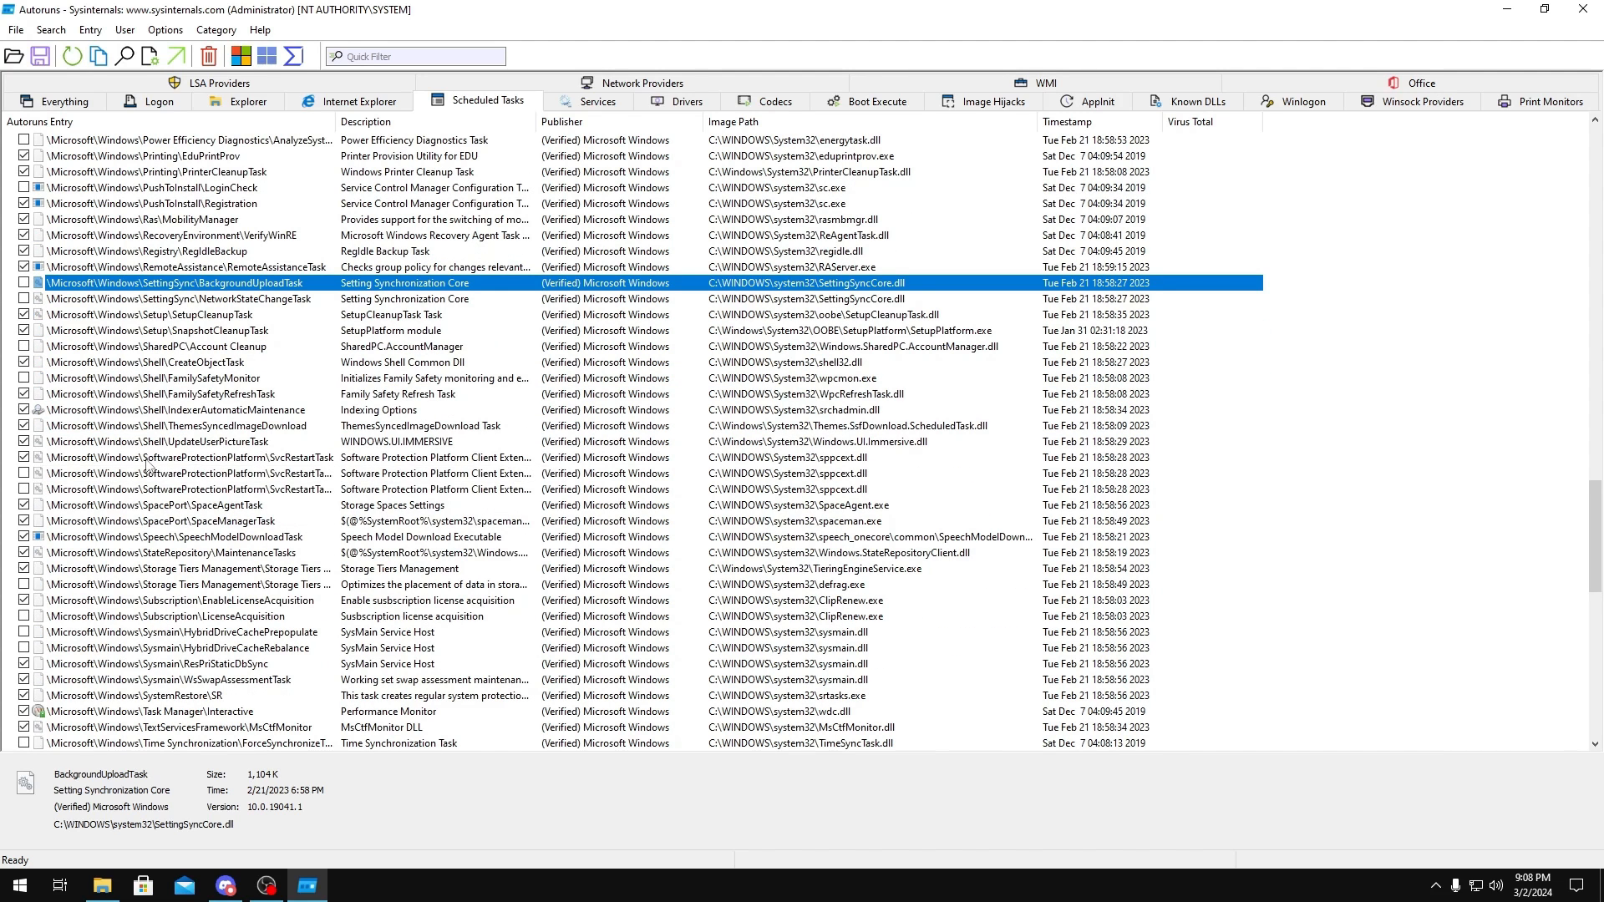
mouse_move(210, 466)
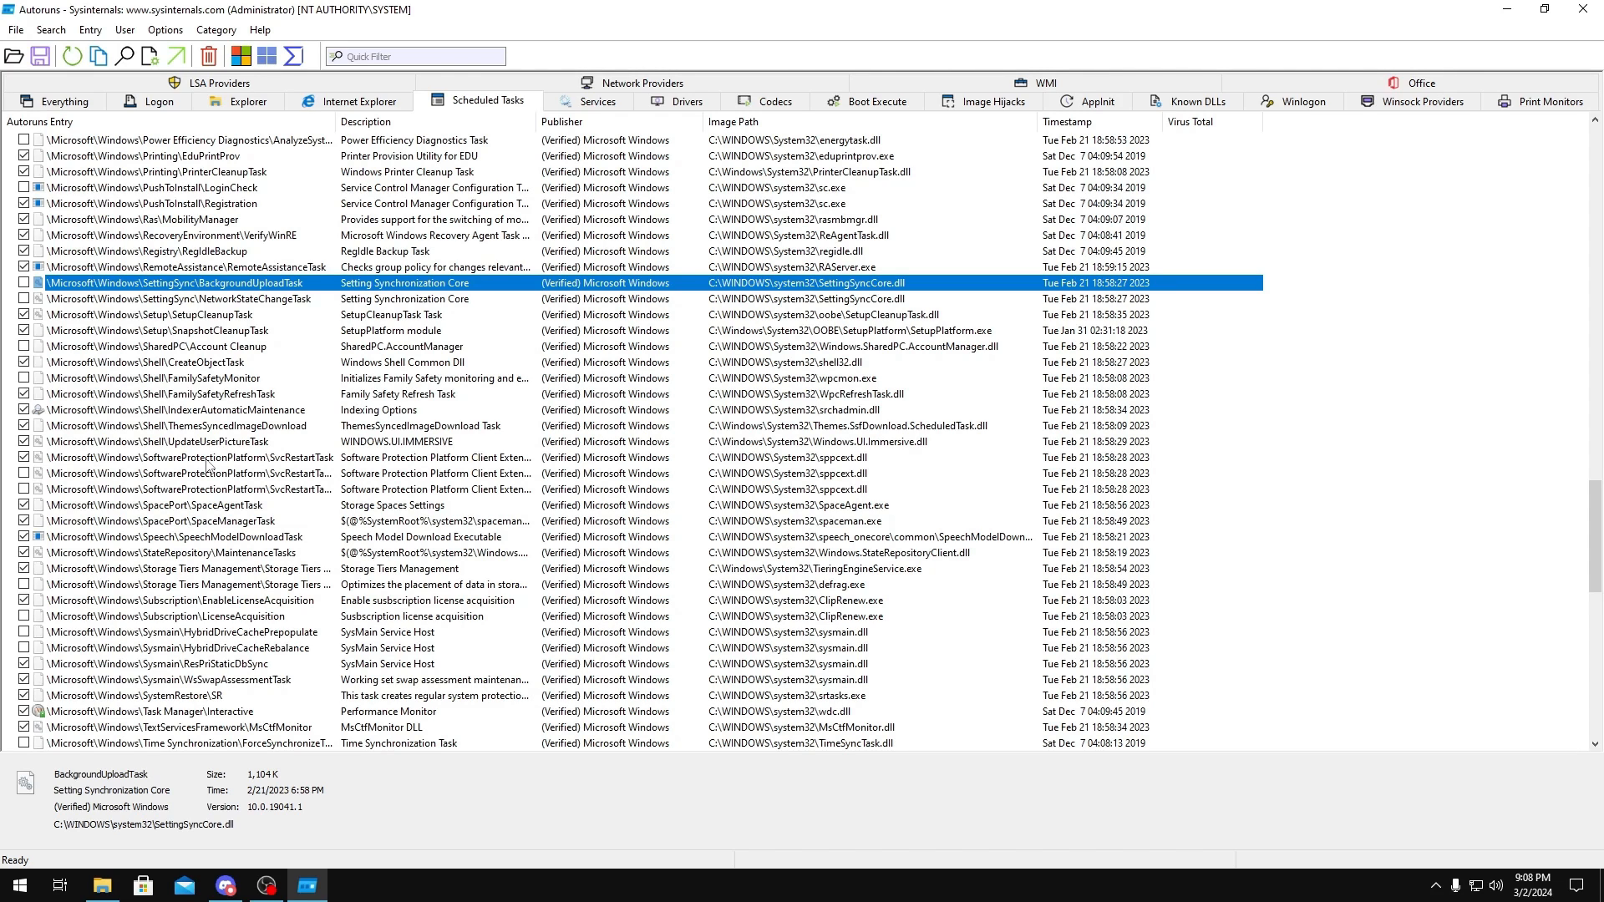
scroll("down", 3)
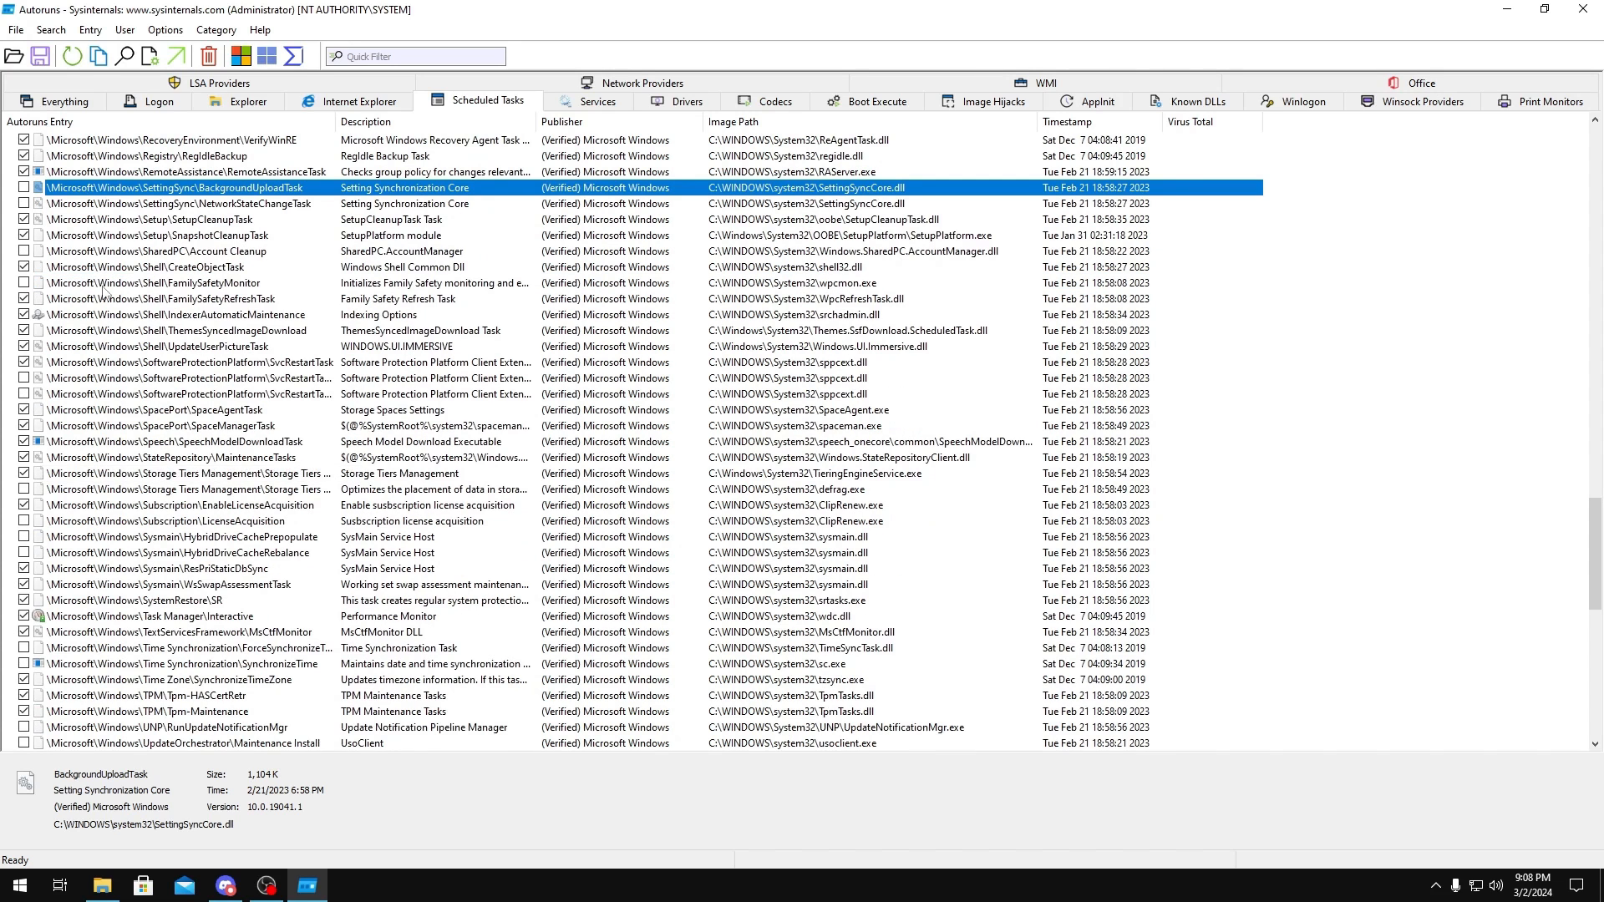
scroll("down", 3)
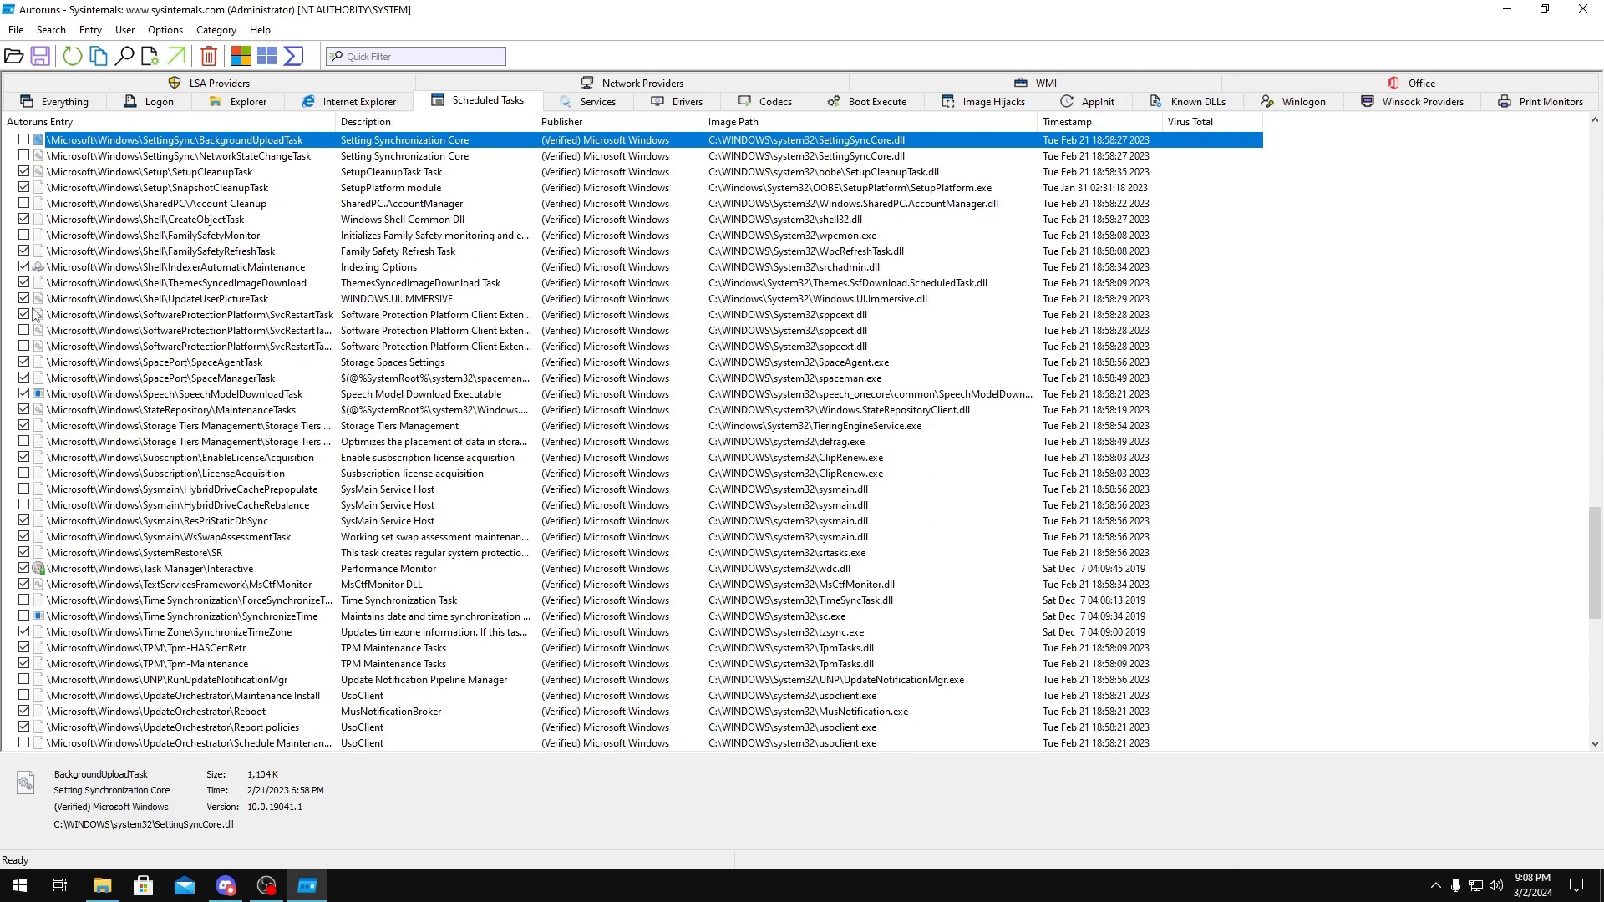
scroll("down", 3)
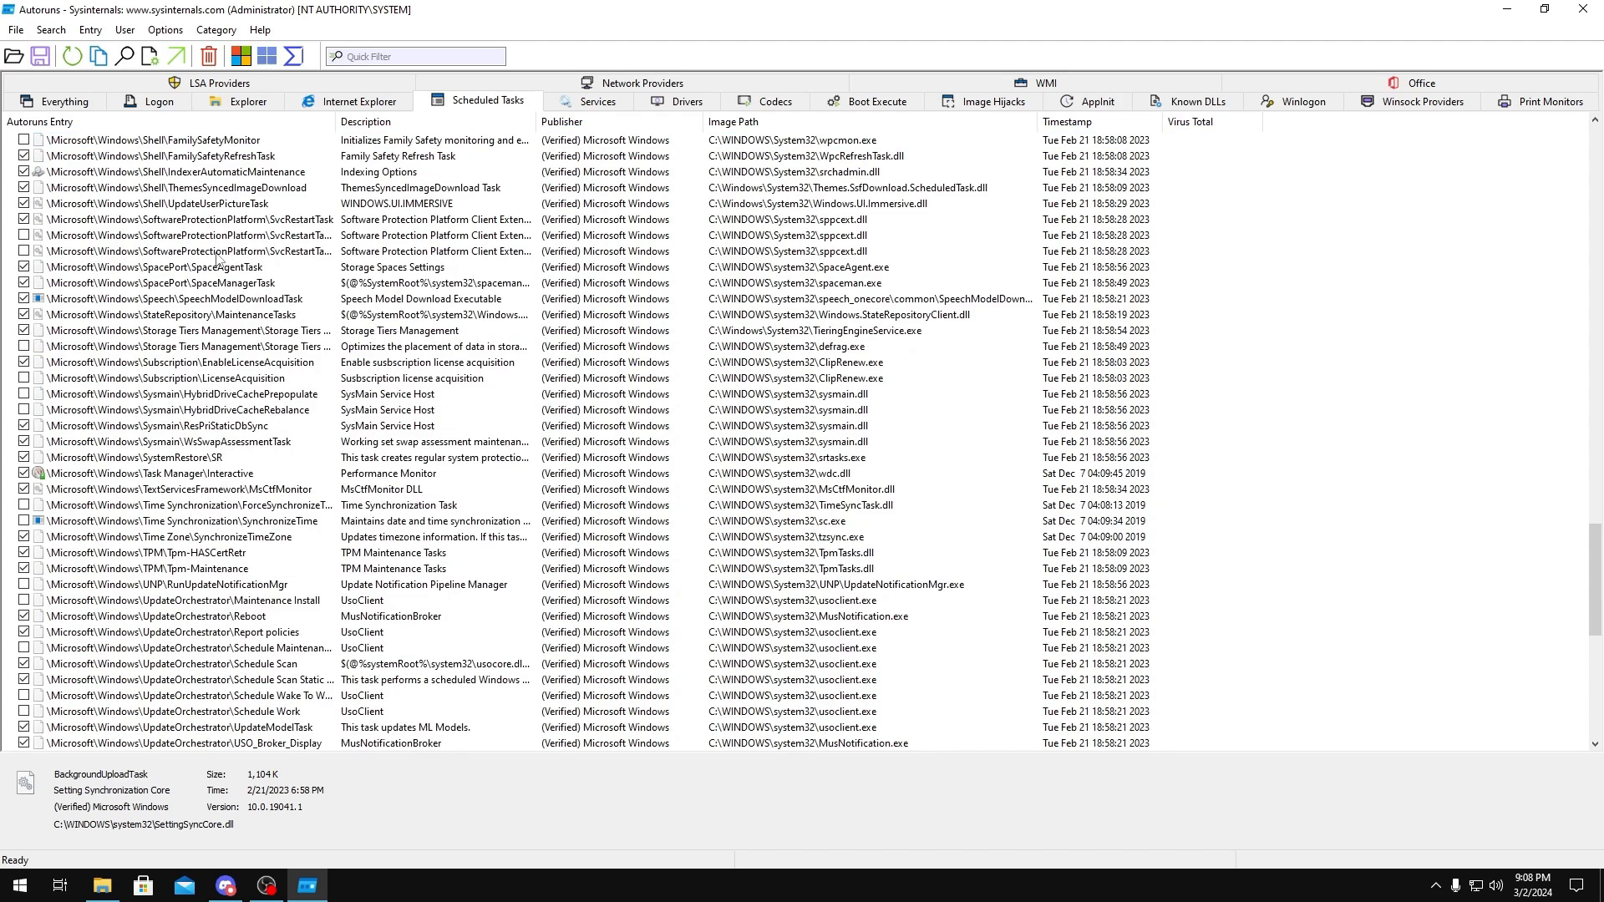
scroll("down", 3)
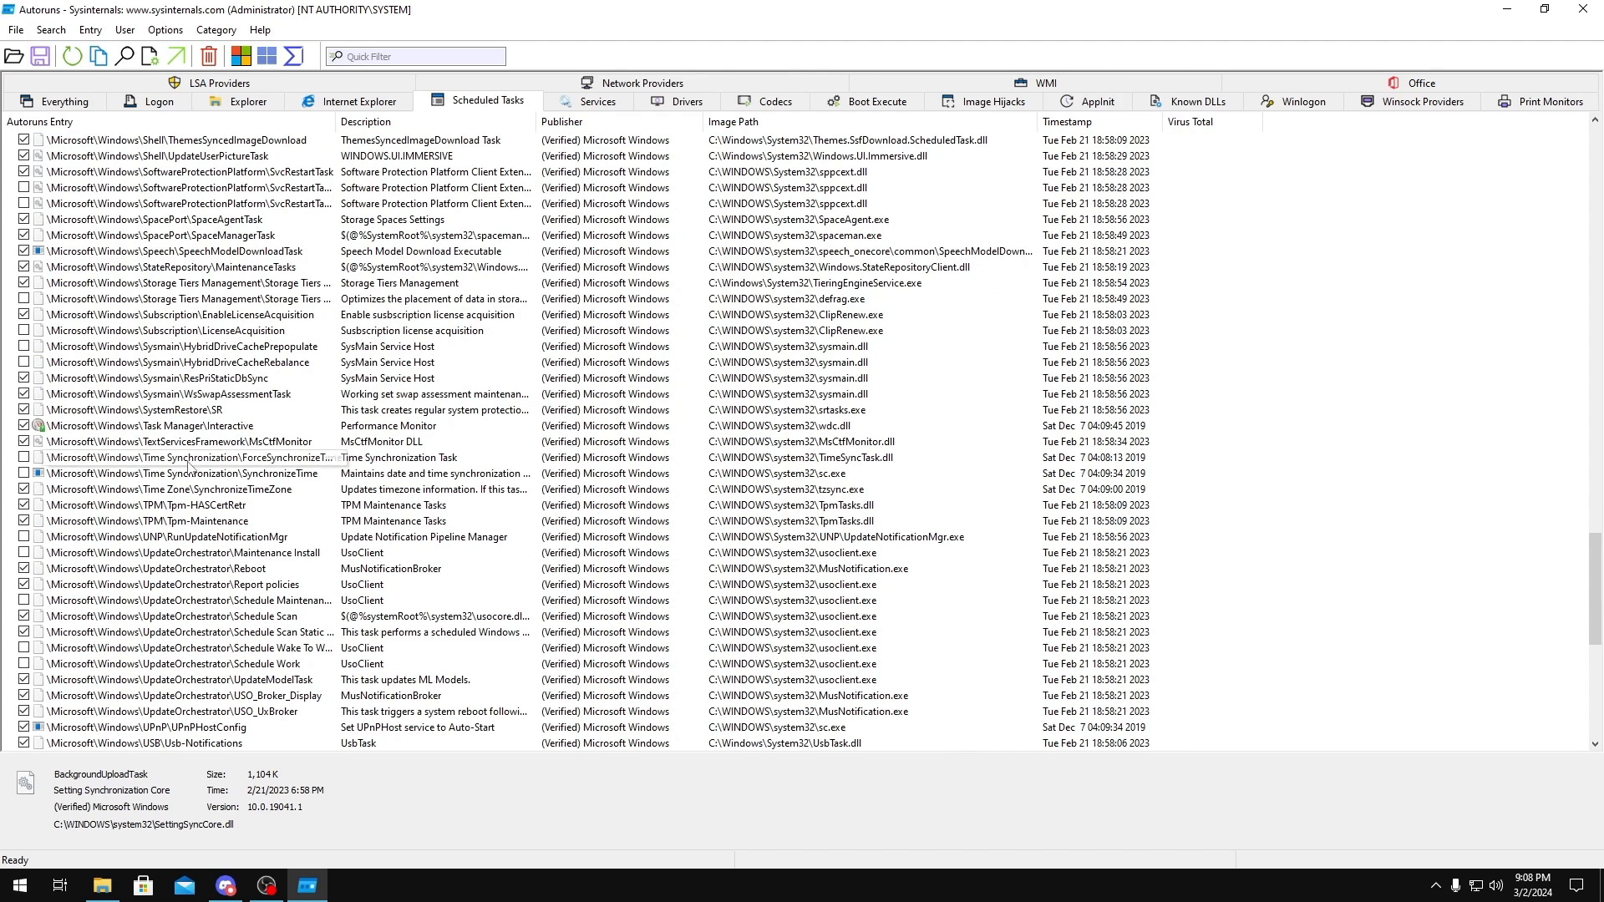
- Review the SynchronizeTime, UpdateOrchestrator Reboot and RUXIMSync tasks
left_click(183, 473)
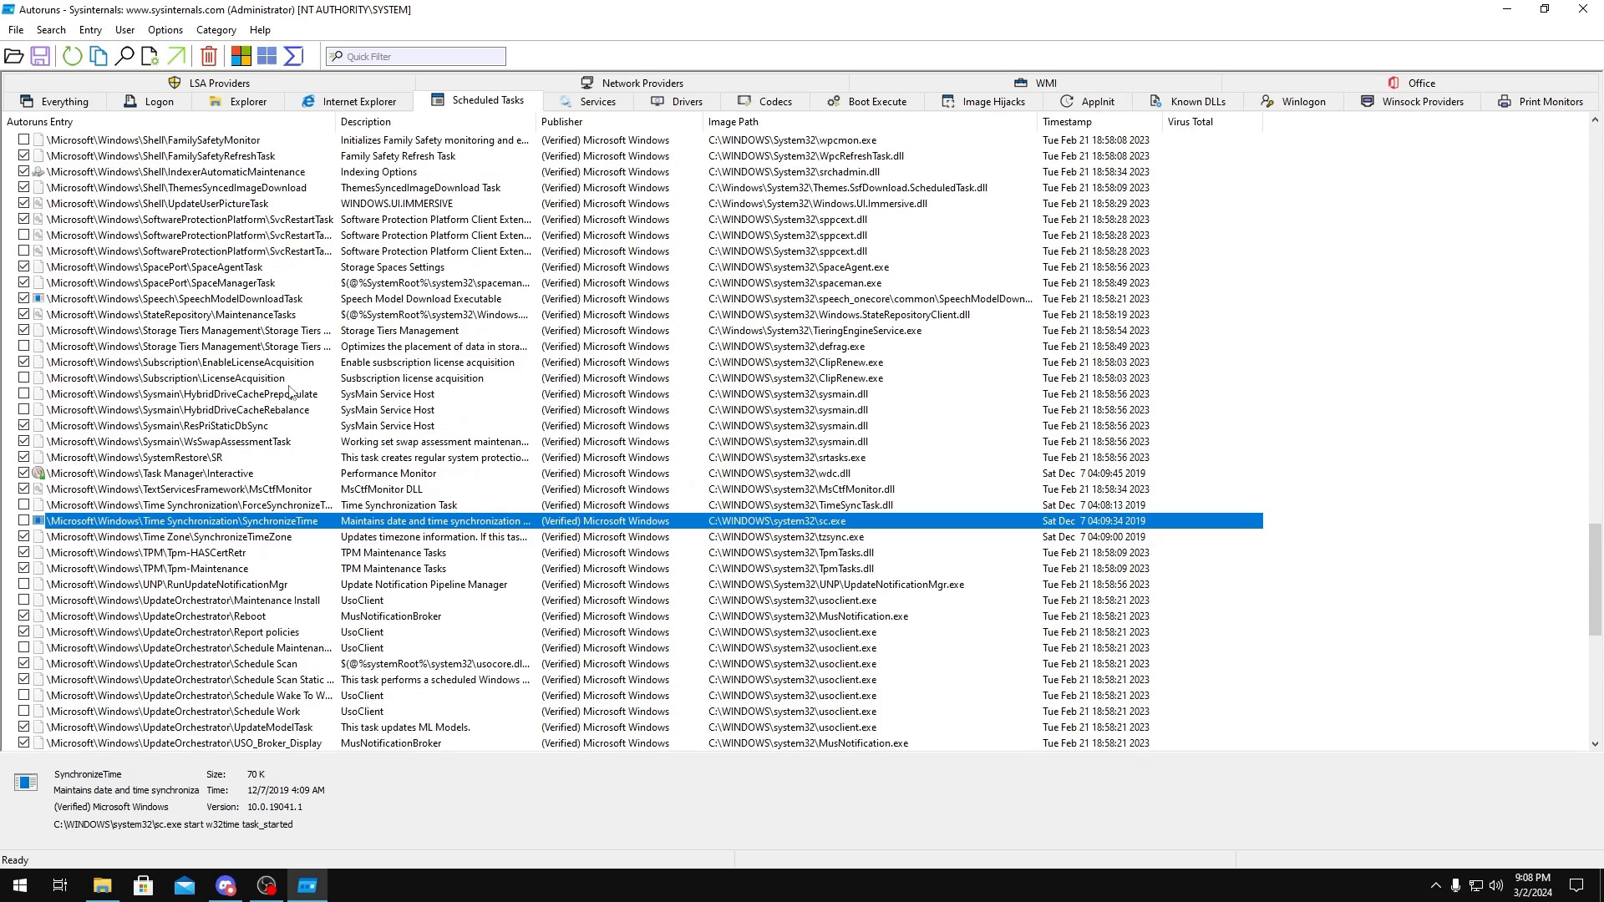
scroll("down", 3)
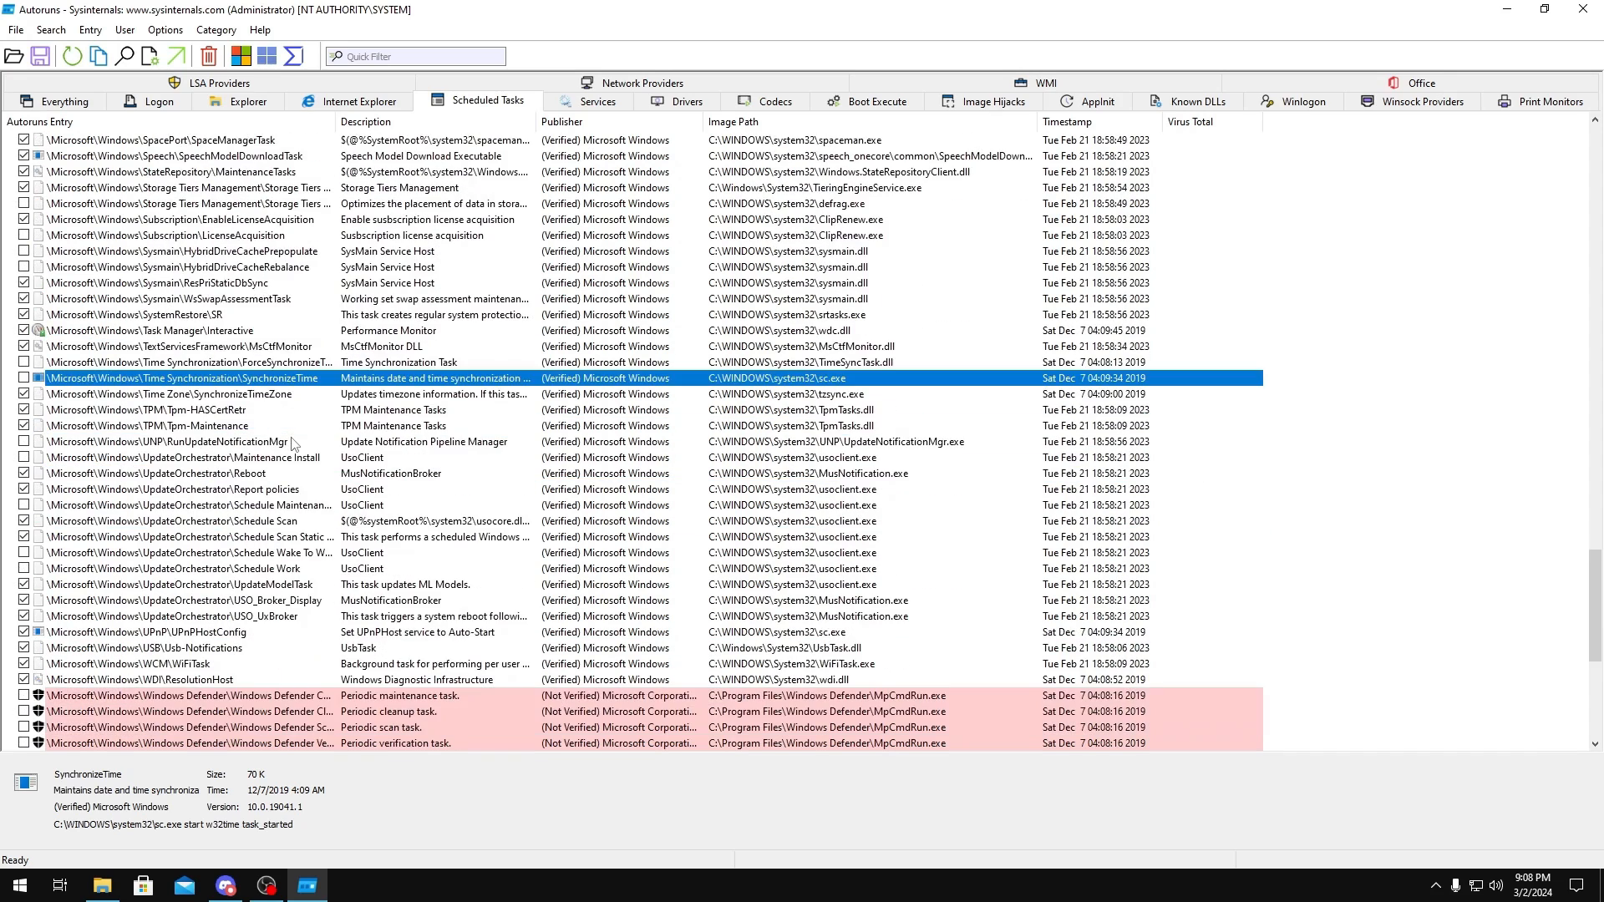
left_click(184, 473)
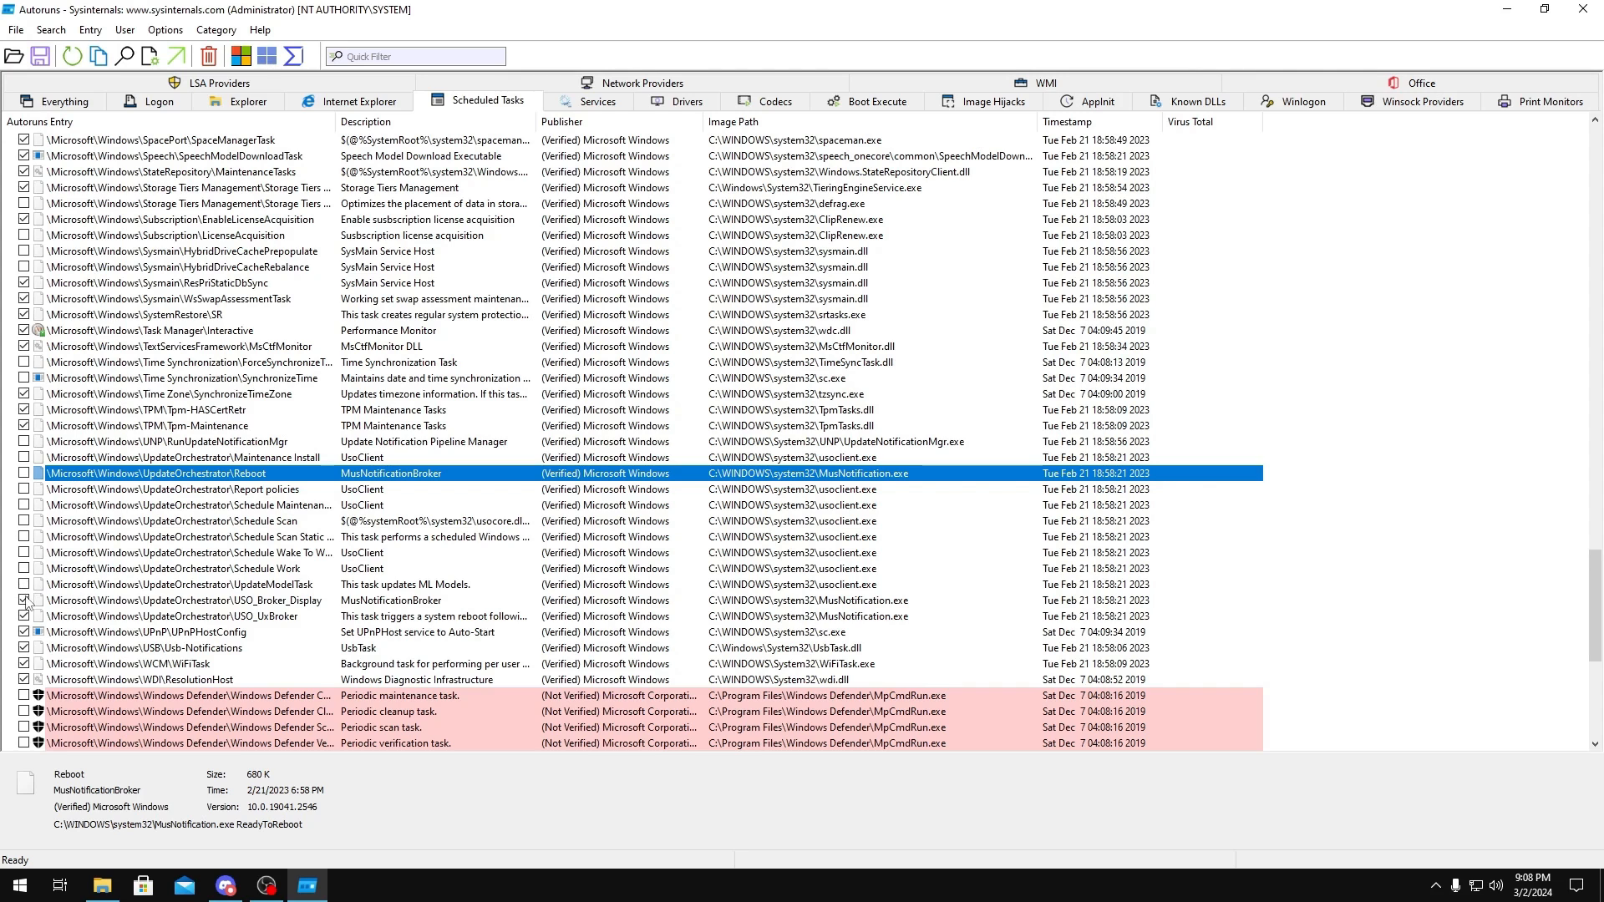
scroll("down", 3)
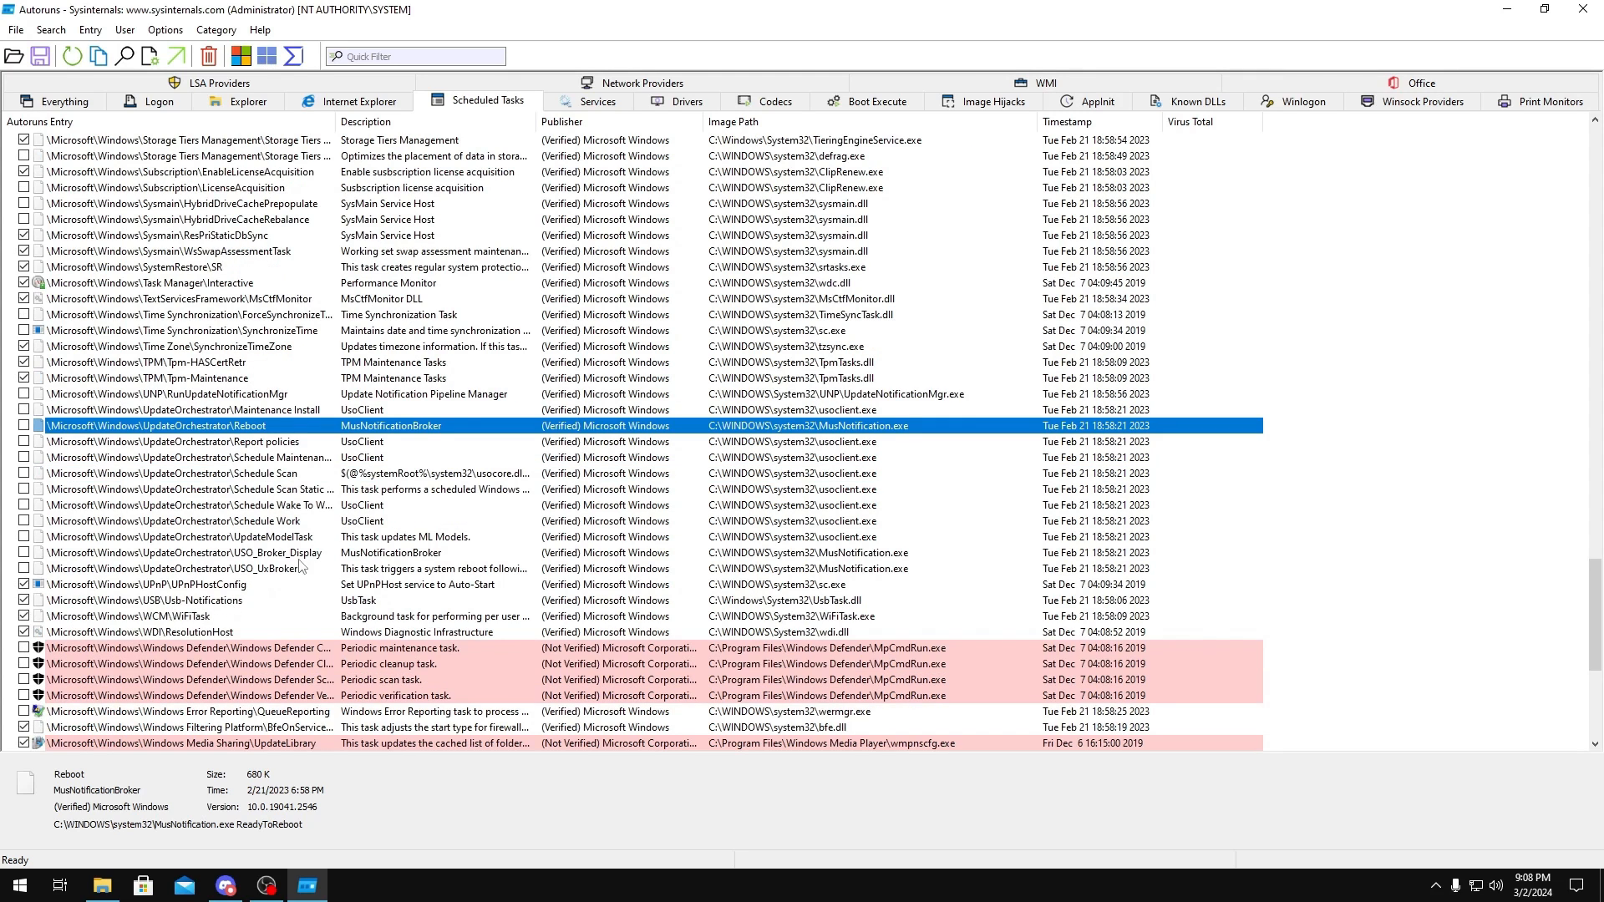
scroll("down", 3)
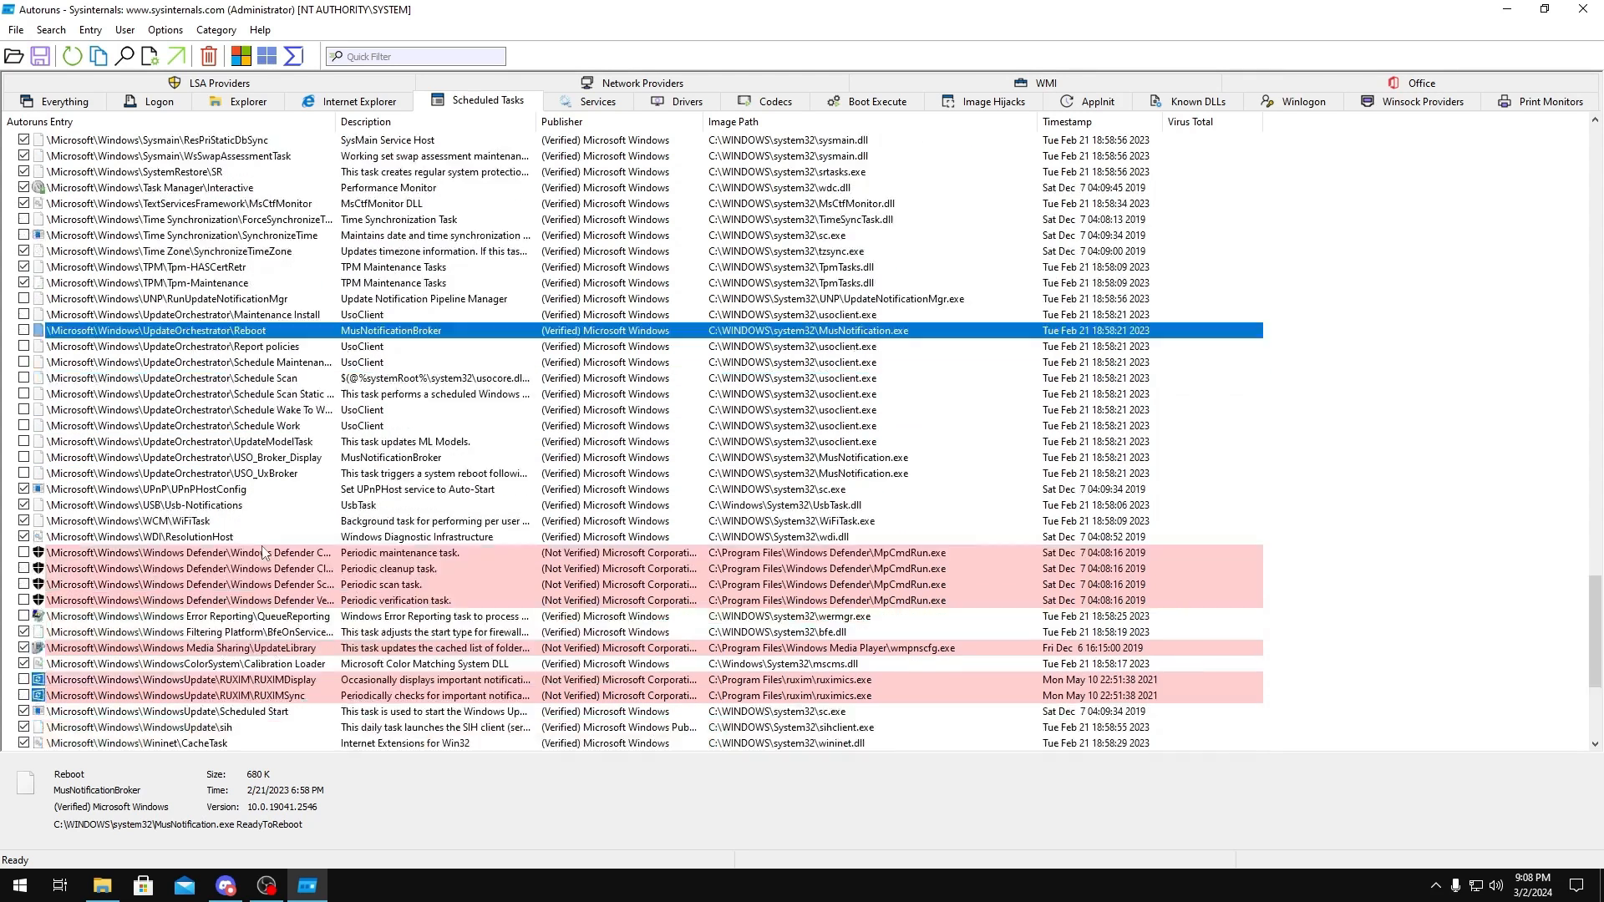
scroll("down", 3)
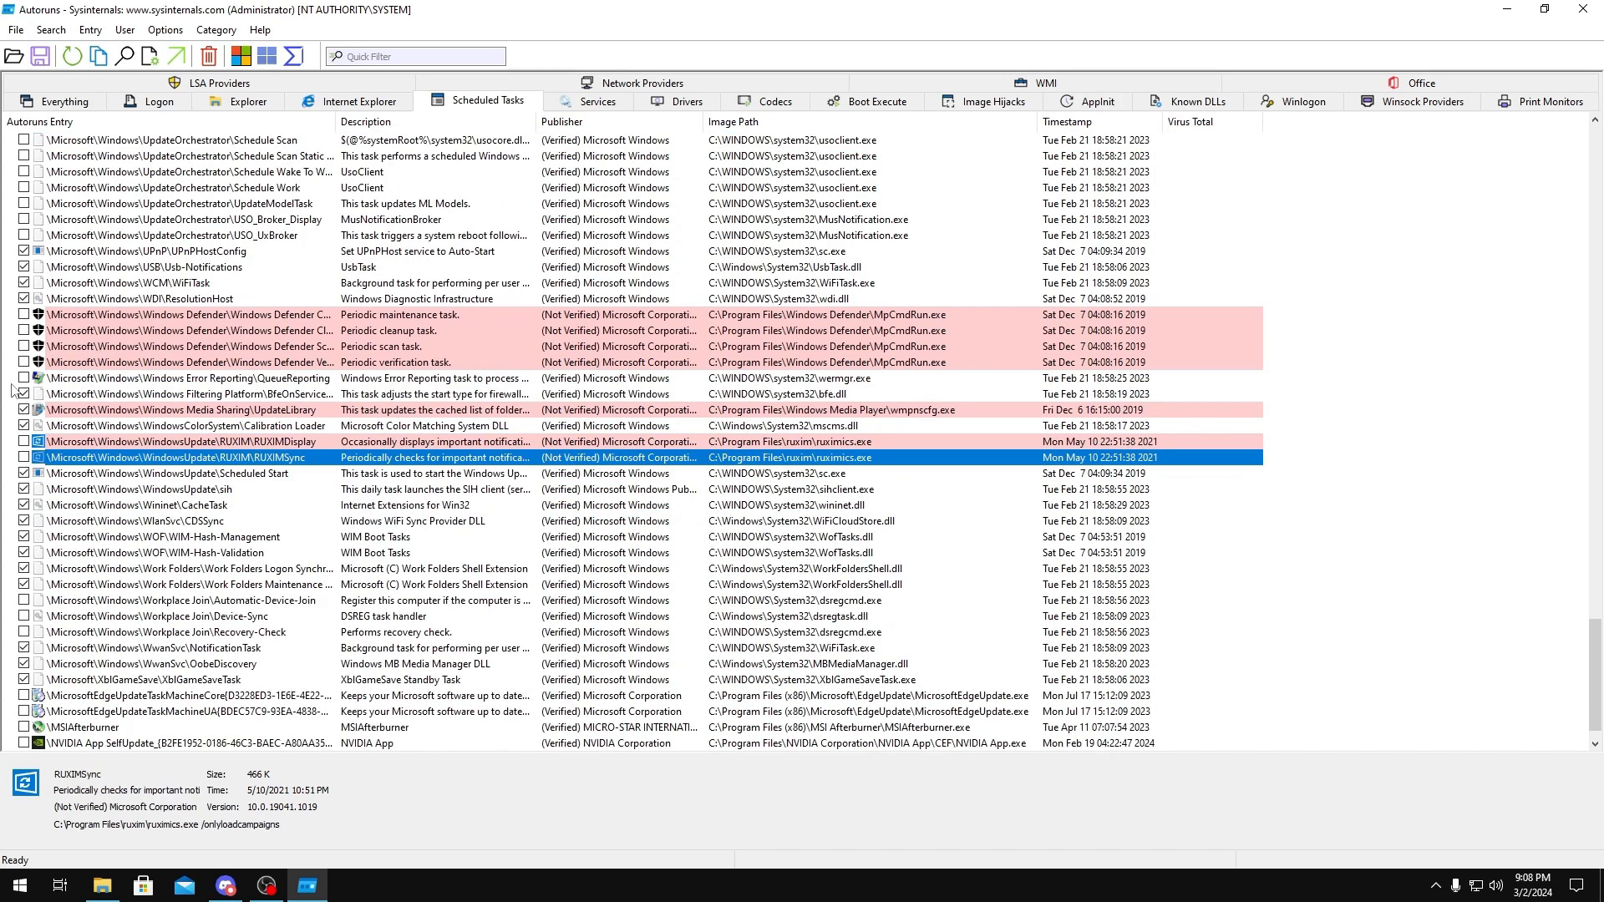
left_click(184, 377)
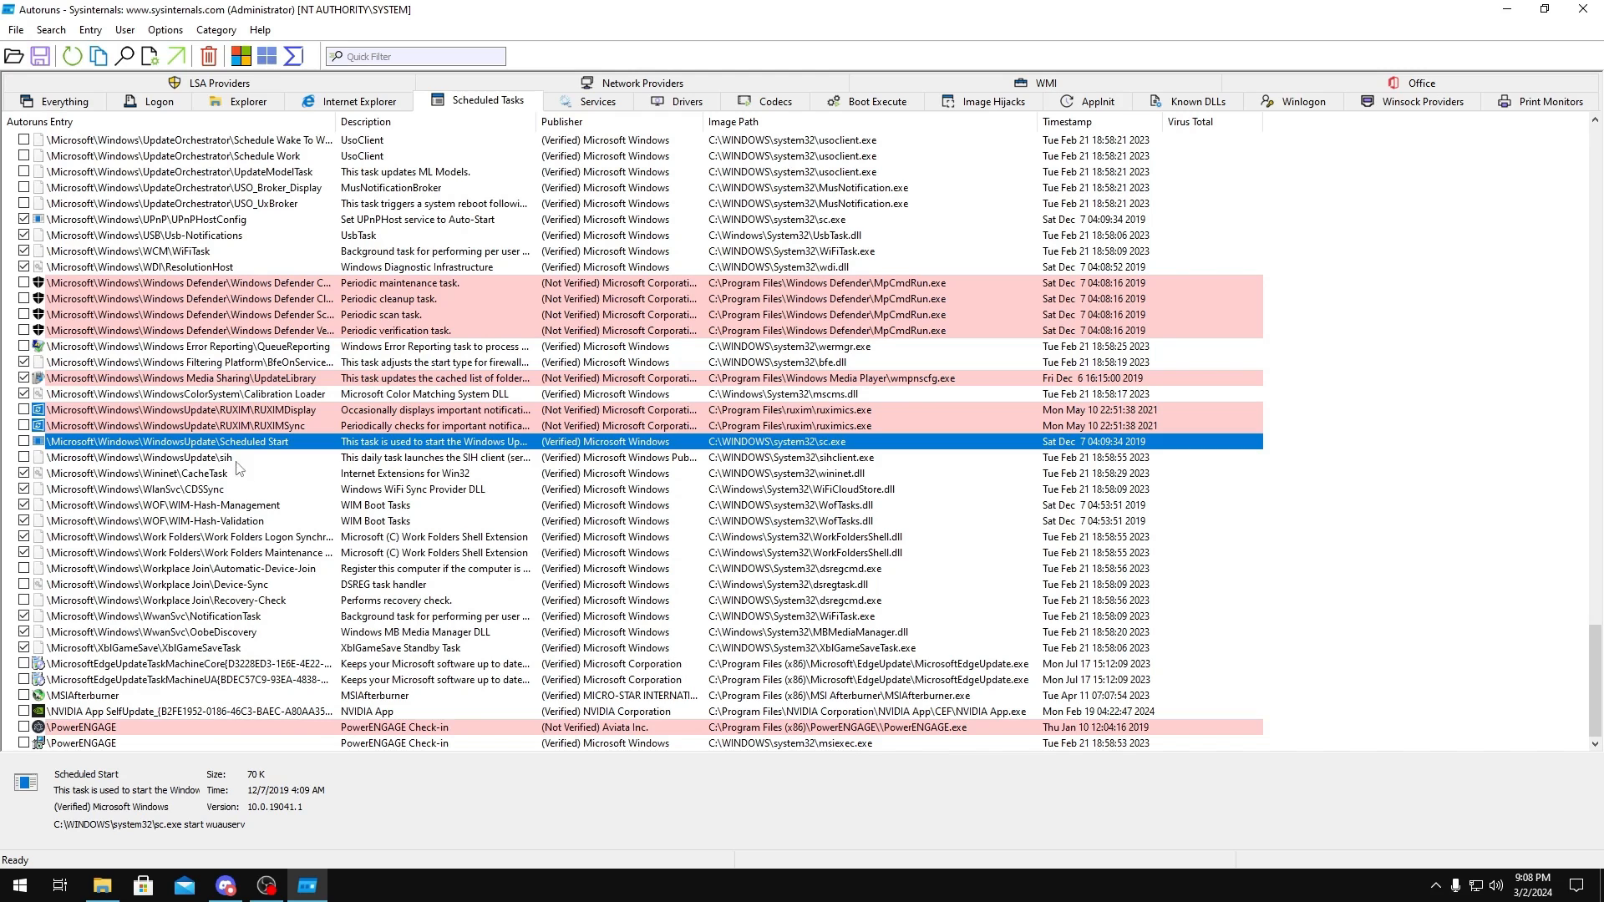
- Review the WindowsUpdate, sih, Workplace Join, XblGameSave and Edge update tasks at the list's end
left_click(144, 457)
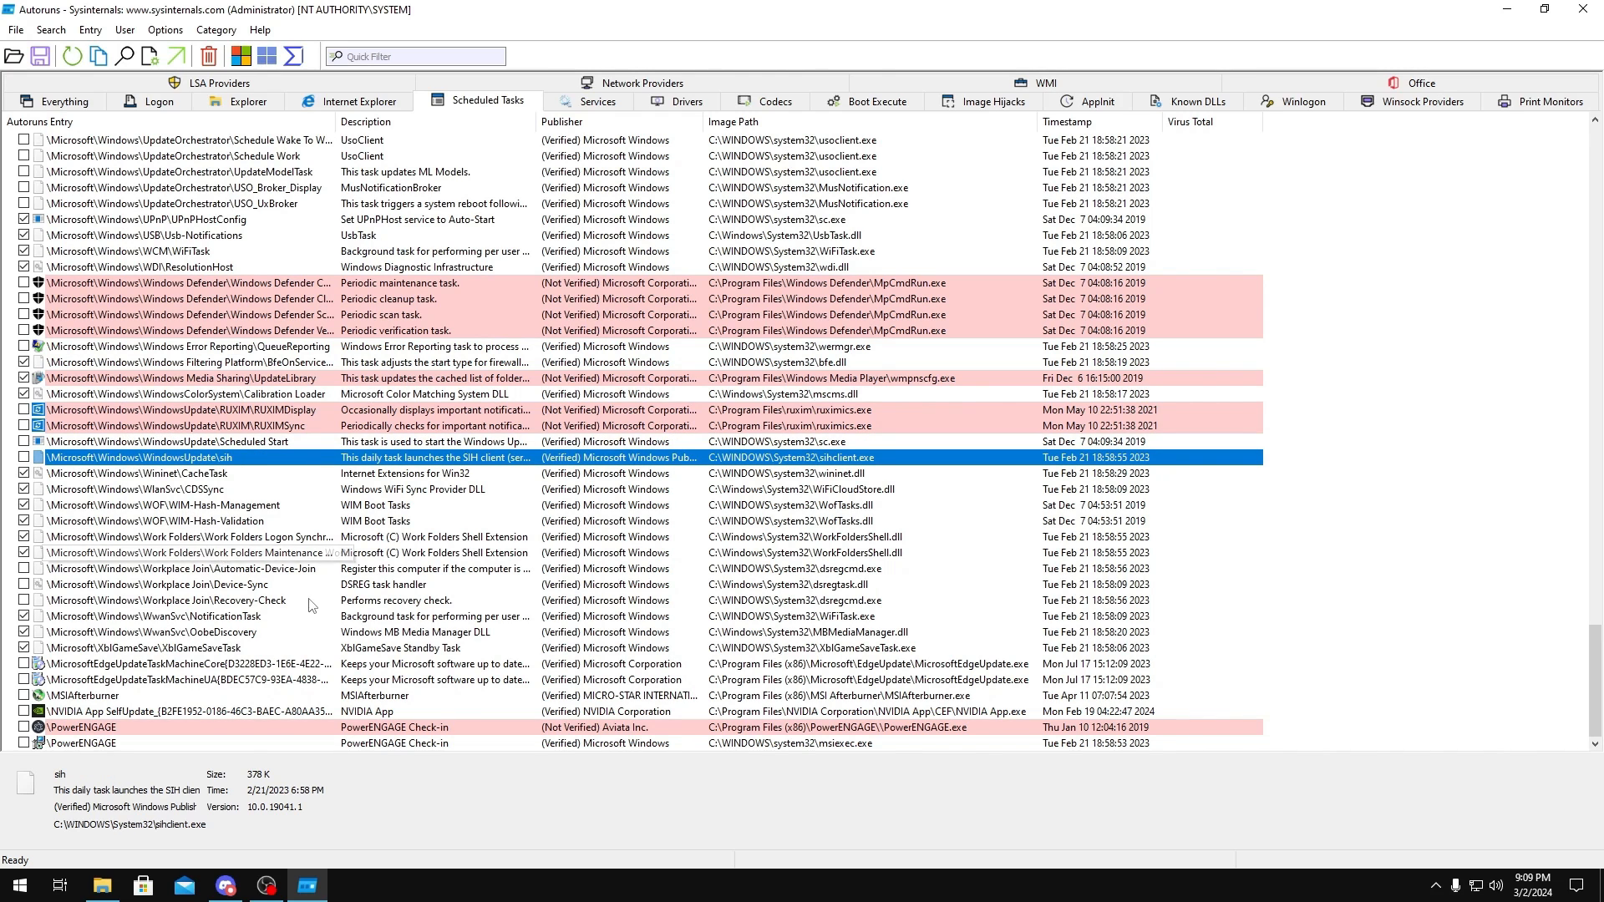
left_click(164, 584)
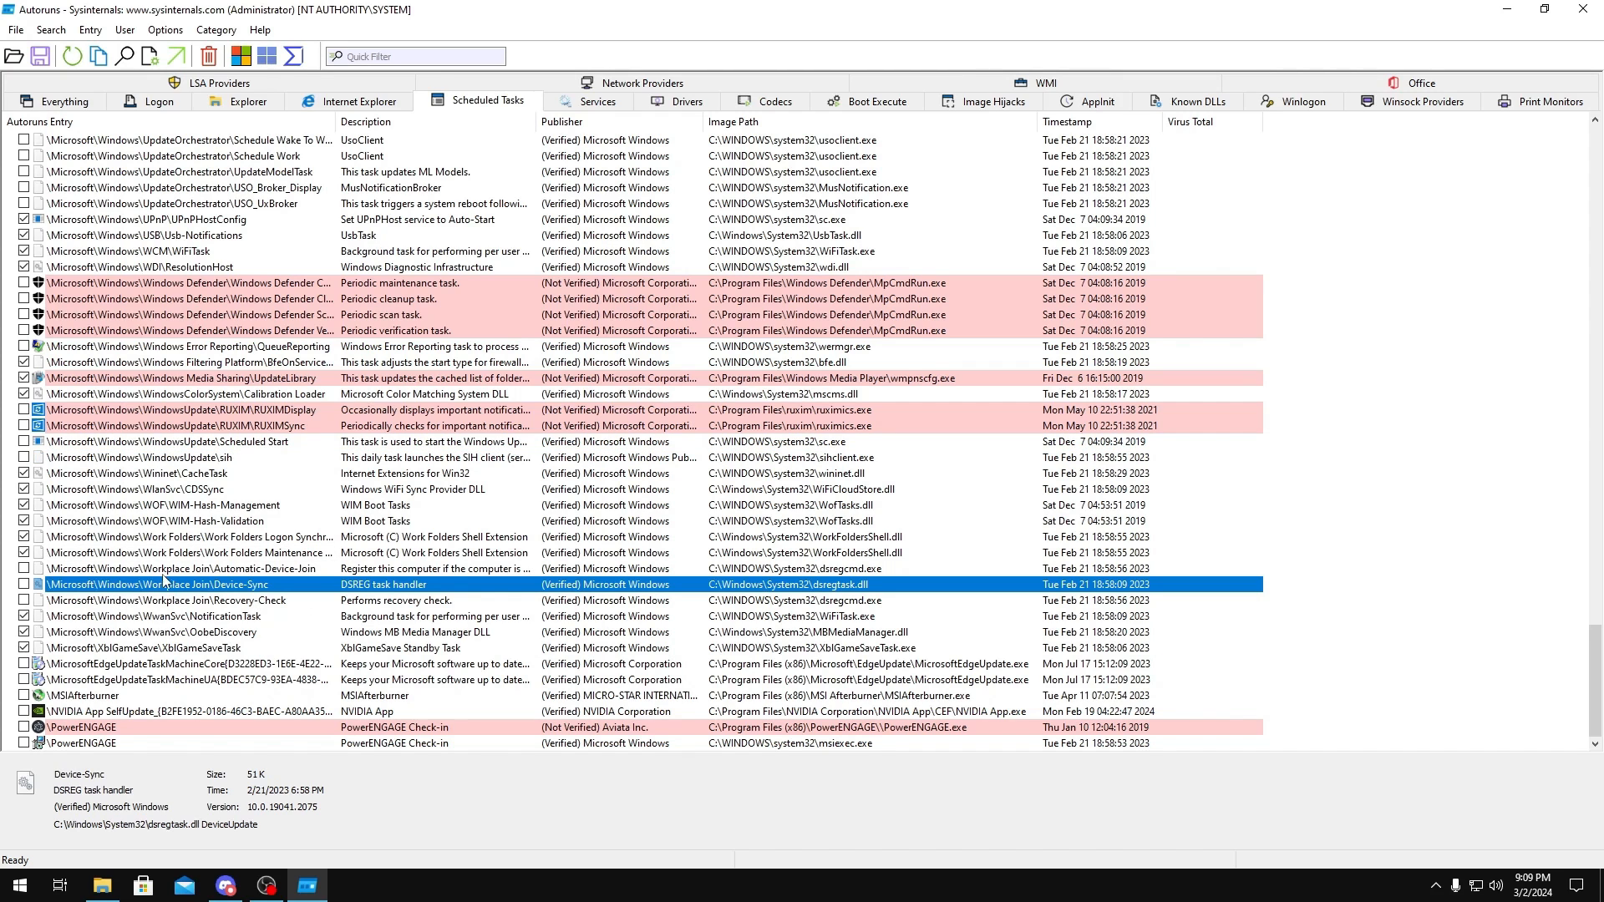
left_click(122, 648)
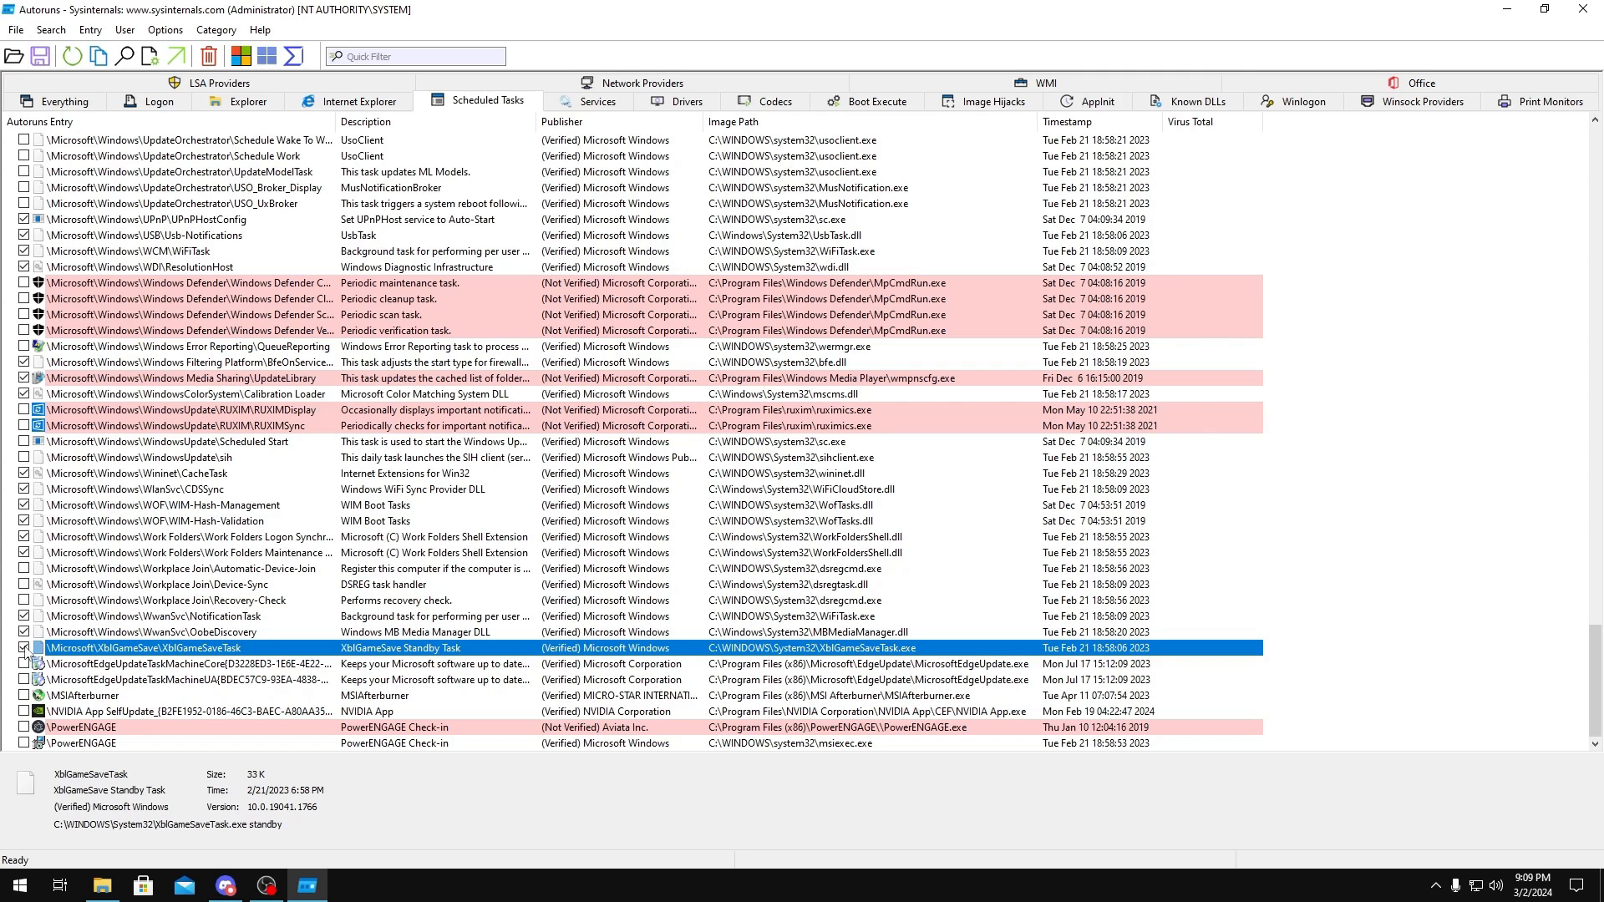
left_click(174, 663)
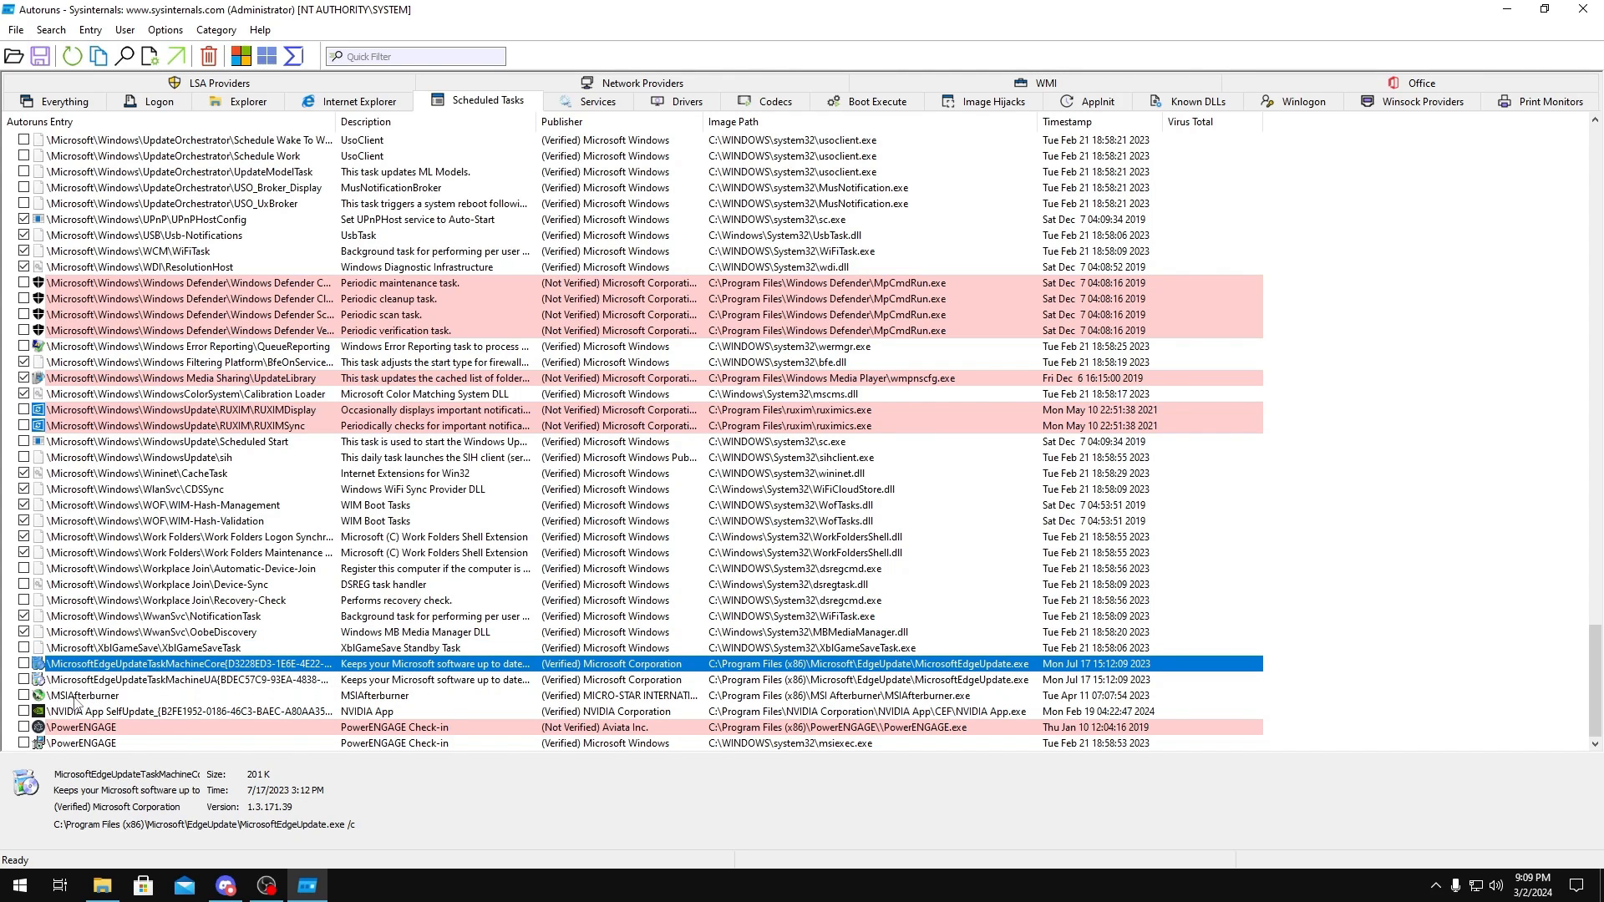
left_click(102, 695)
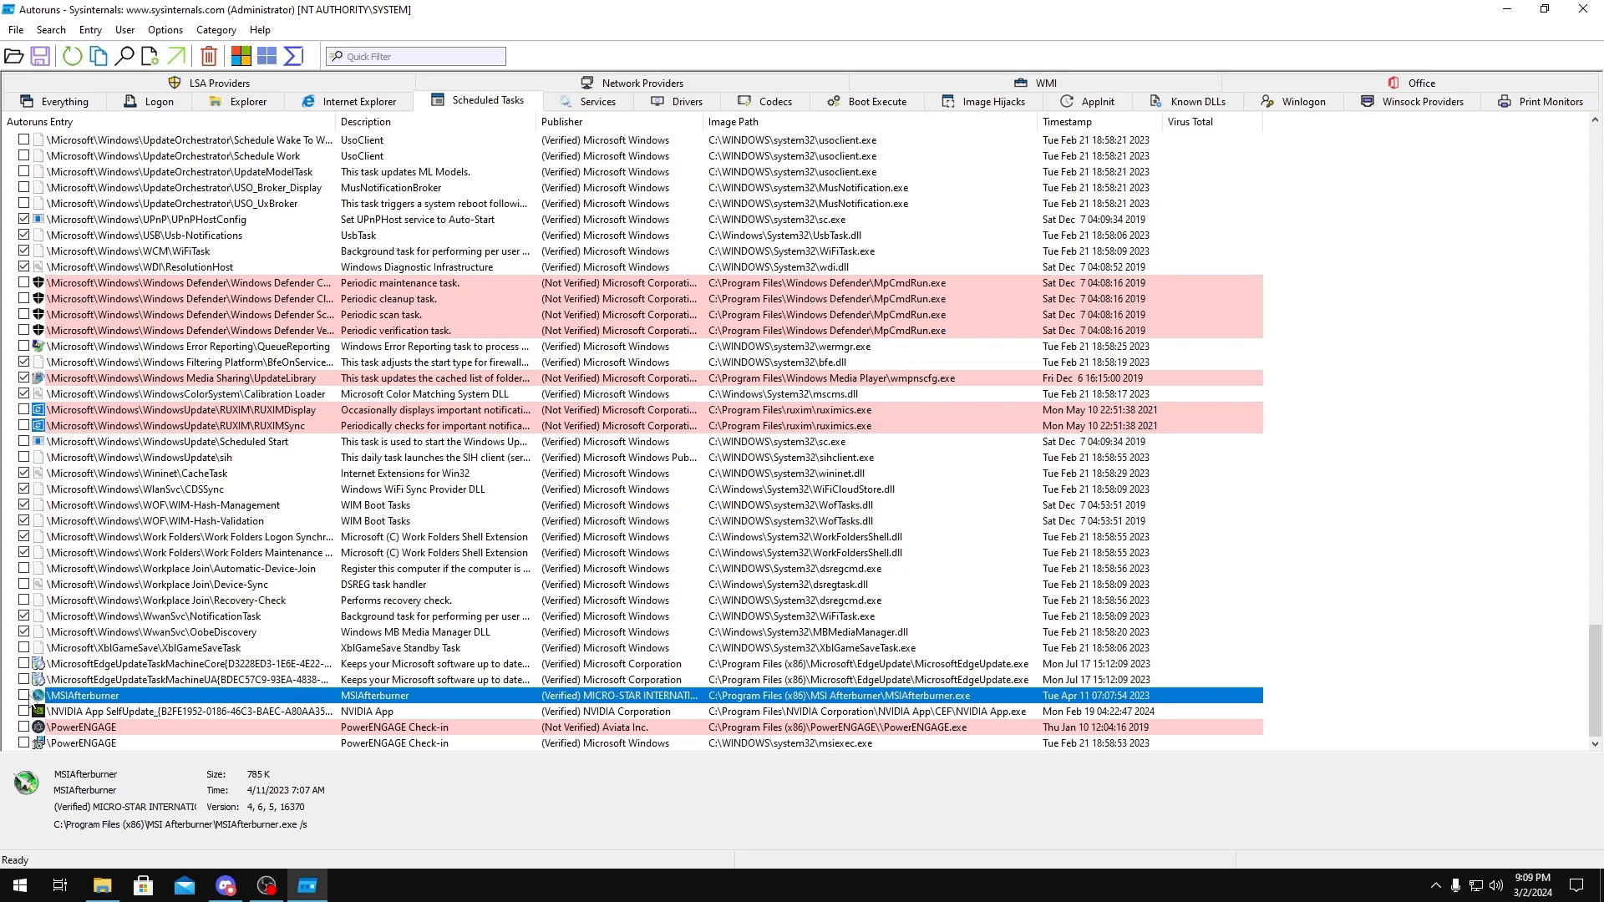
scroll("up", 3)
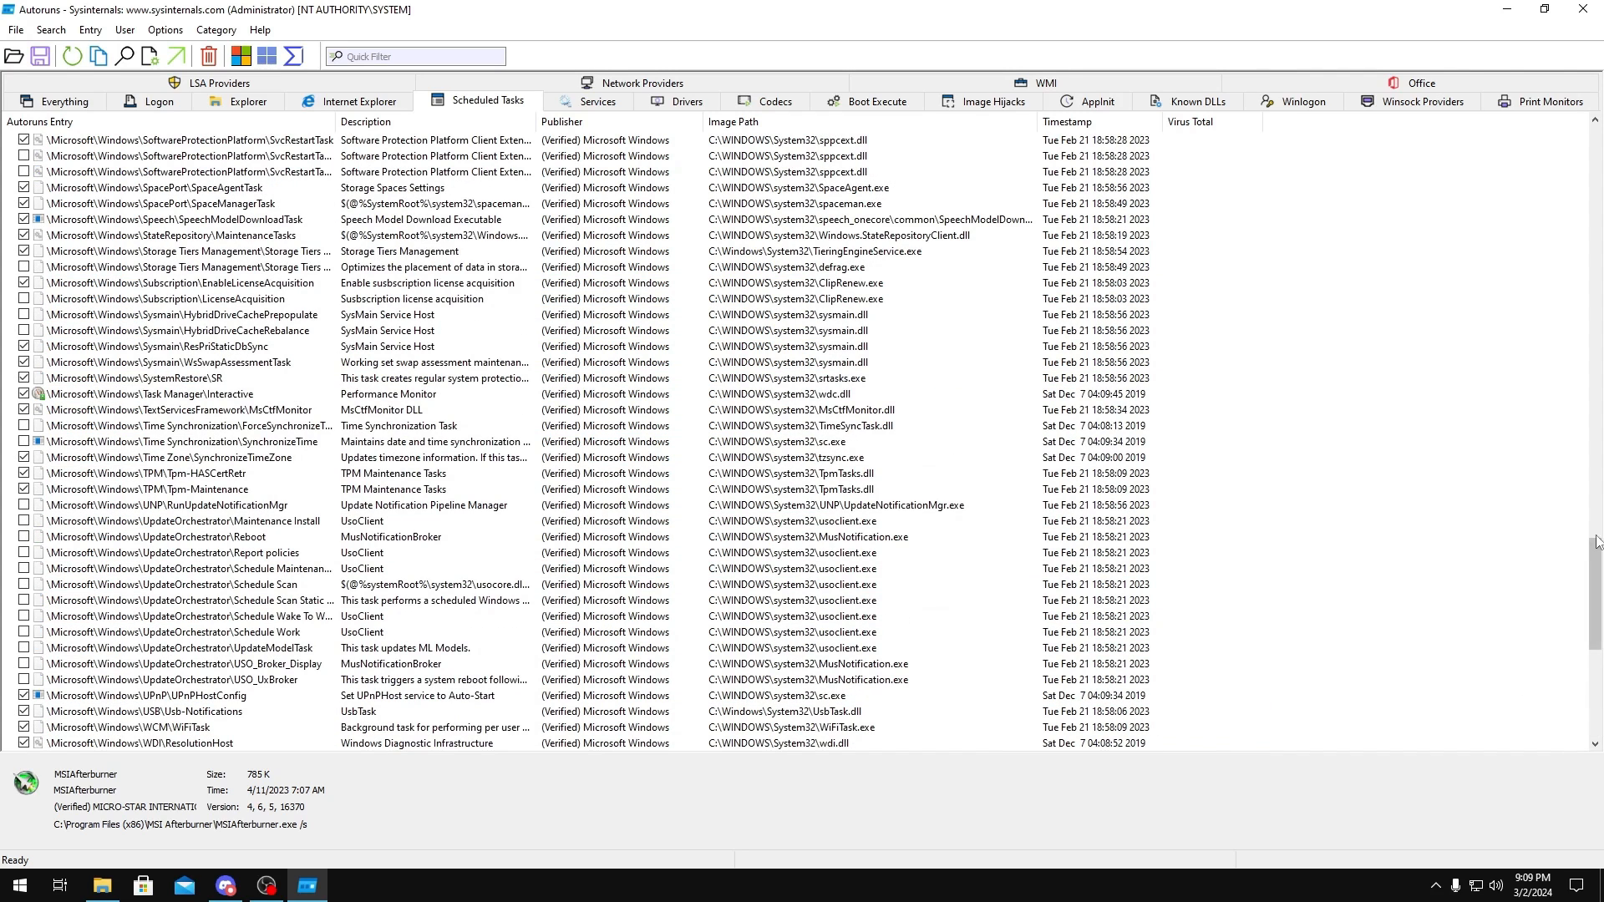
scroll("down", 3)
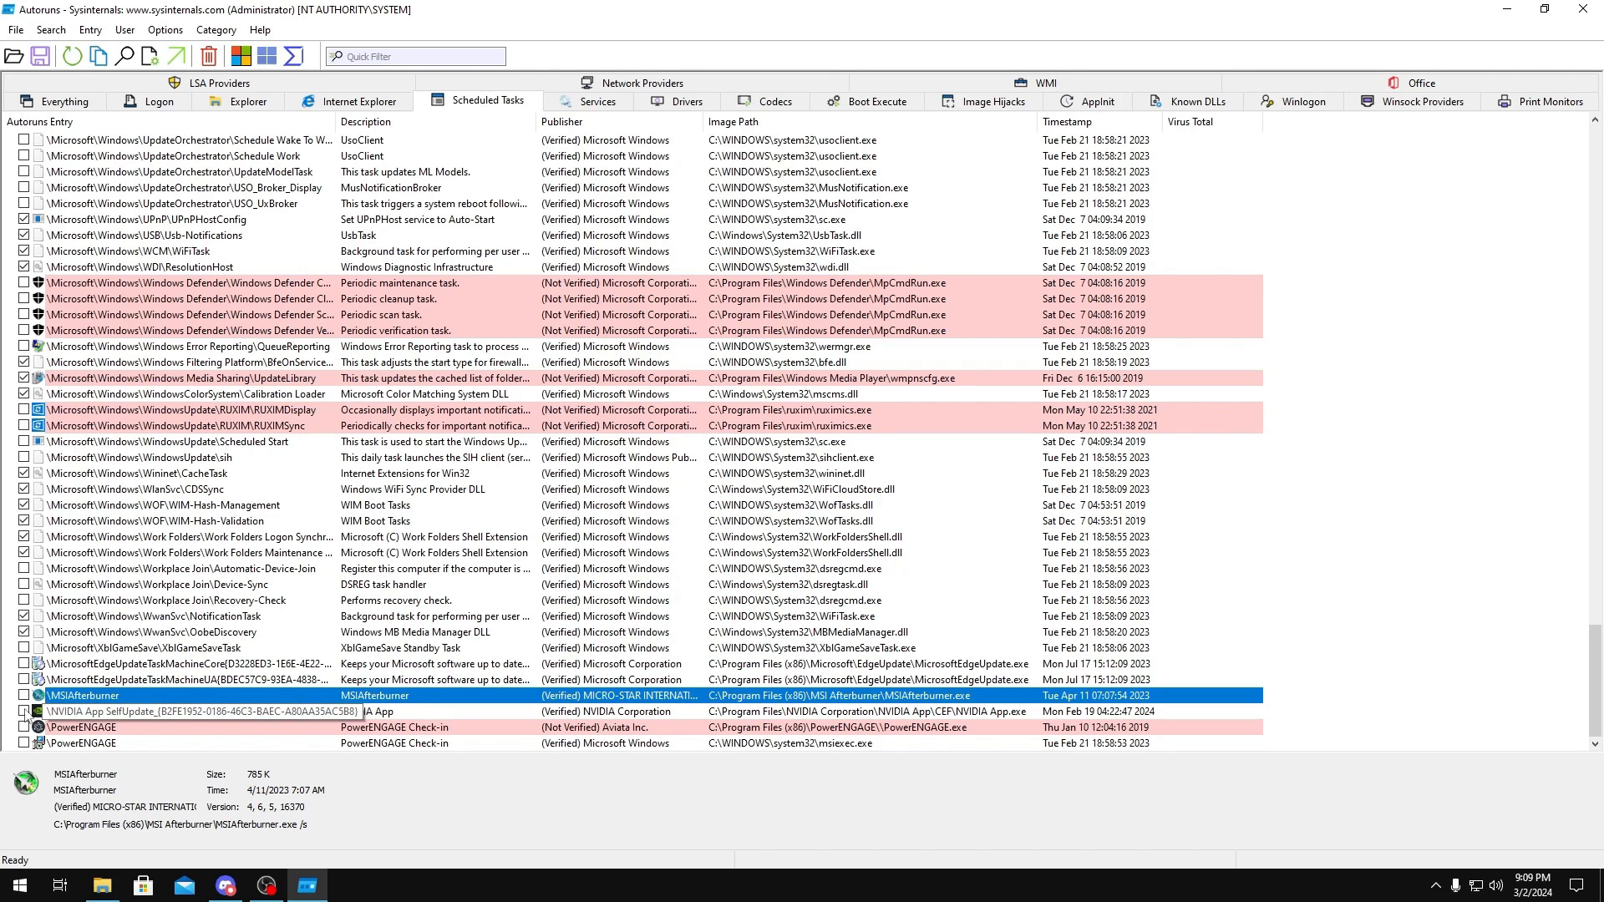
scroll("up", 3)
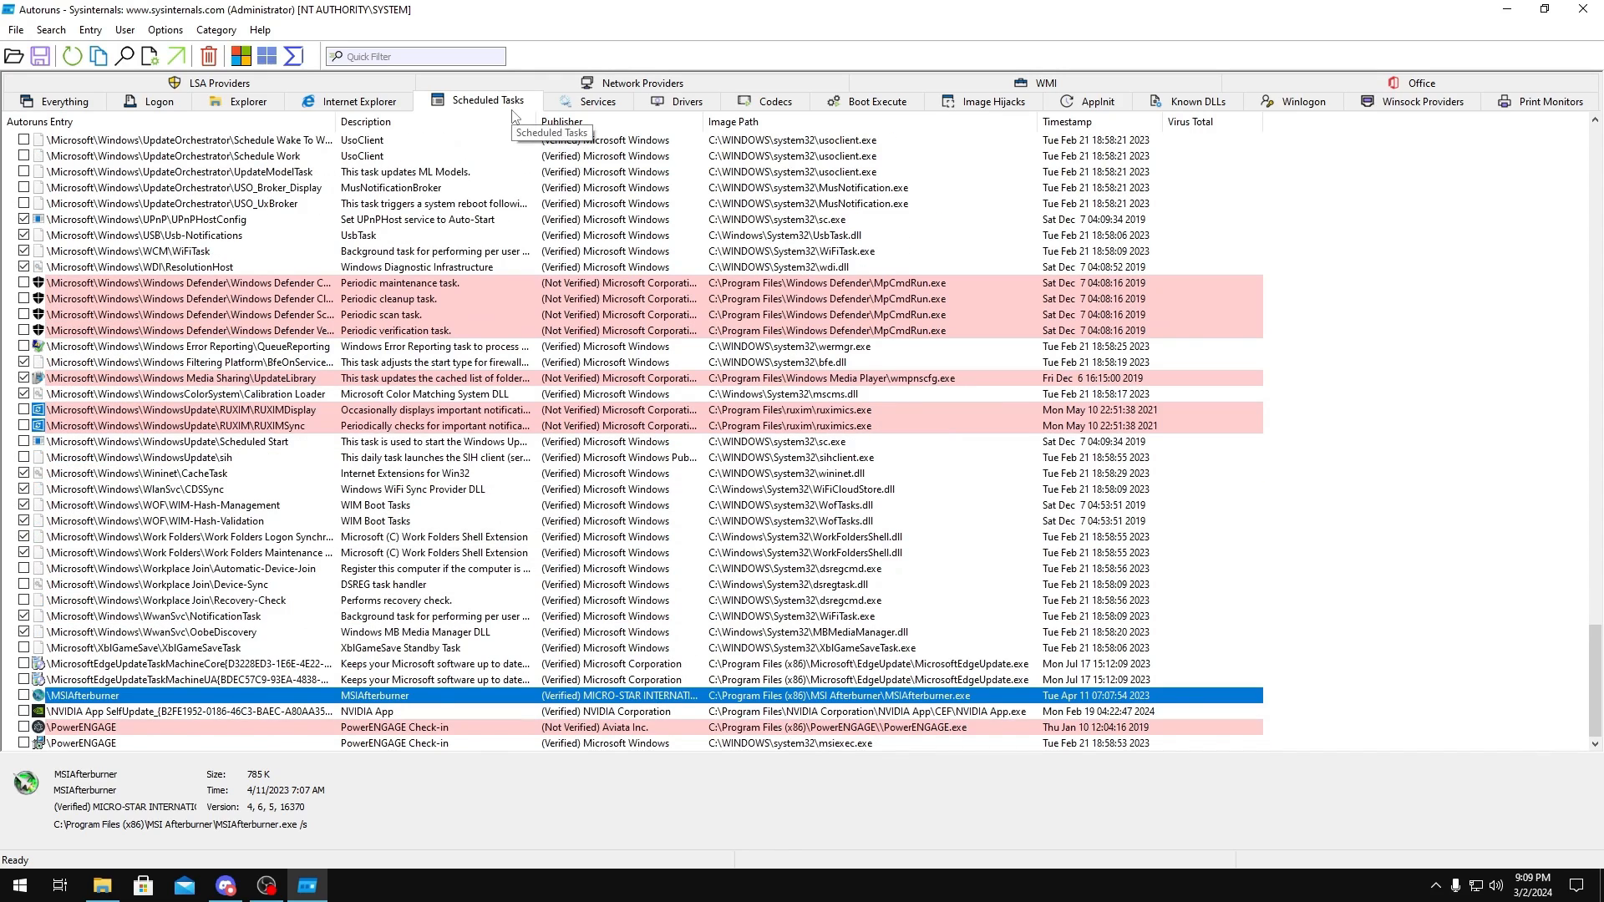
- On the Services tab, review AppVClient and BcastDVRUserService and disable DiagTrack
left_click(598, 100)
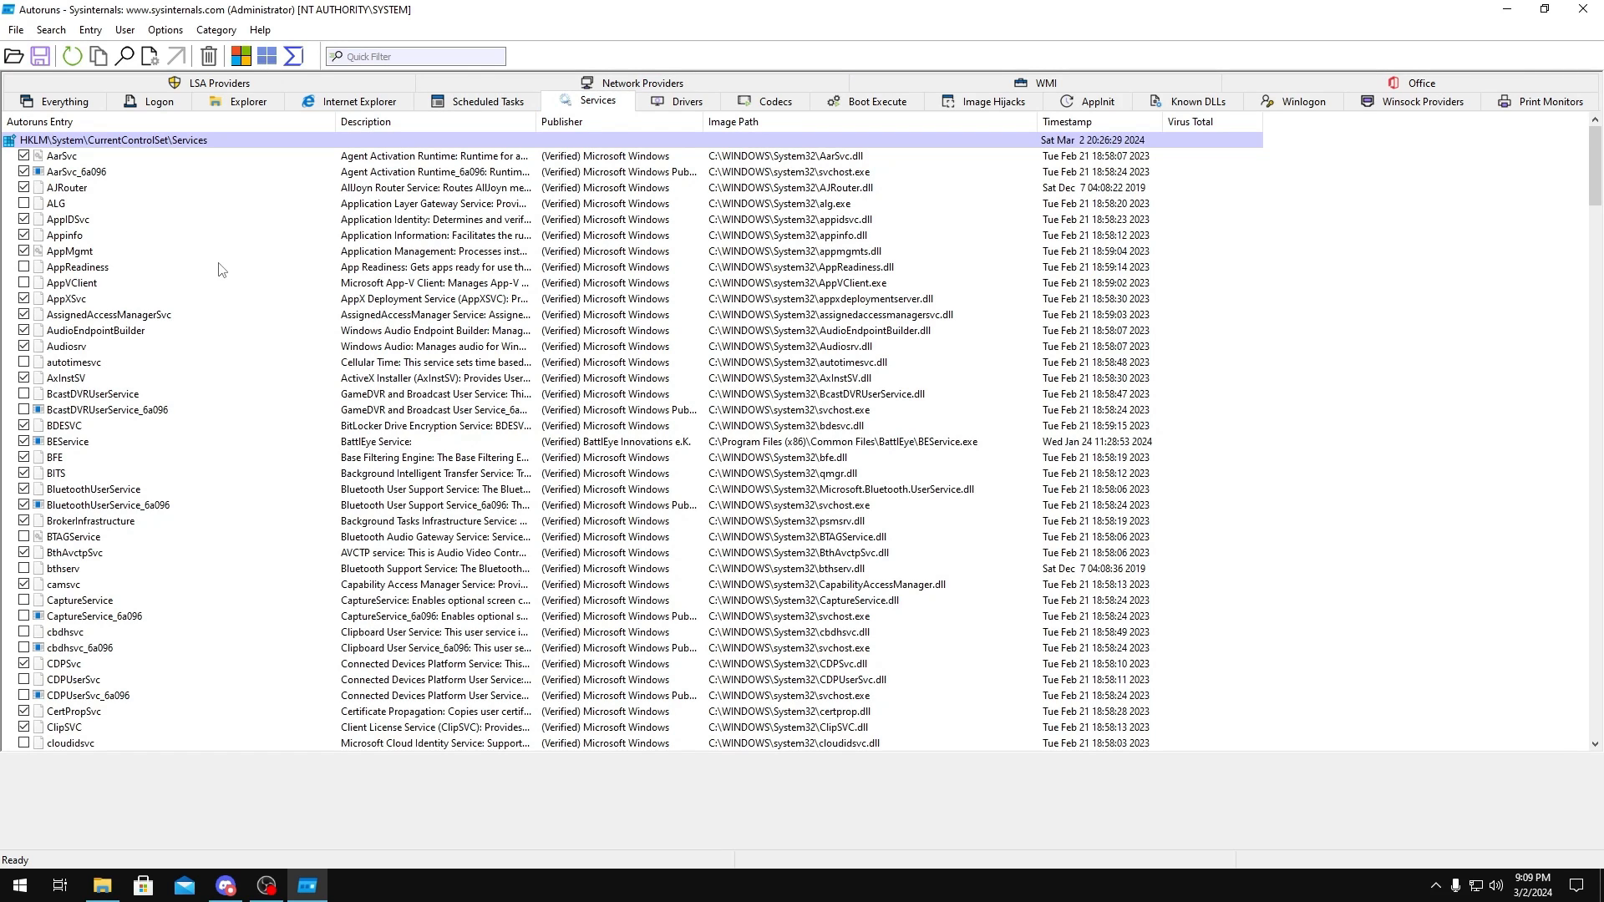
mouse_move(389, 216)
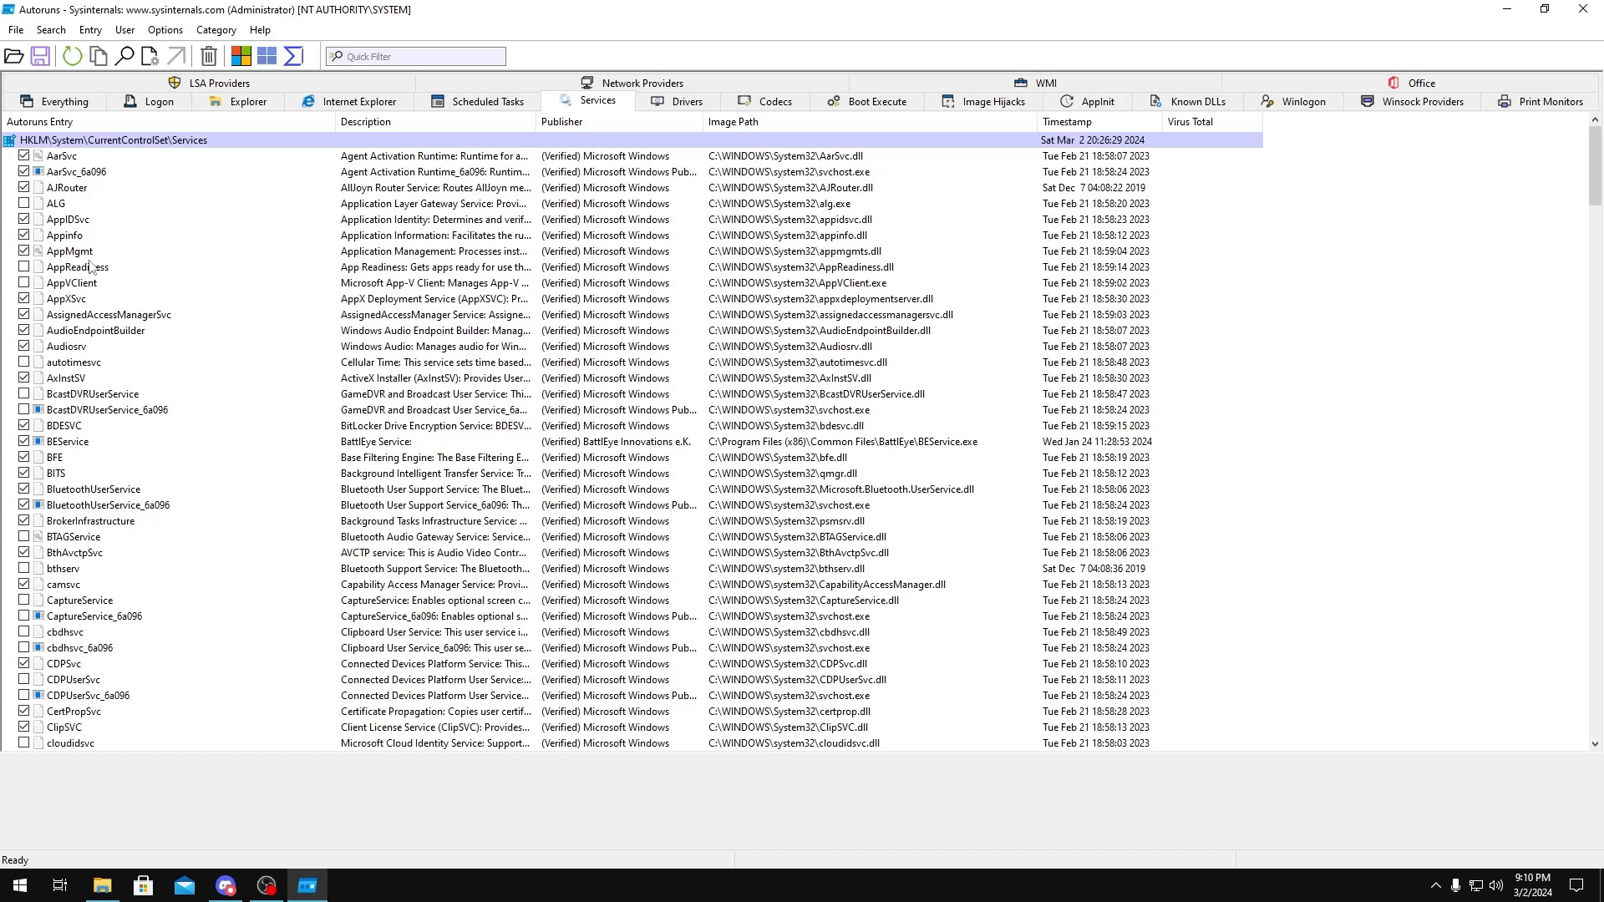
left_click(72, 282)
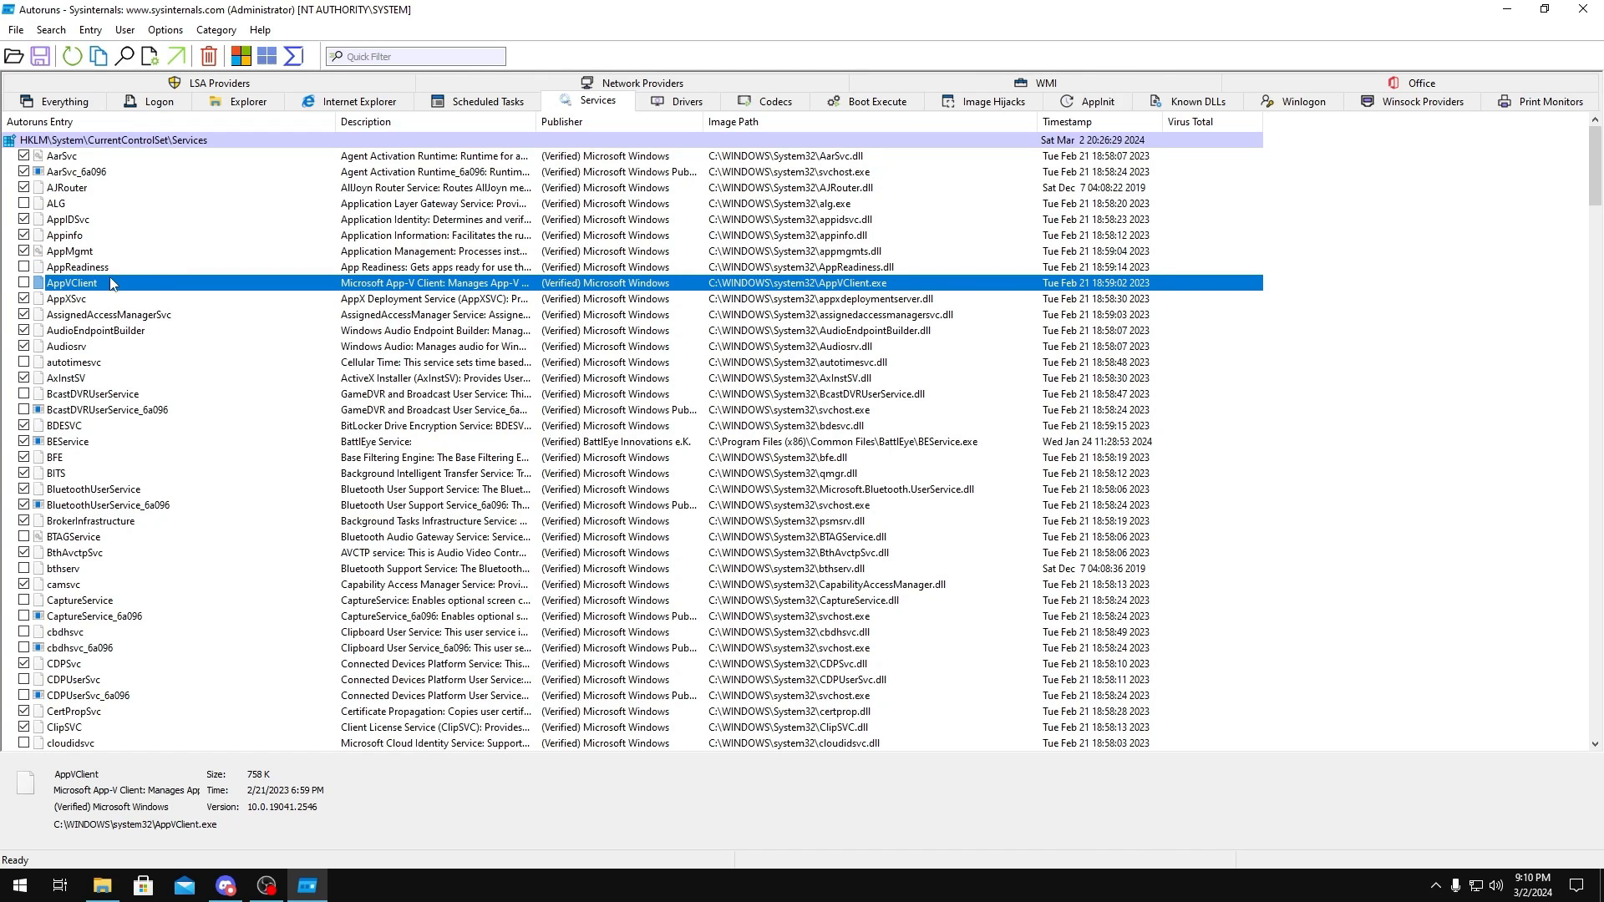
left_click(92, 394)
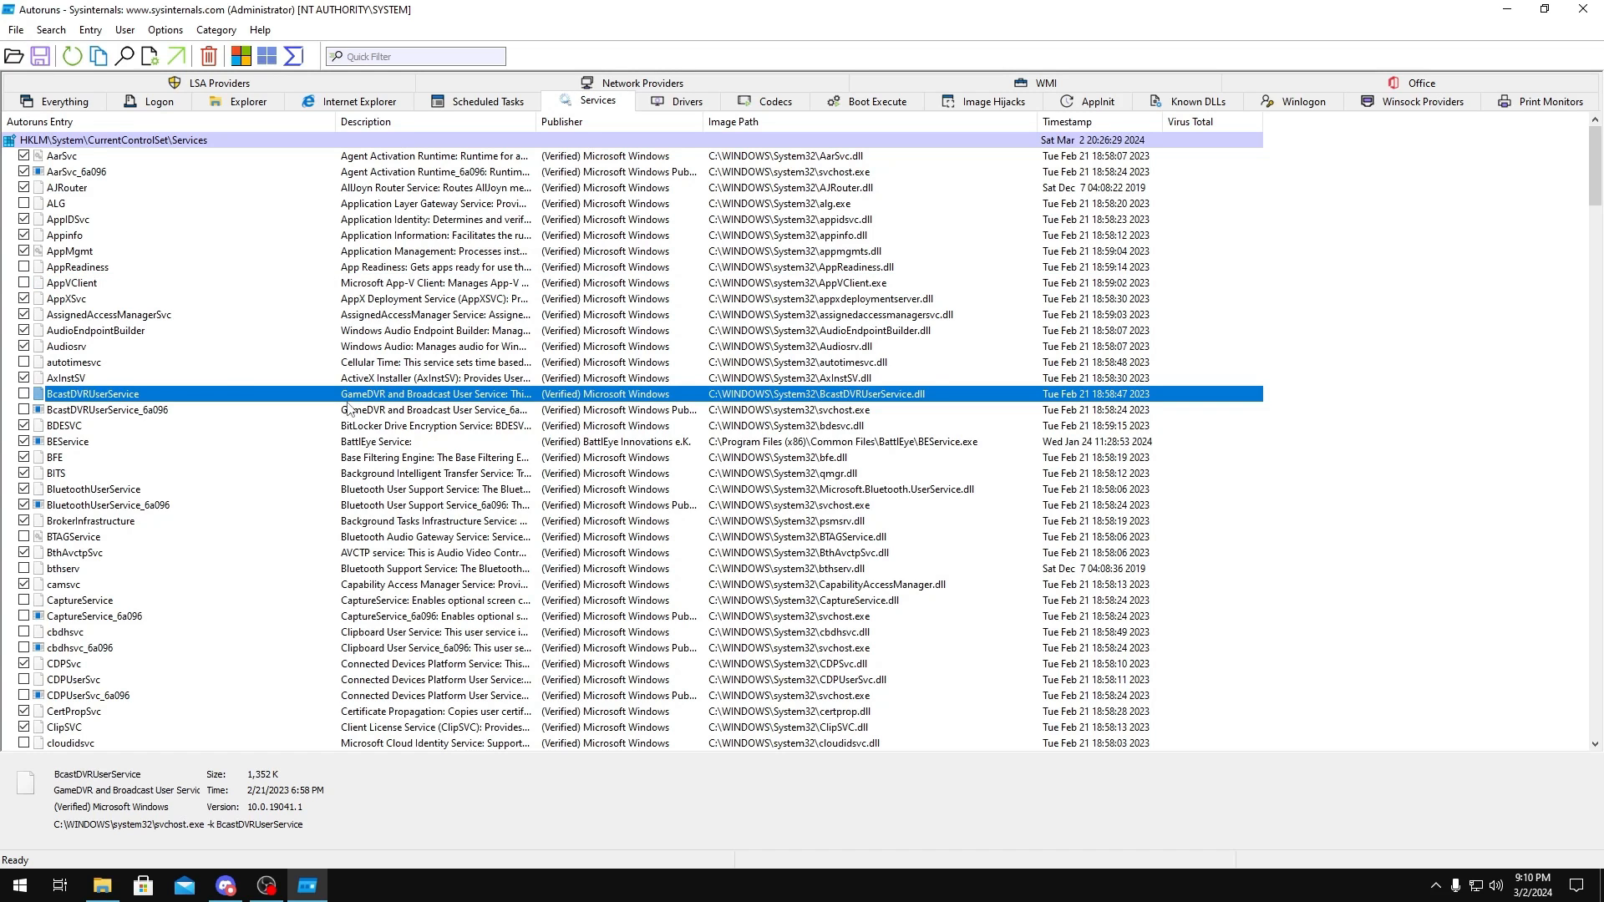
left_click(105, 409)
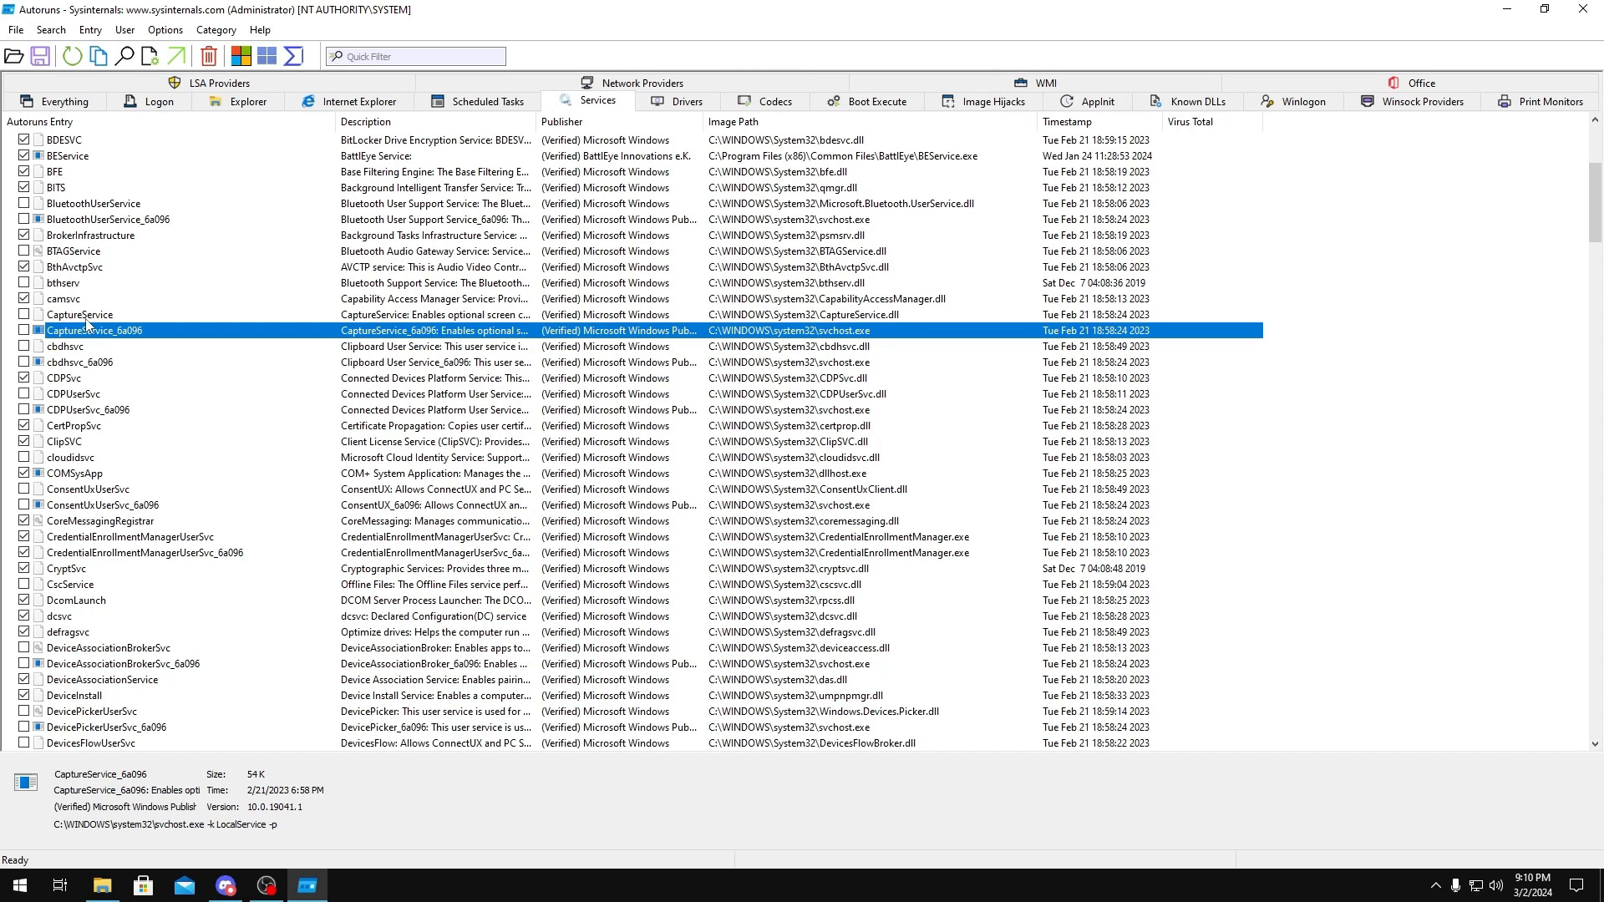
scroll("down", 3)
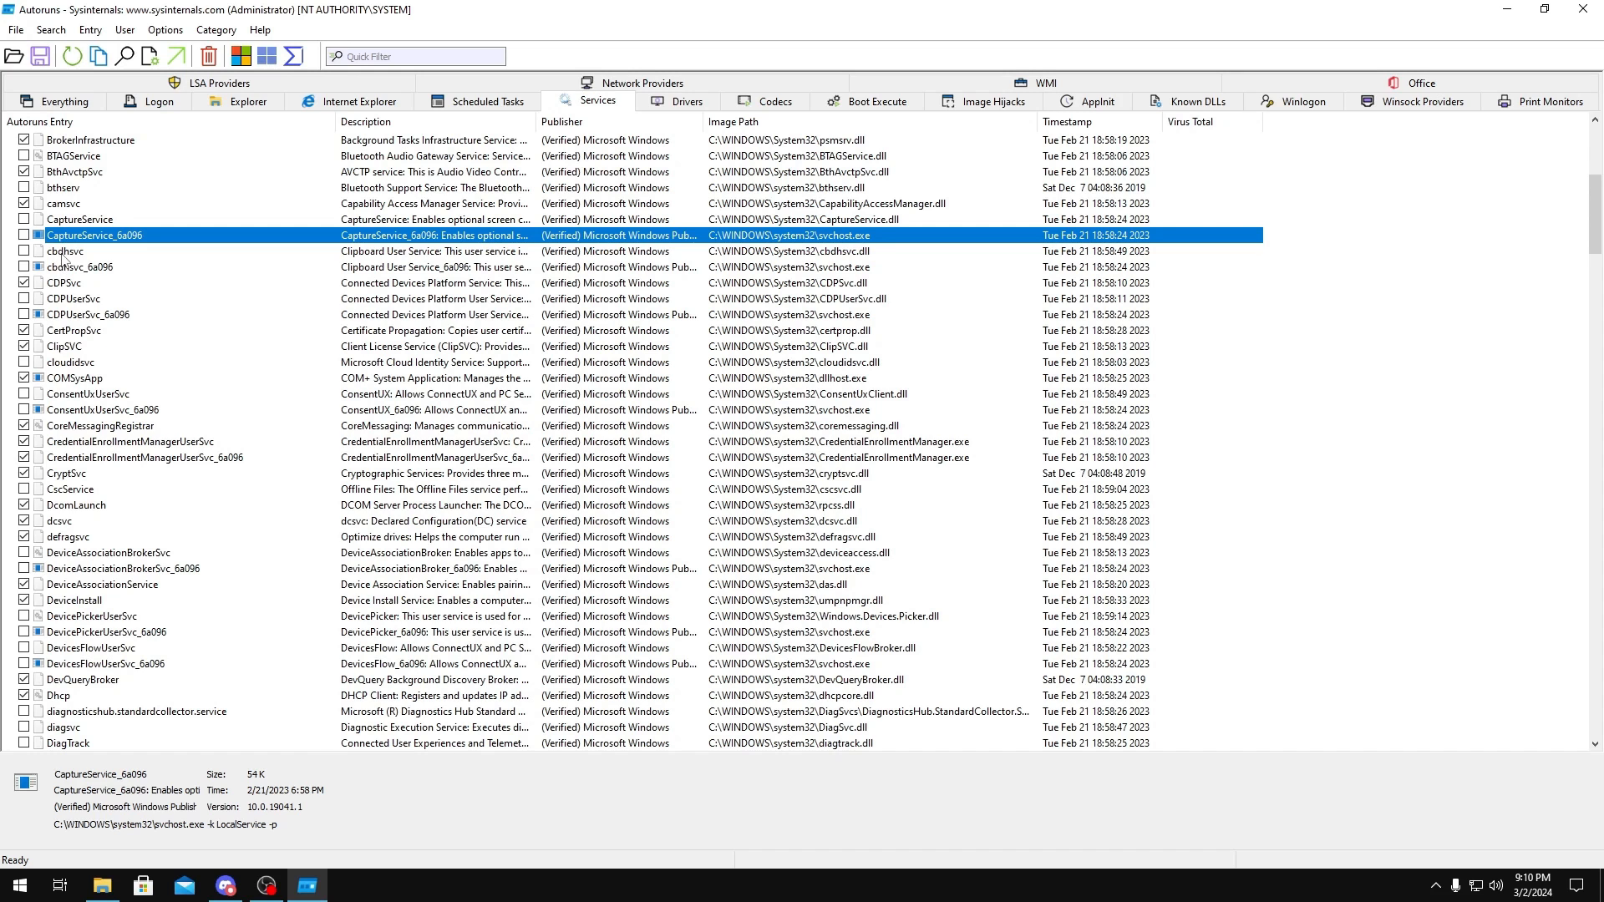
scroll("down", 3)
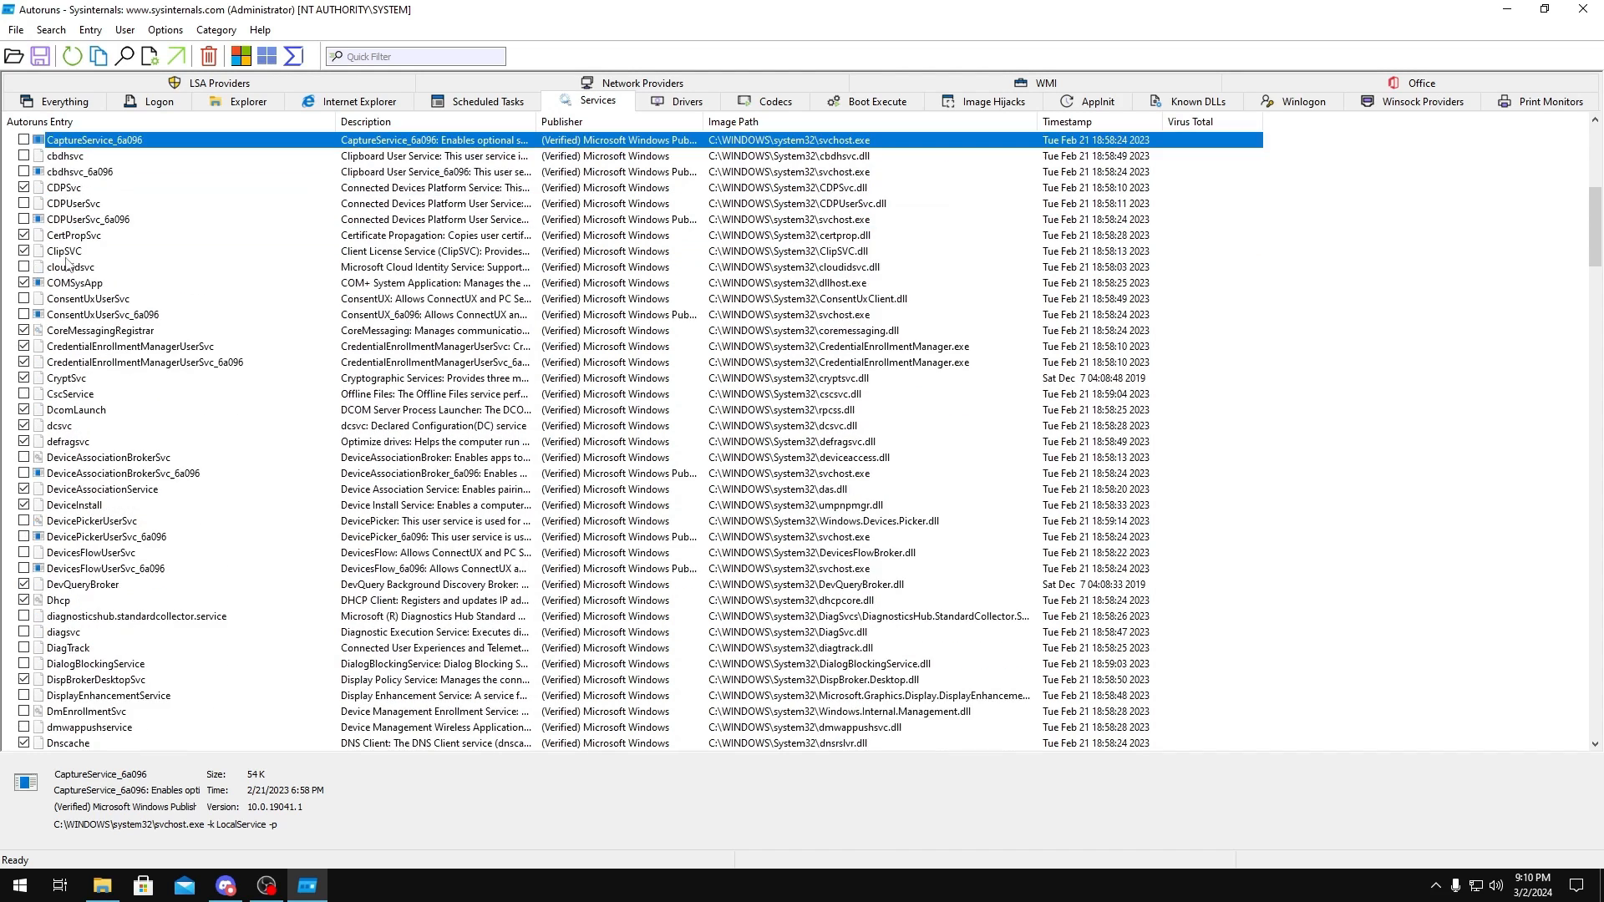
scroll("down", 3)
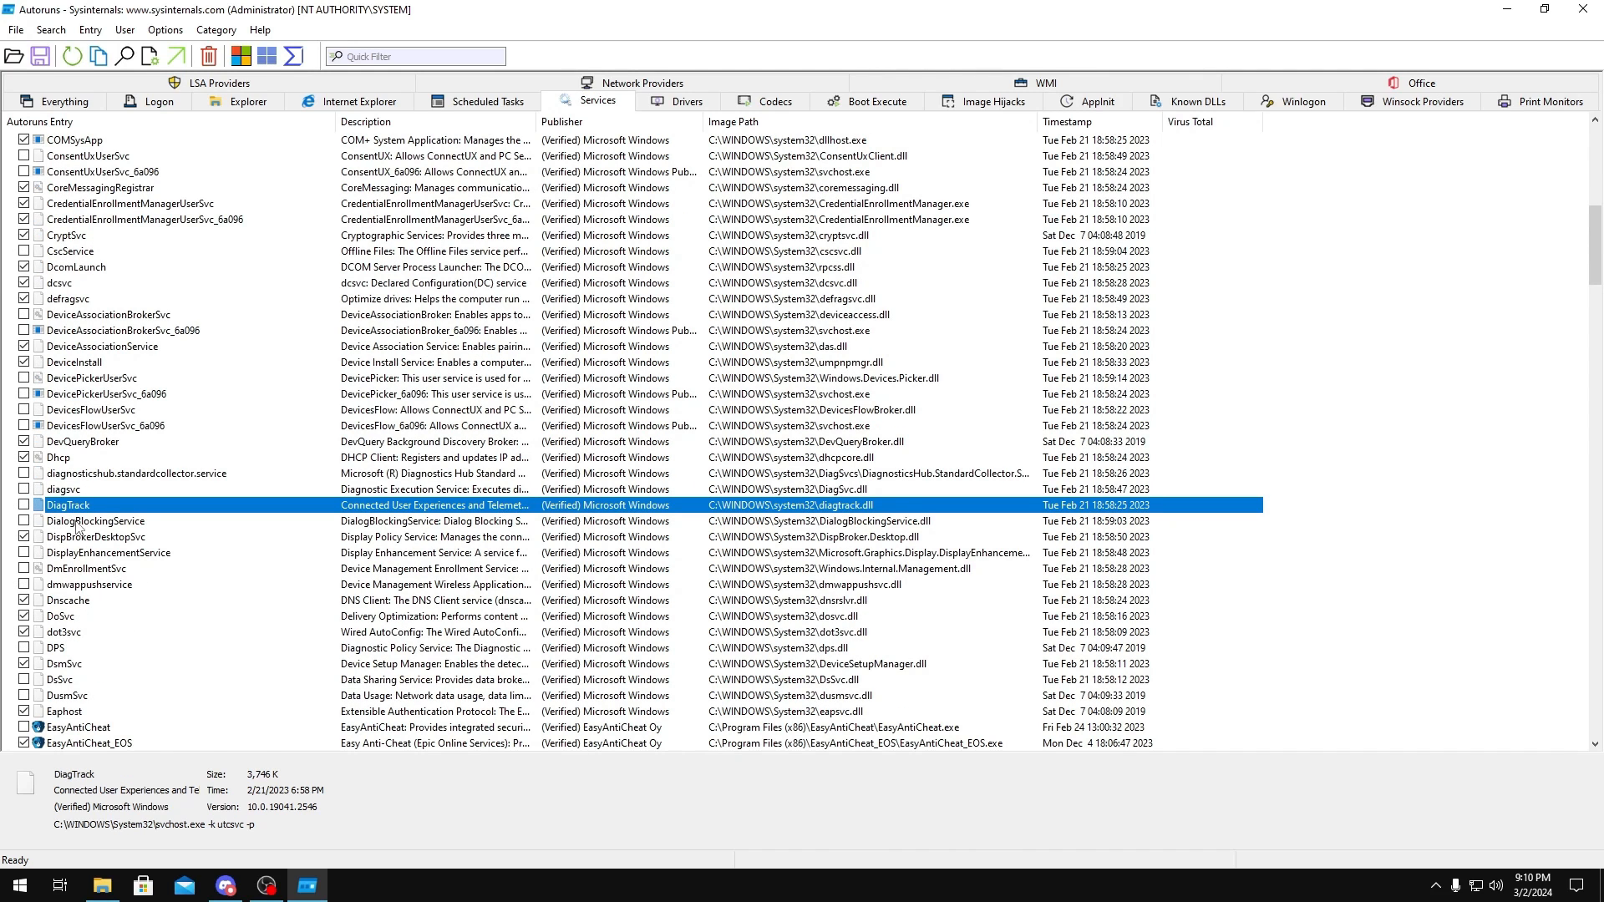
- Disable the diagnosticshub.standardcollector.service, diagsvc and DsSvc services
left_click(133, 473)
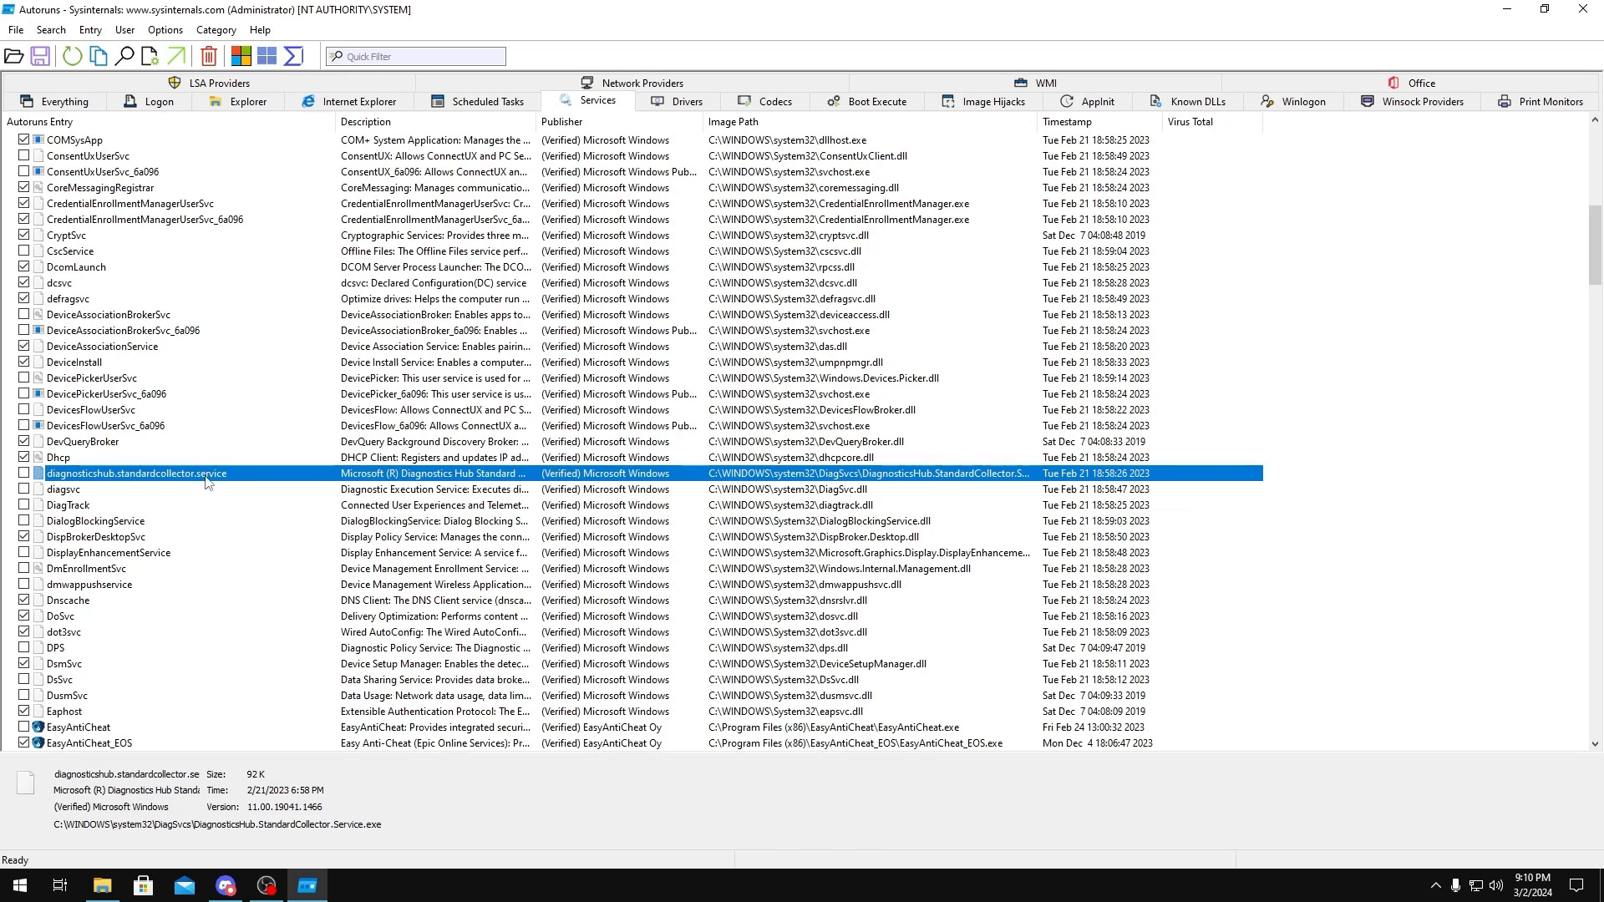
left_click(63, 489)
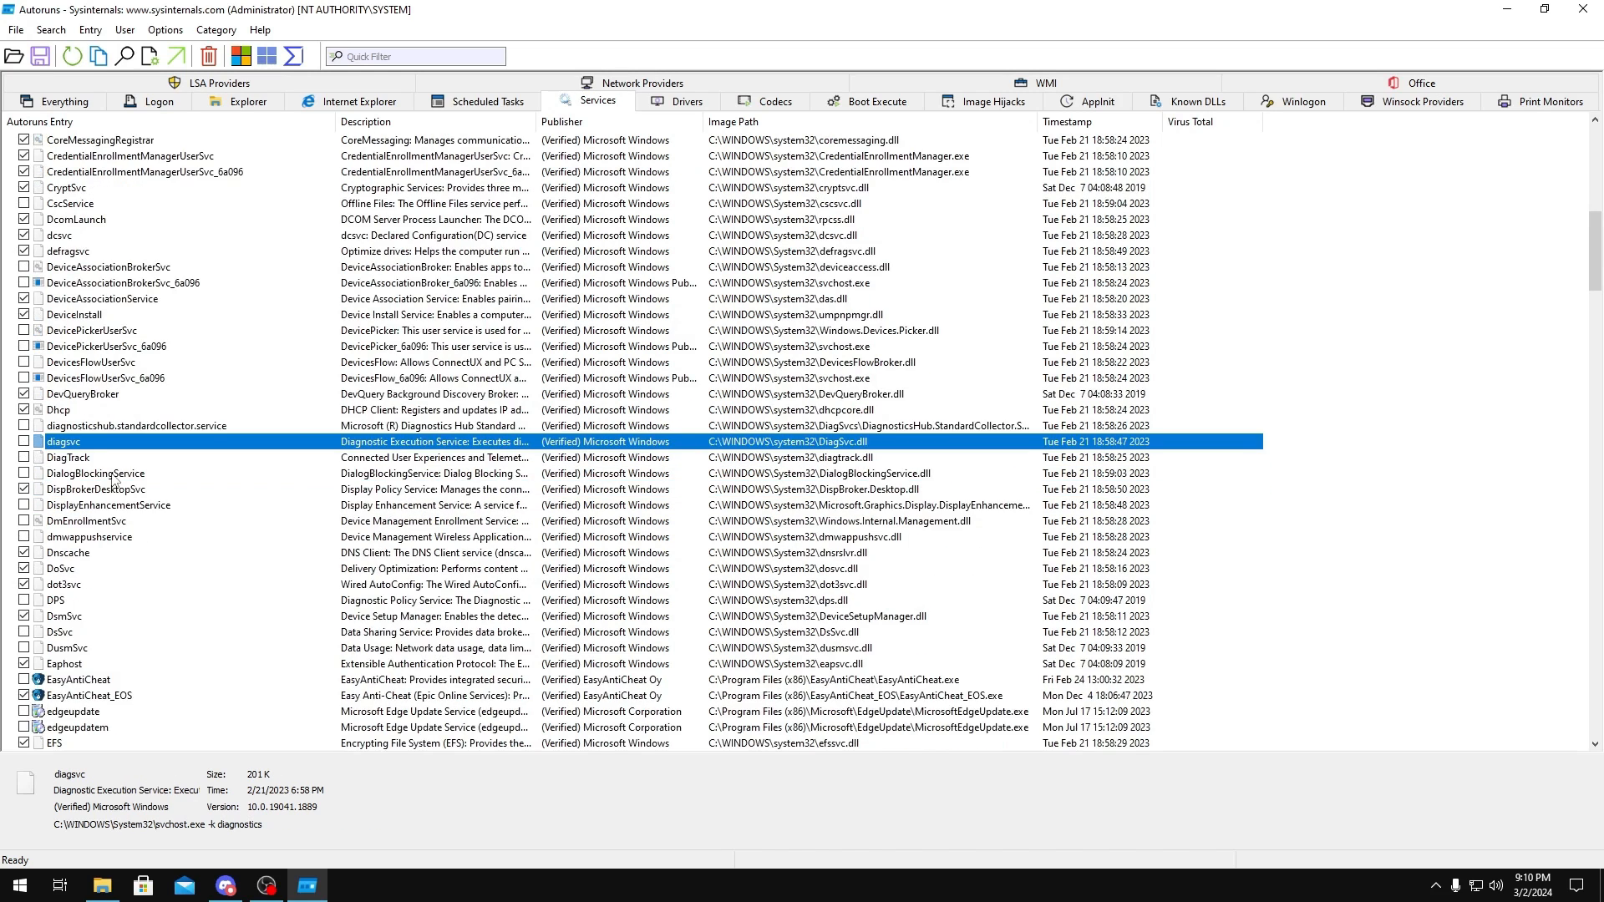
scroll("down", 3)
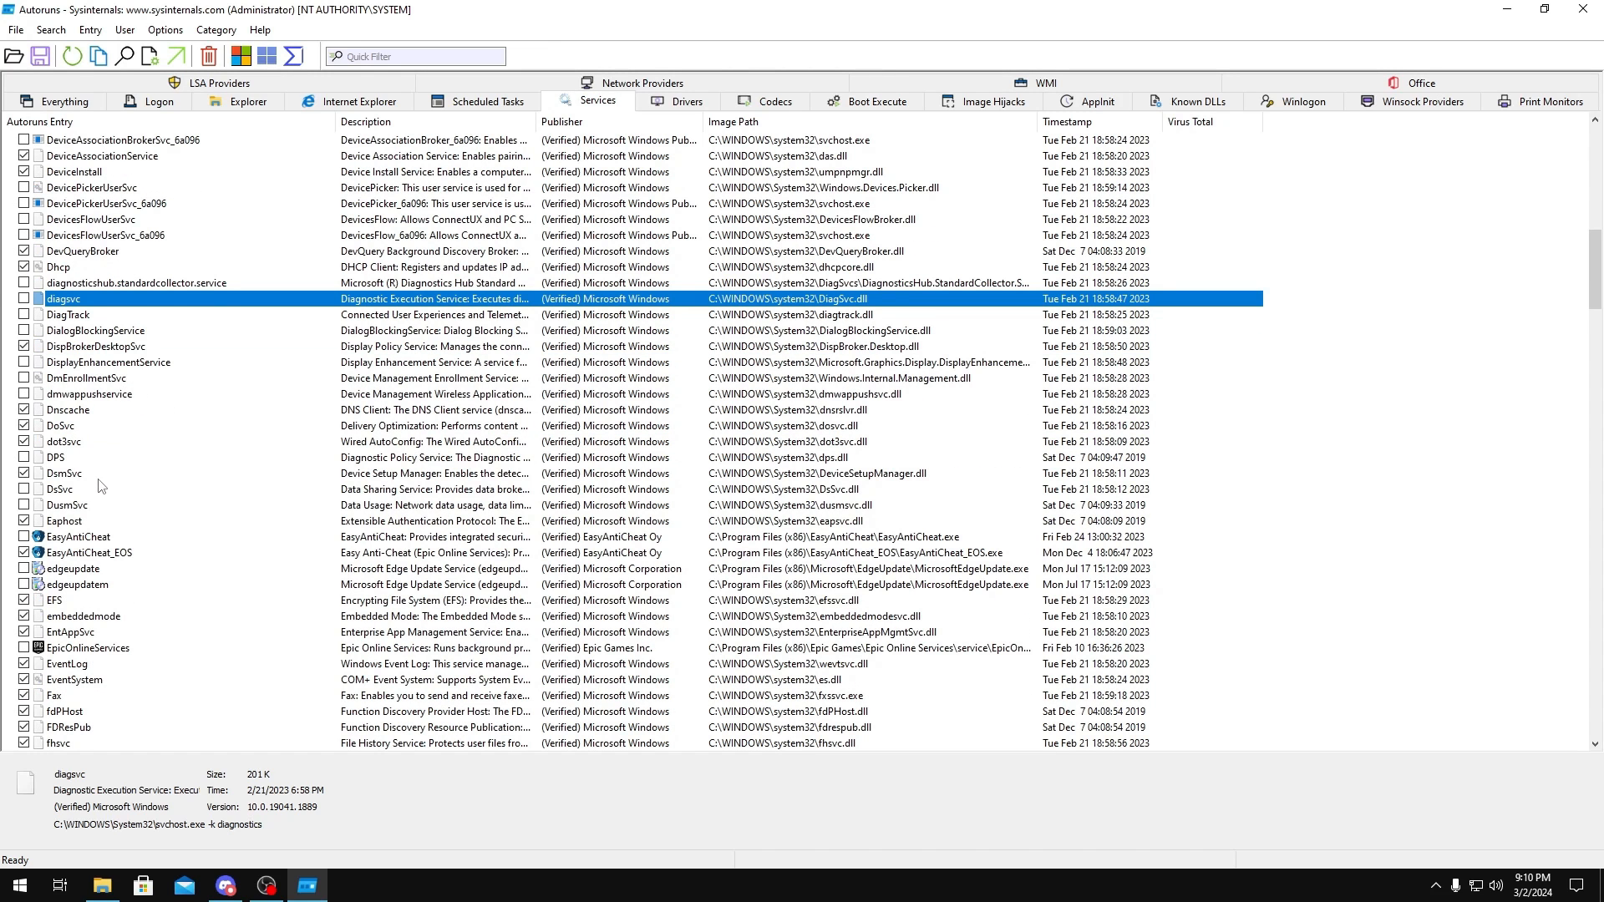
left_click(62, 490)
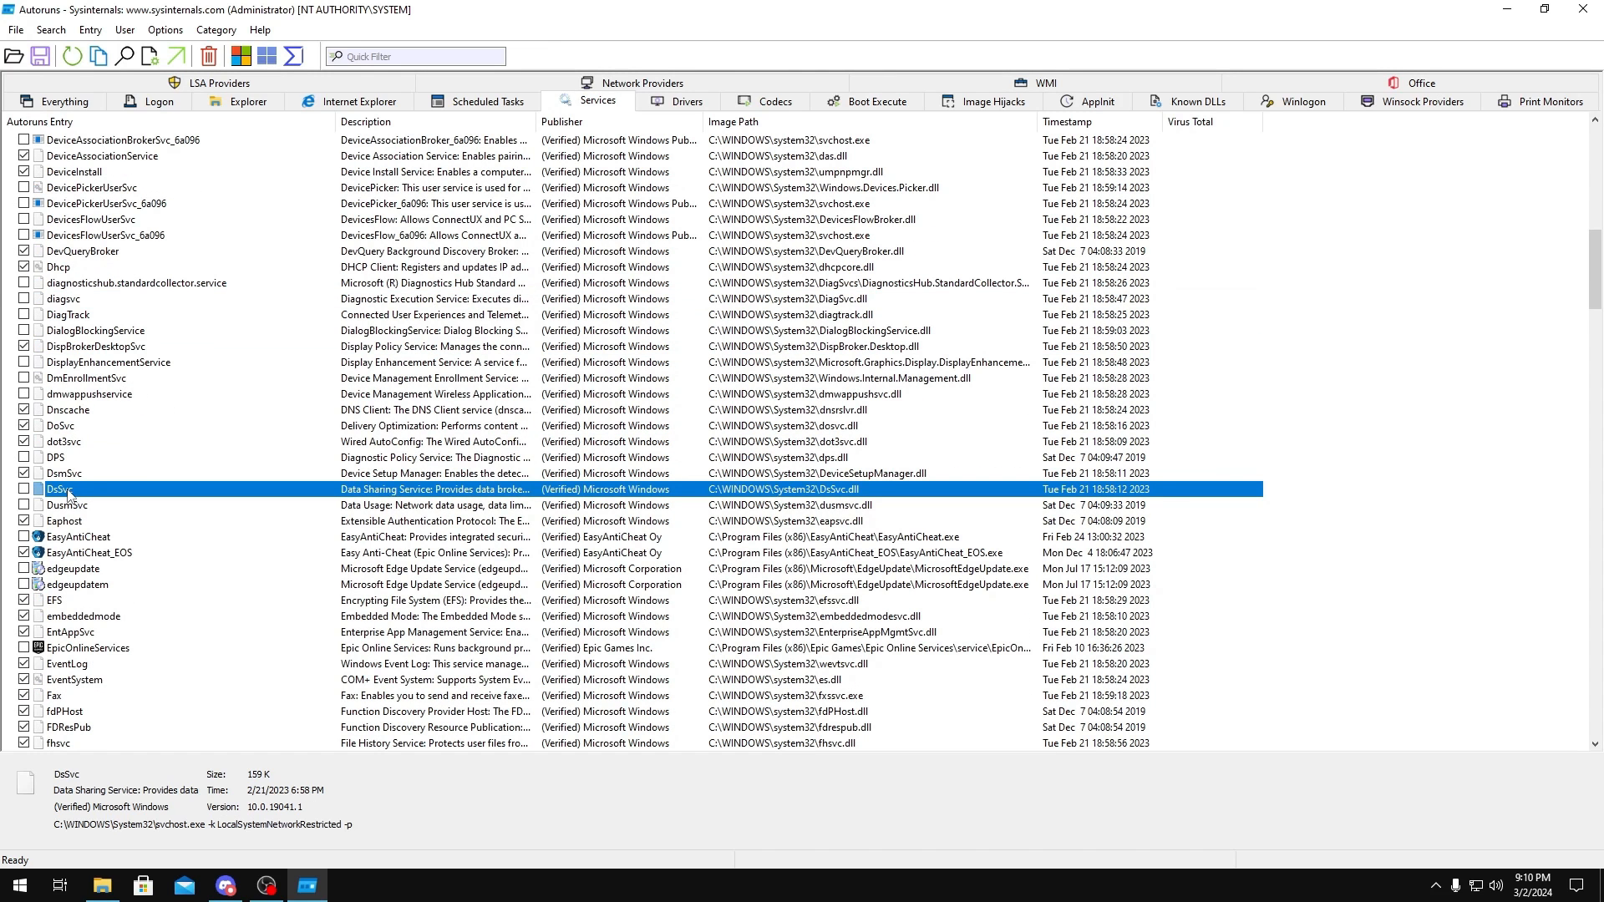
mouse_move(35, 492)
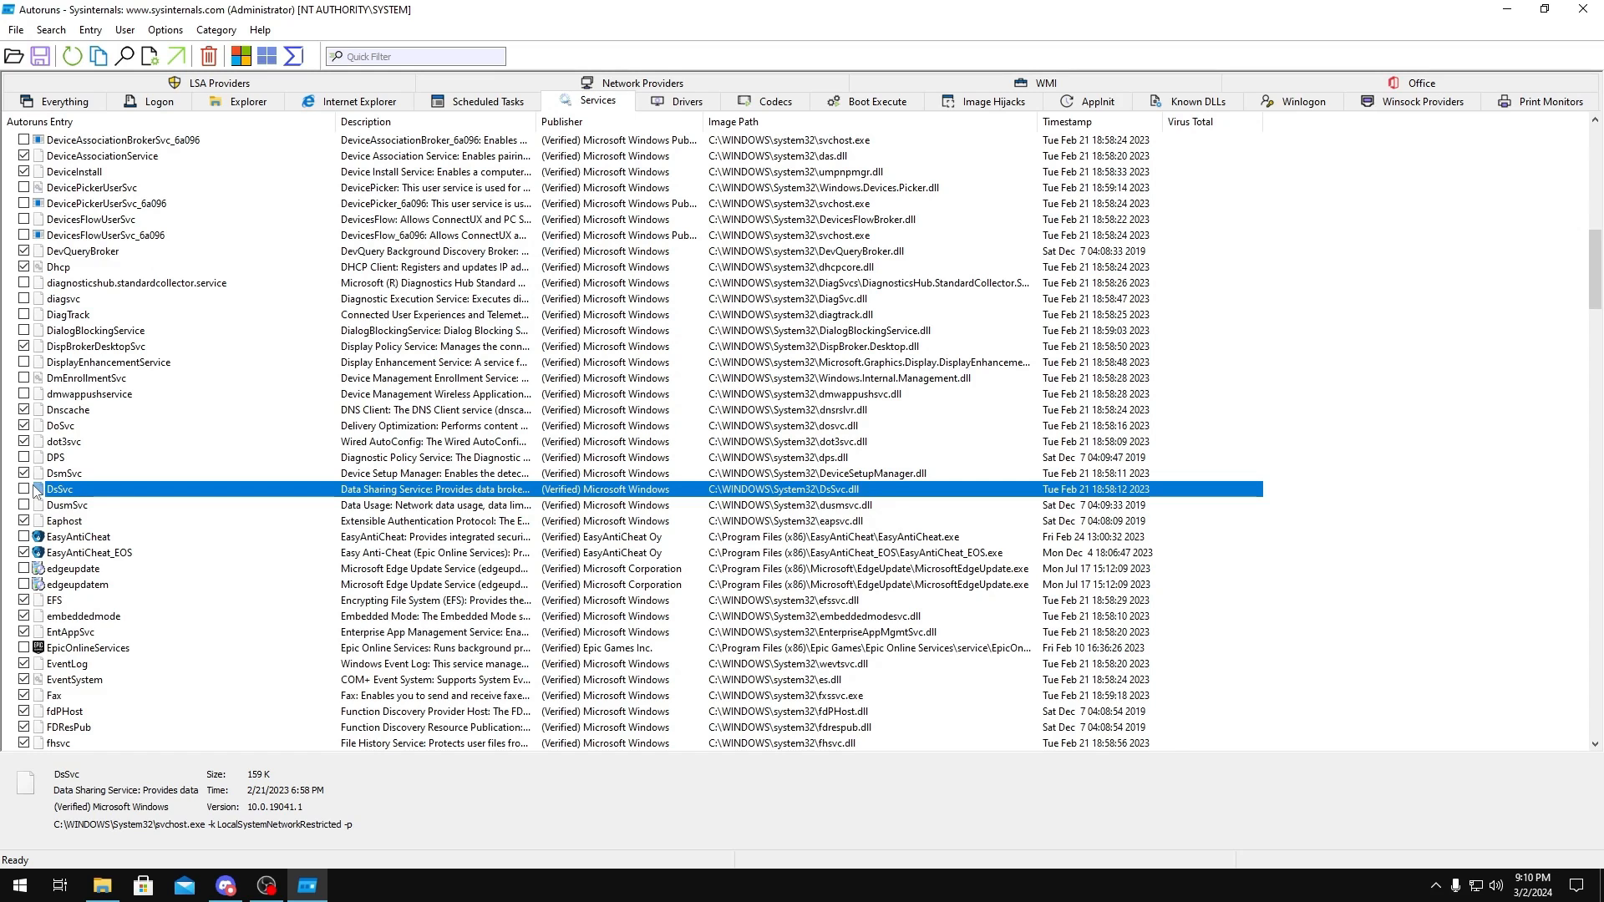
- Review the Intel Capability Licensing, MixedRealityOpenXRSvc and MicrosoftEdgeElevationService entries
scroll("down", 3)
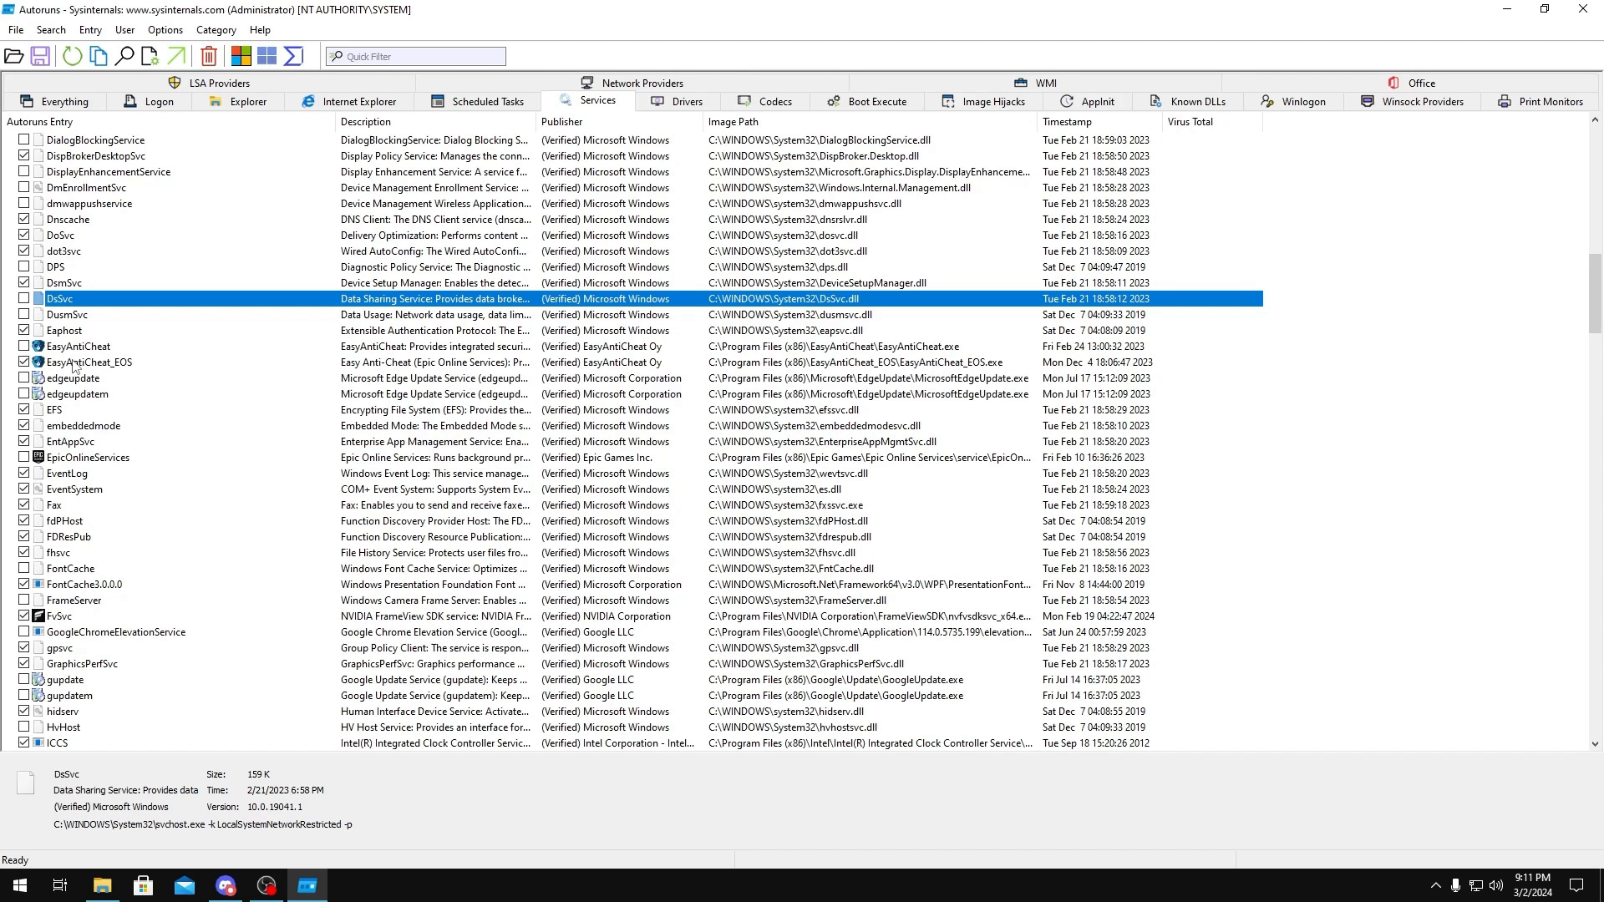
scroll("down", 3)
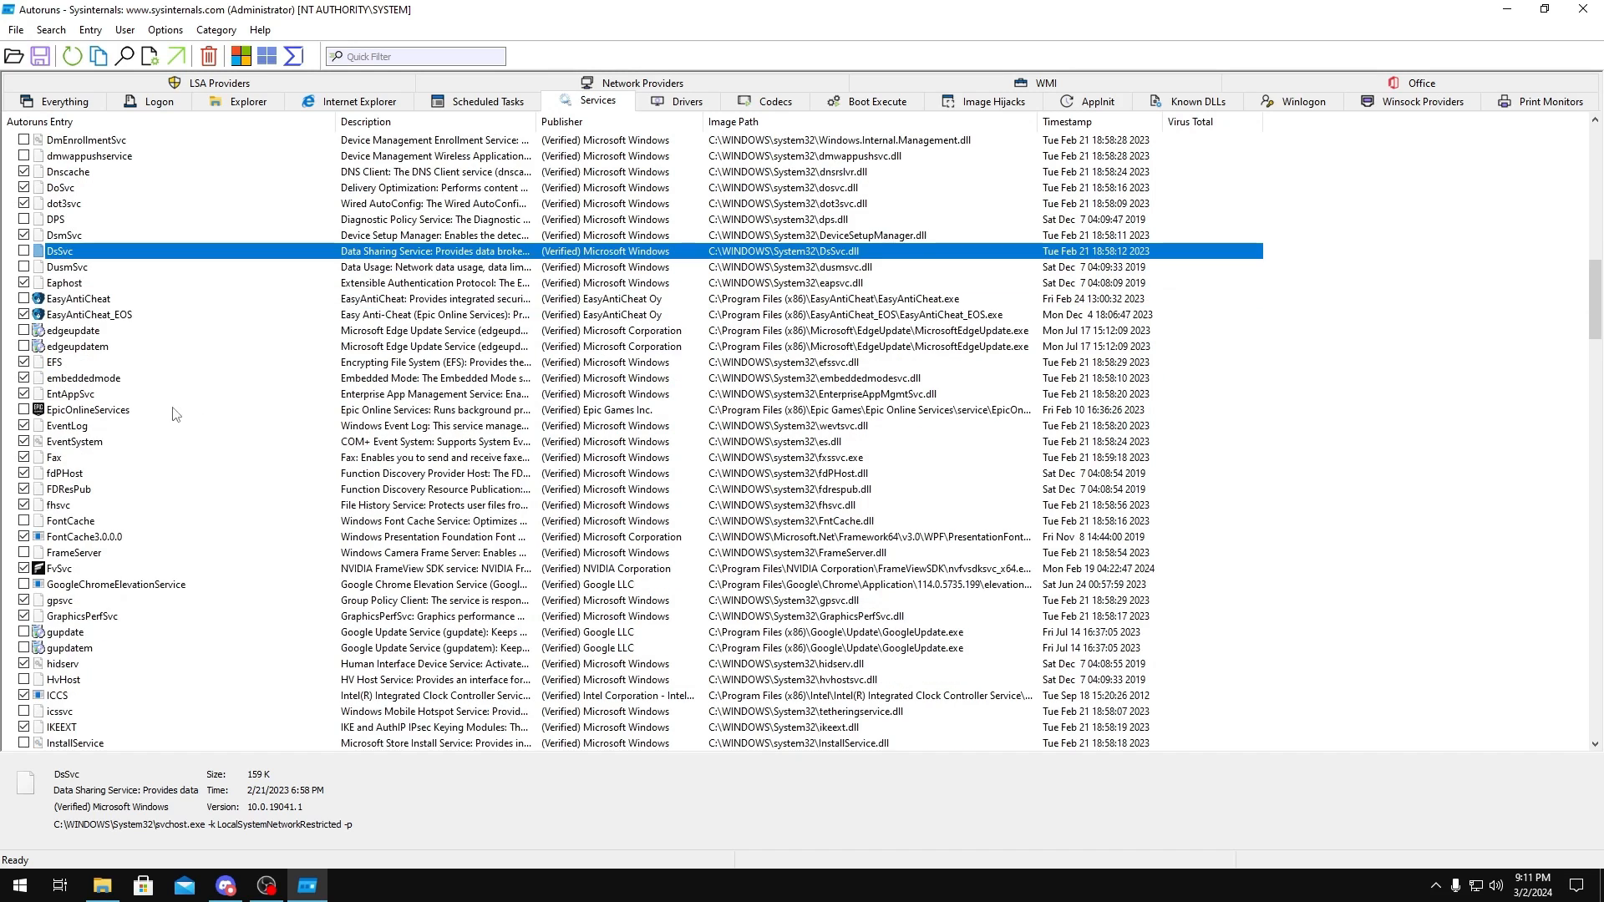
mouse_move(80, 352)
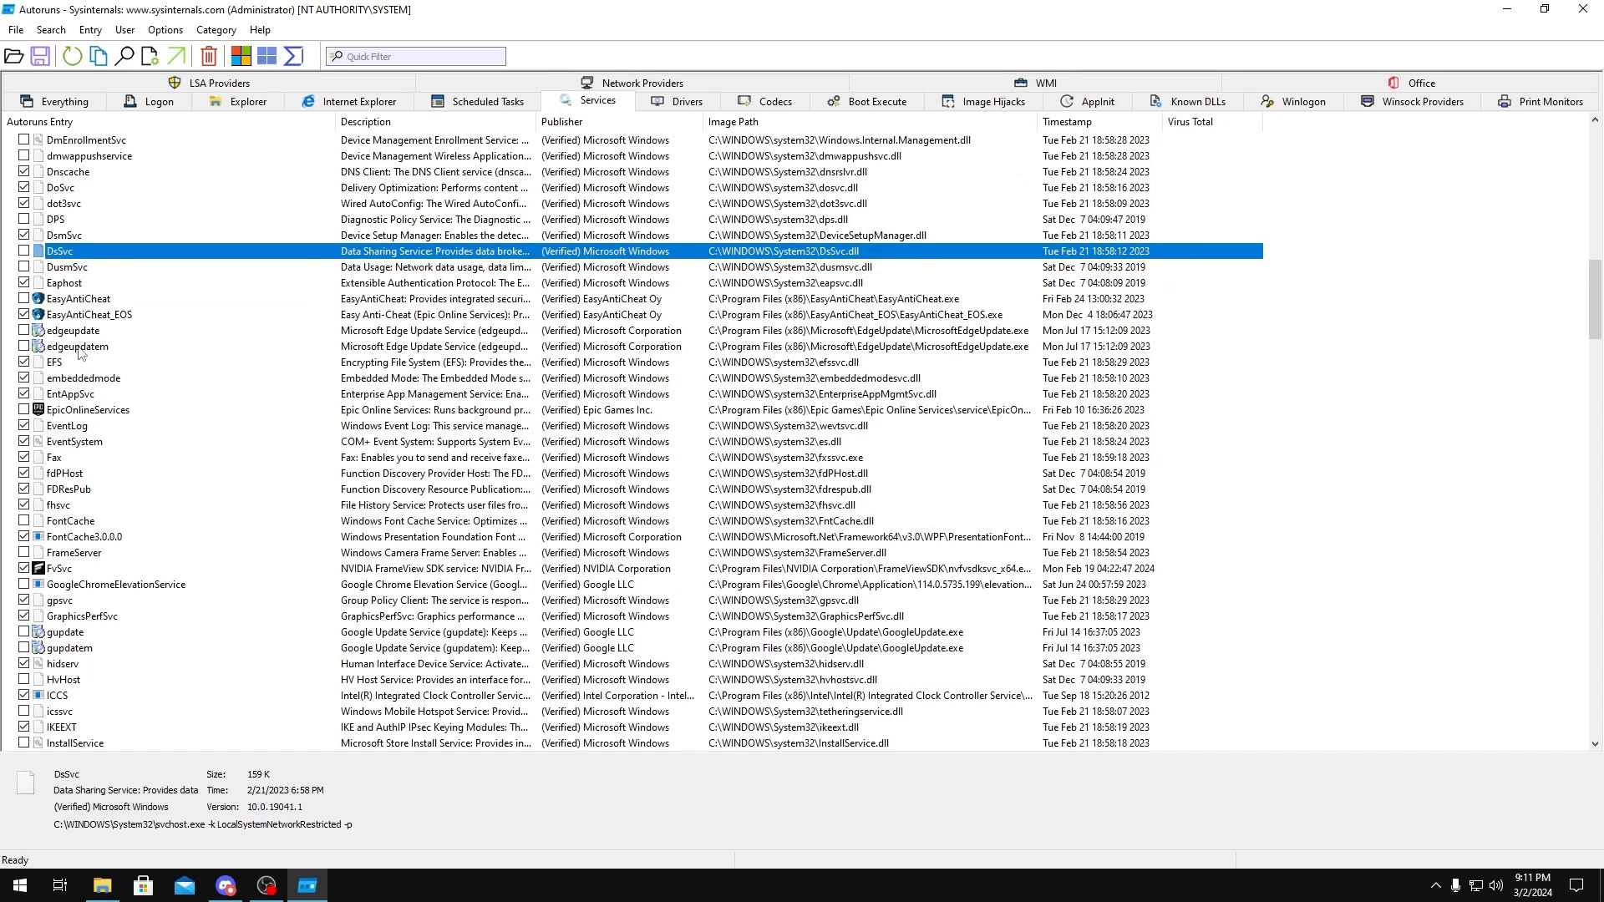
scroll("down", 3)
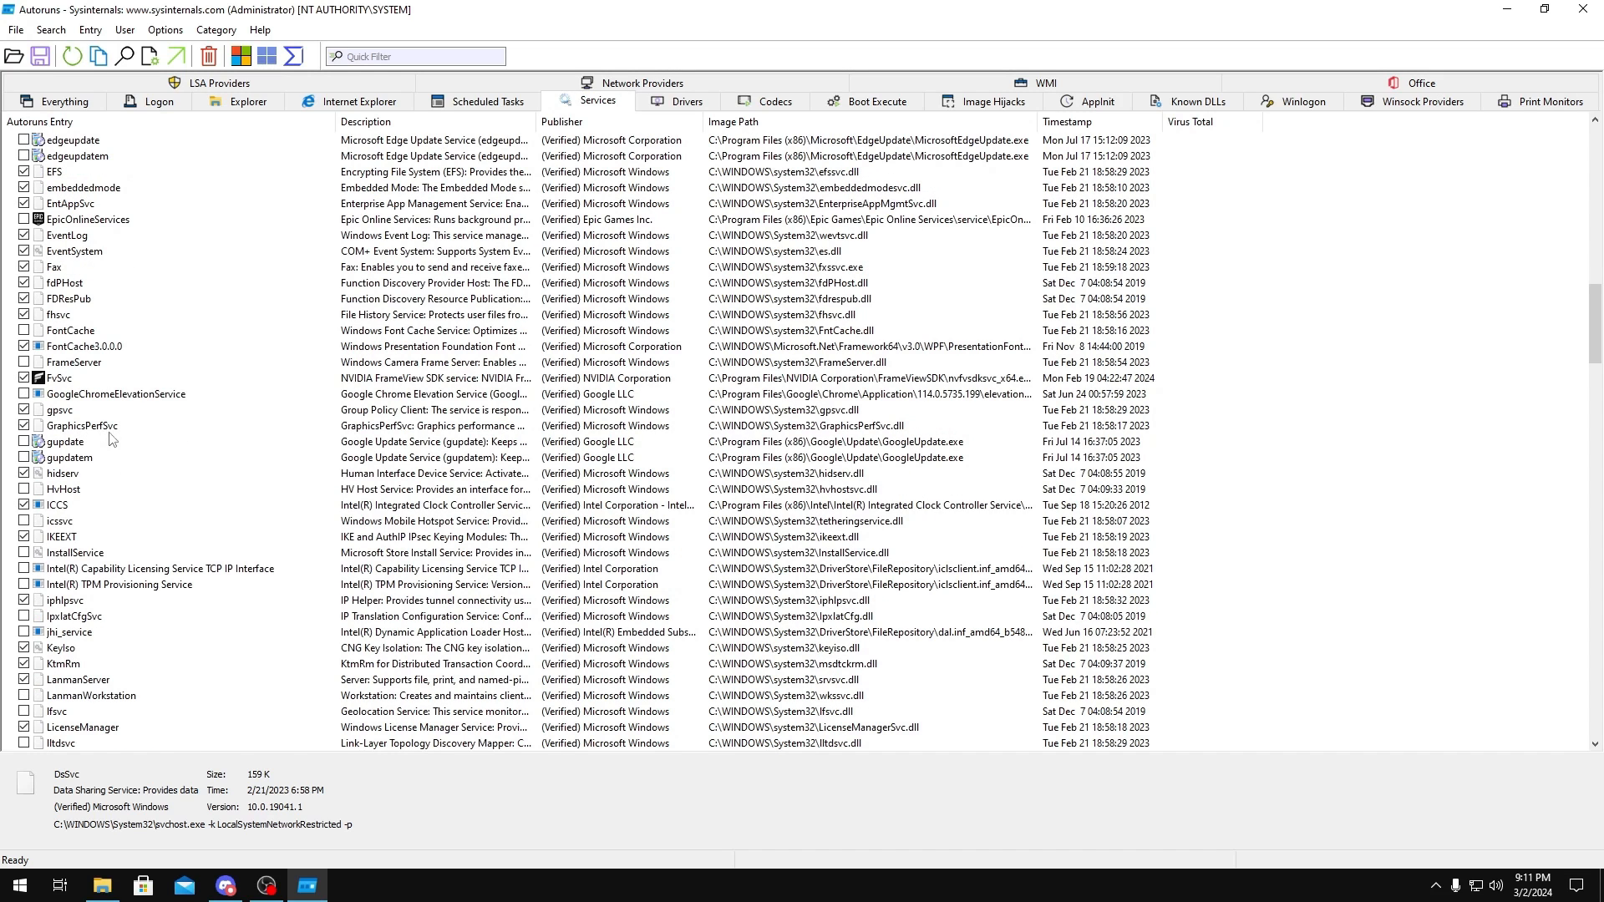
scroll("down", 3)
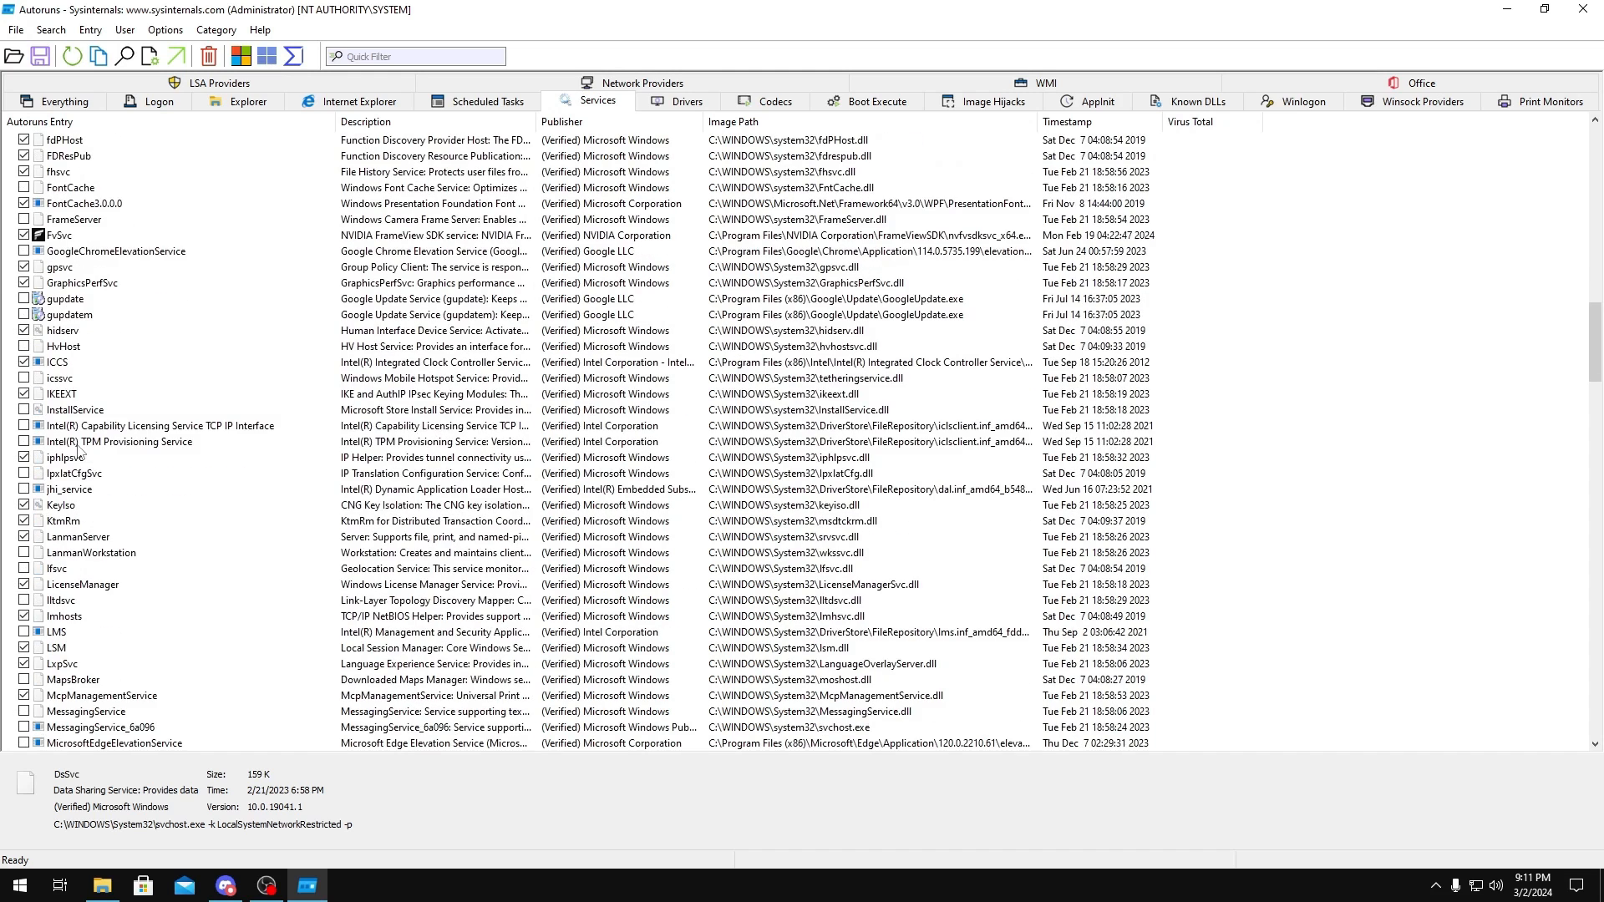
left_click(164, 426)
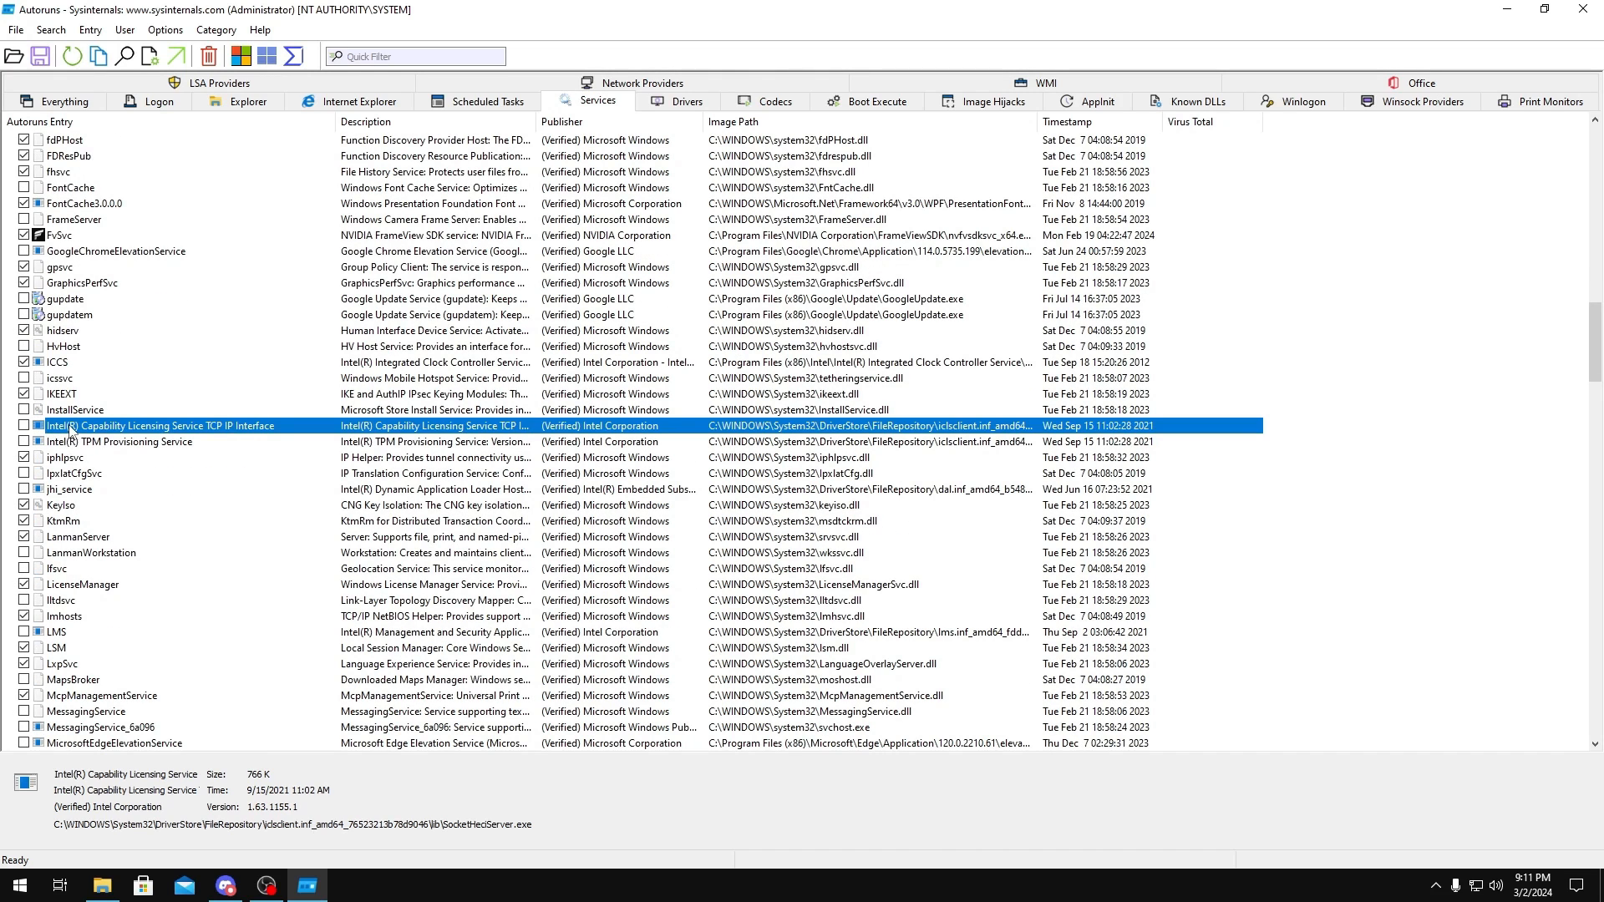
scroll("down", 3)
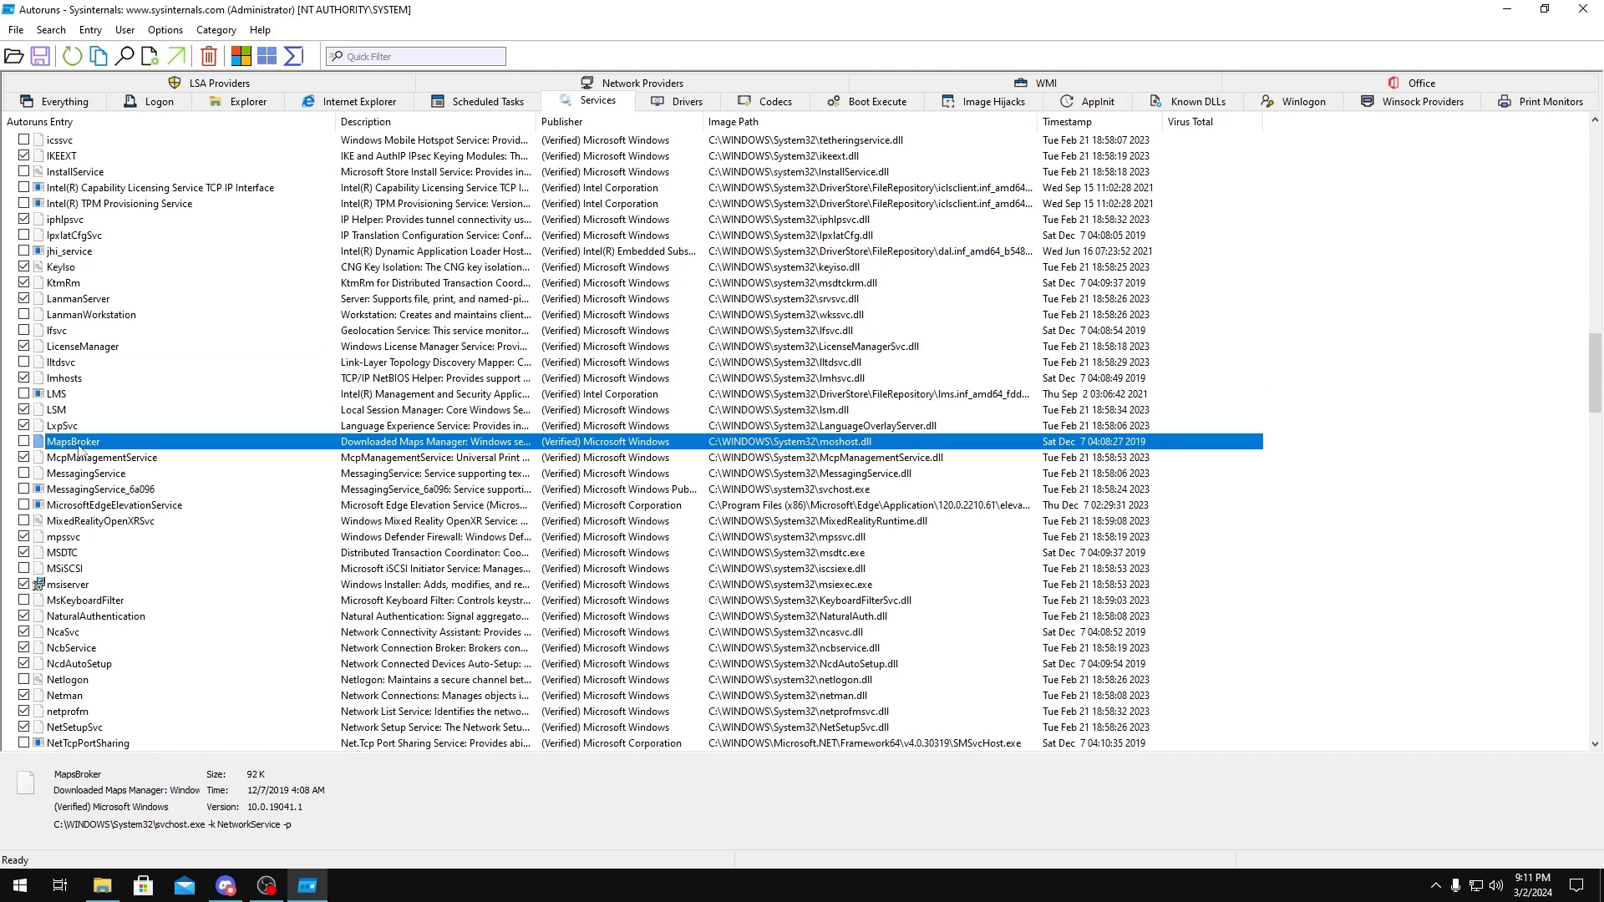
left_click(99, 522)
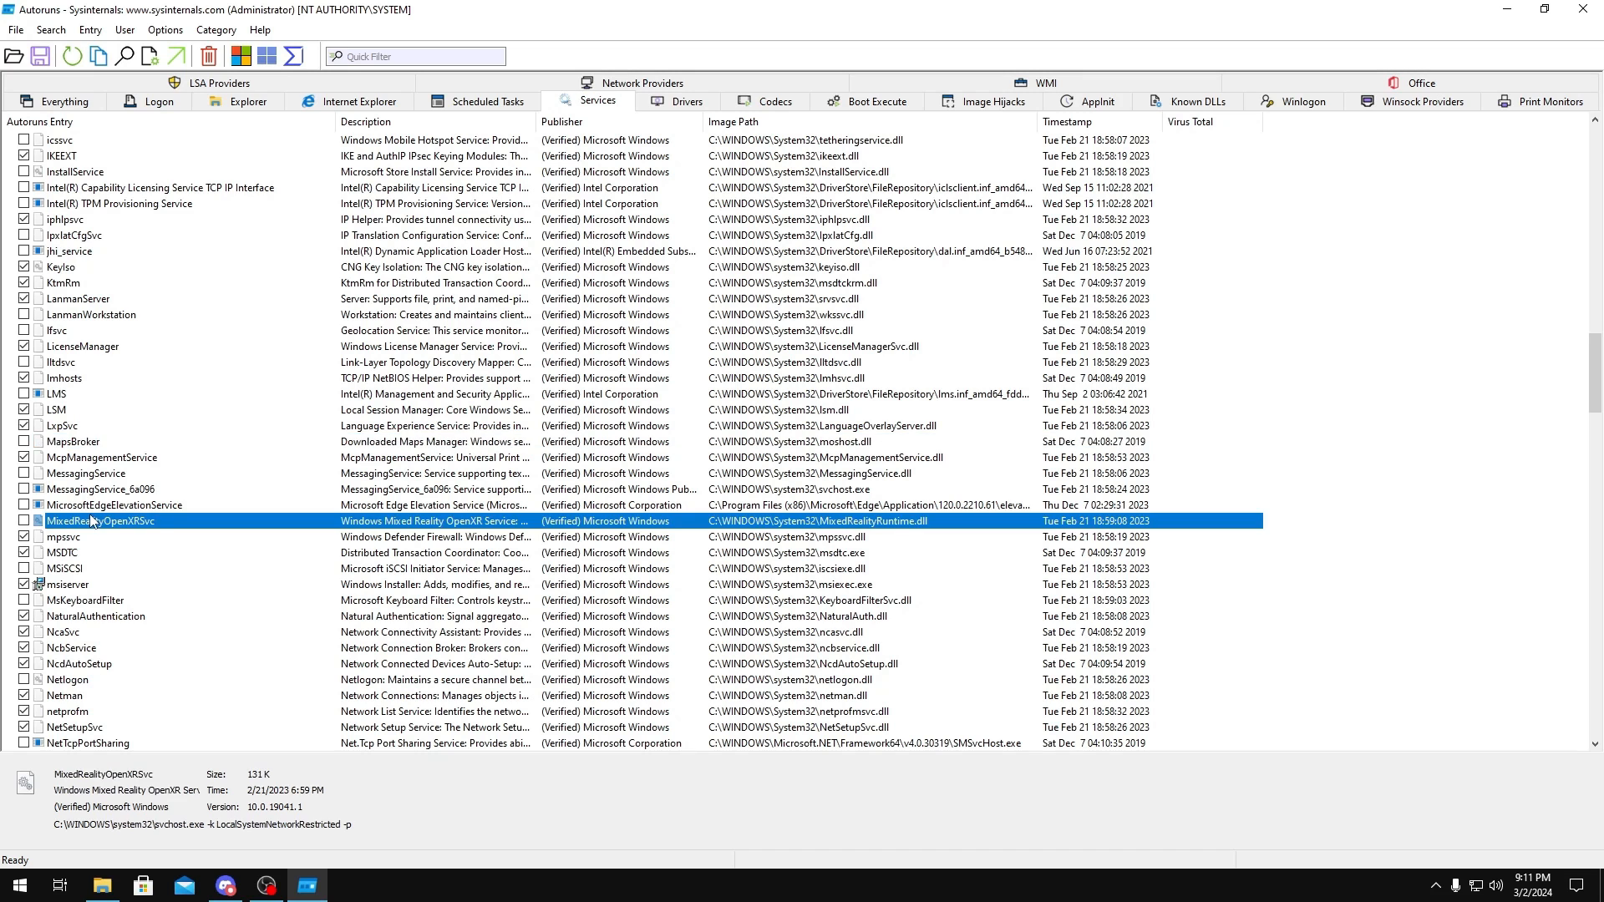
left_click(115, 504)
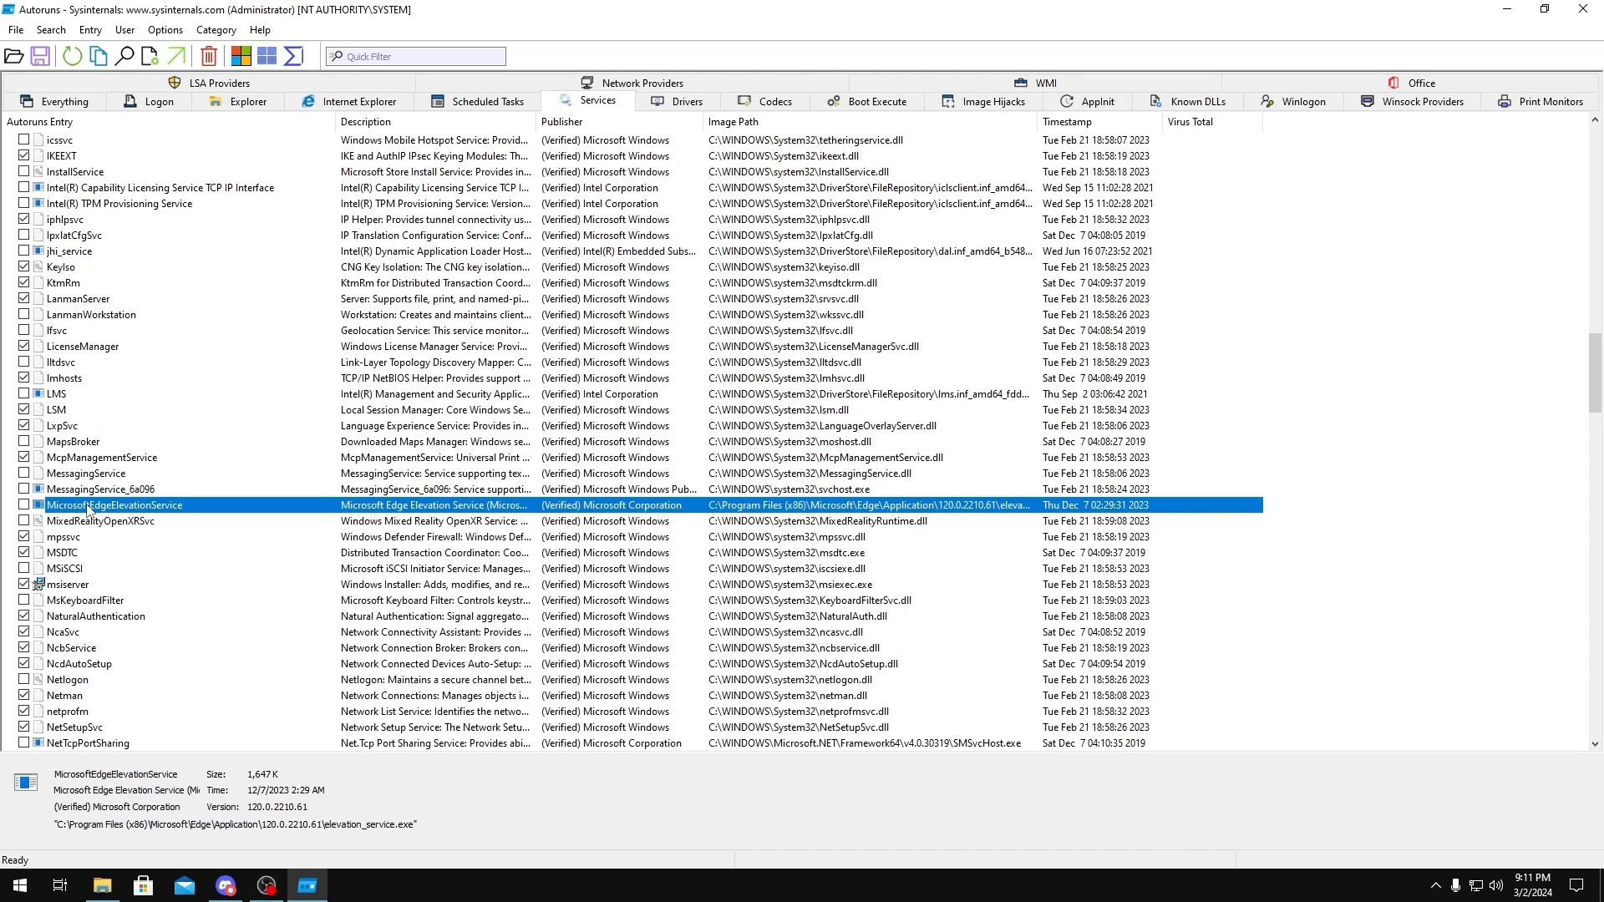
- Review the OneSyncSvc, Razer Synapse, RasMan, RemoteRegistry and RetailDemo services
scroll("down", 3)
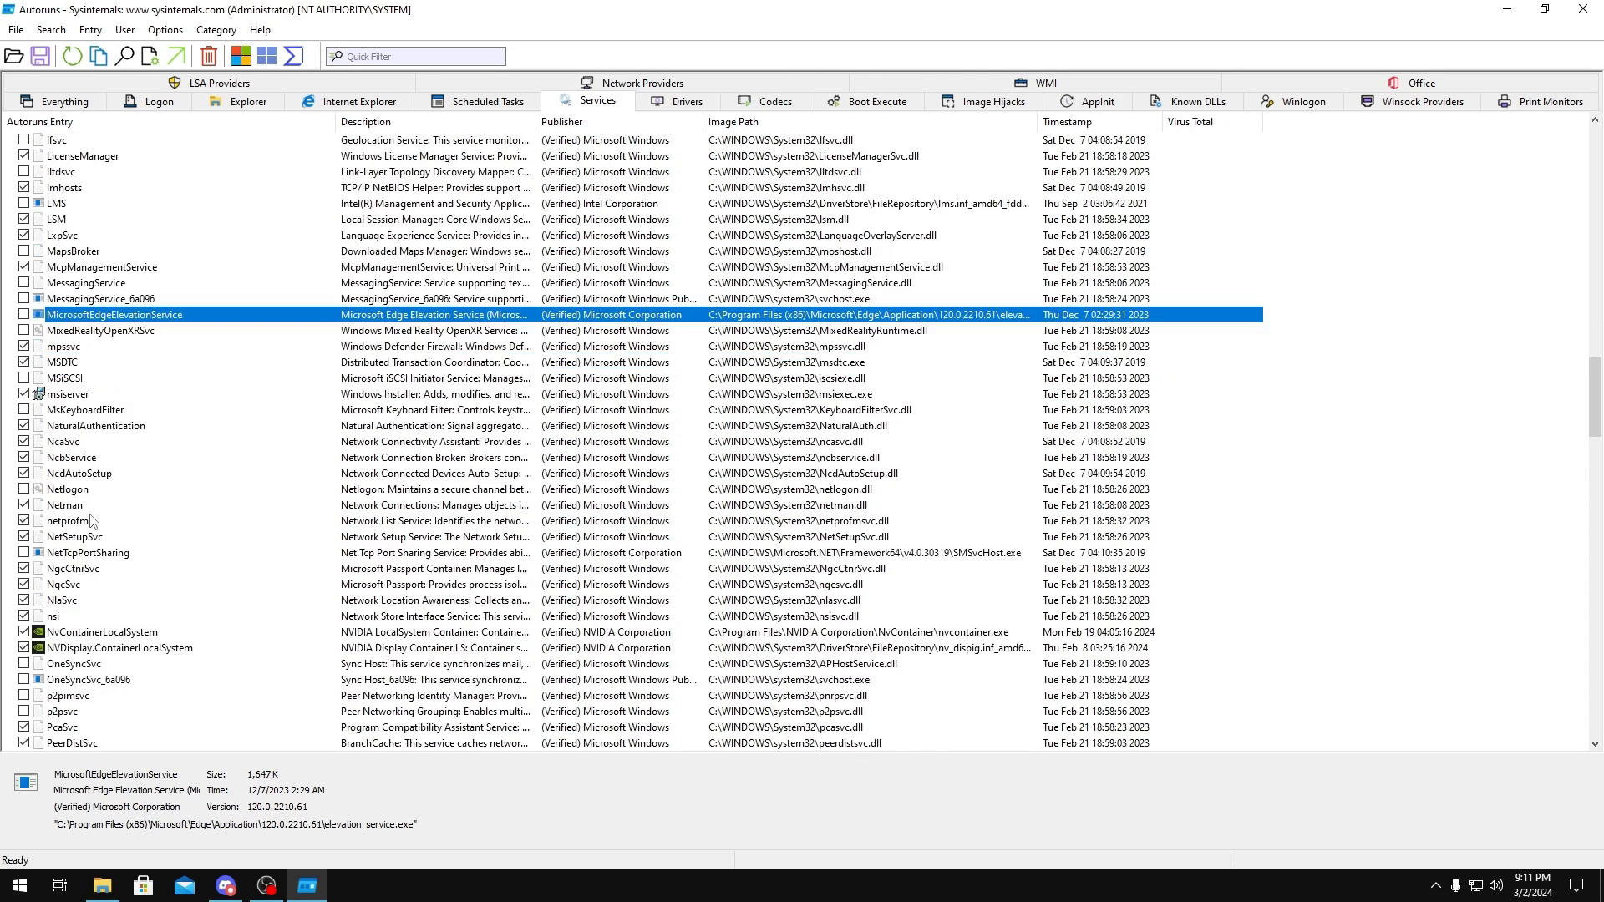
scroll("down", 3)
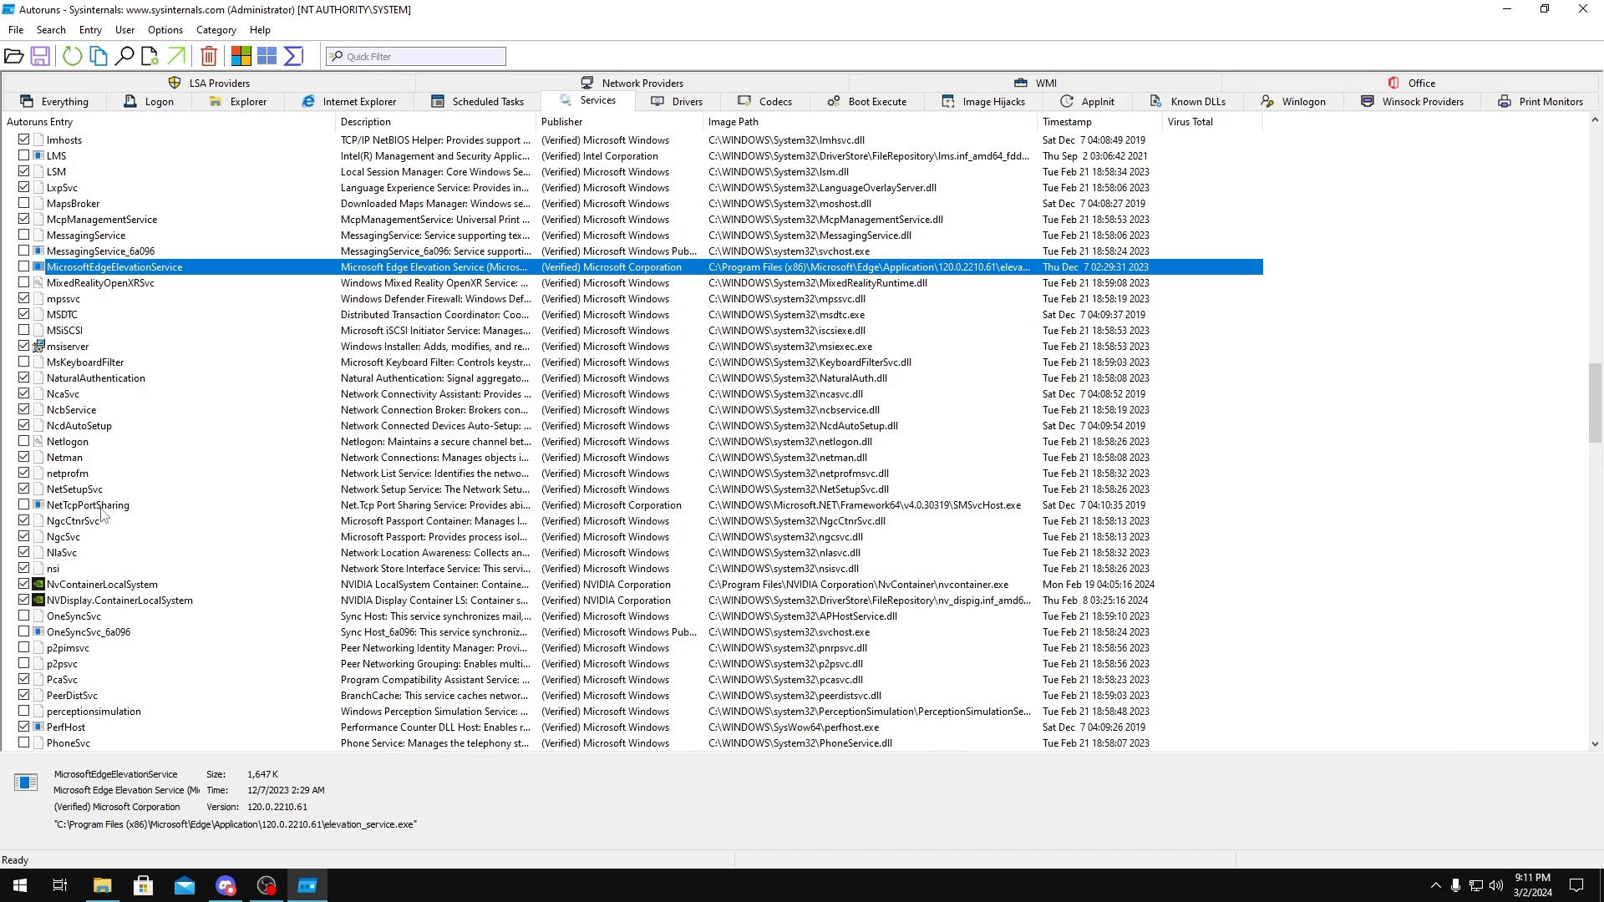
scroll("down", 3)
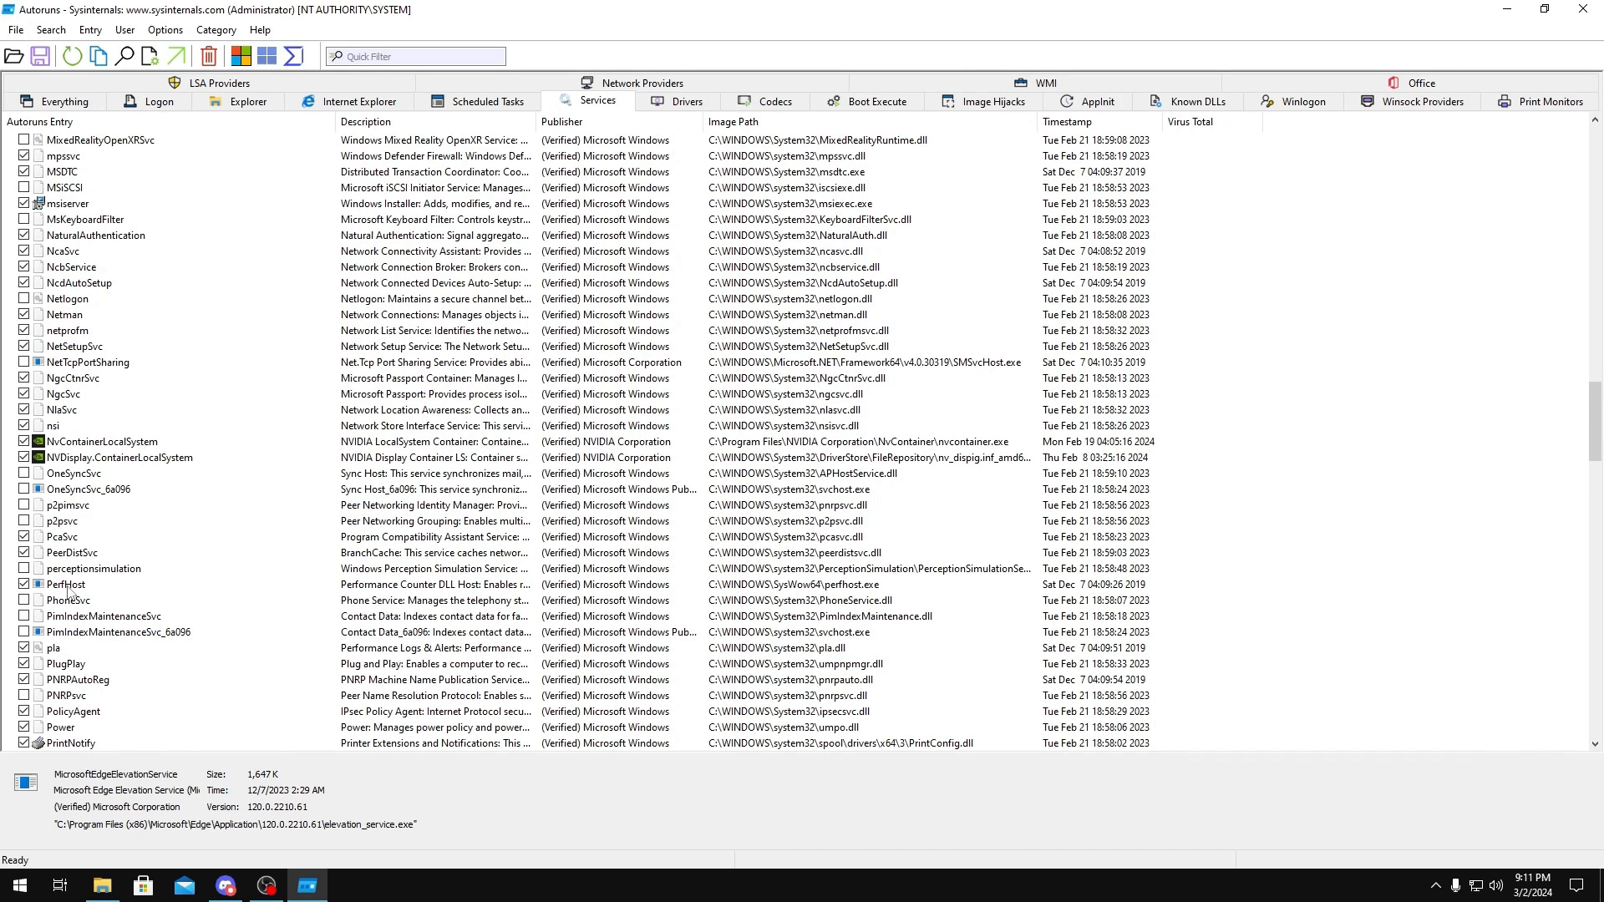
left_click(72, 473)
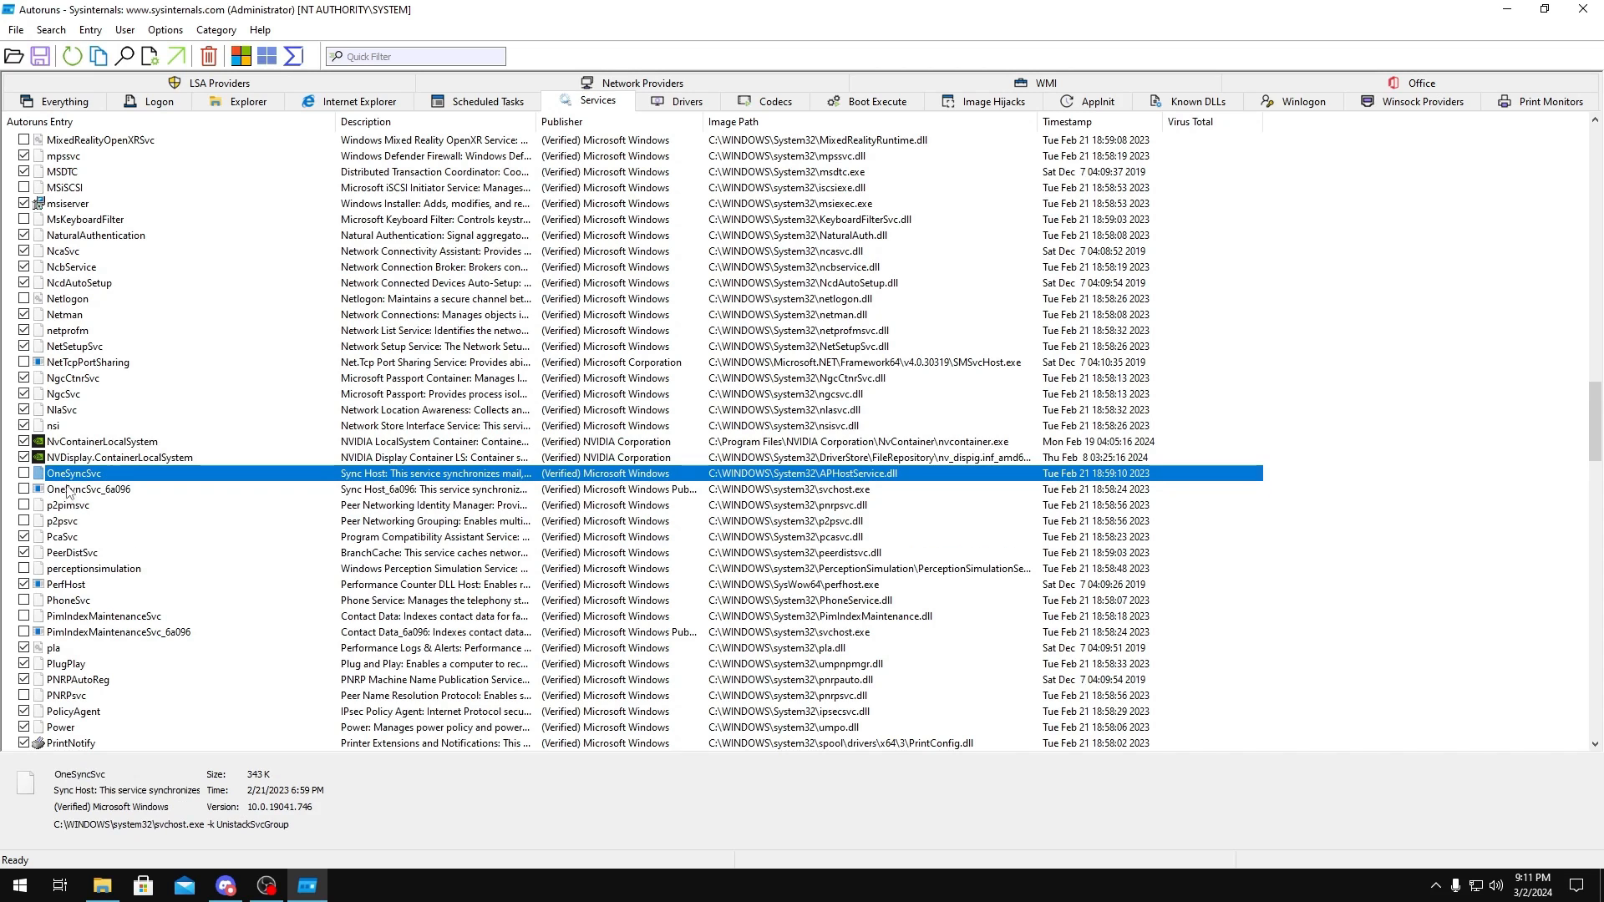
scroll("down", 3)
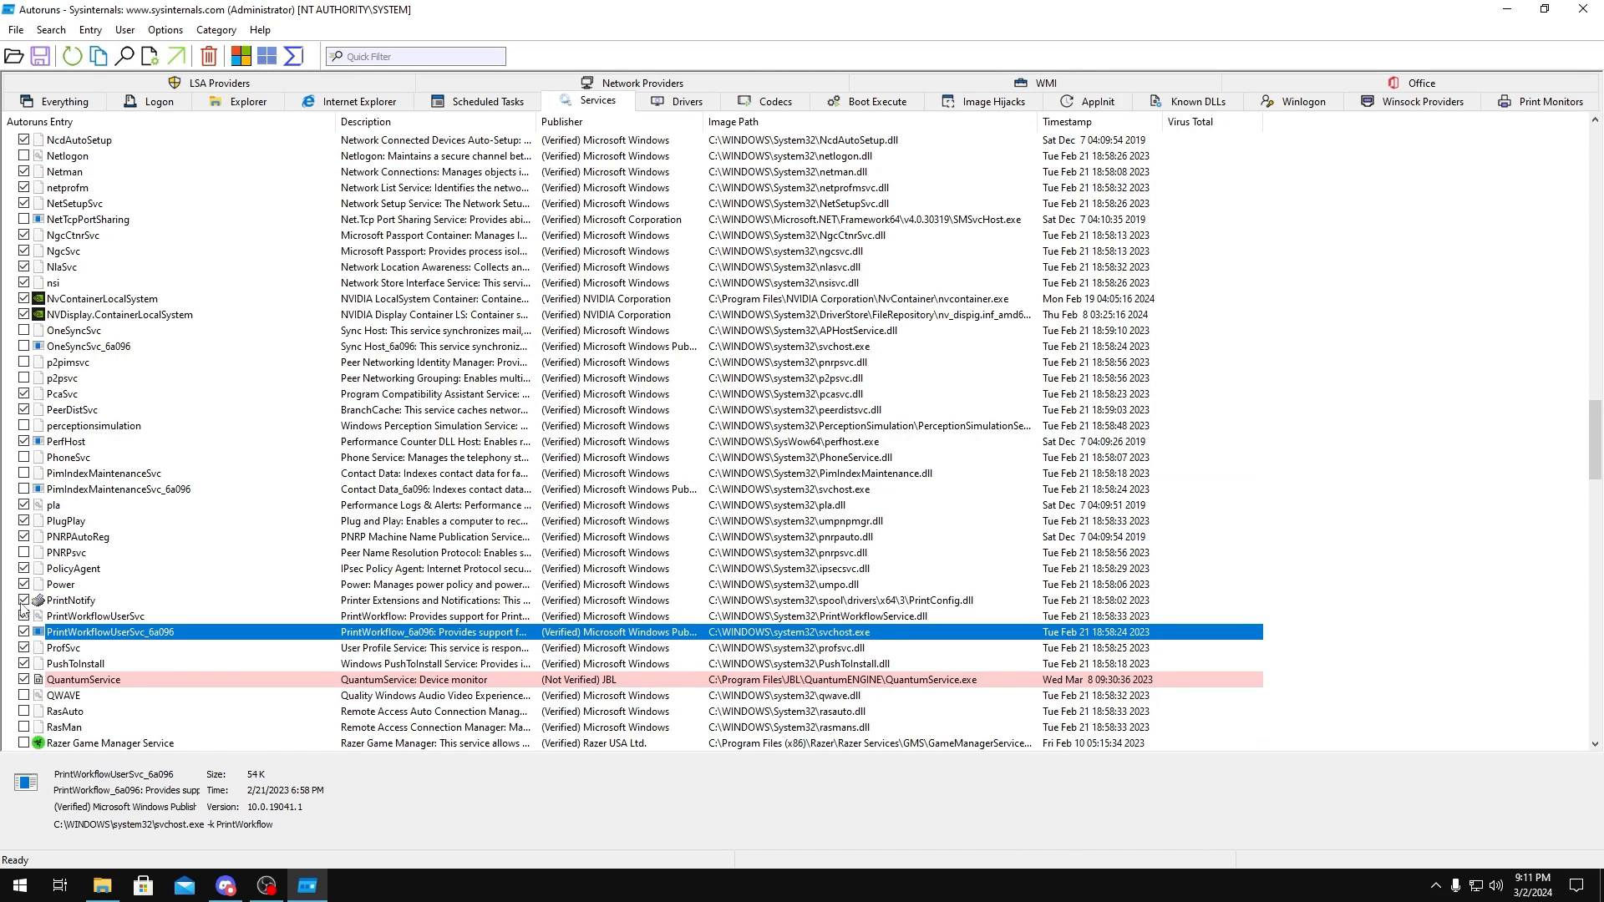
scroll("down", 3)
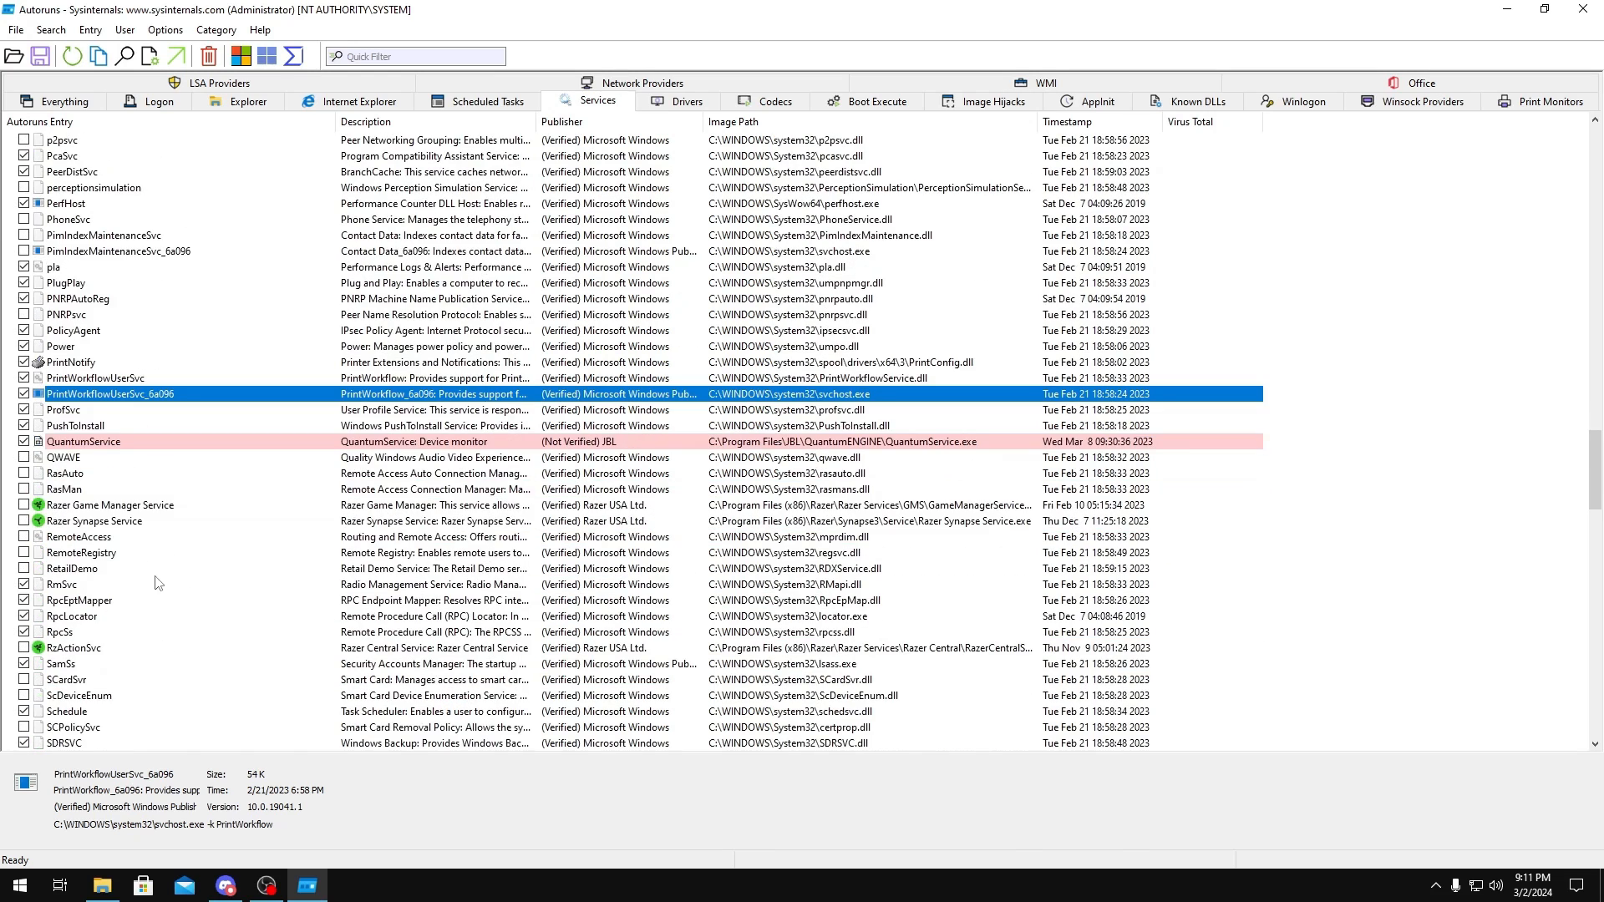
left_click(92, 521)
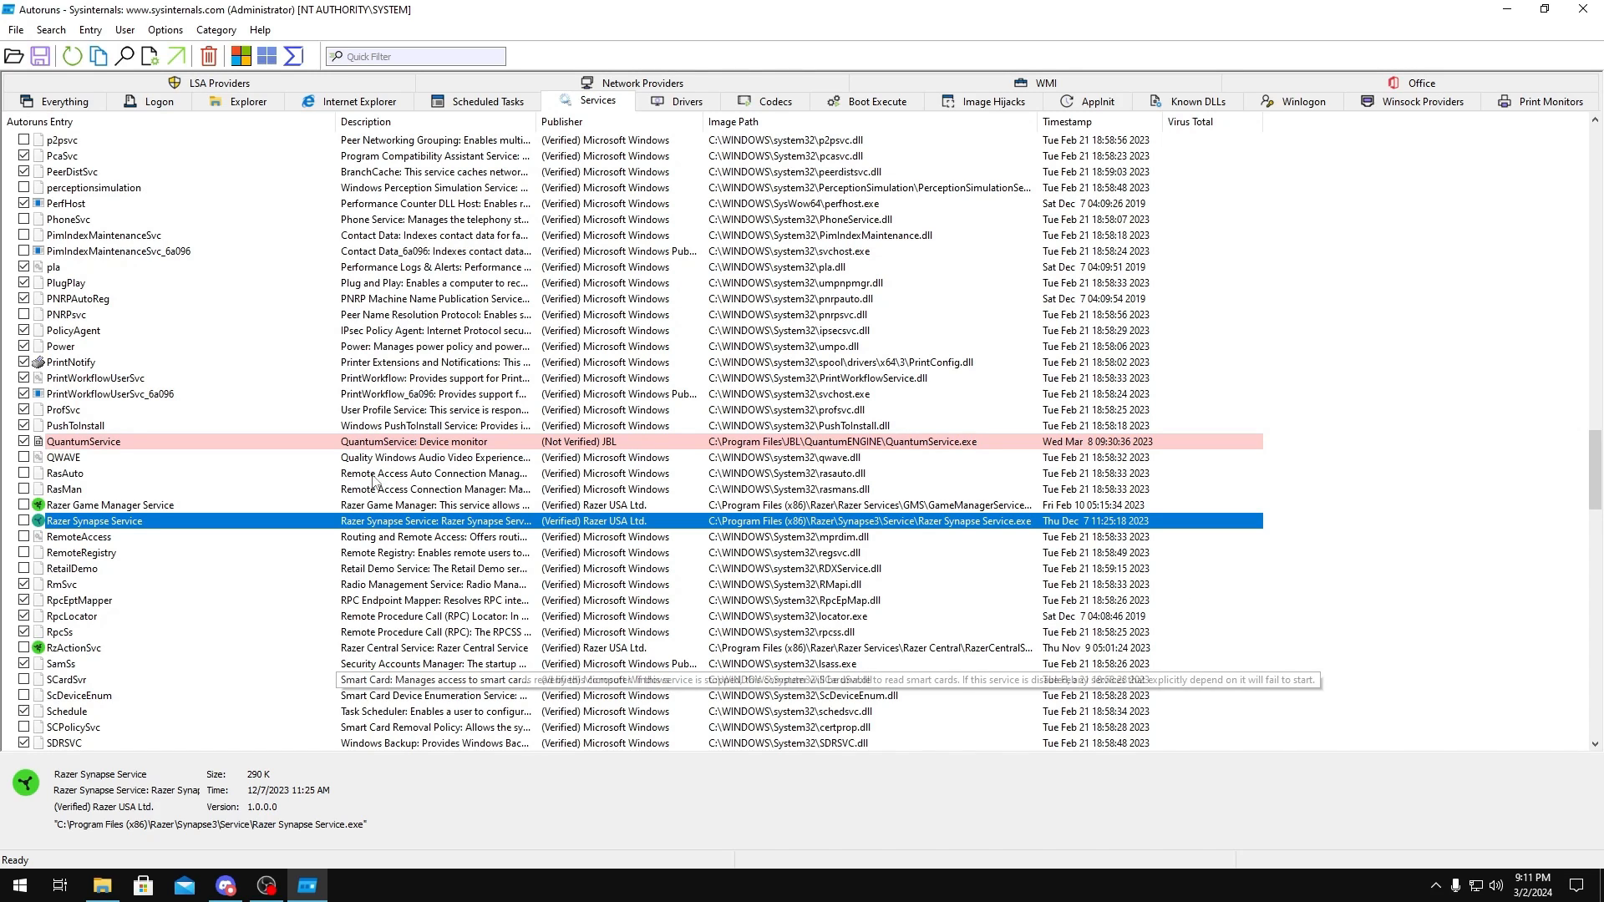
left_click(65, 488)
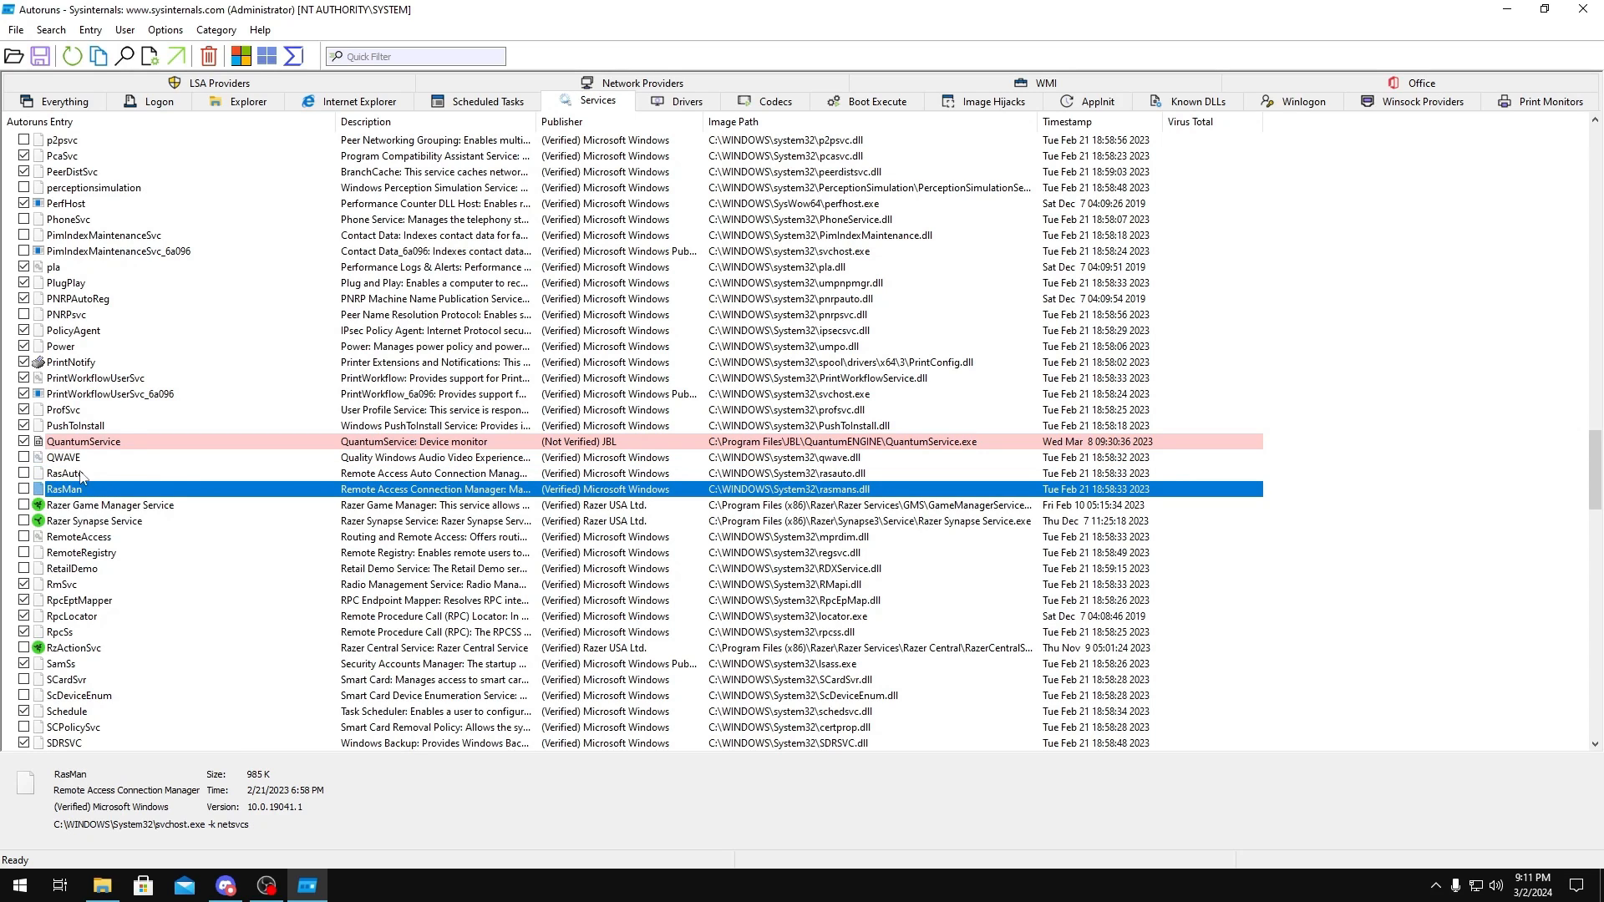
left_click(81, 553)
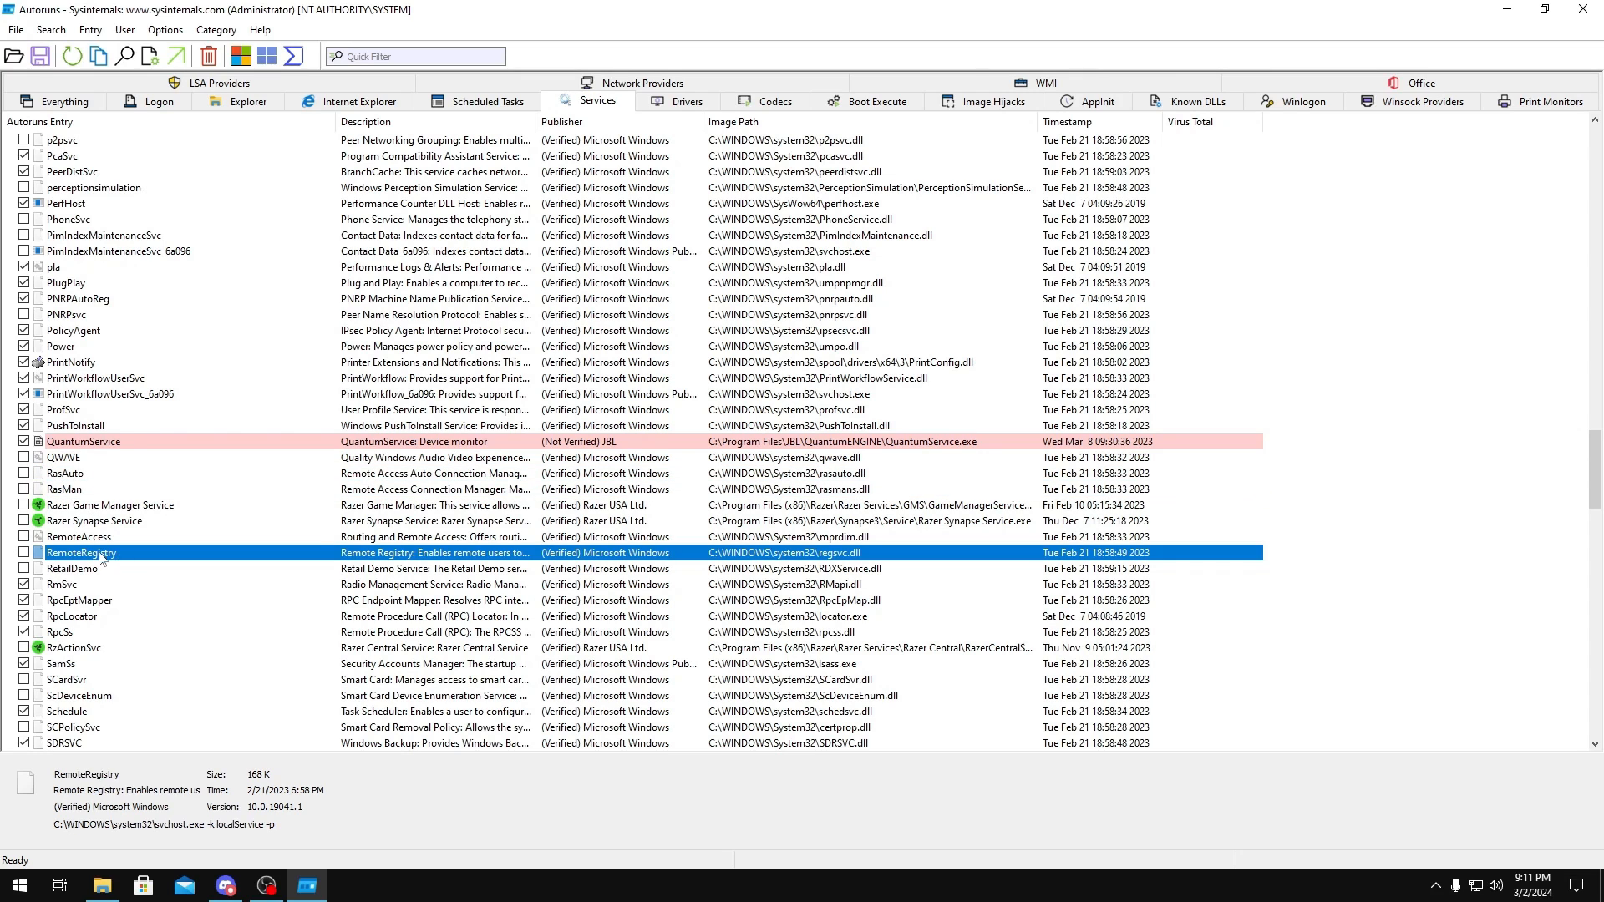
left_click(72, 568)
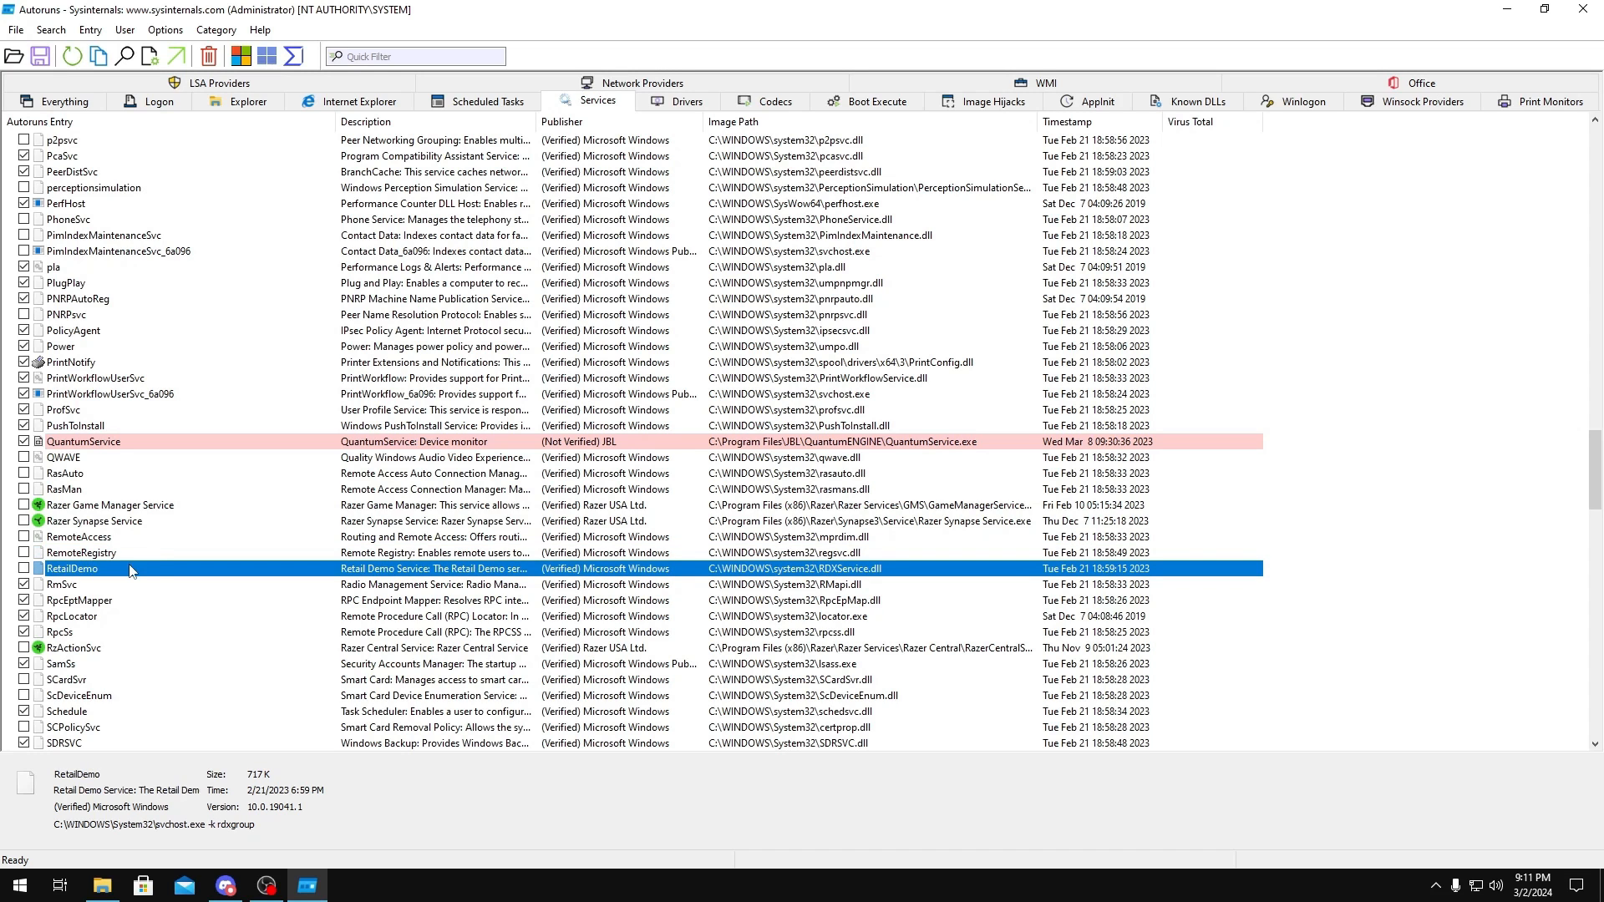
- Review SecurityHealthService, Sense and SessionEnv, then disable the Steam Client Service
scroll("down", 3)
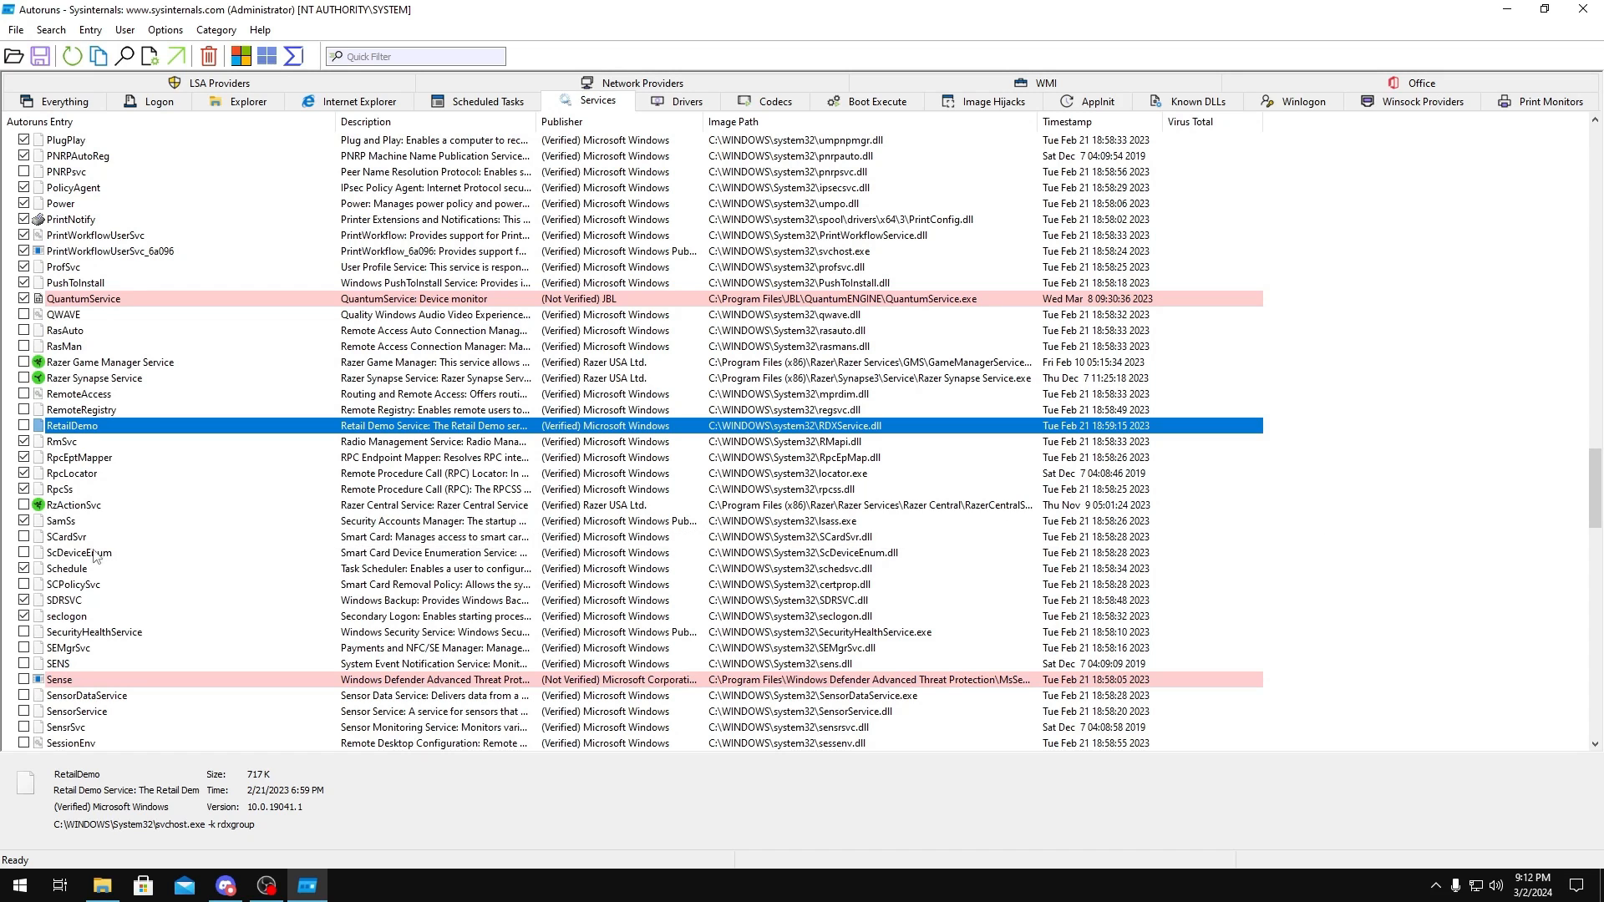
scroll("down", 3)
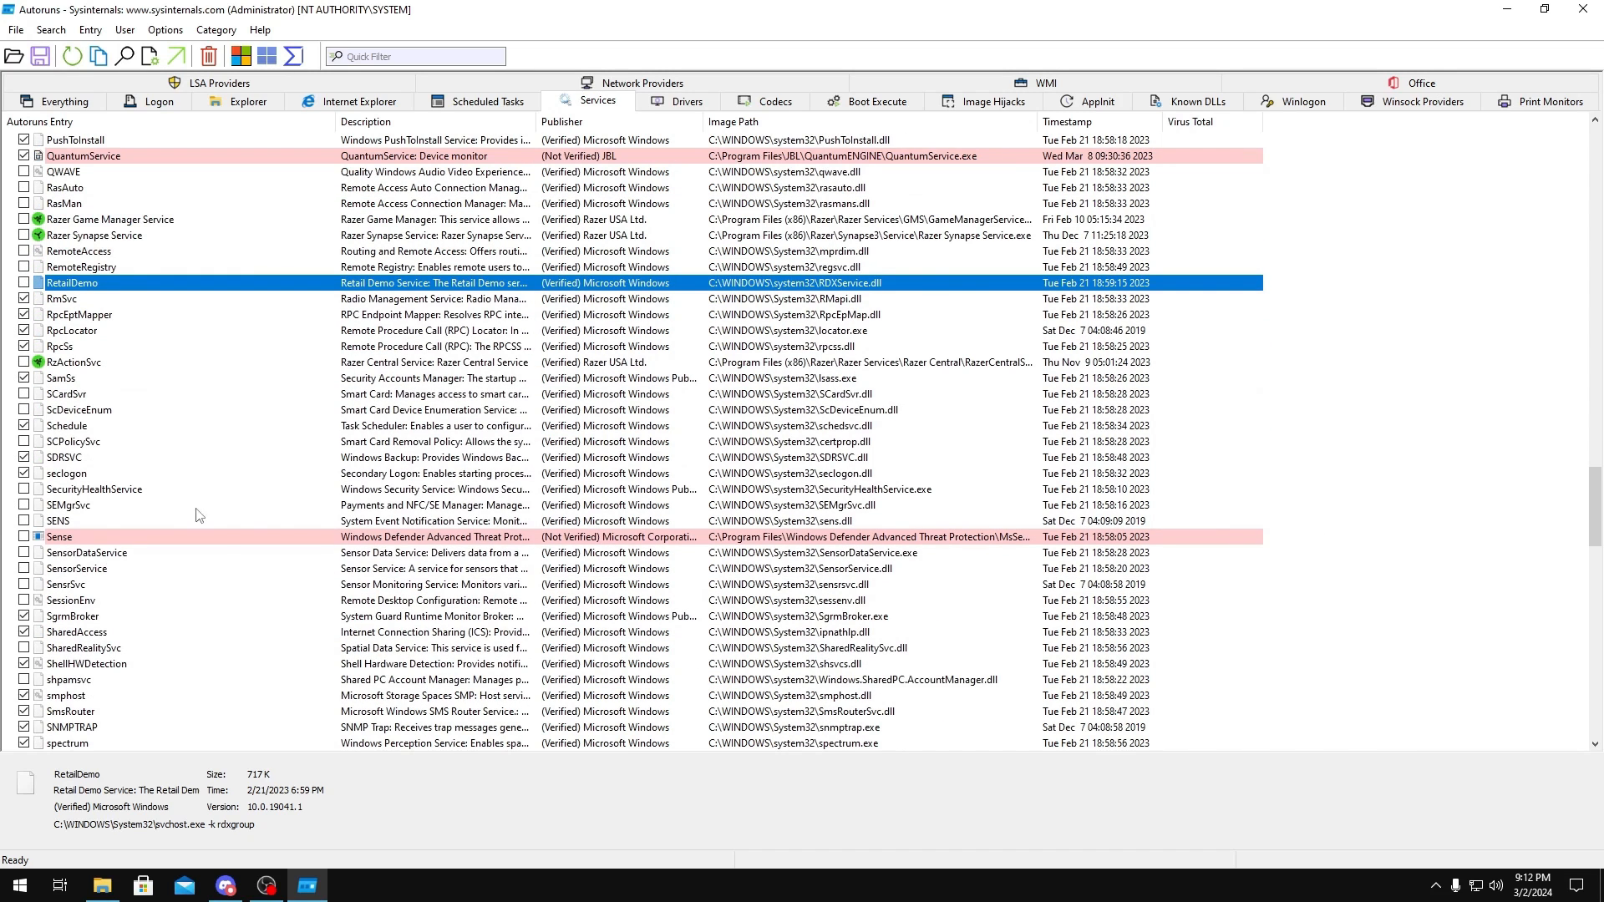
left_click(93, 490)
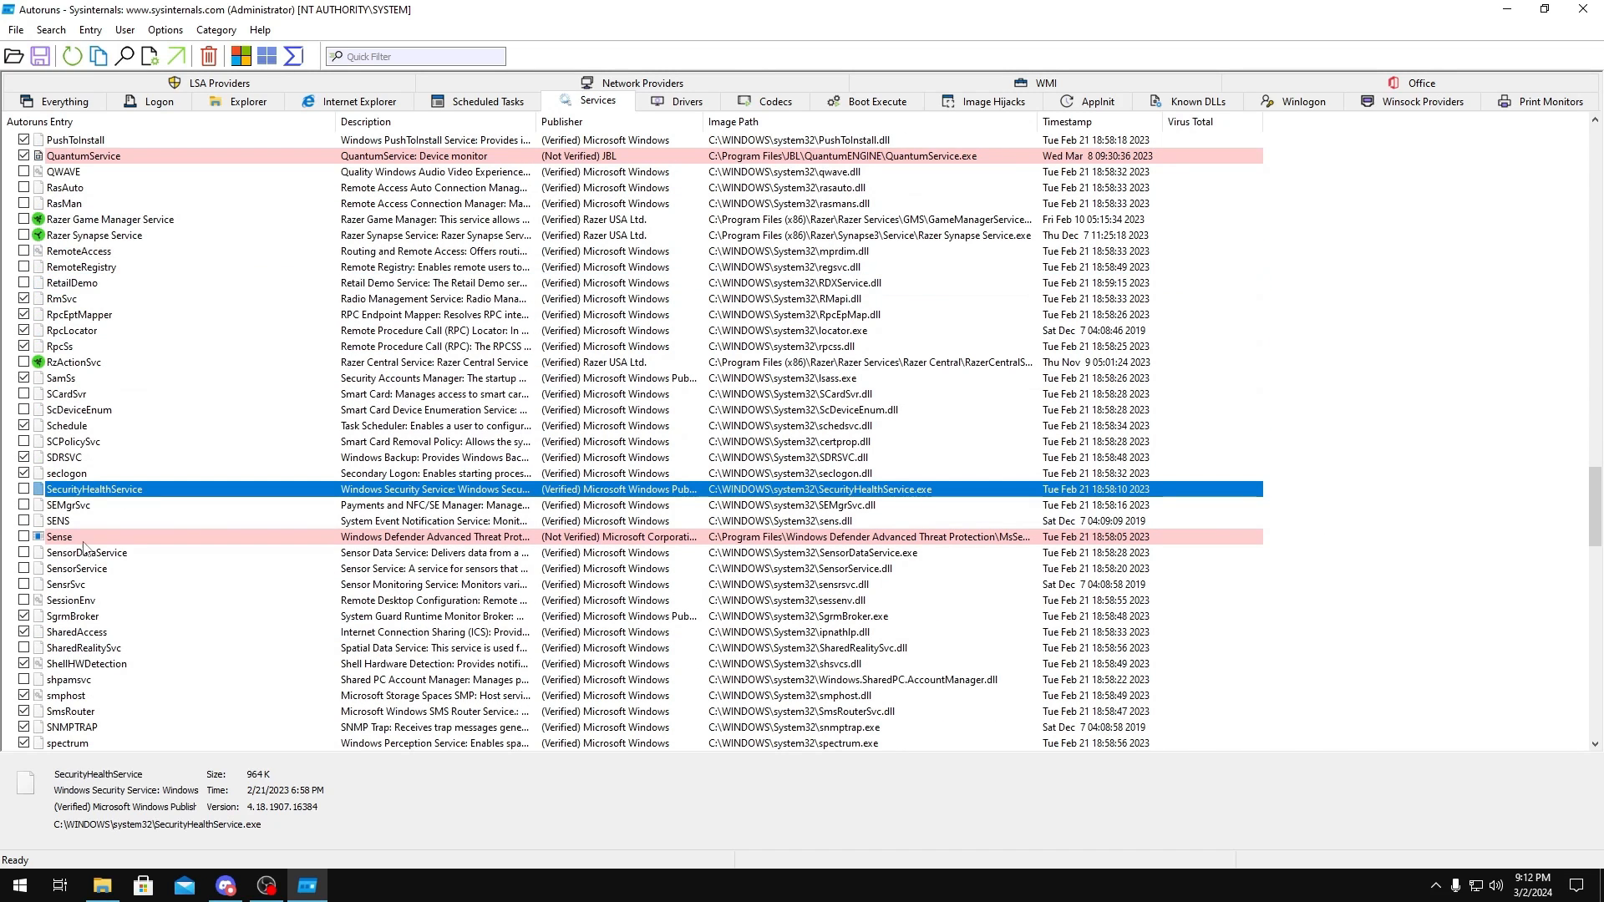
left_click(61, 536)
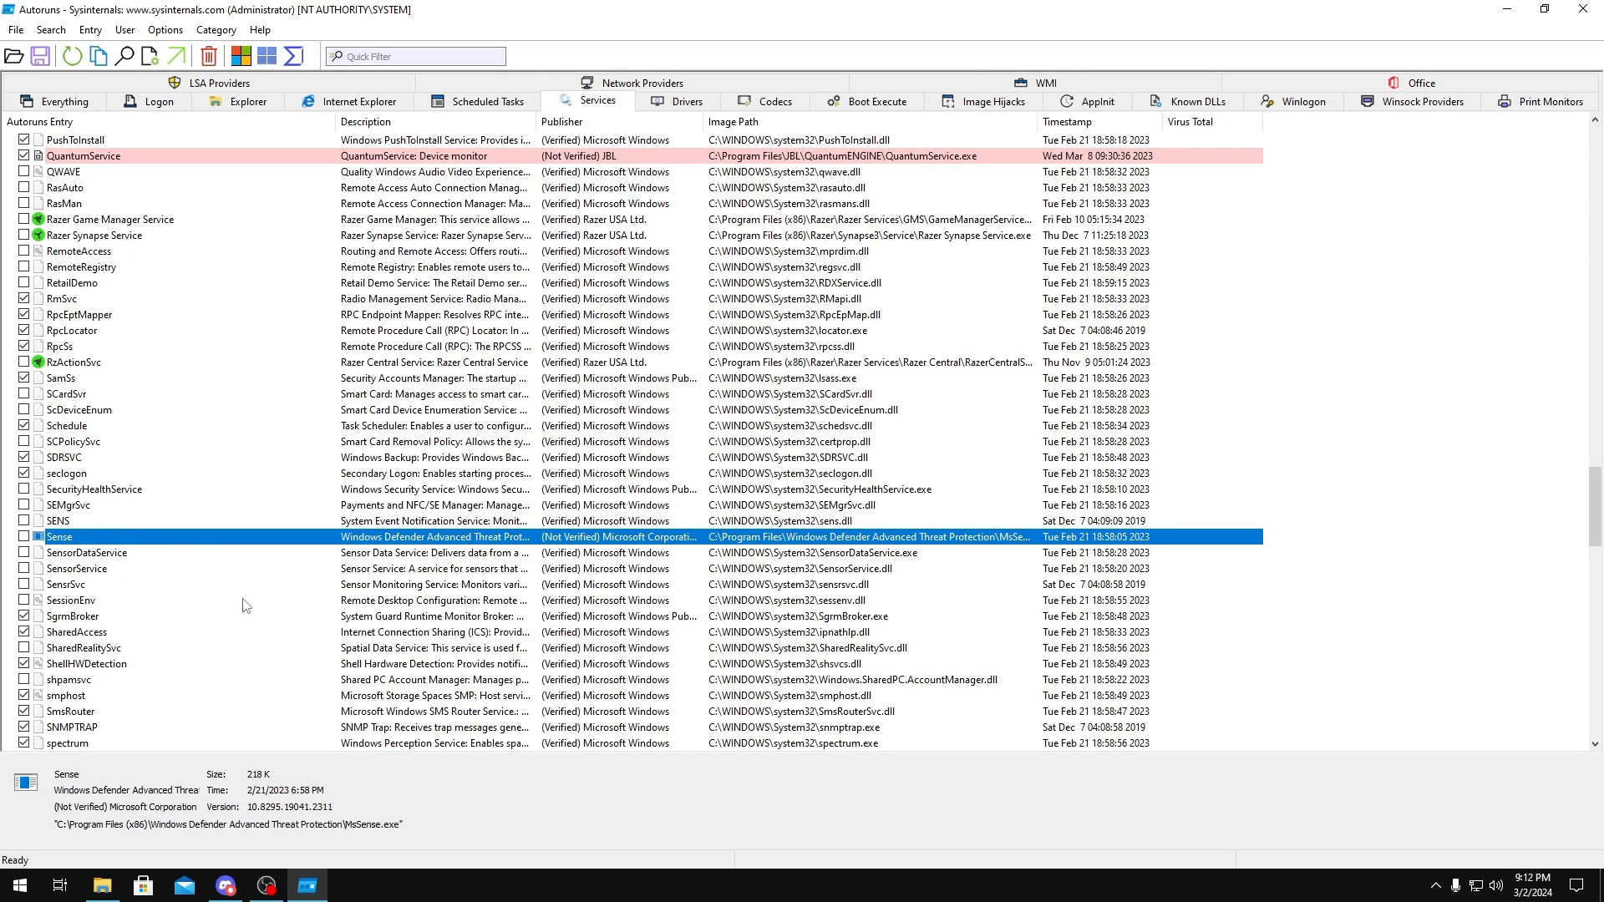
left_click(67, 584)
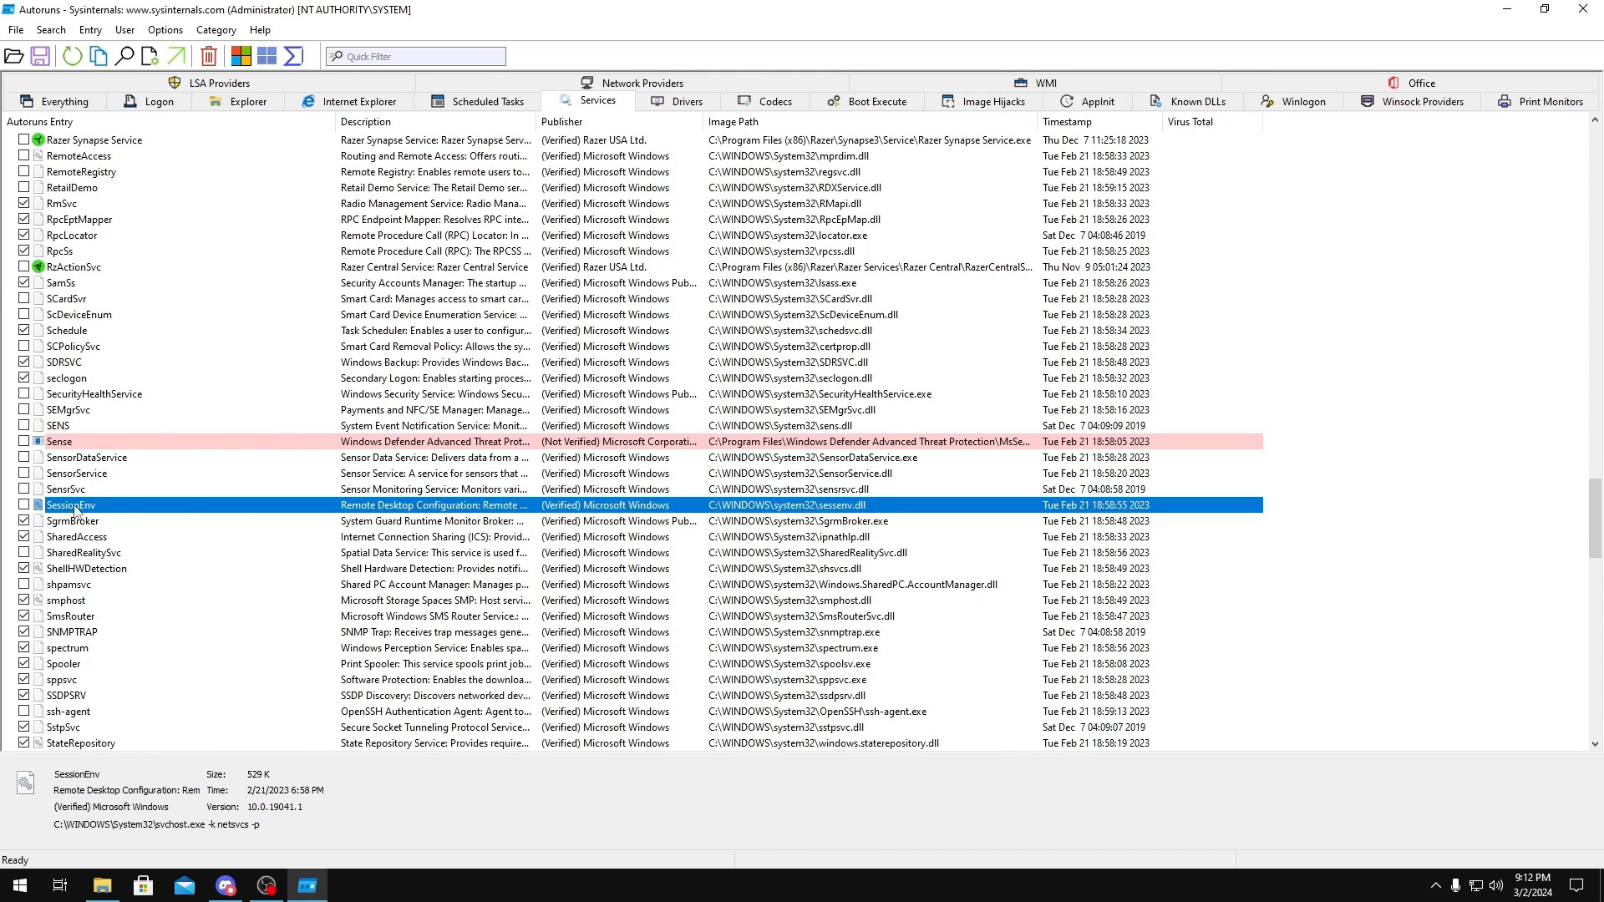
scroll("down", 3)
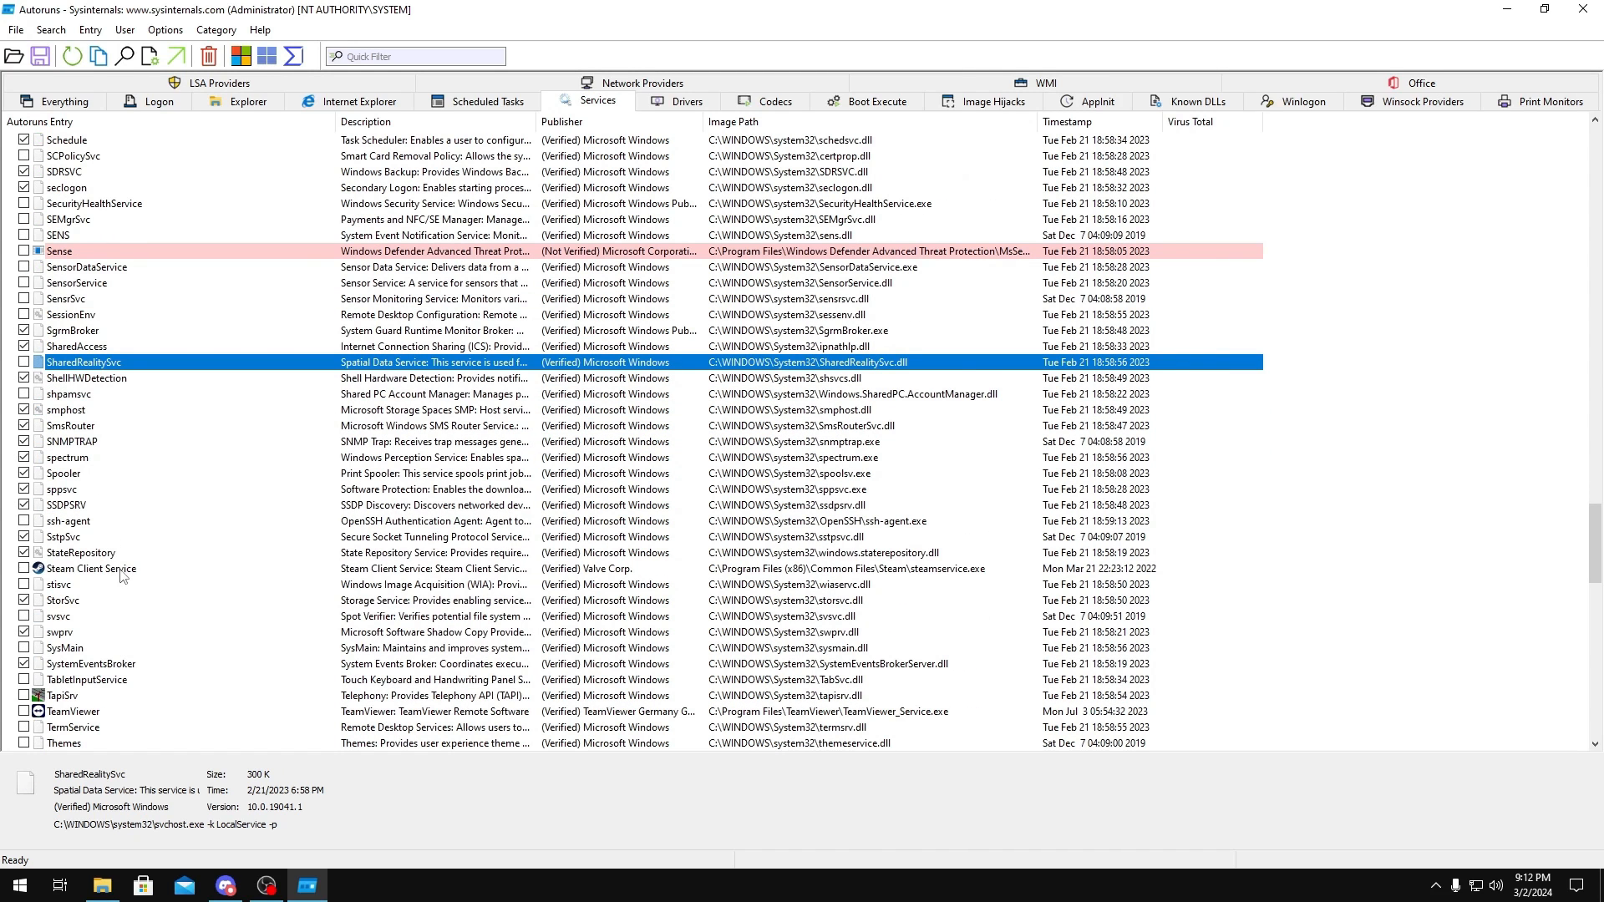
left_click(90, 568)
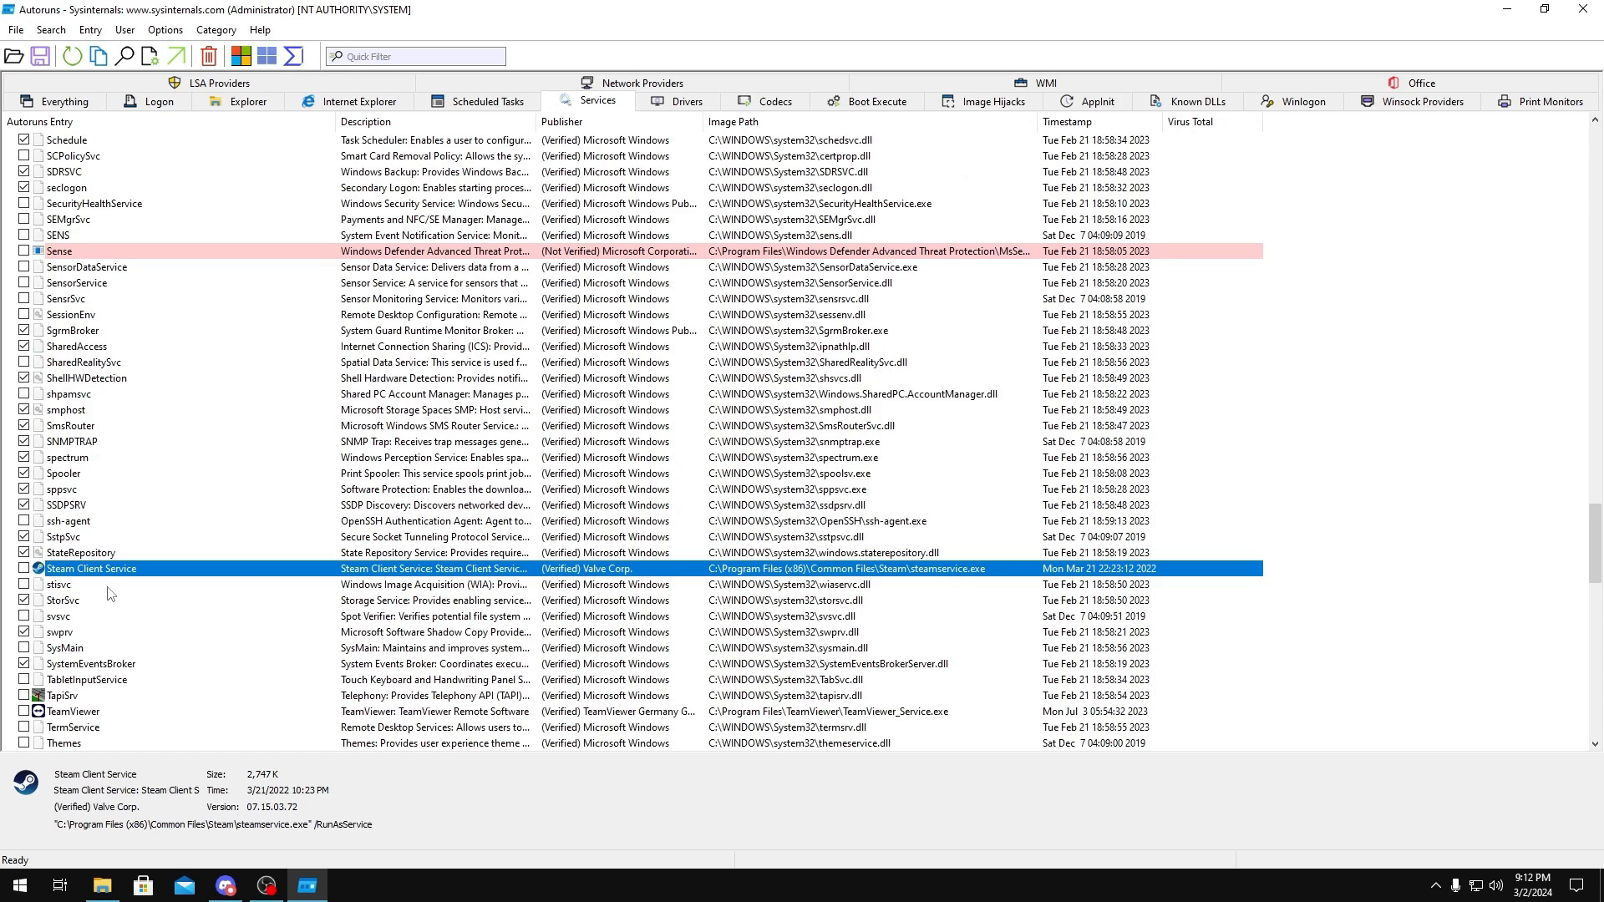
left_click(64, 473)
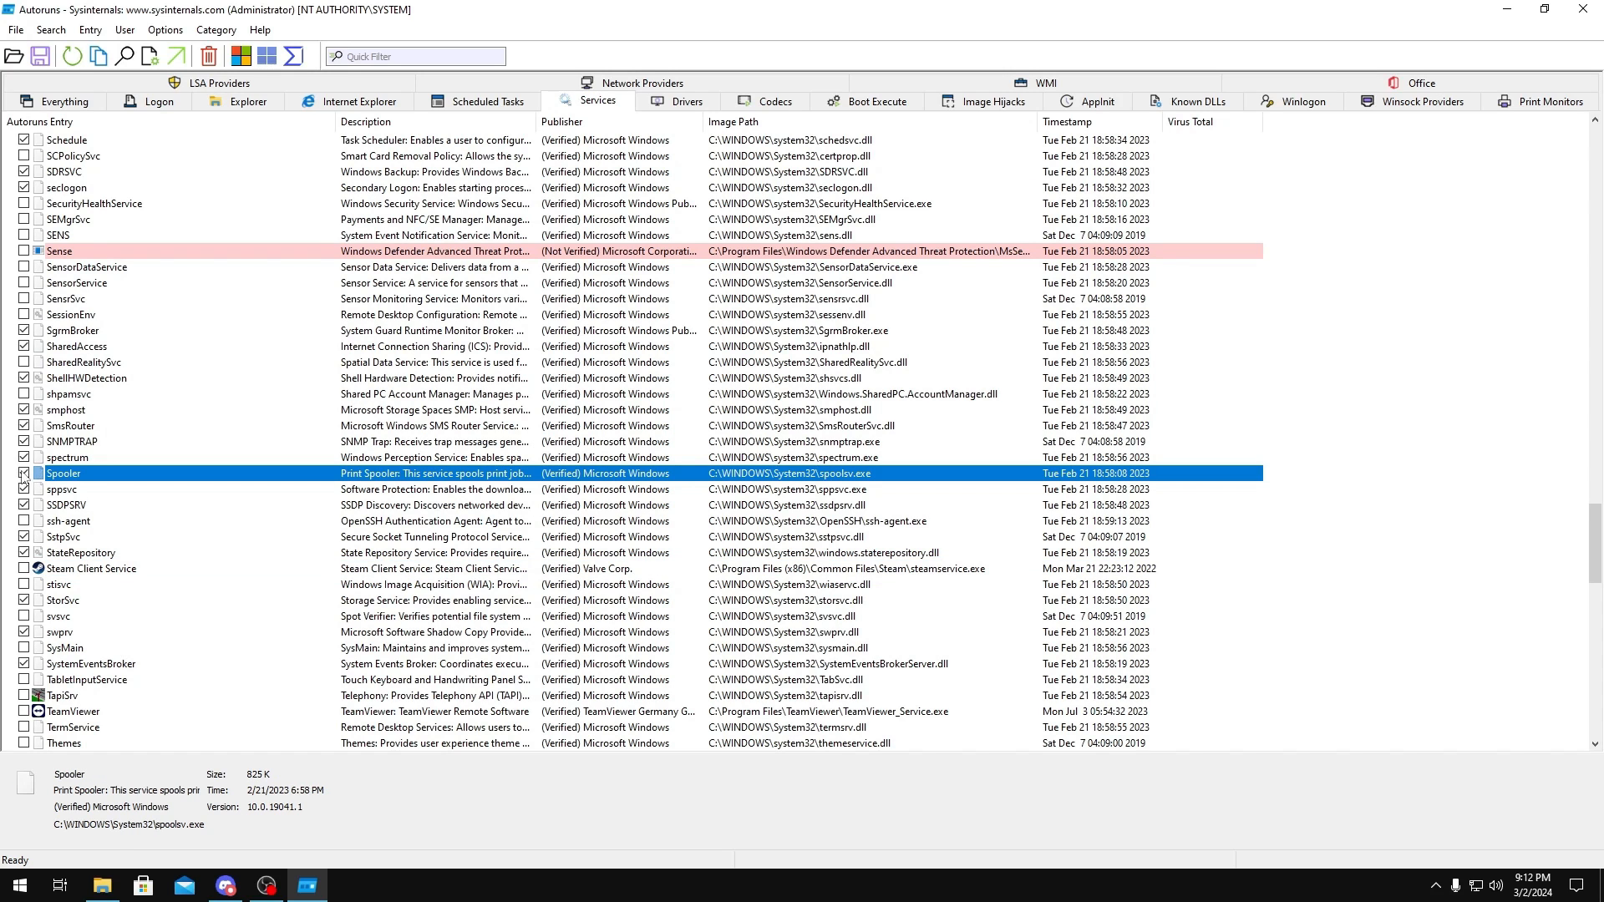
- Disable the Hyper-V guest interface and WinDefend services, then switch to the Drivers list
scroll("down", 3)
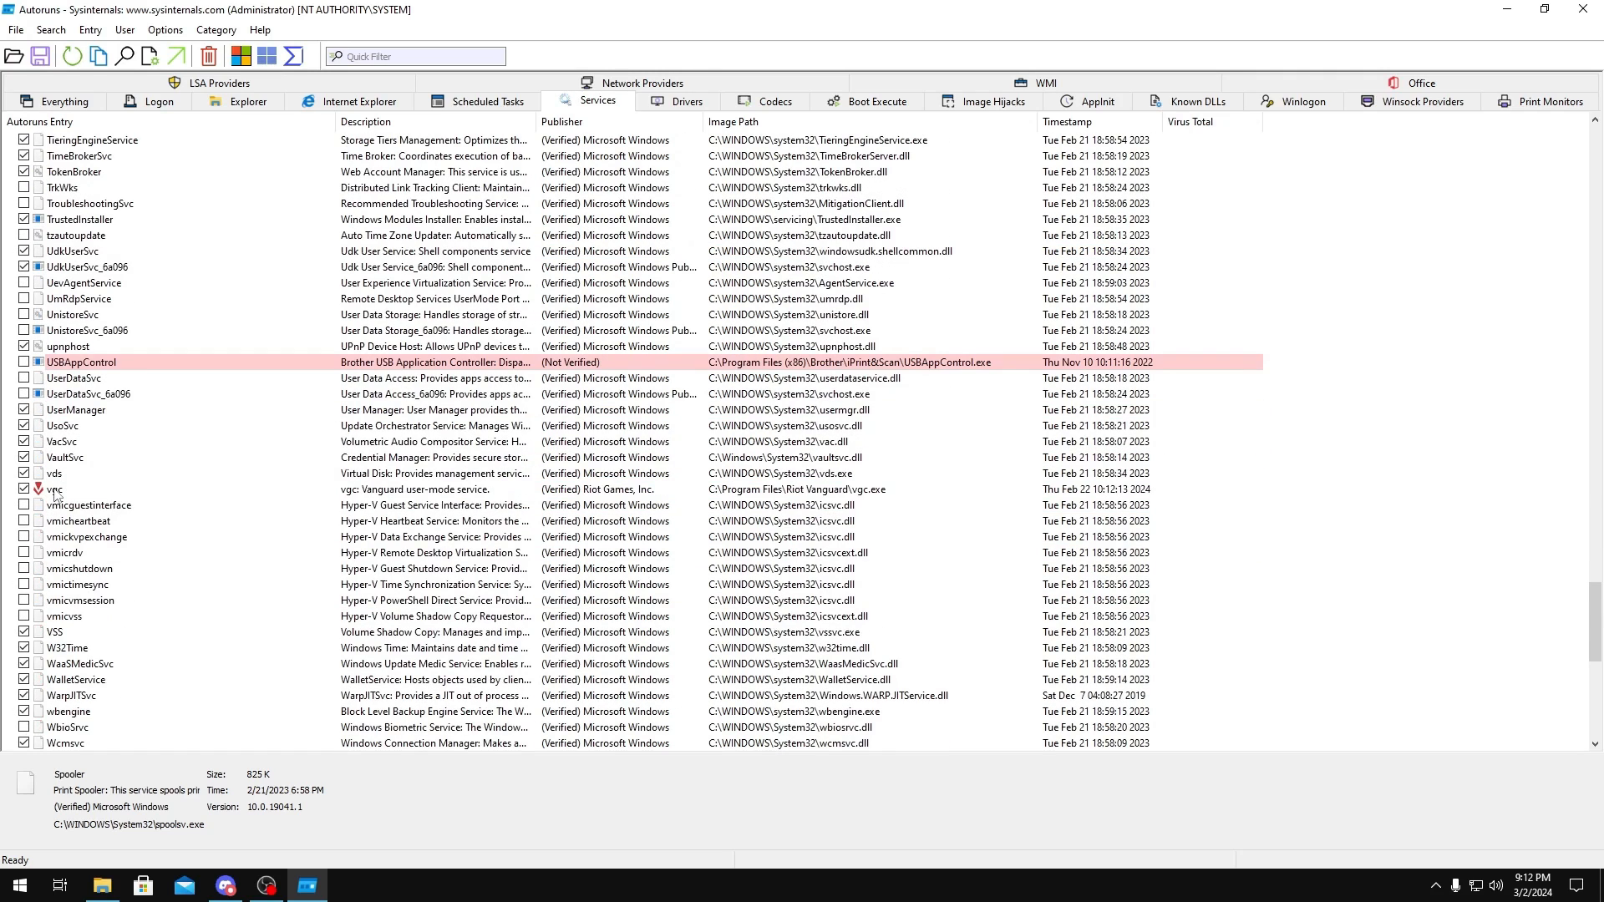
left_click(54, 490)
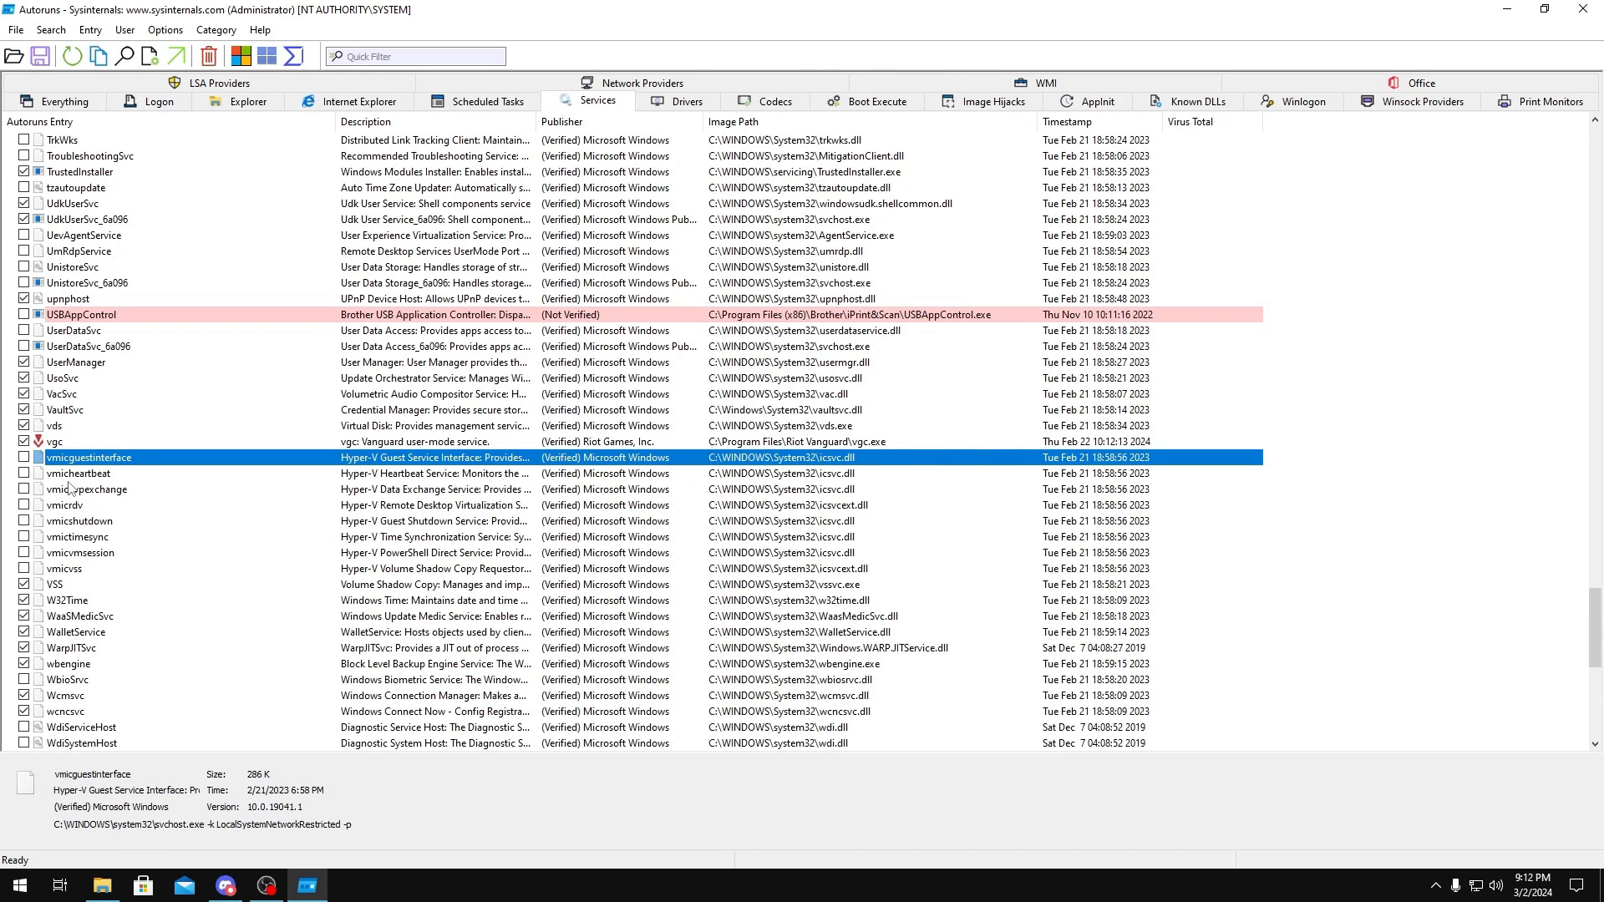
mouse_move(72, 576)
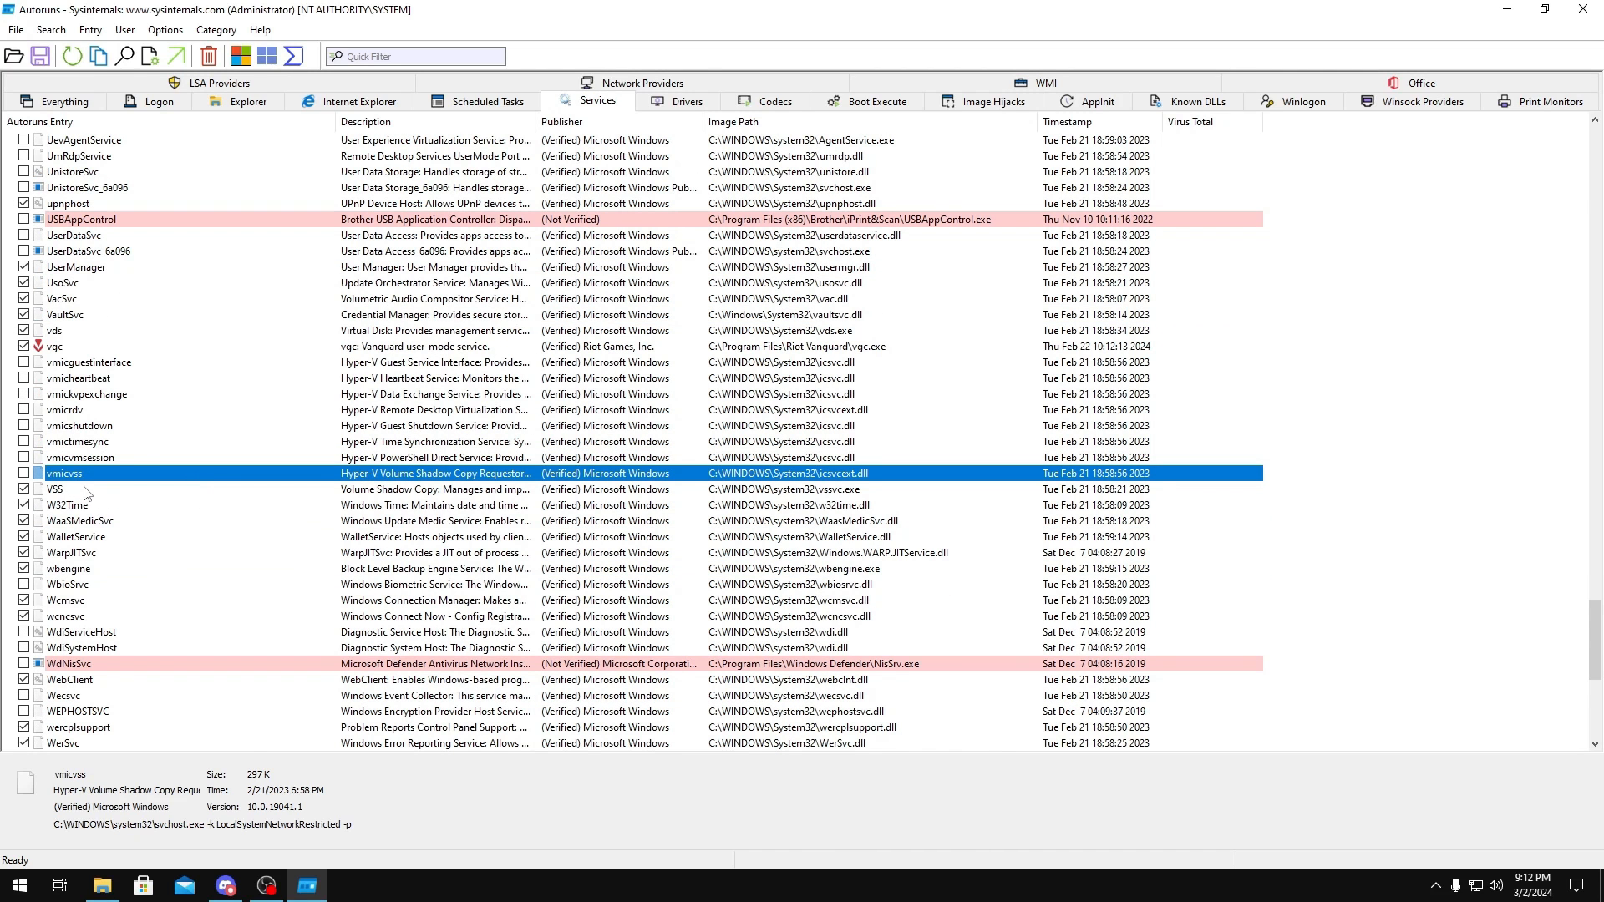
scroll("down", 3)
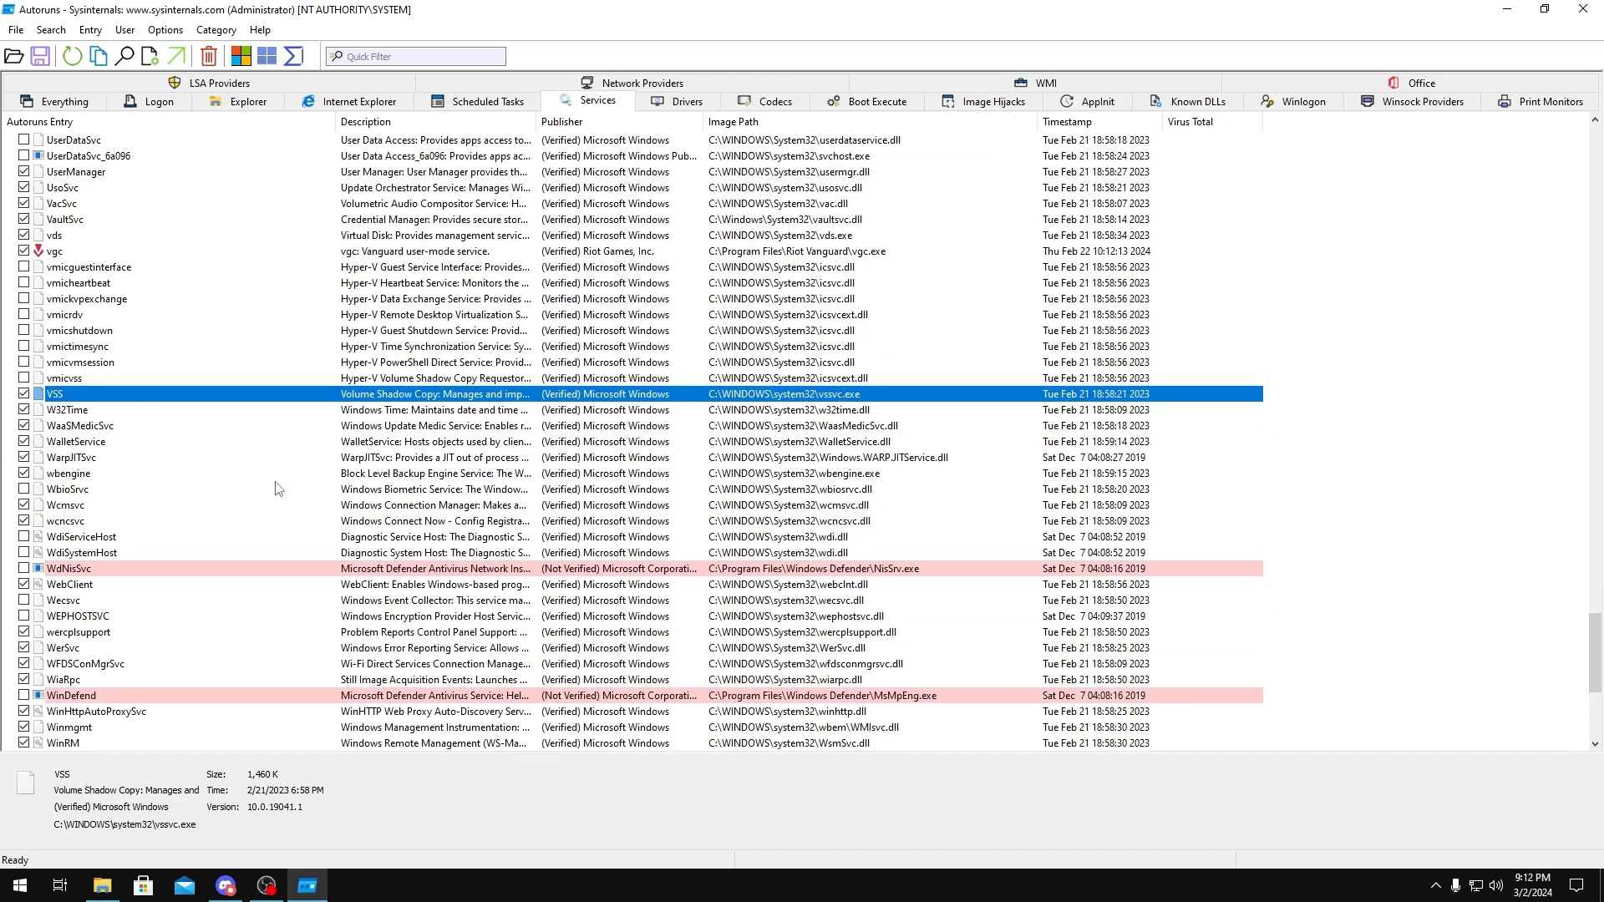
left_click(81, 426)
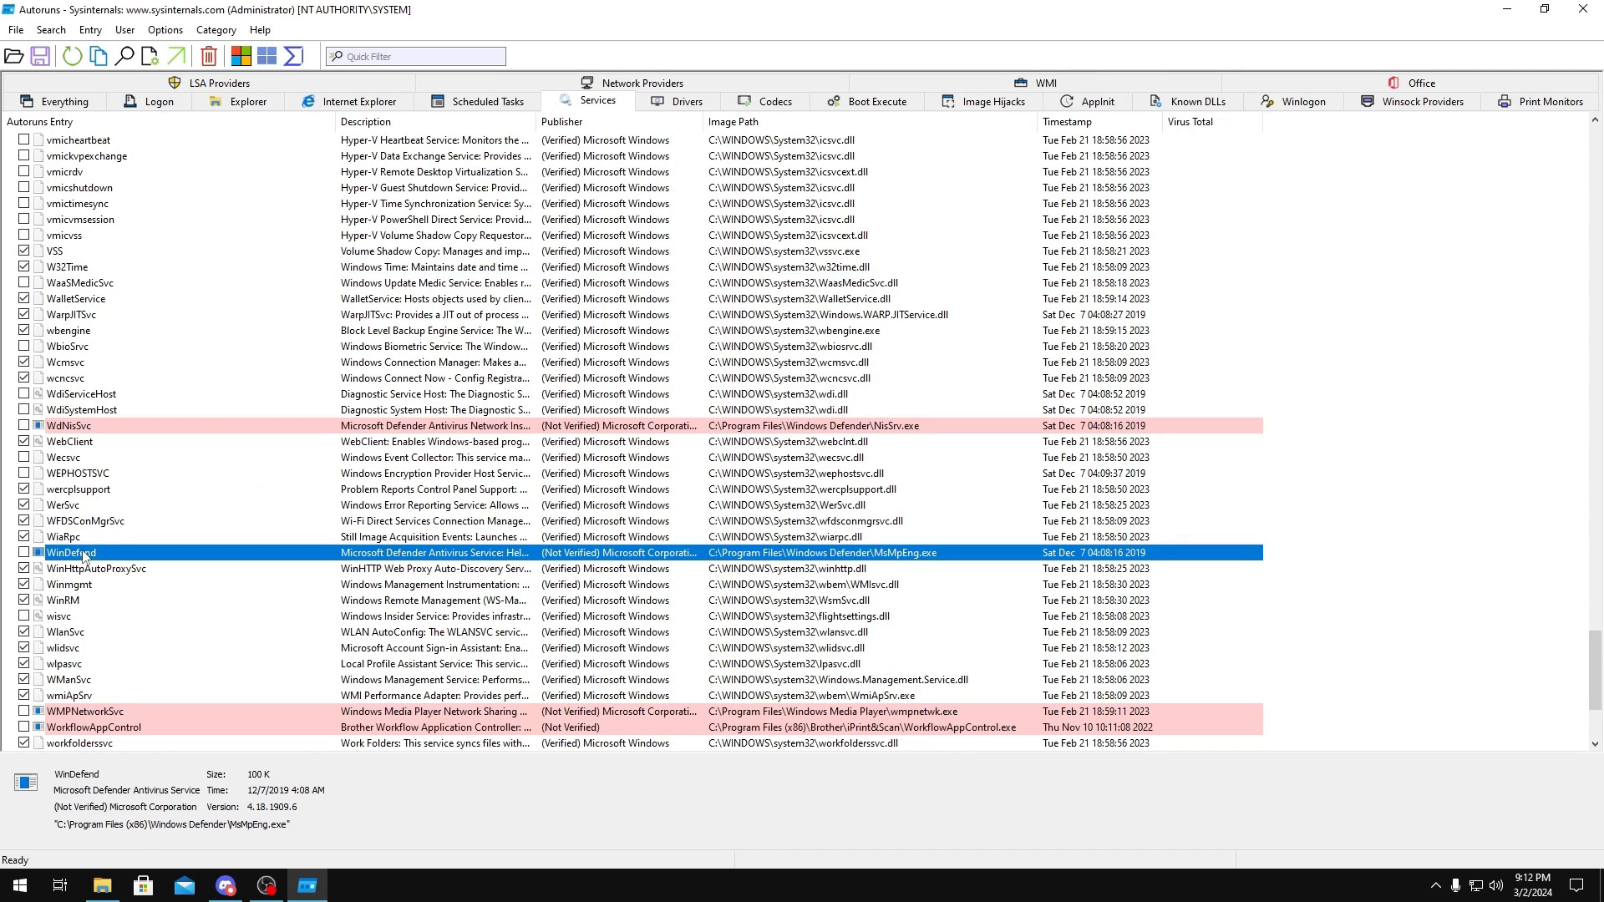
scroll("down", 3)
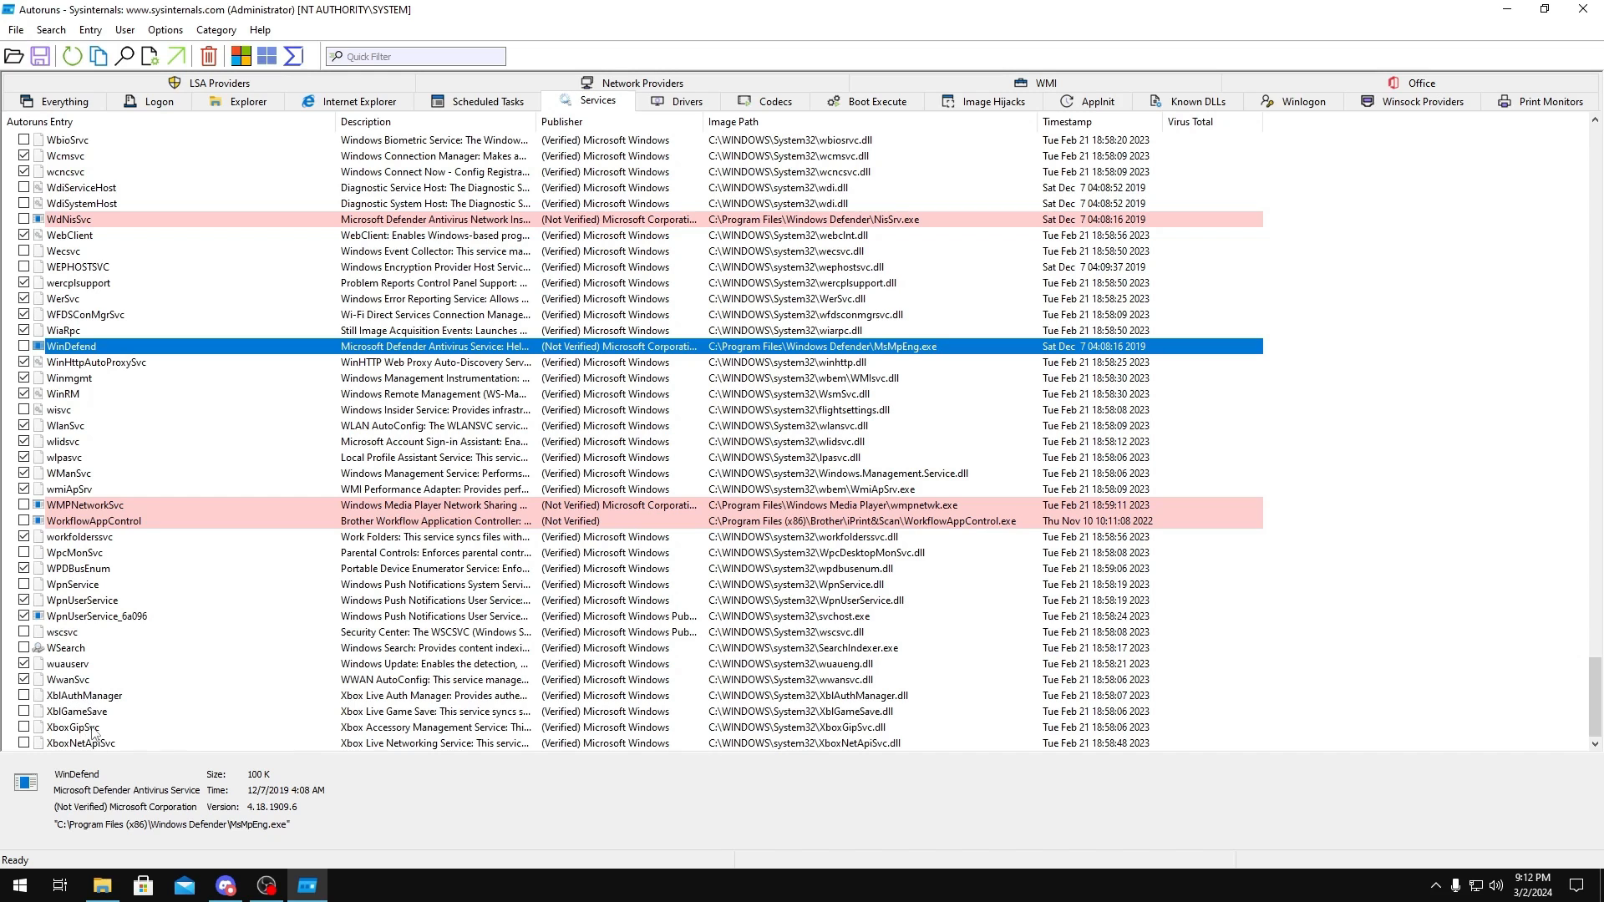
left_click(685, 102)
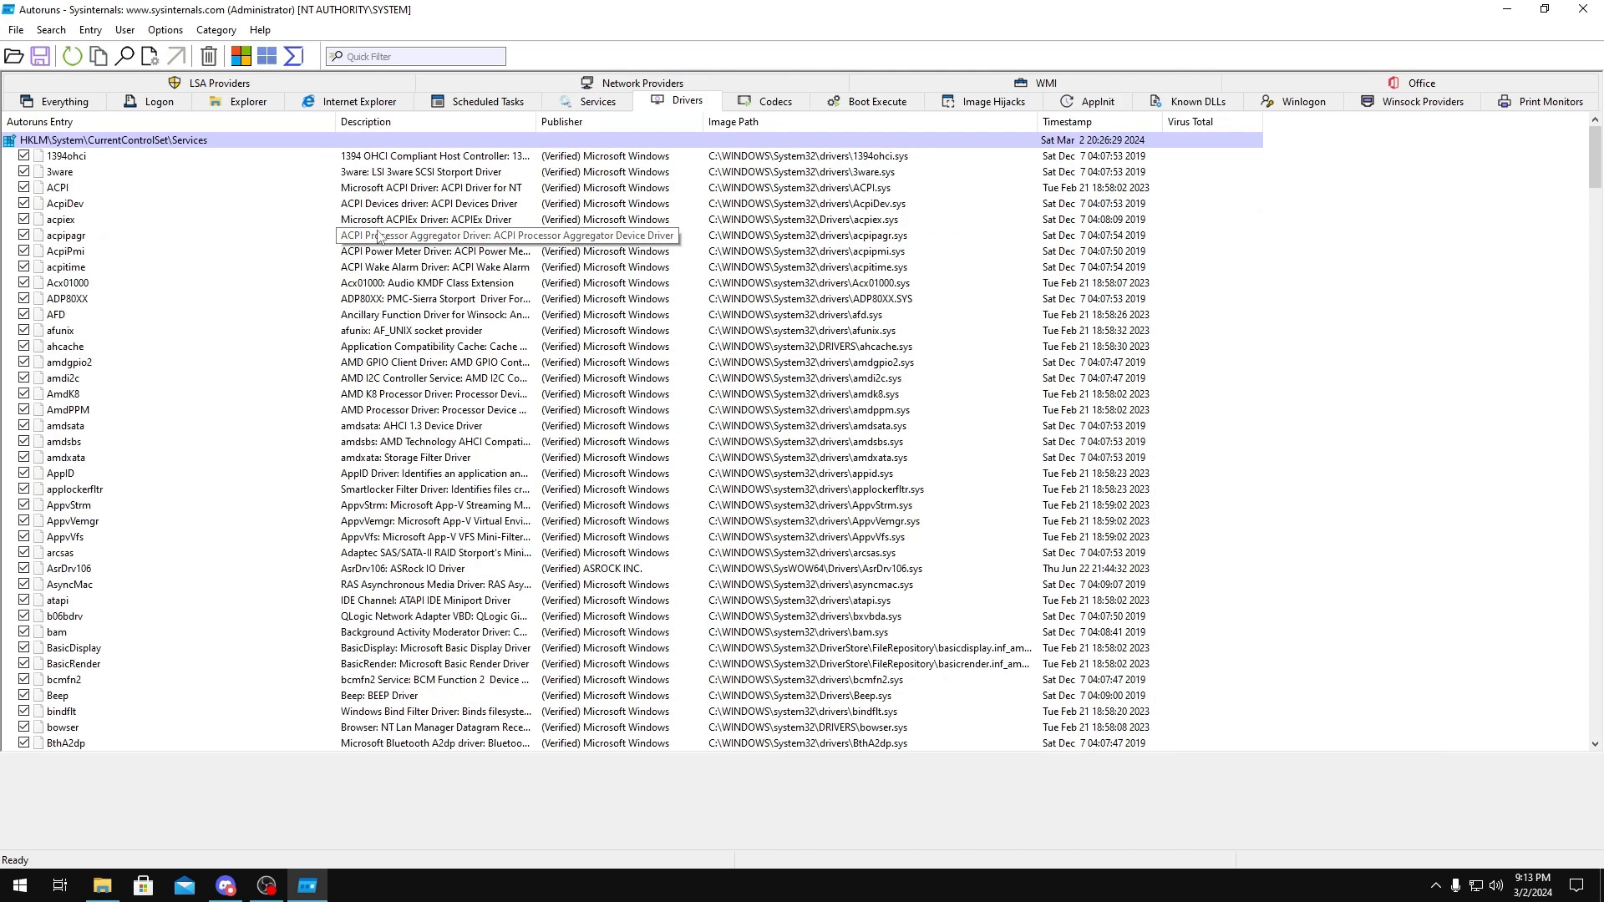
mouse_move(374, 349)
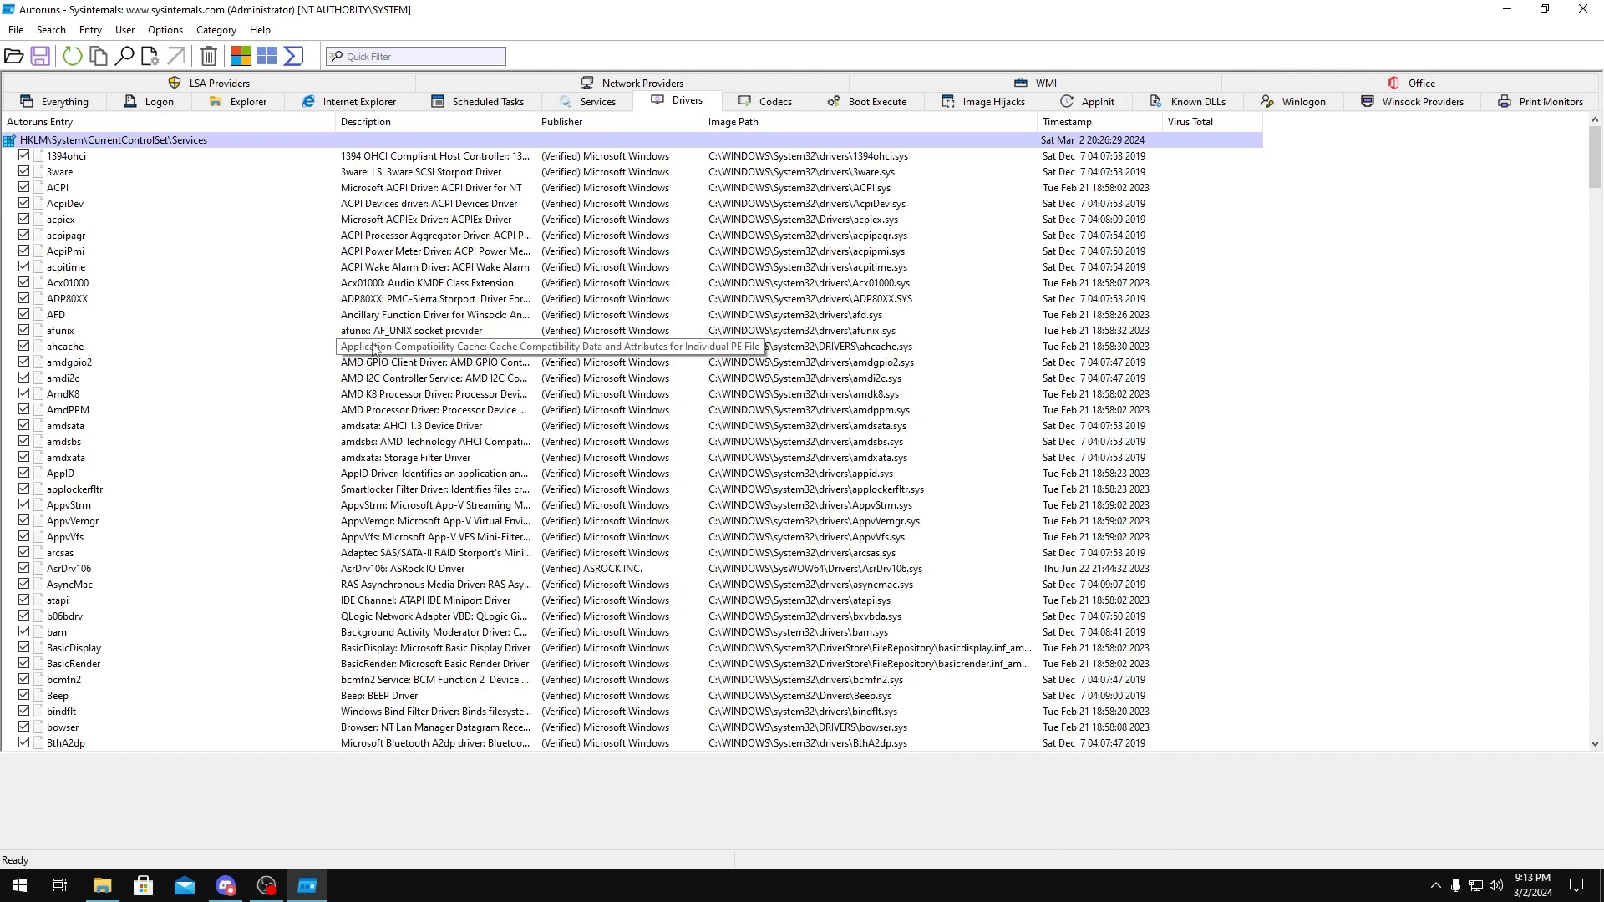
- Uncheck the BthA2dp, BthHFEnum and BTHUSB Bluetooth drivers
scroll("down", 3)
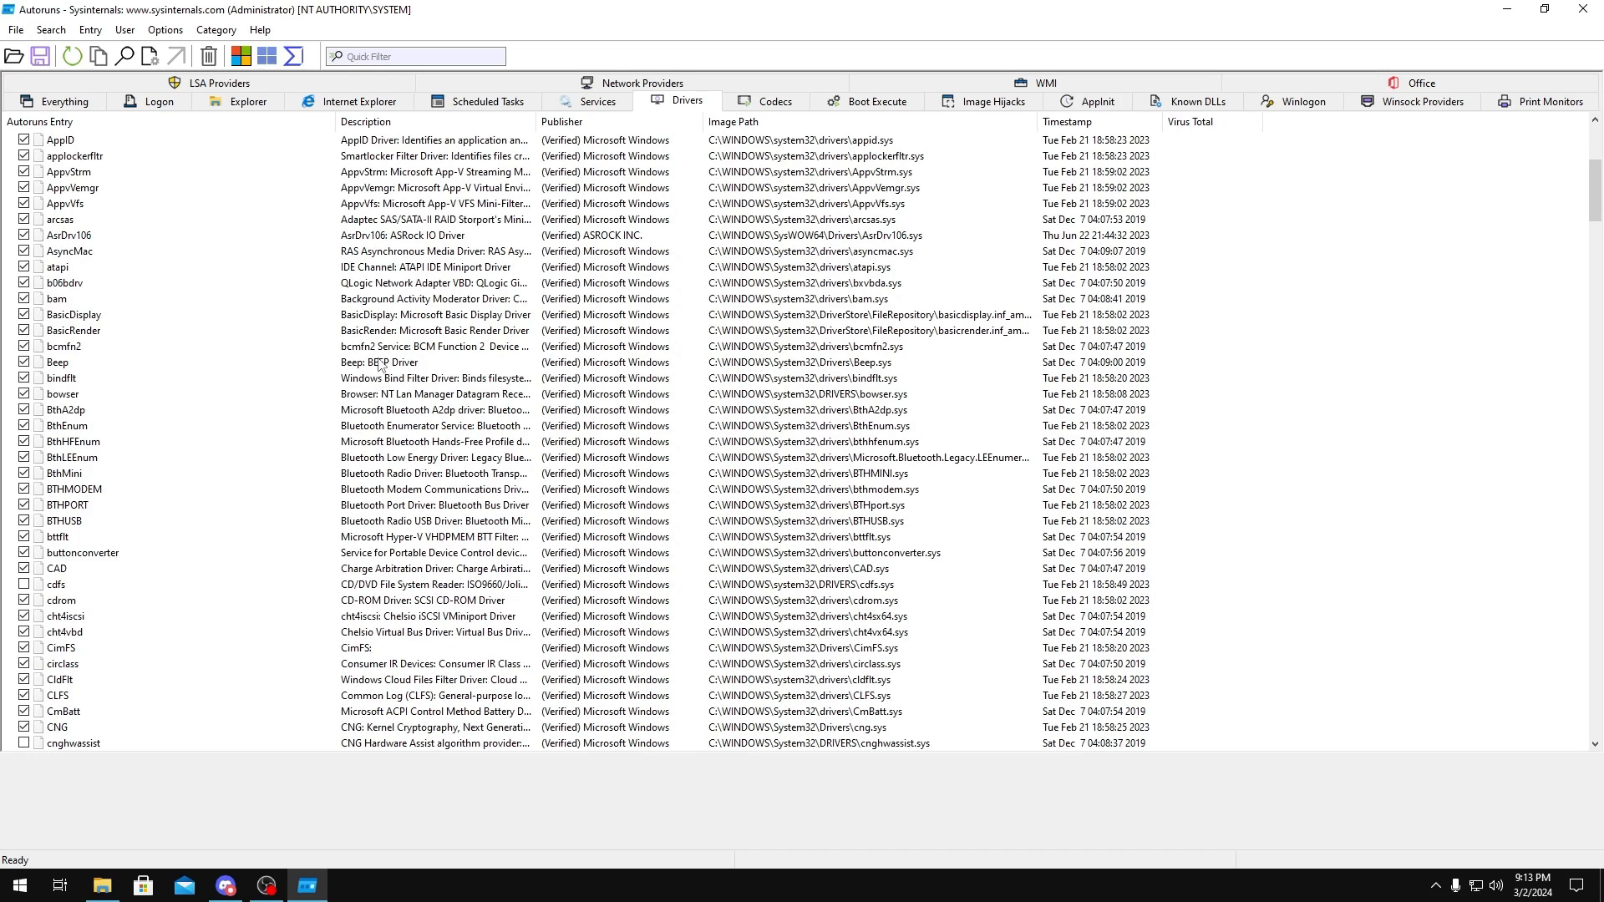
scroll("down", 3)
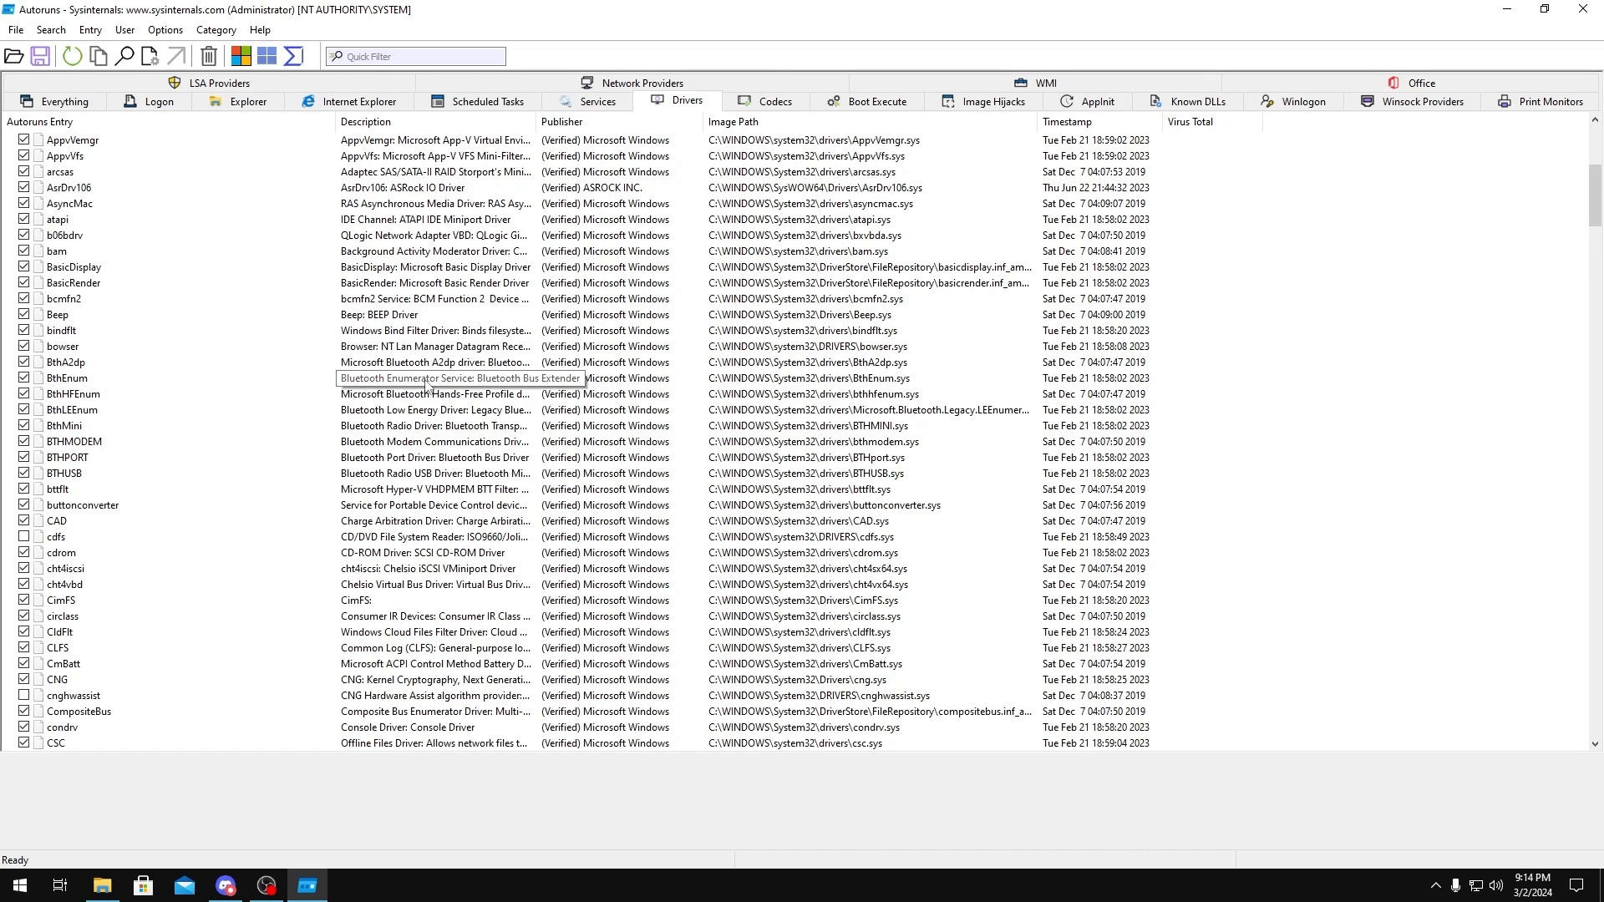
mouse_move(426, 140)
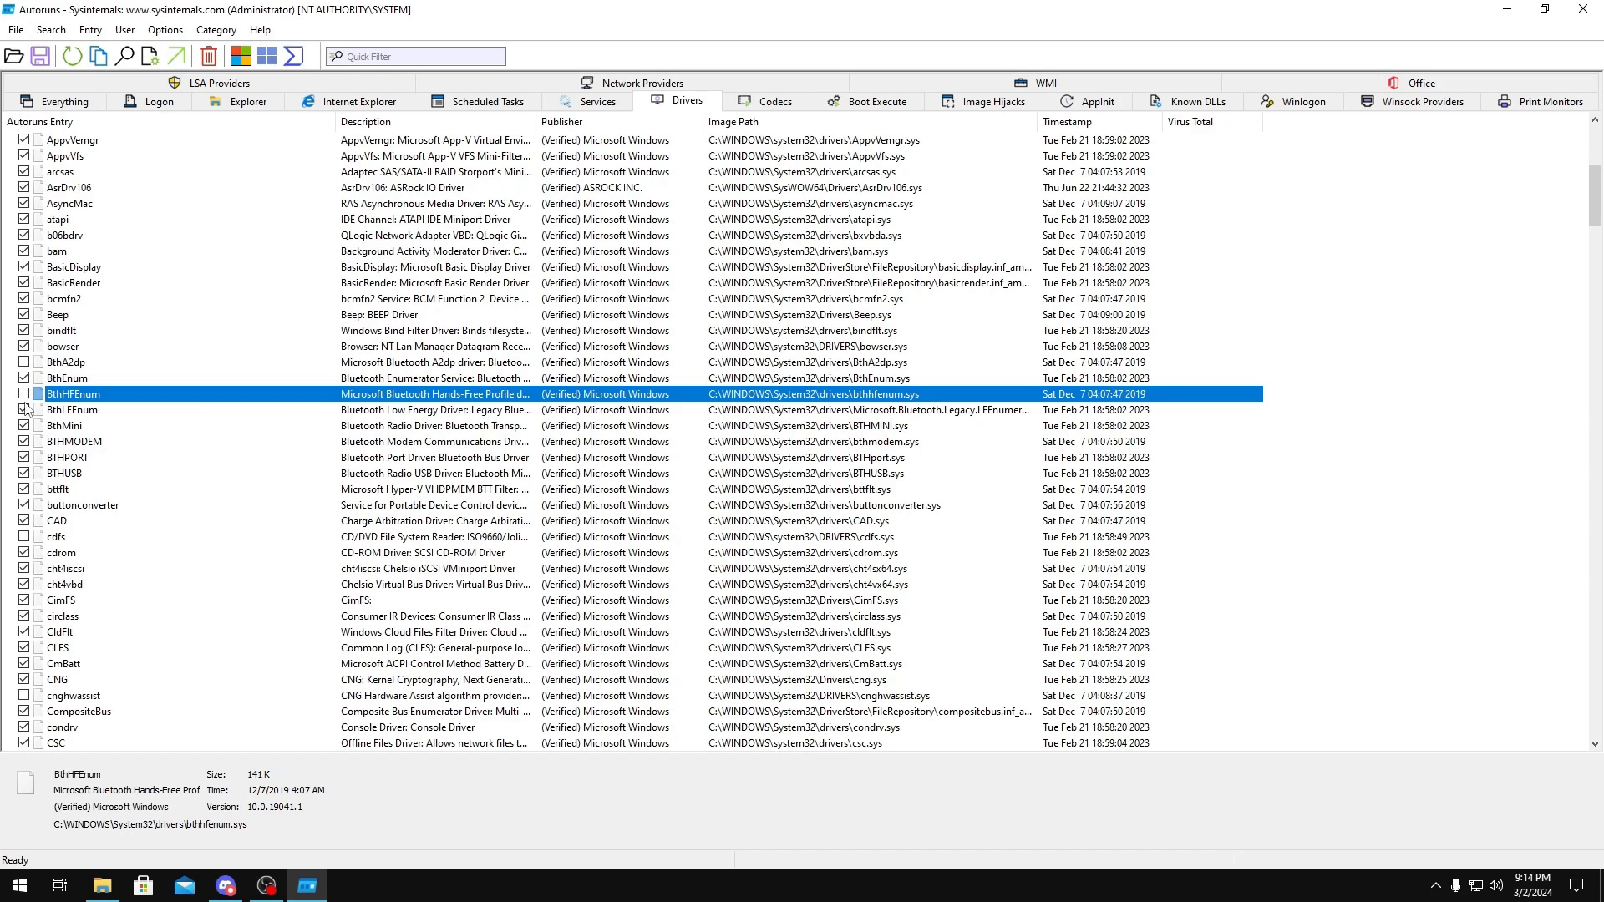
left_click(67, 457)
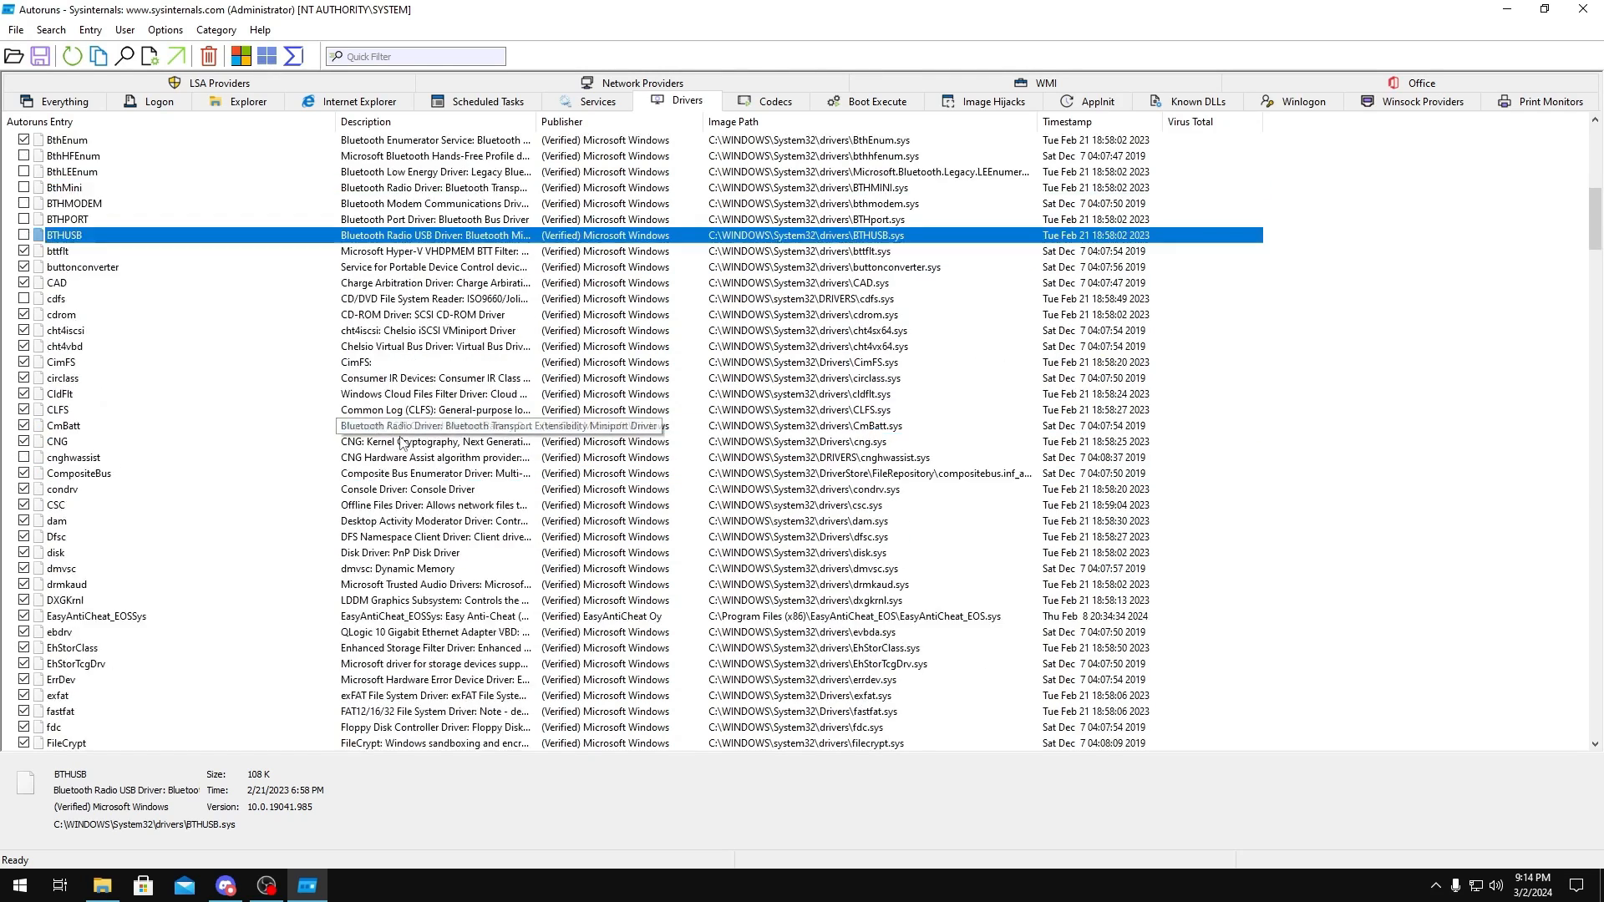
scroll("down", 3)
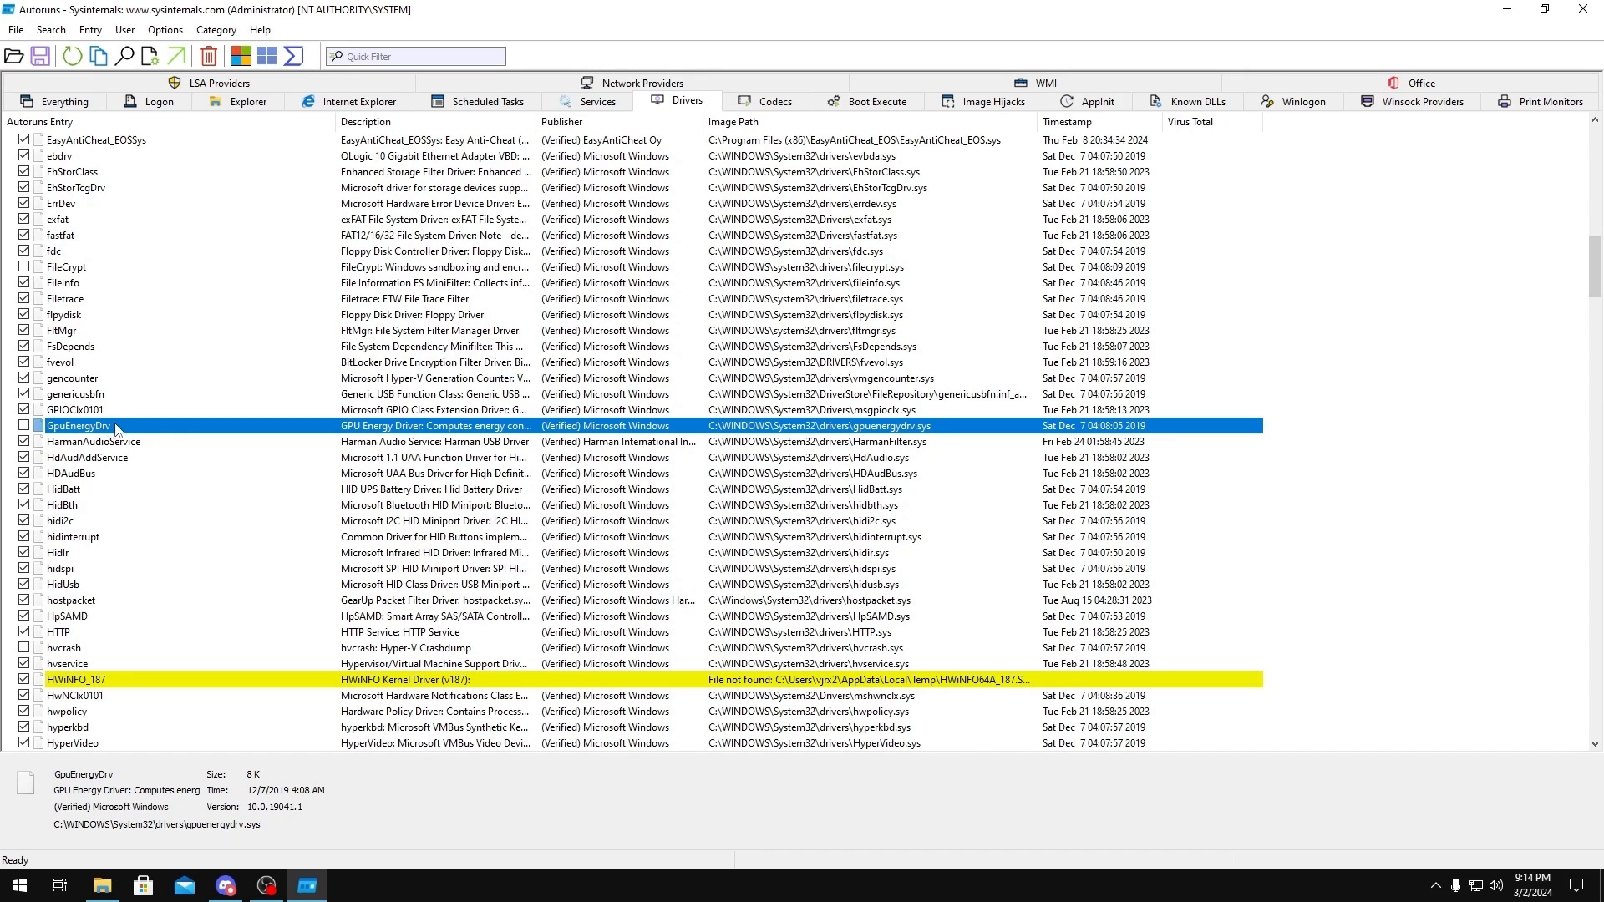
- Disable the hvcrash Hyper-V crash dump driver and the adjacent Hyper-V driver
scroll("down", 3)
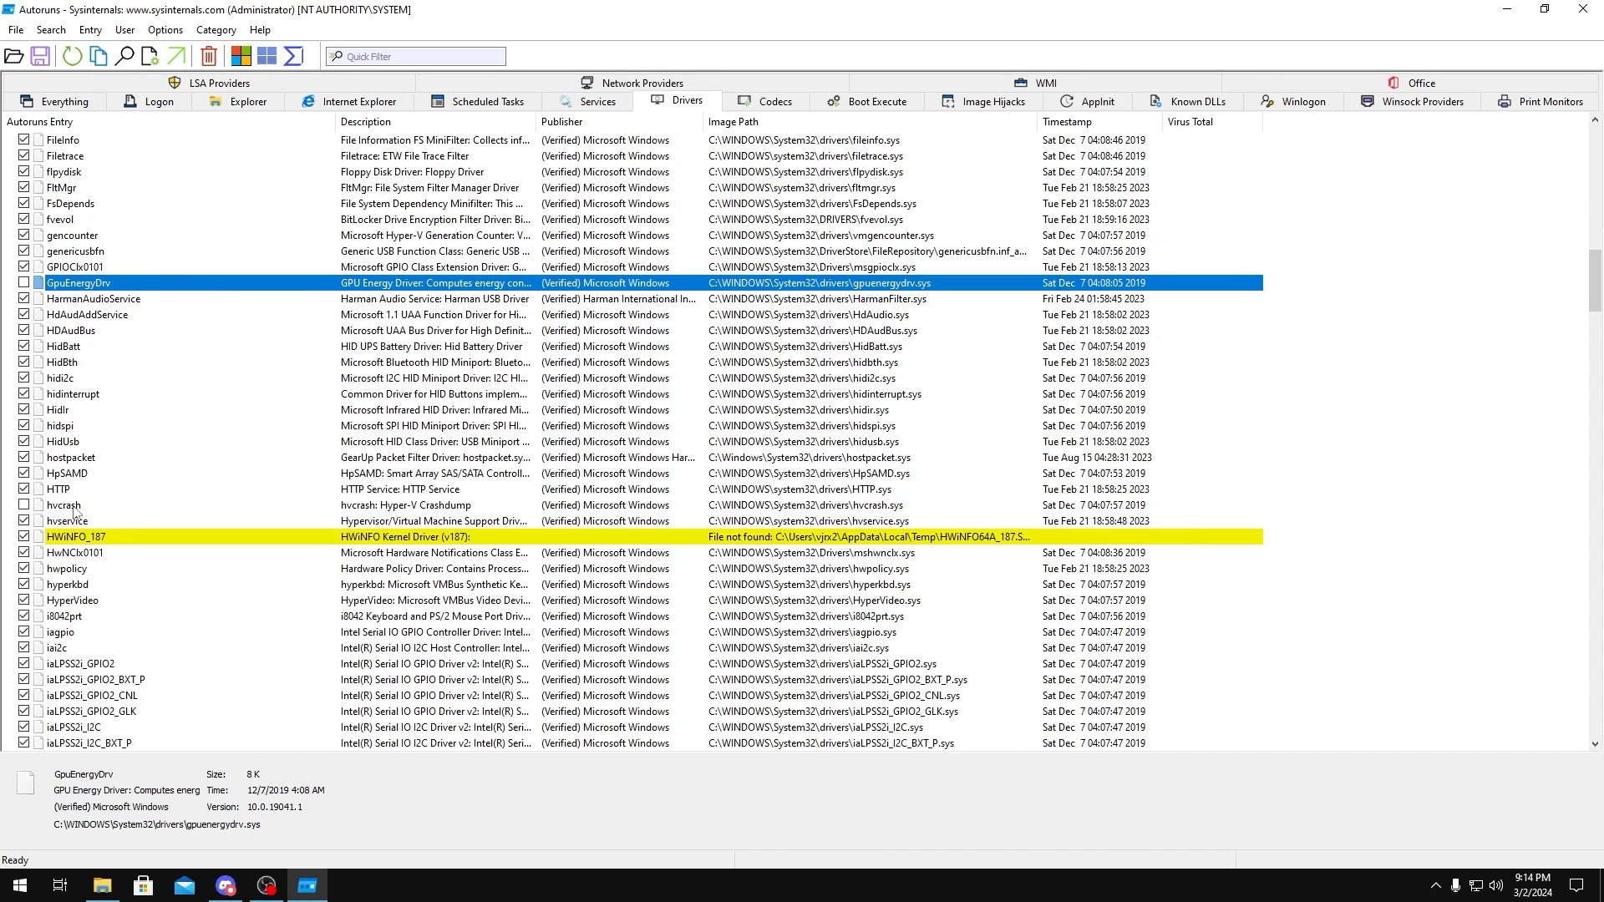
left_click(63, 504)
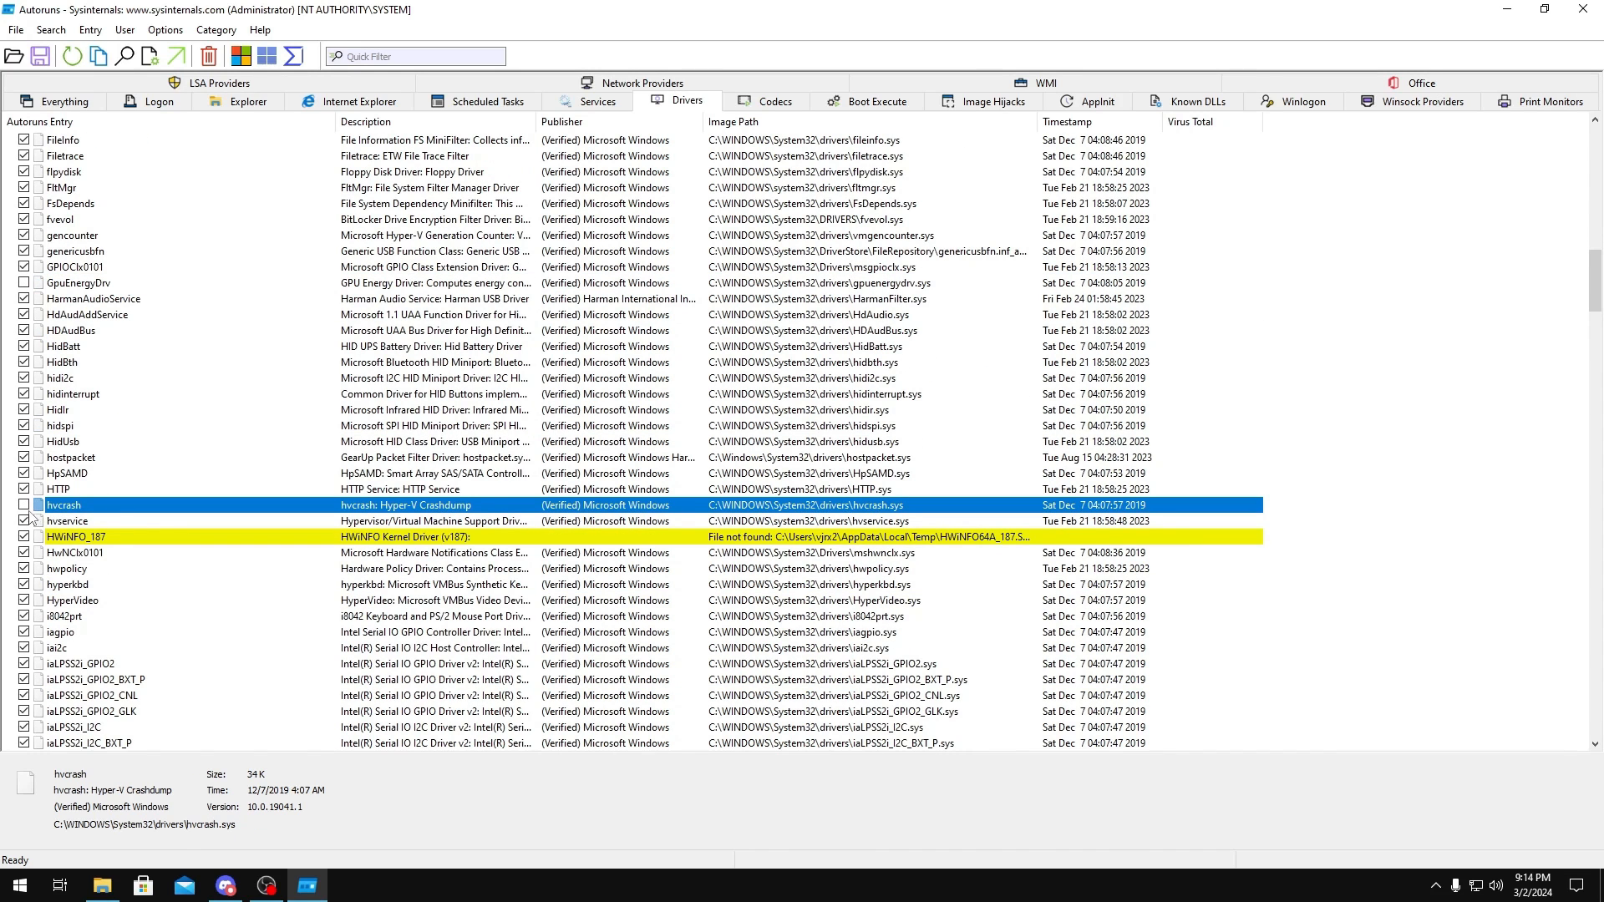
left_click(66, 521)
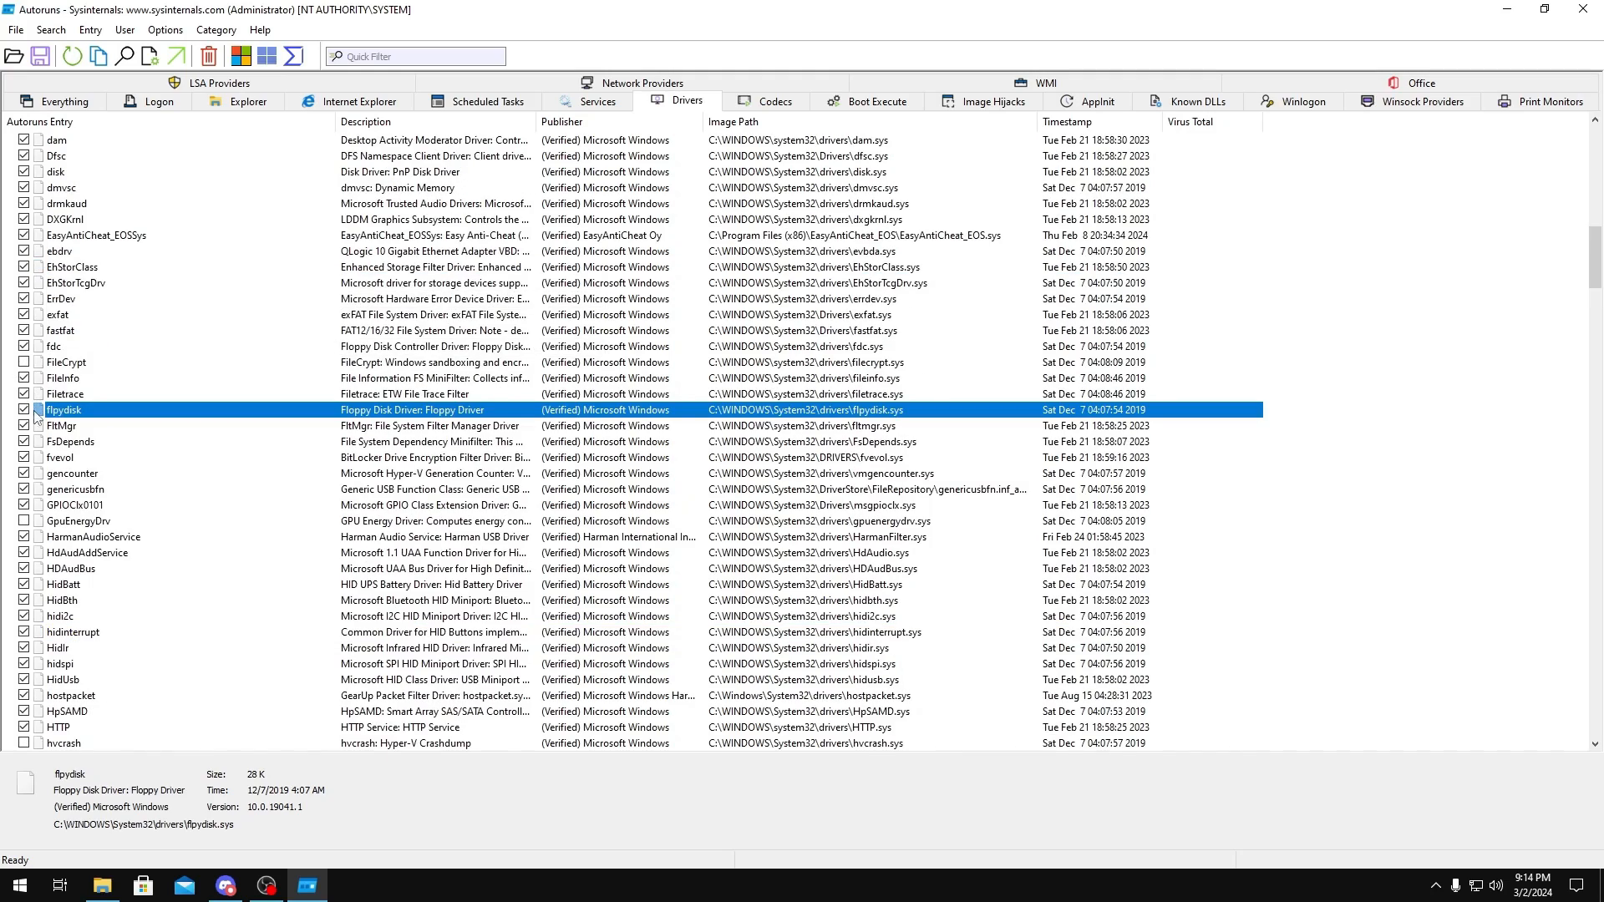
scroll("down", 3)
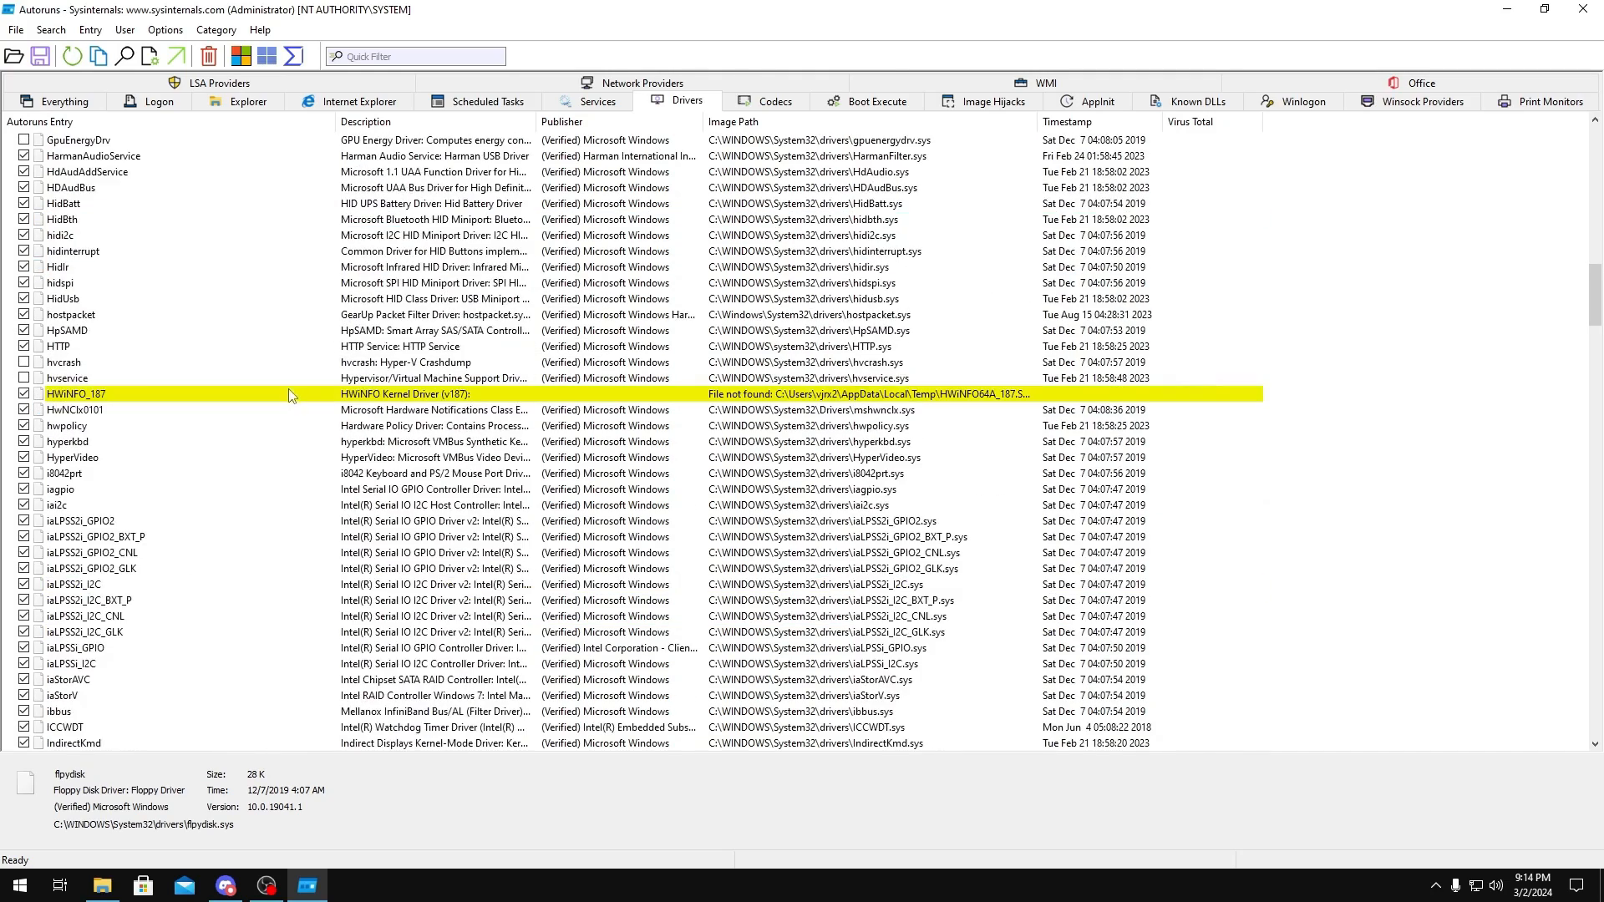
scroll("down", 3)
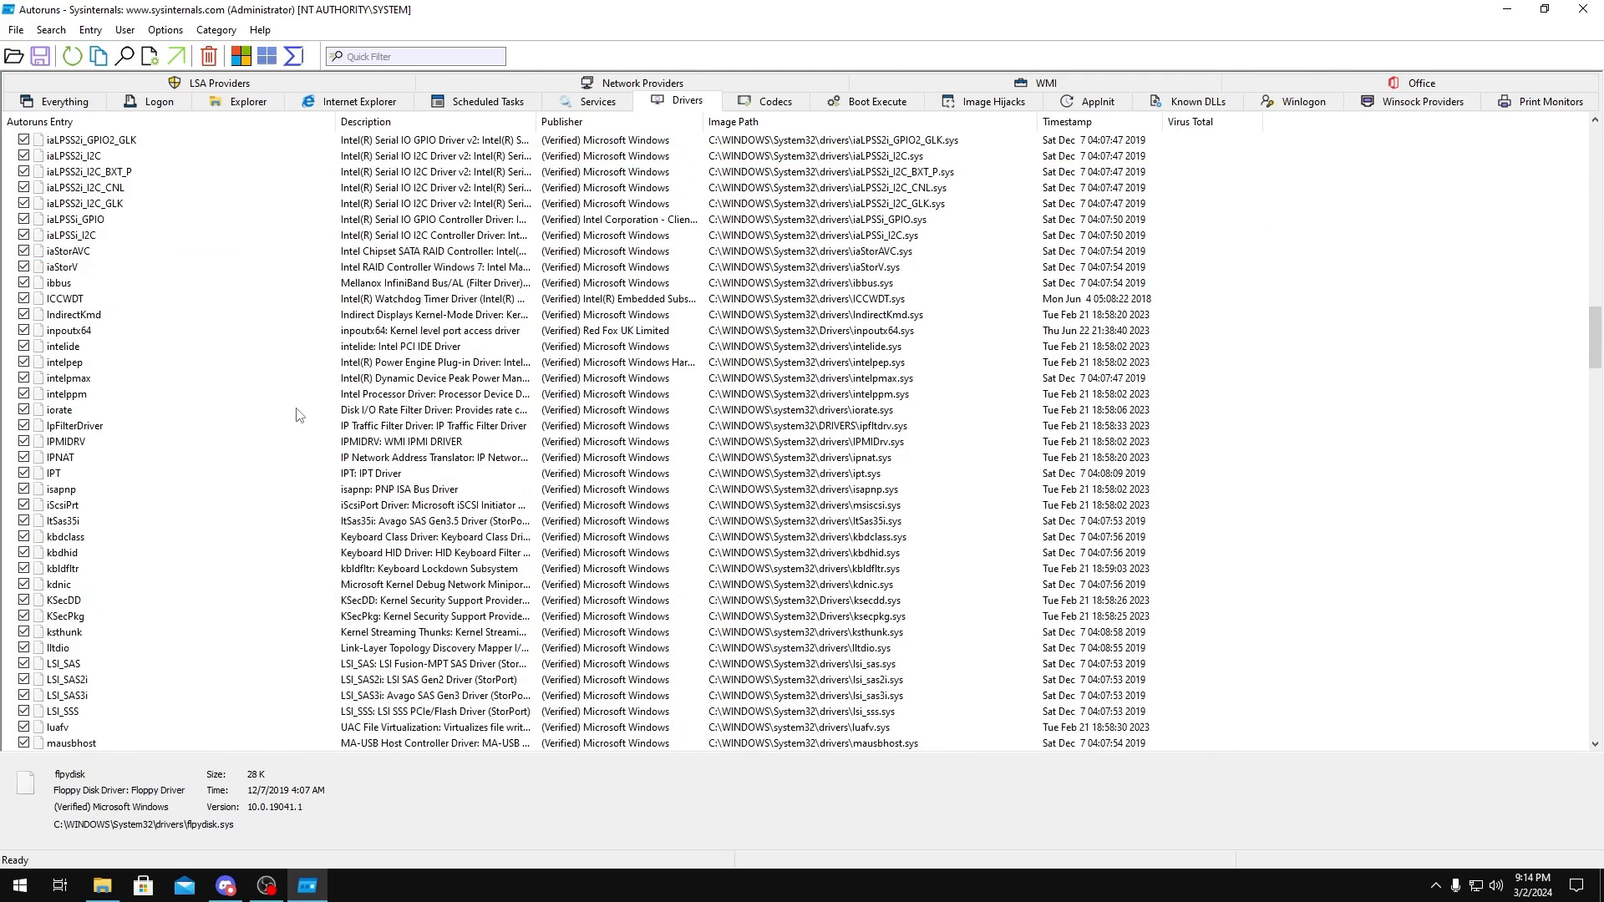
scroll("down", 3)
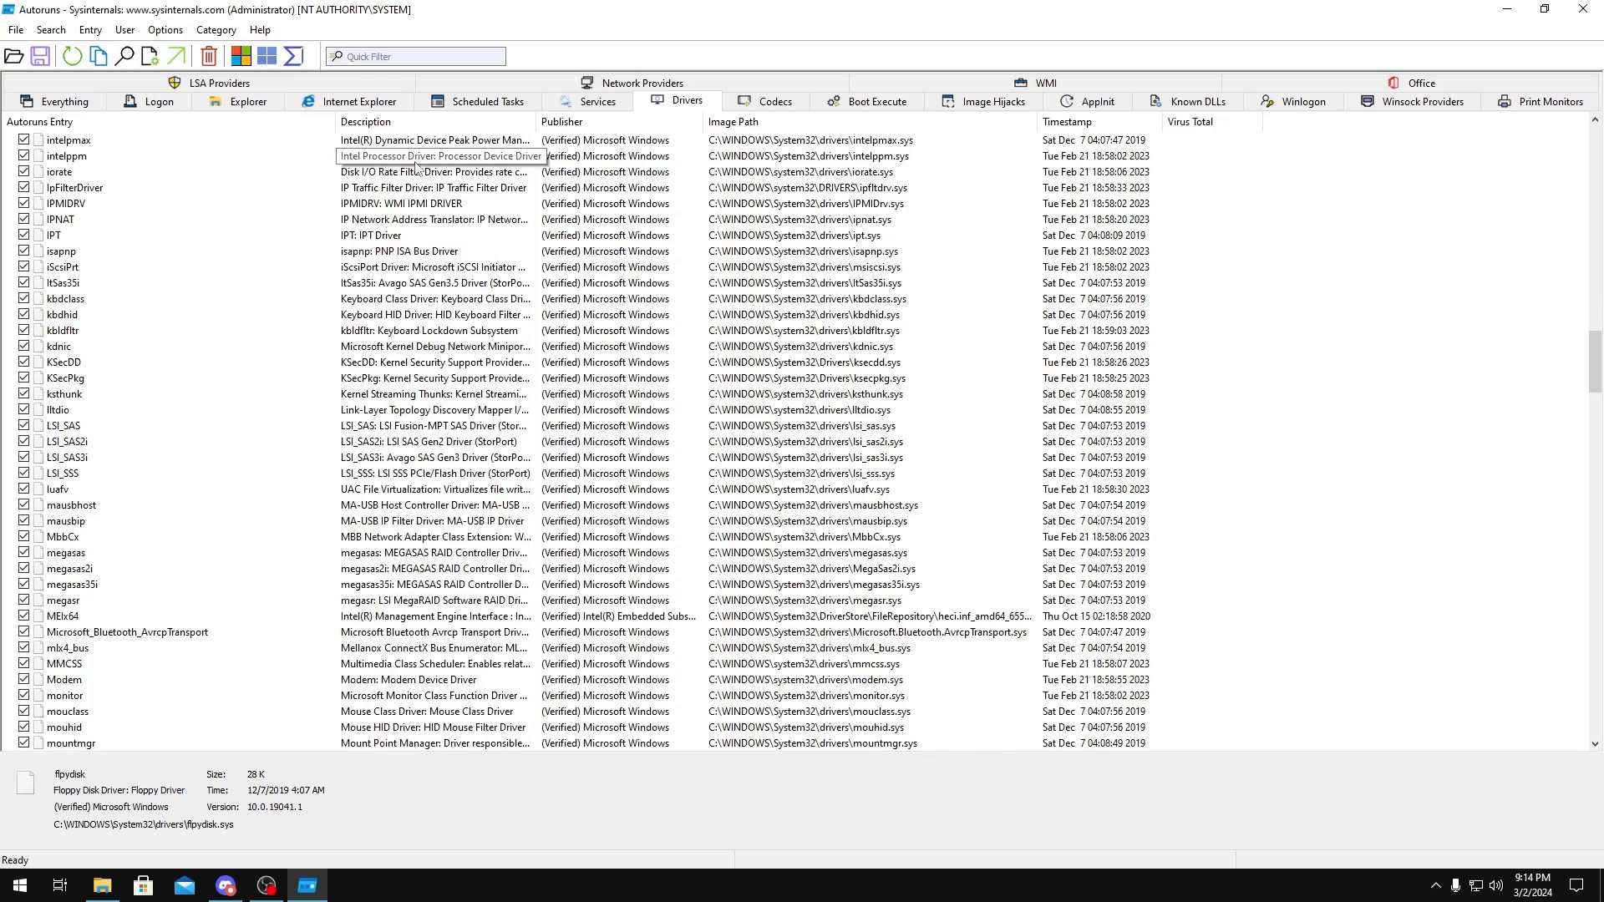
- Review the smart card filter driver and browse down to the USB drivers
scroll("down", 3)
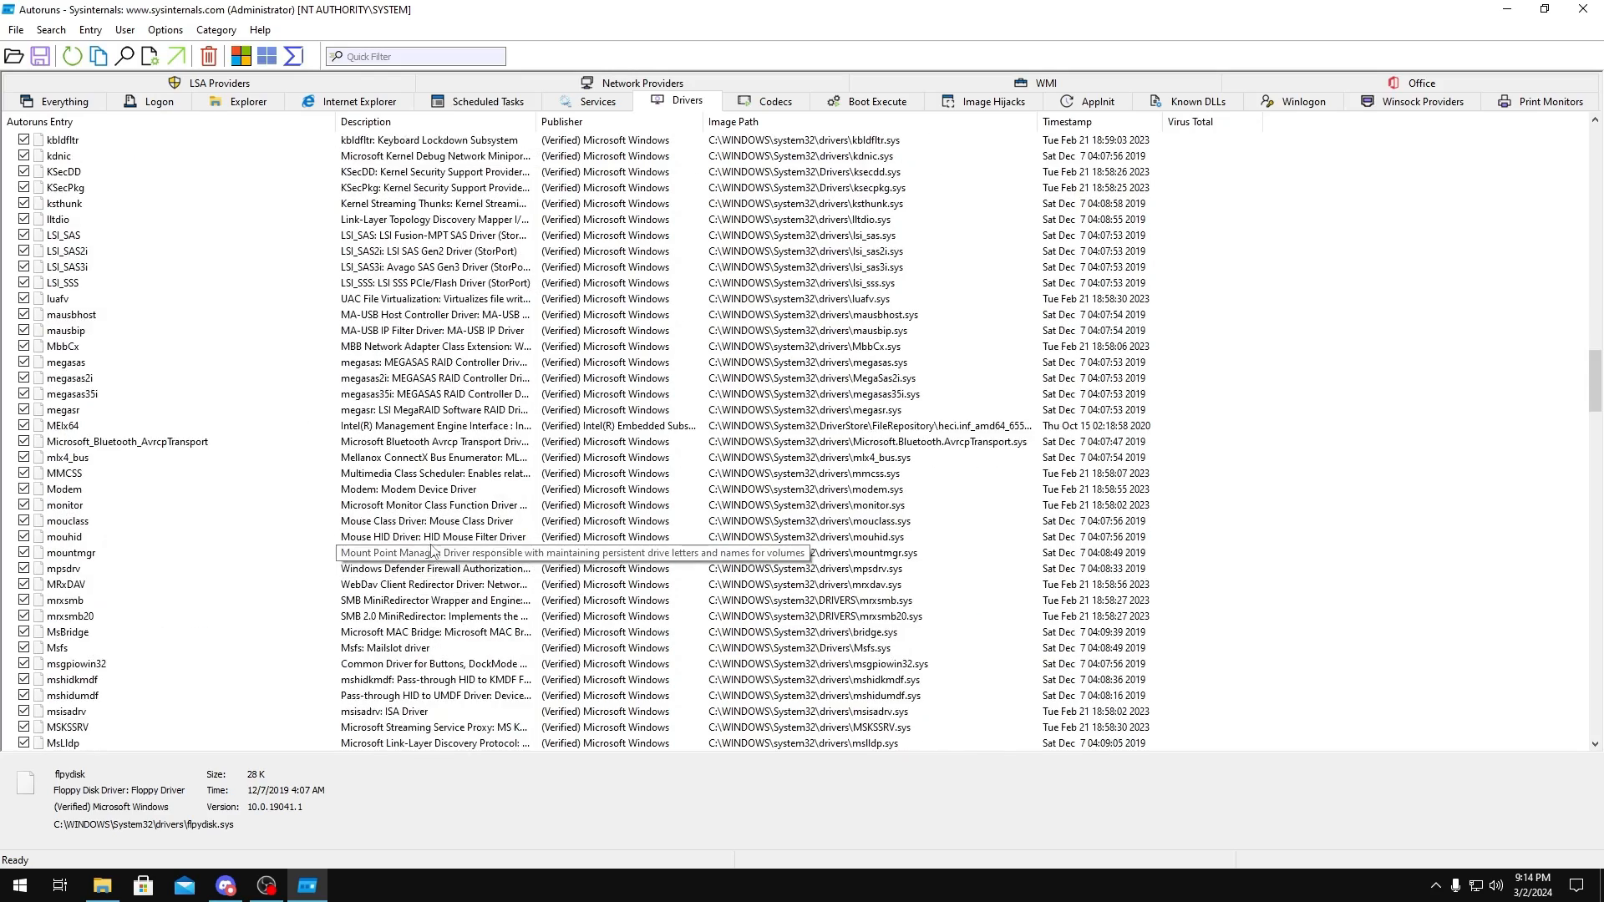
scroll("down", 3)
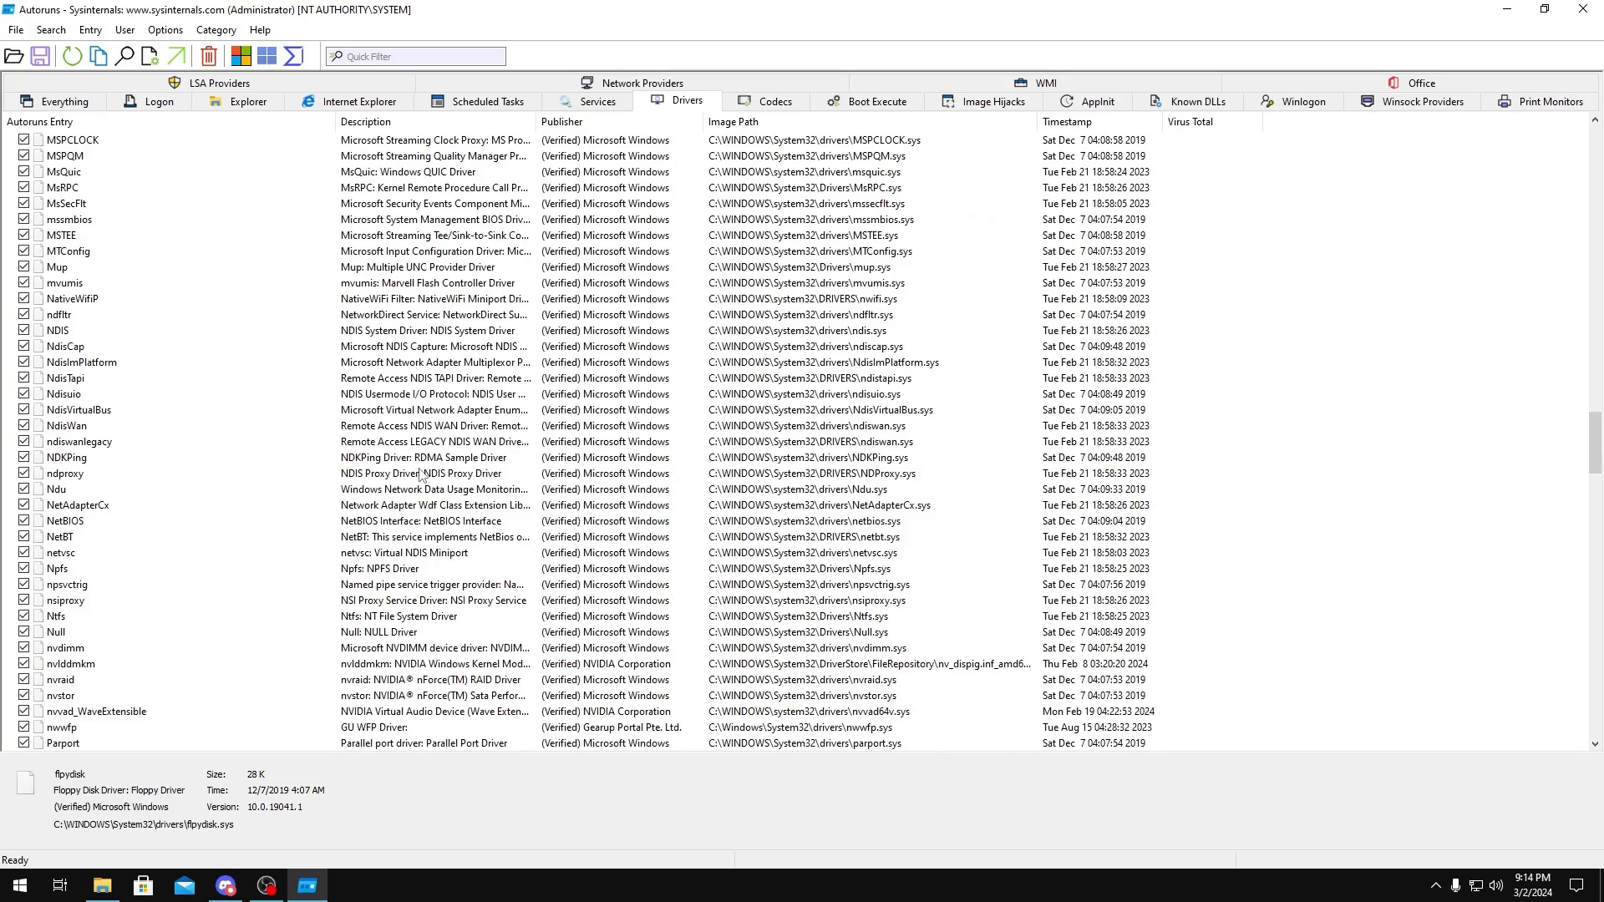
mouse_move(422, 473)
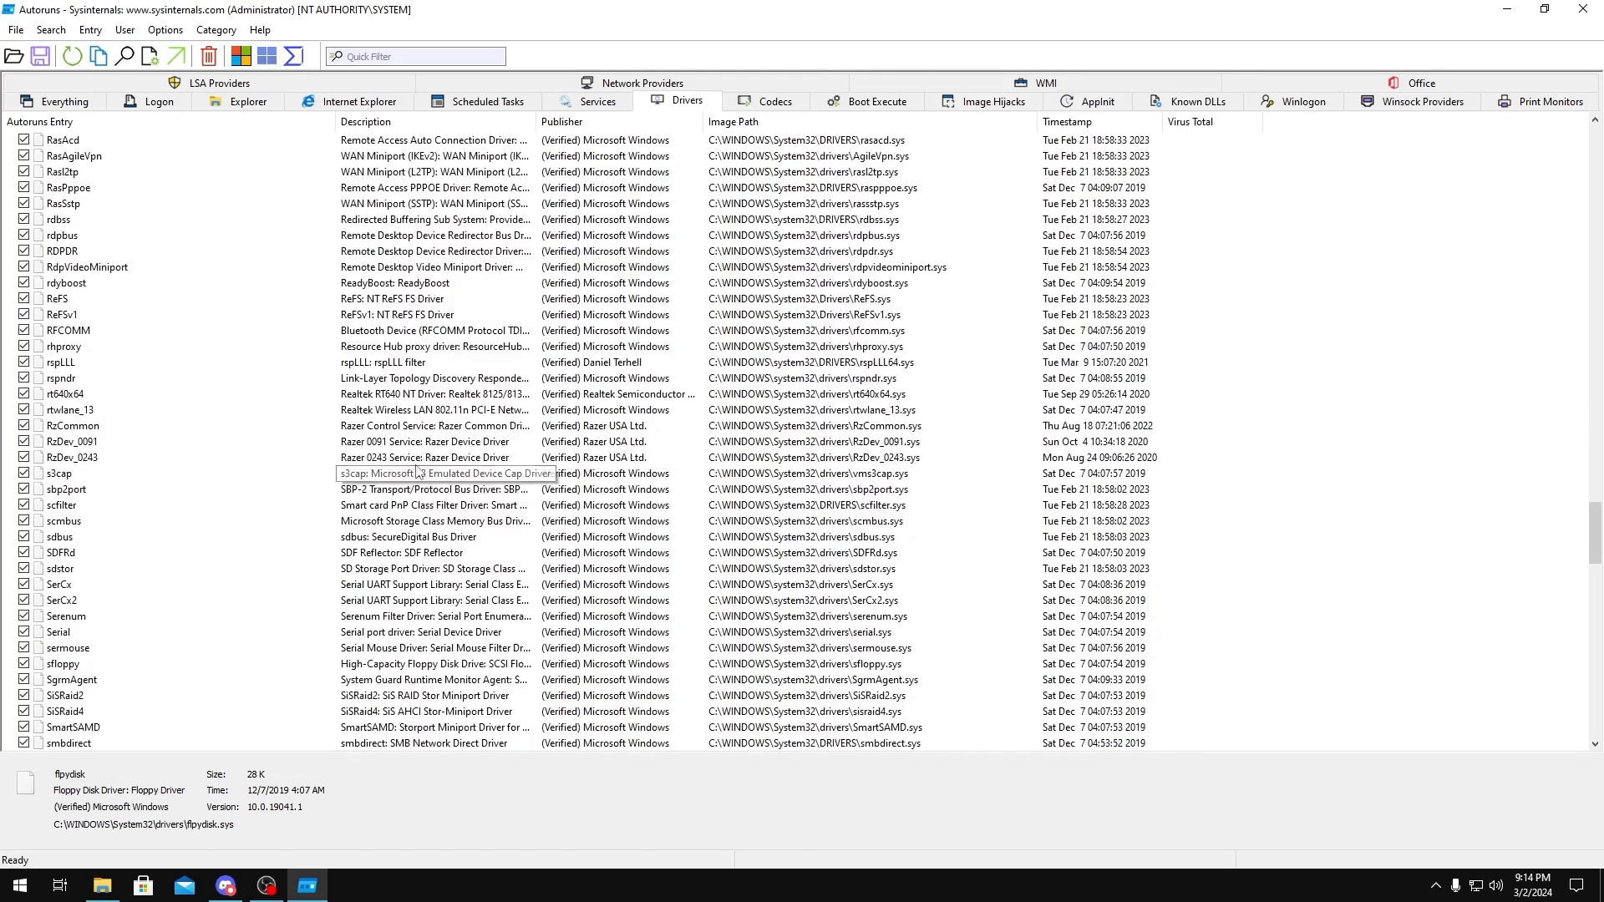
scroll("down", 3)
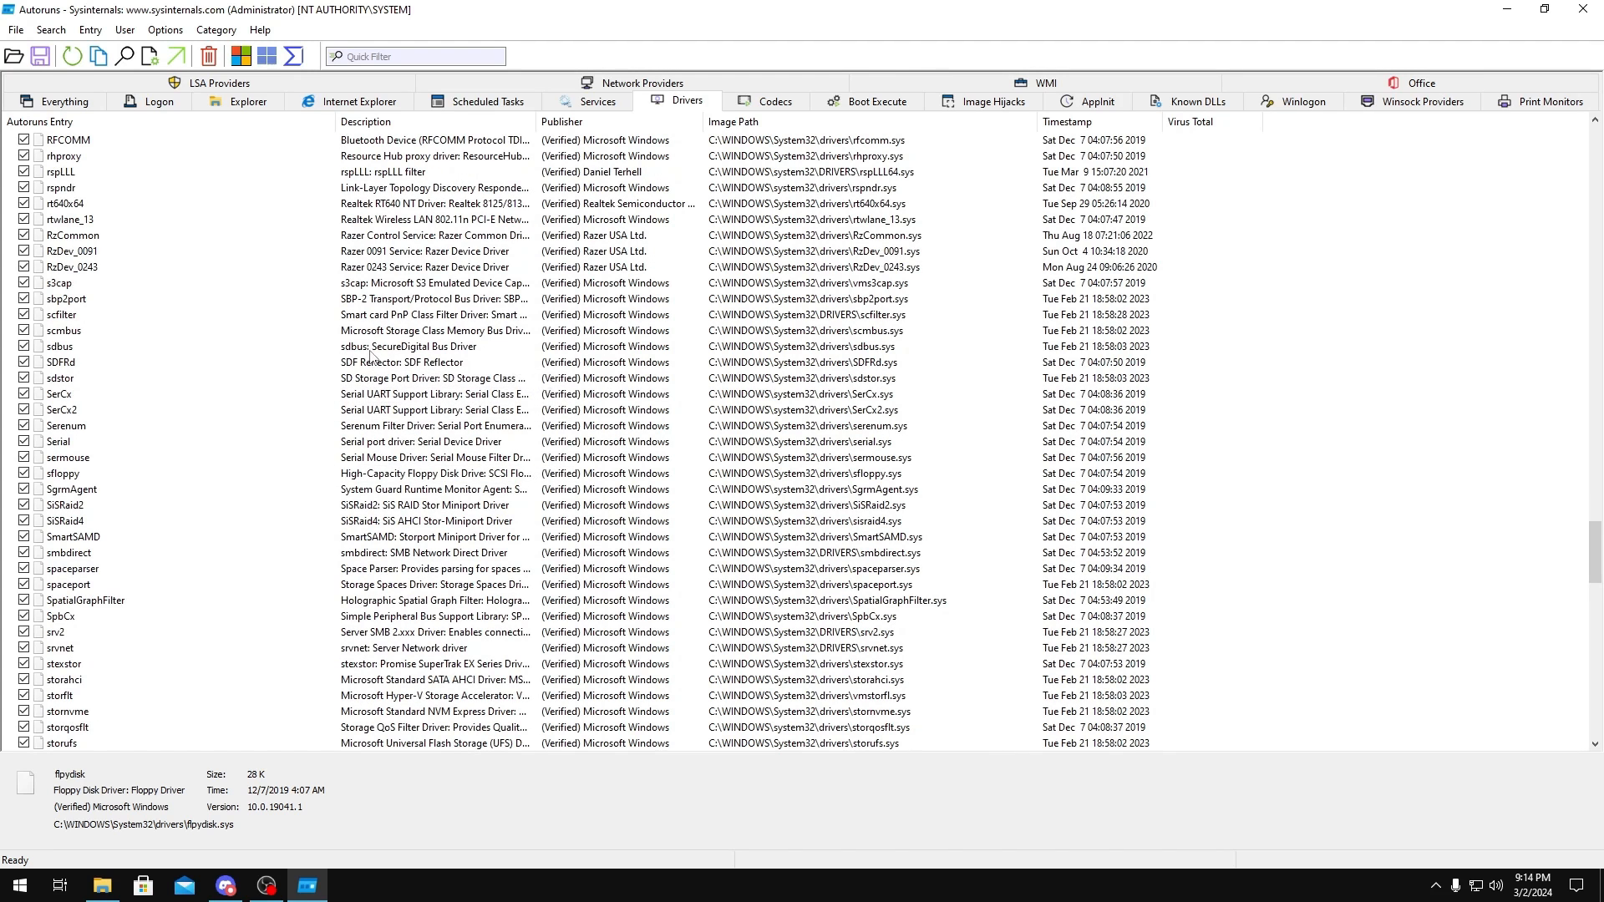
left_click(62, 314)
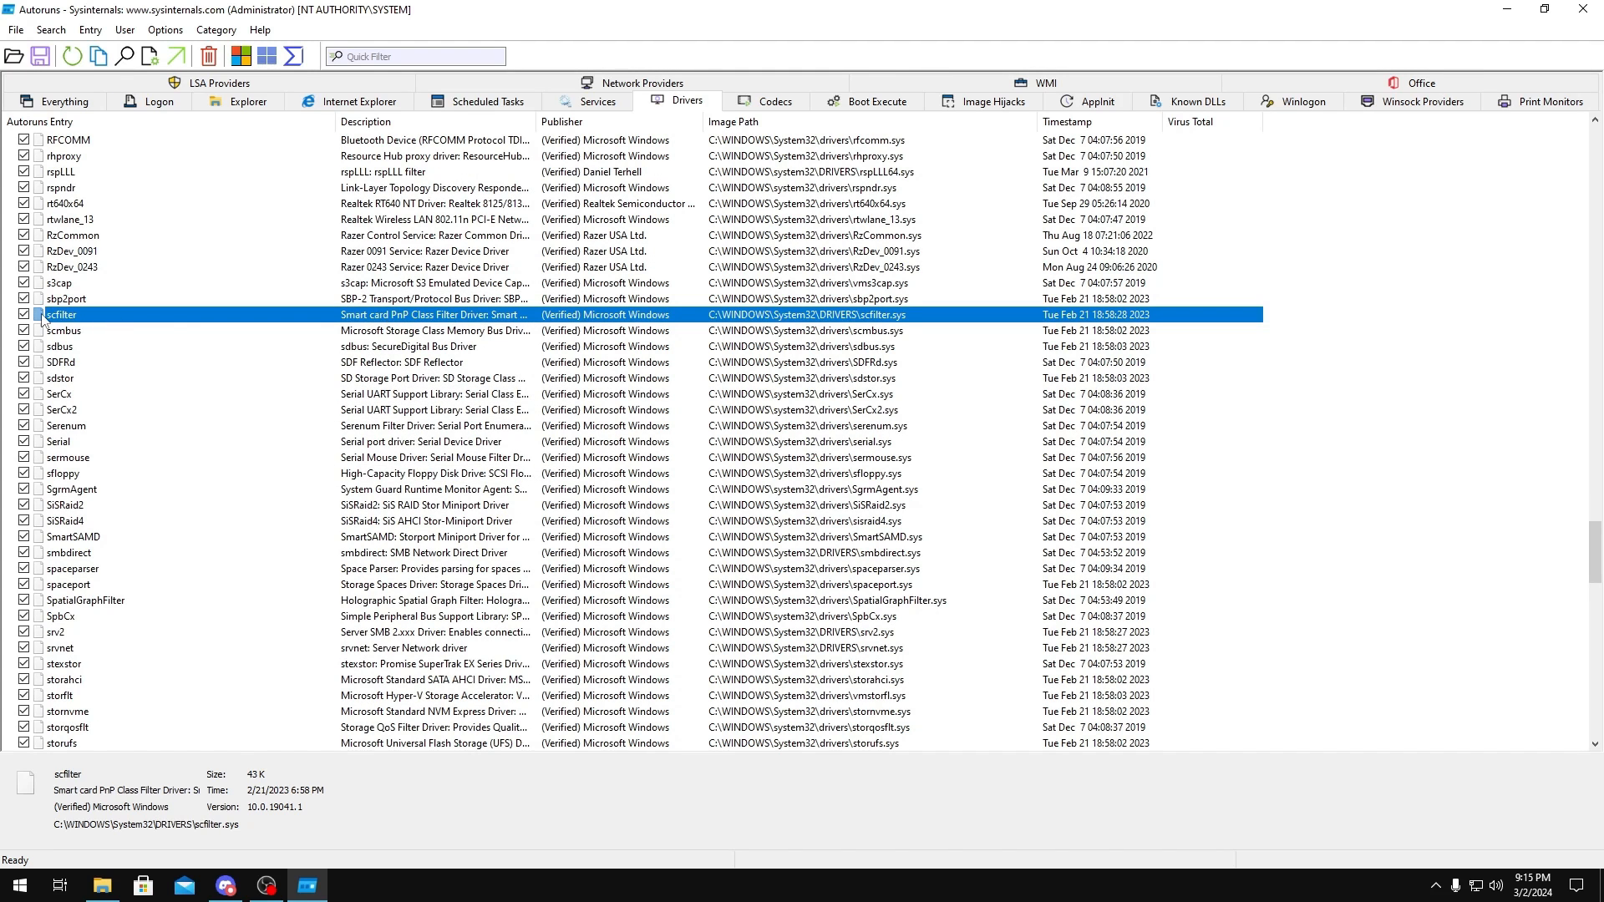
scroll("down", 3)
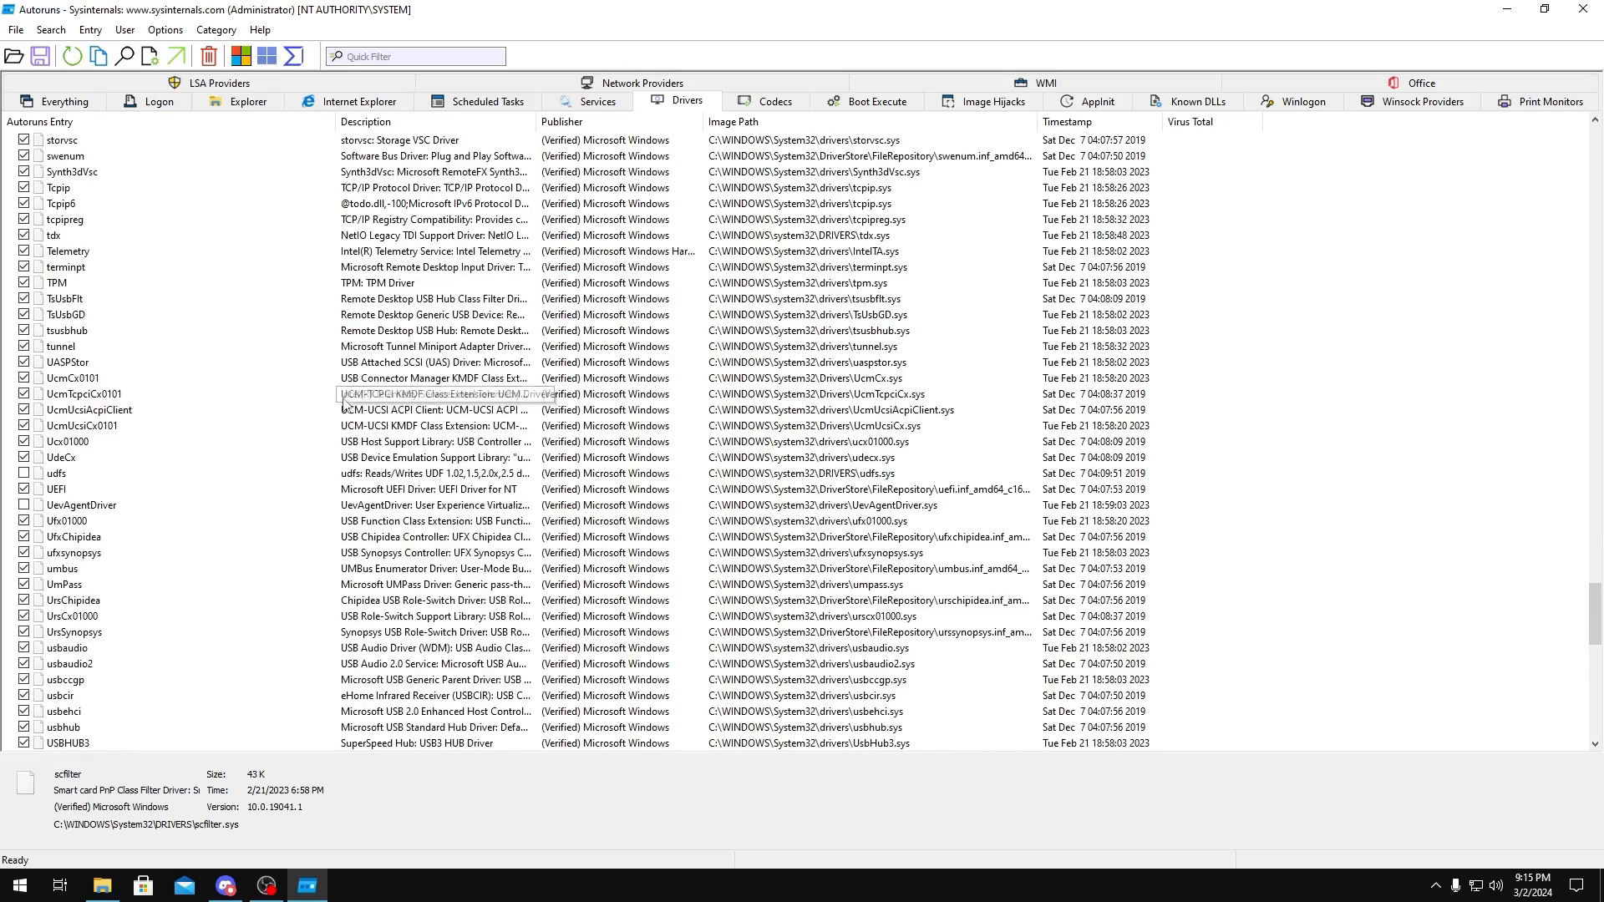
scroll("down", 3)
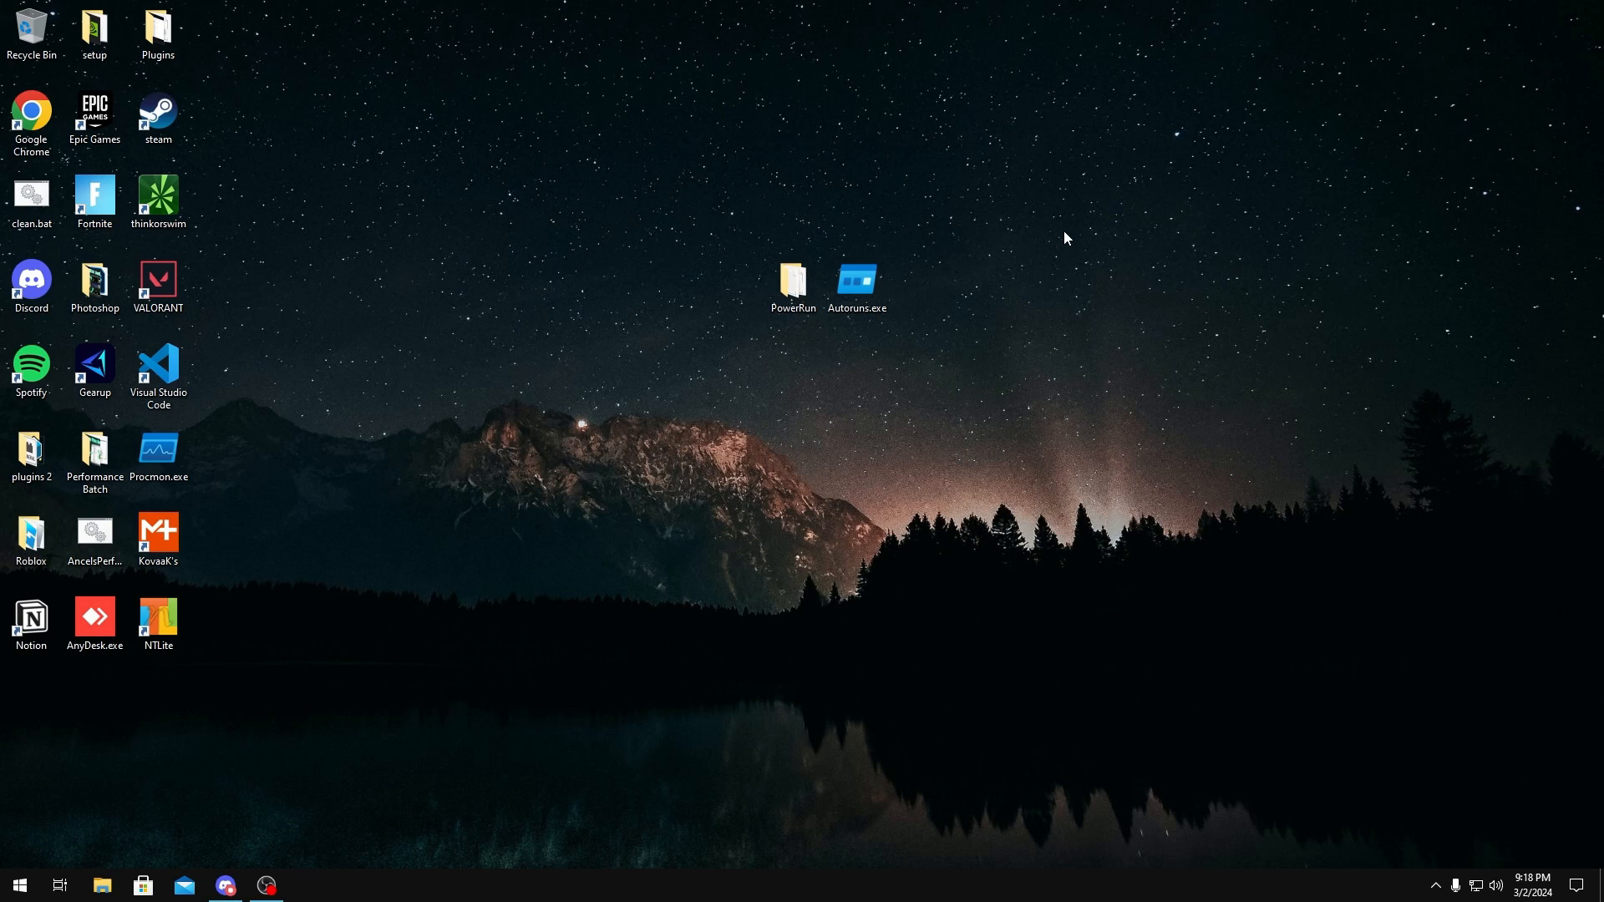
mouse_move(462, 603)
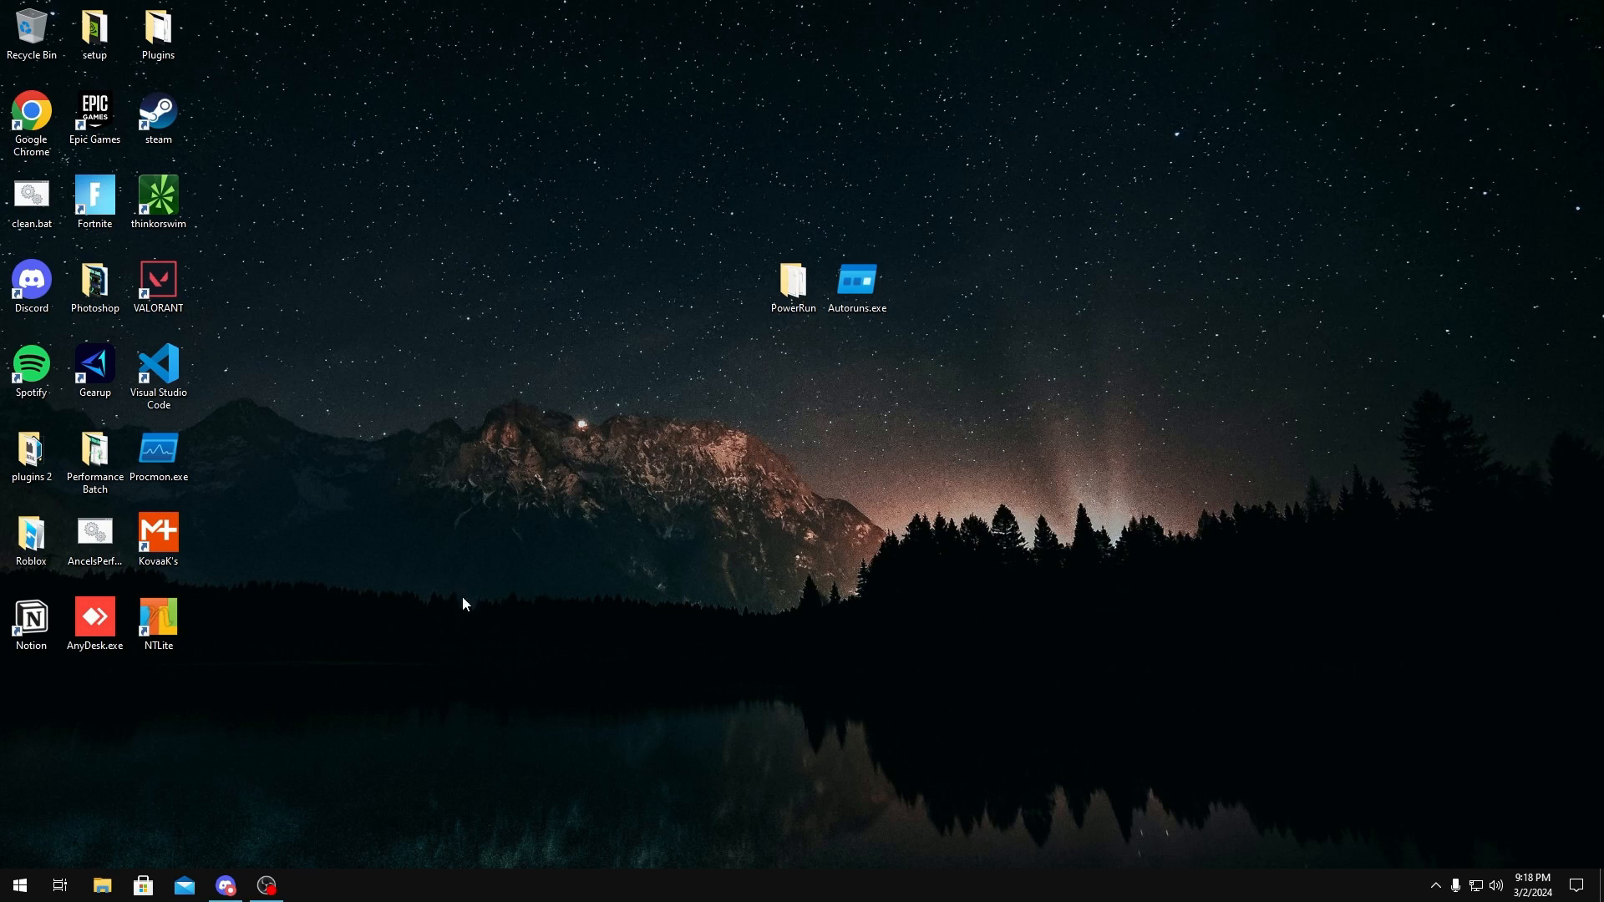